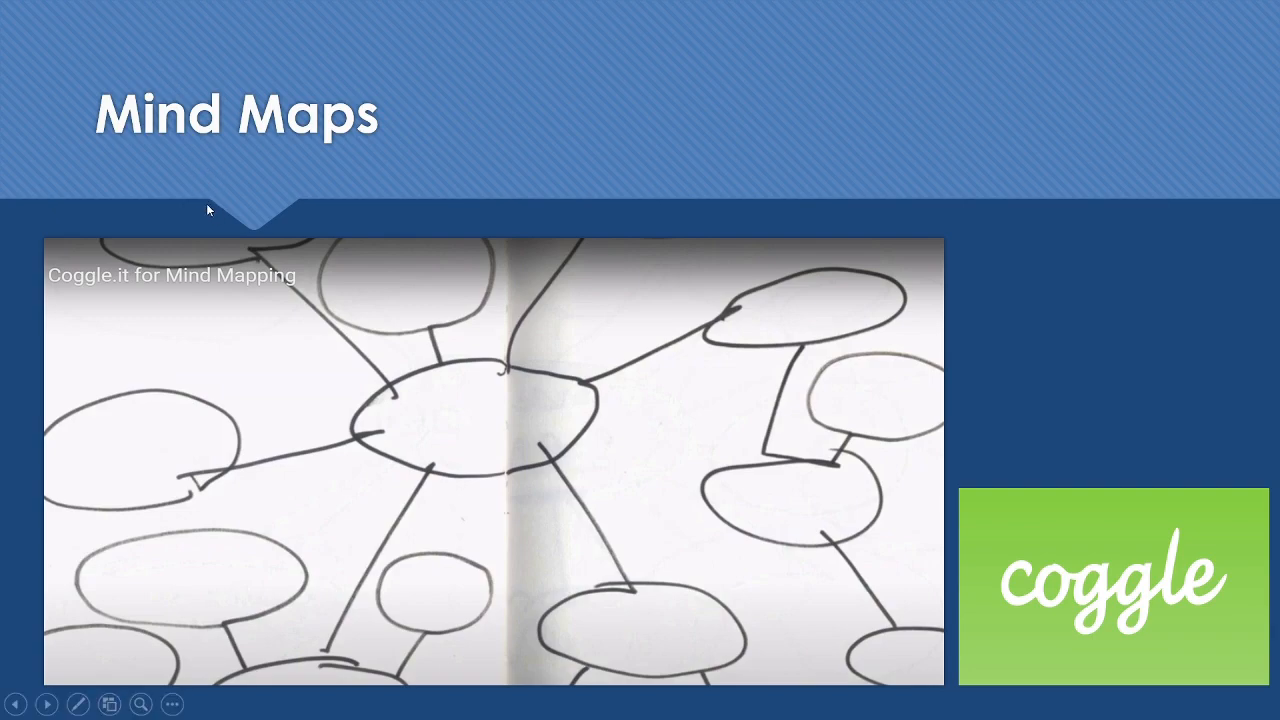
{"action": "mouse_move", "coordinate": [1042, 508]}
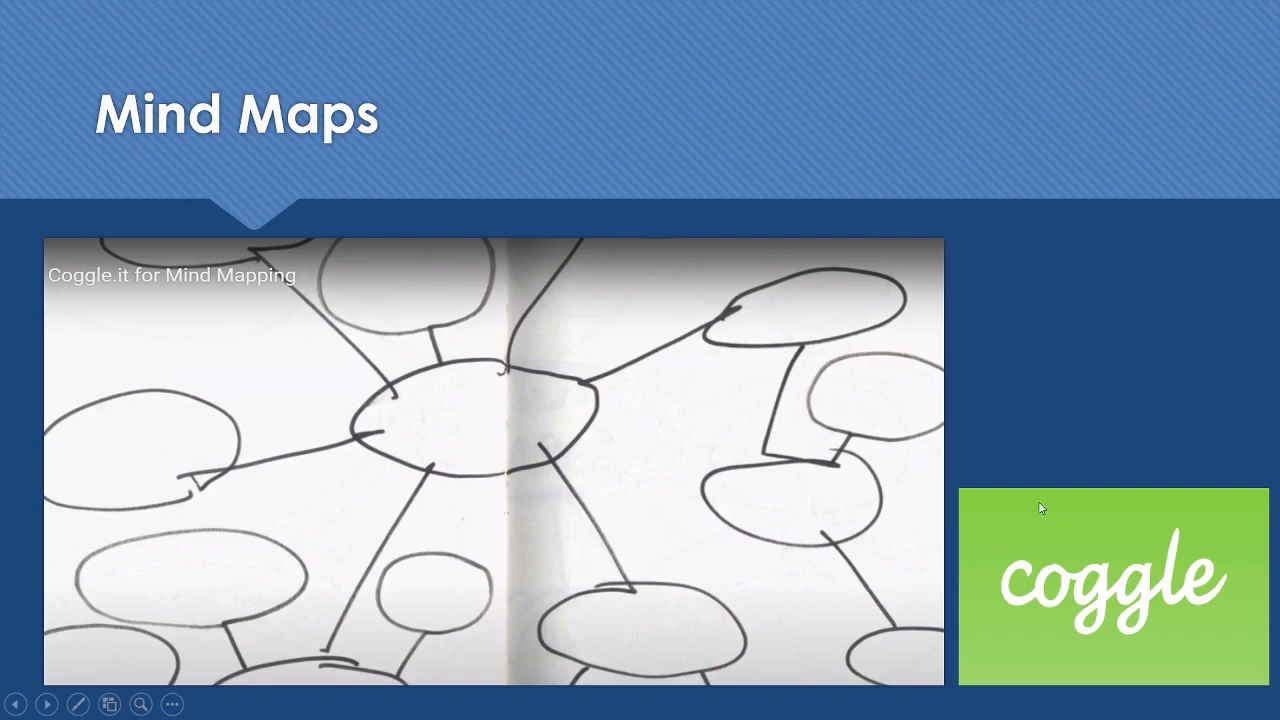
{"action": "mouse_move", "coordinate": [1060, 536]}
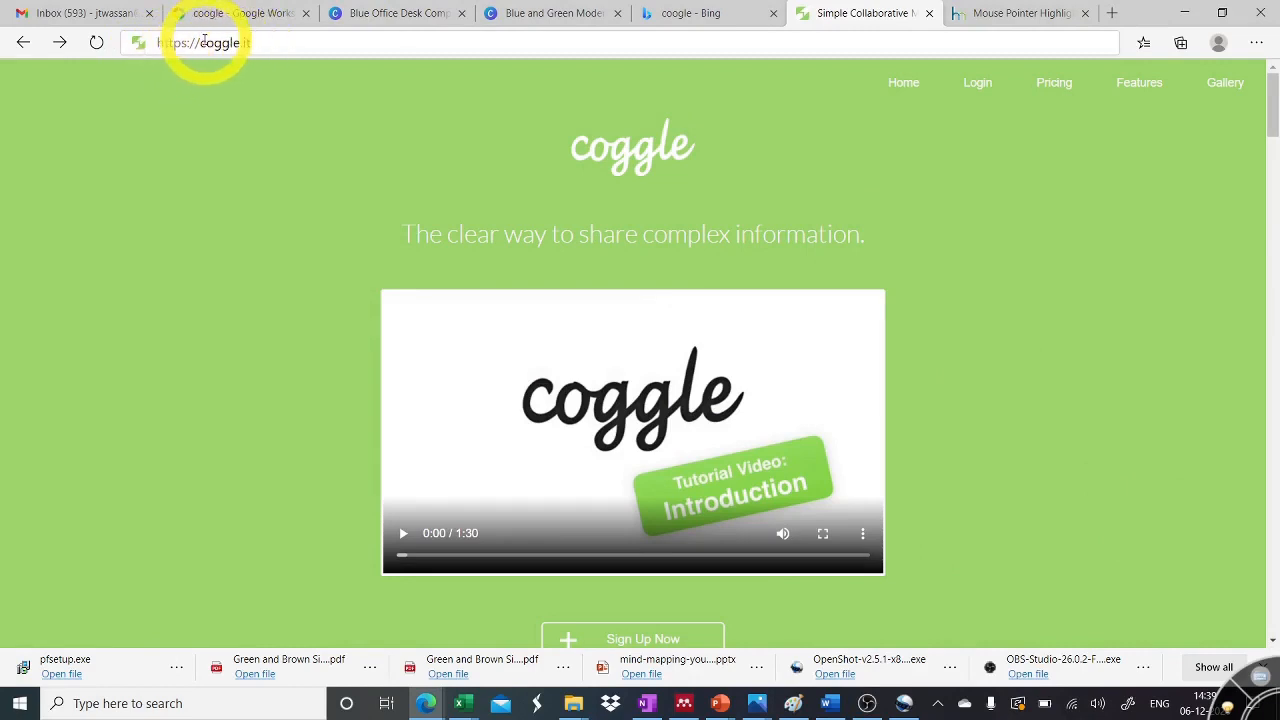
{"action": "mouse_move", "coordinate": [600, 118]}
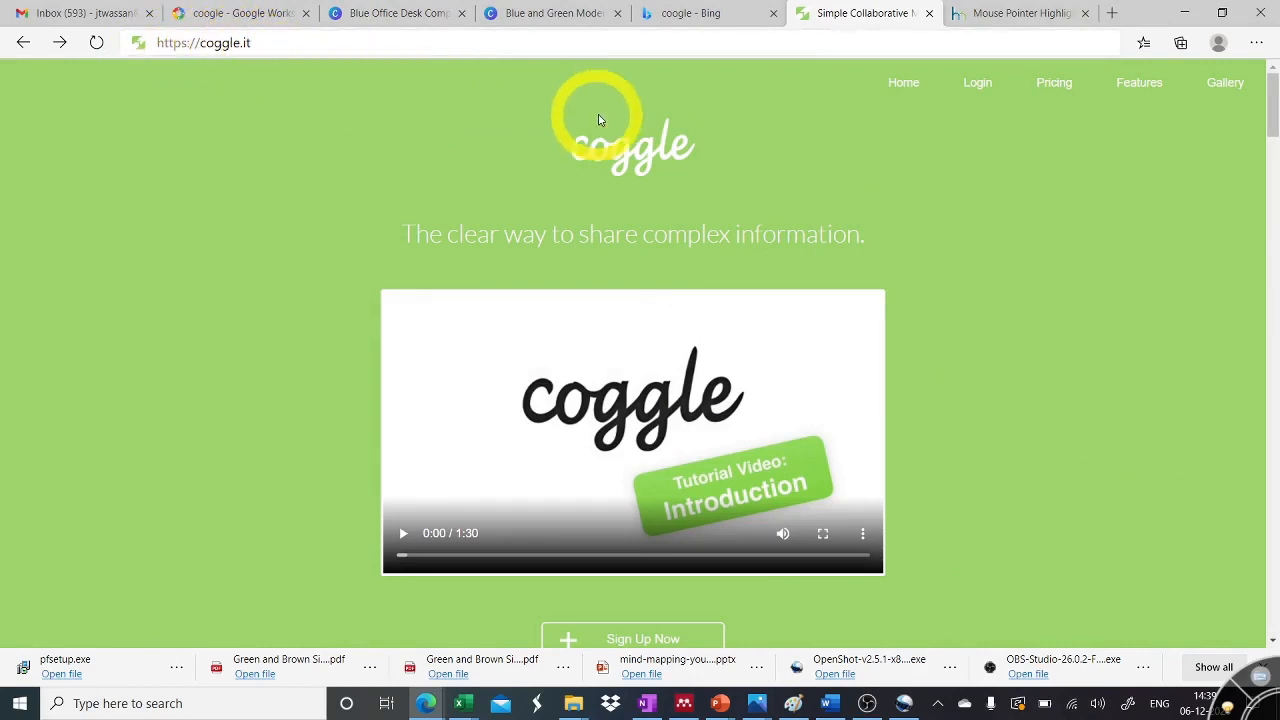
{"action": "mouse_move", "coordinate": [530, 284]}
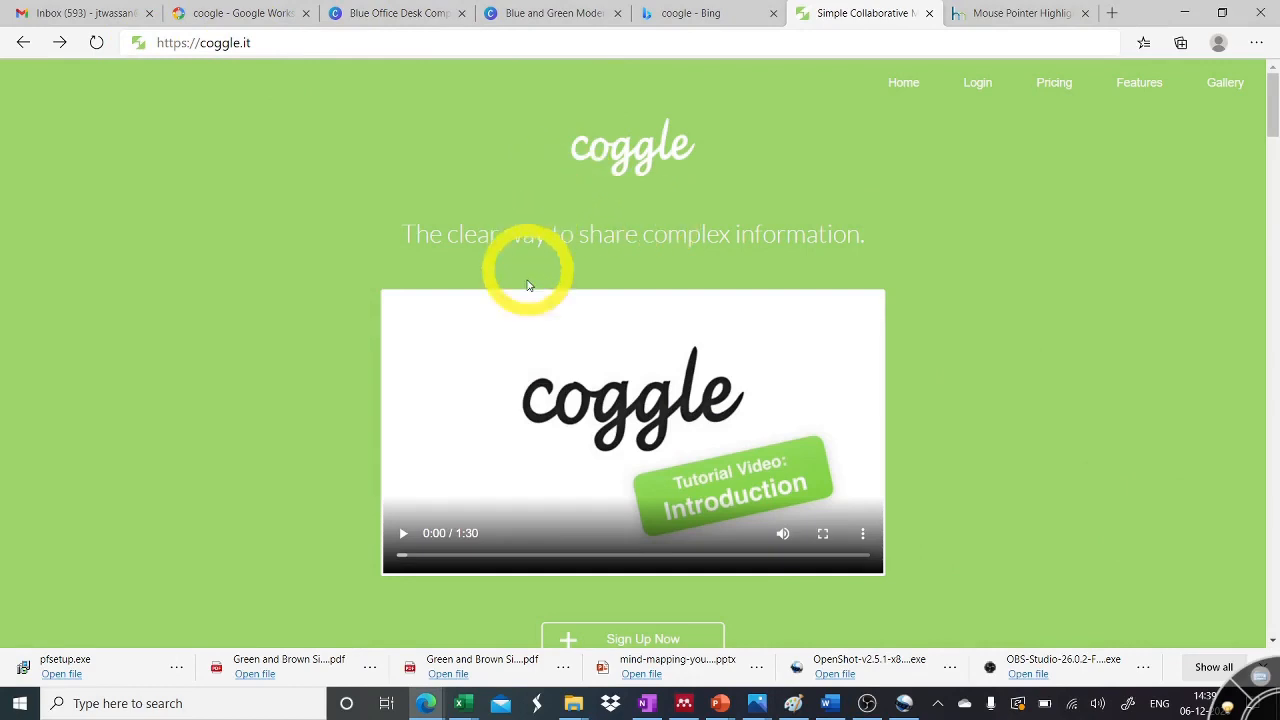
- Scroll the coggle.it homepage down to the Free, Awesome and Organization pricing plans
{"action": "scroll", "scroll_direction": "down", "scroll_amount": 3}
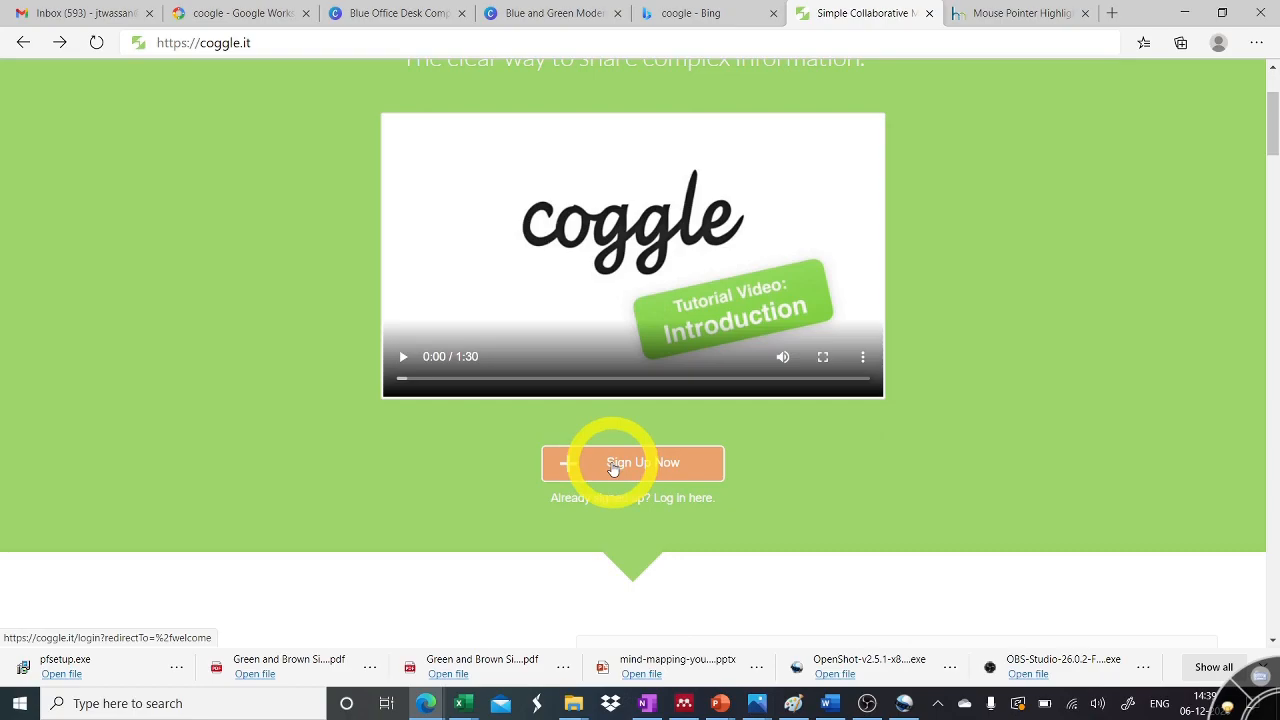
{"action": "scroll", "scroll_direction": "down", "scroll_amount": 3}
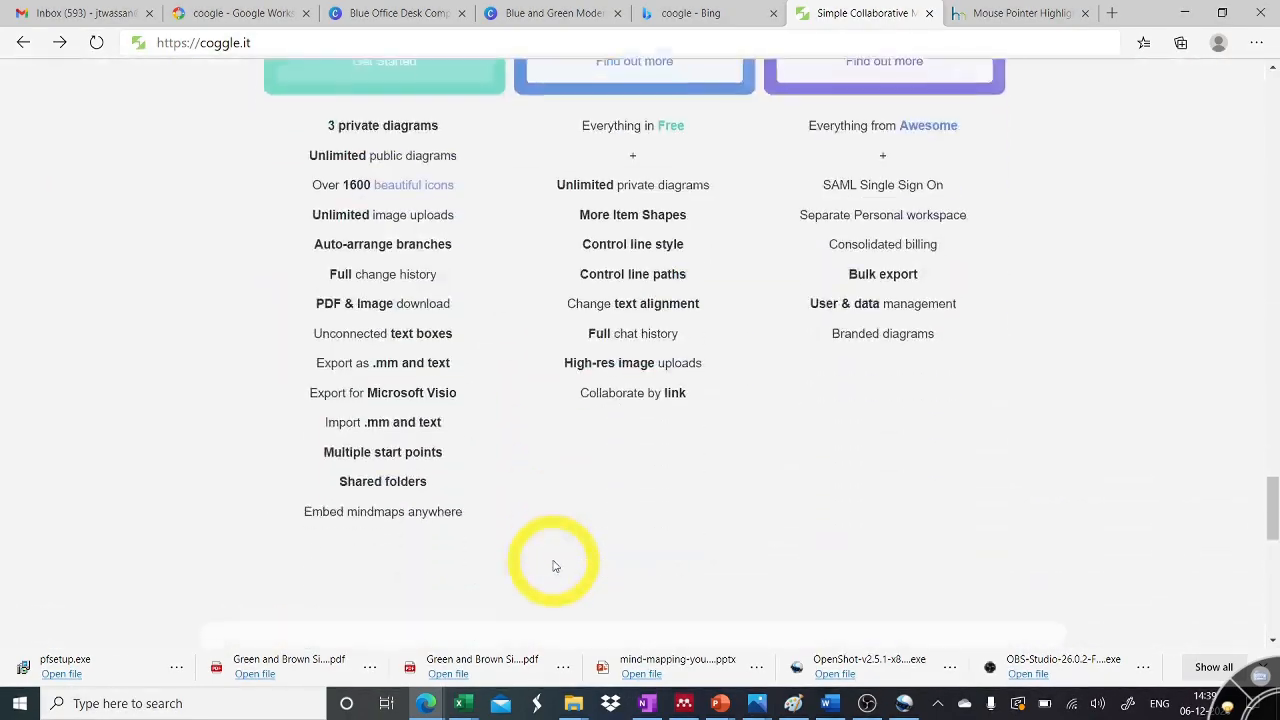
{"action": "scroll", "scroll_direction": "up", "scroll_amount": 3}
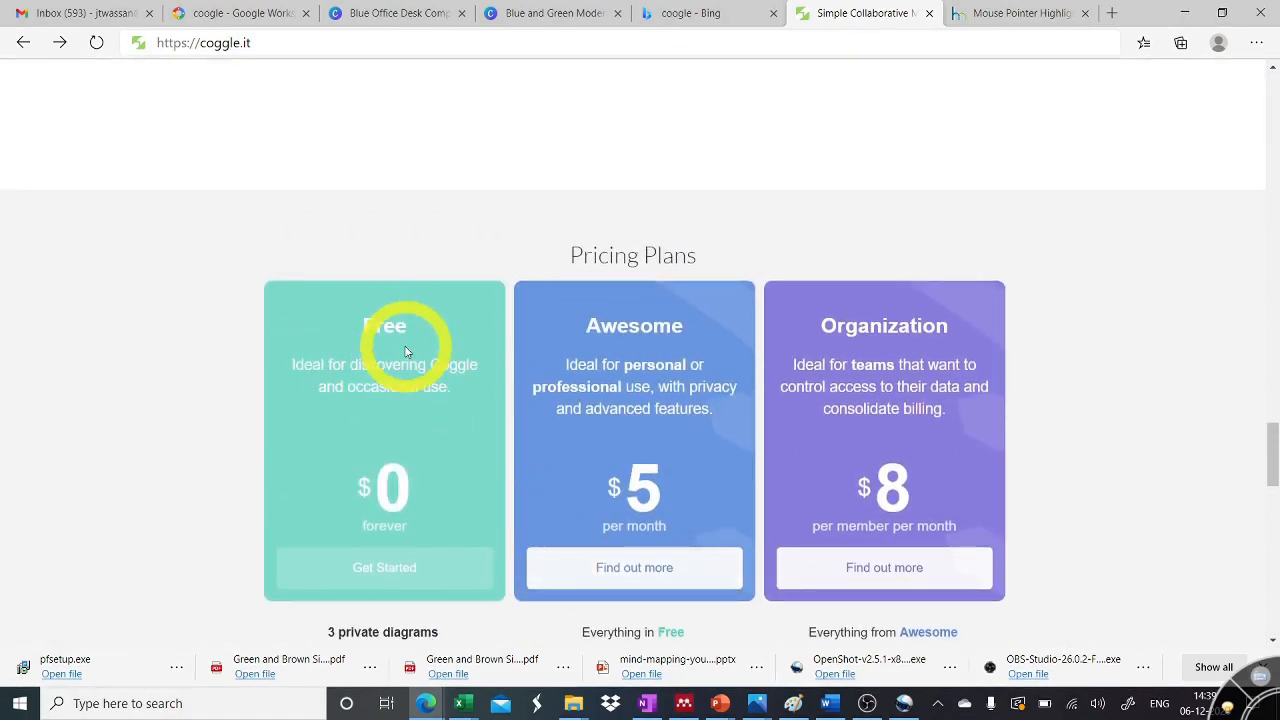
{"action": "mouse_move", "coordinate": [660, 340]}
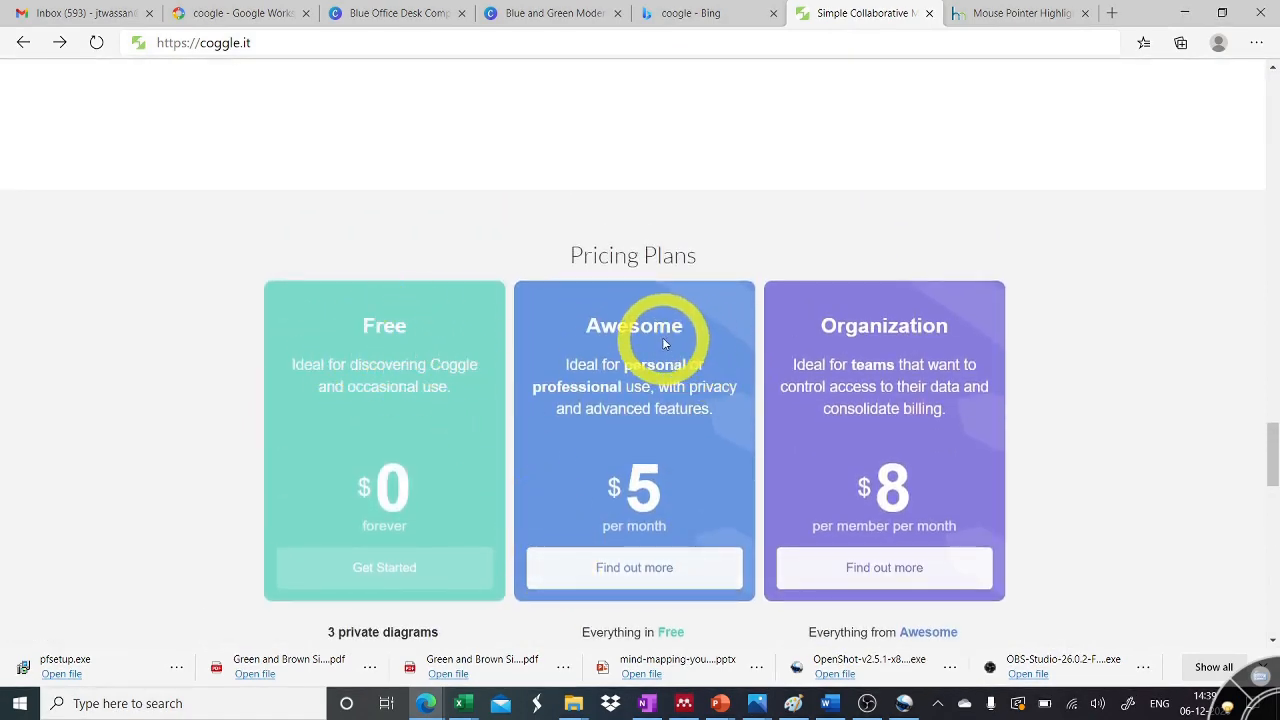
{"action": "mouse_move", "coordinate": [884, 360]}
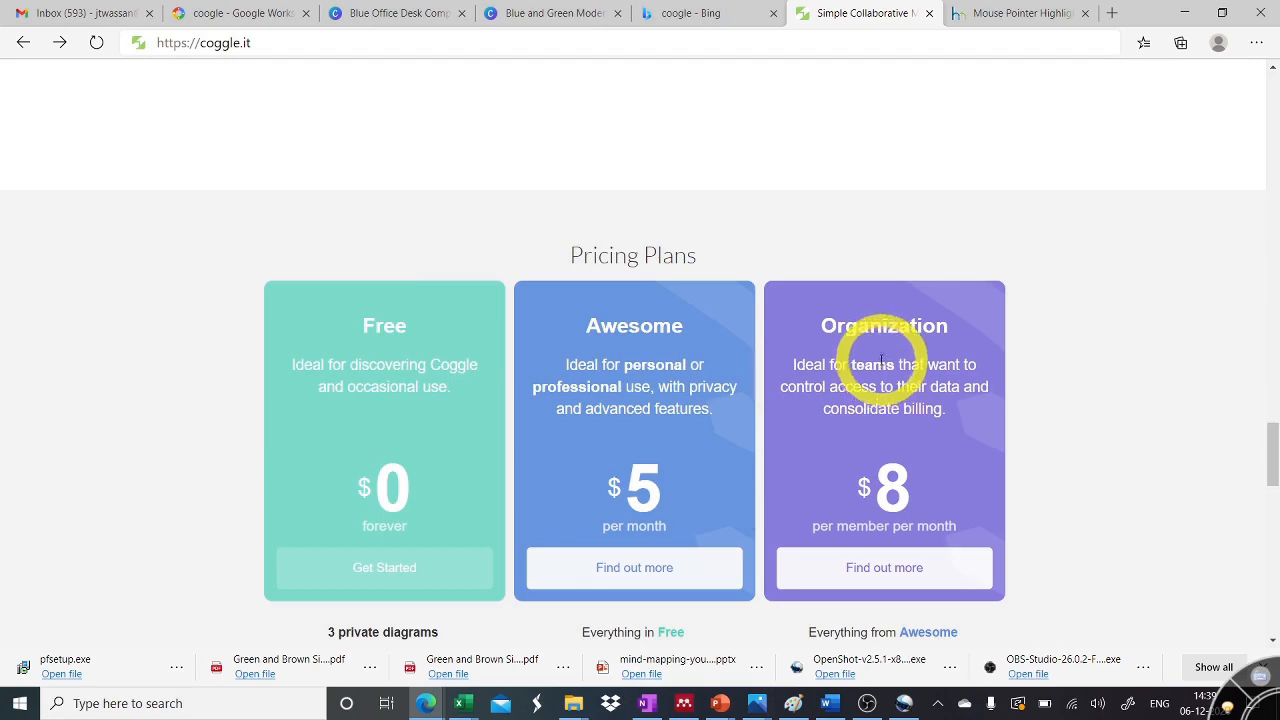
{"action": "mouse_move", "coordinate": [432, 524]}
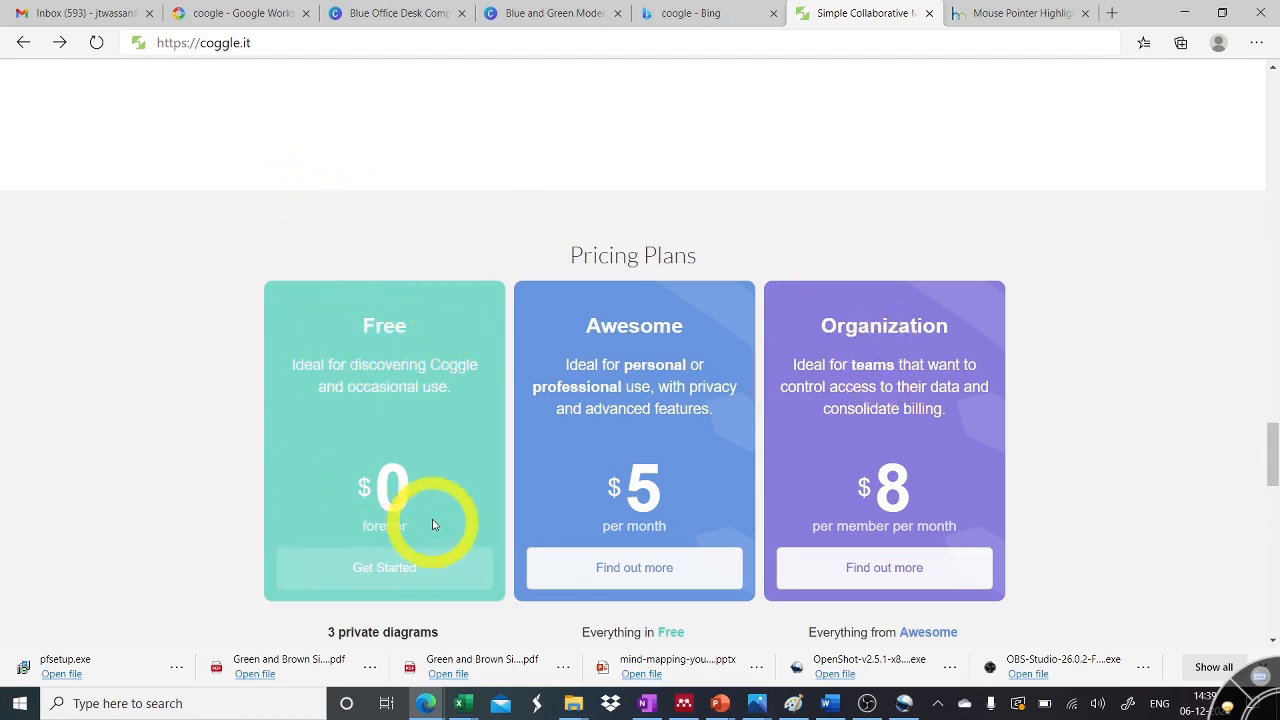
{"action": "scroll", "scroll_direction": "down", "scroll_amount": 3}
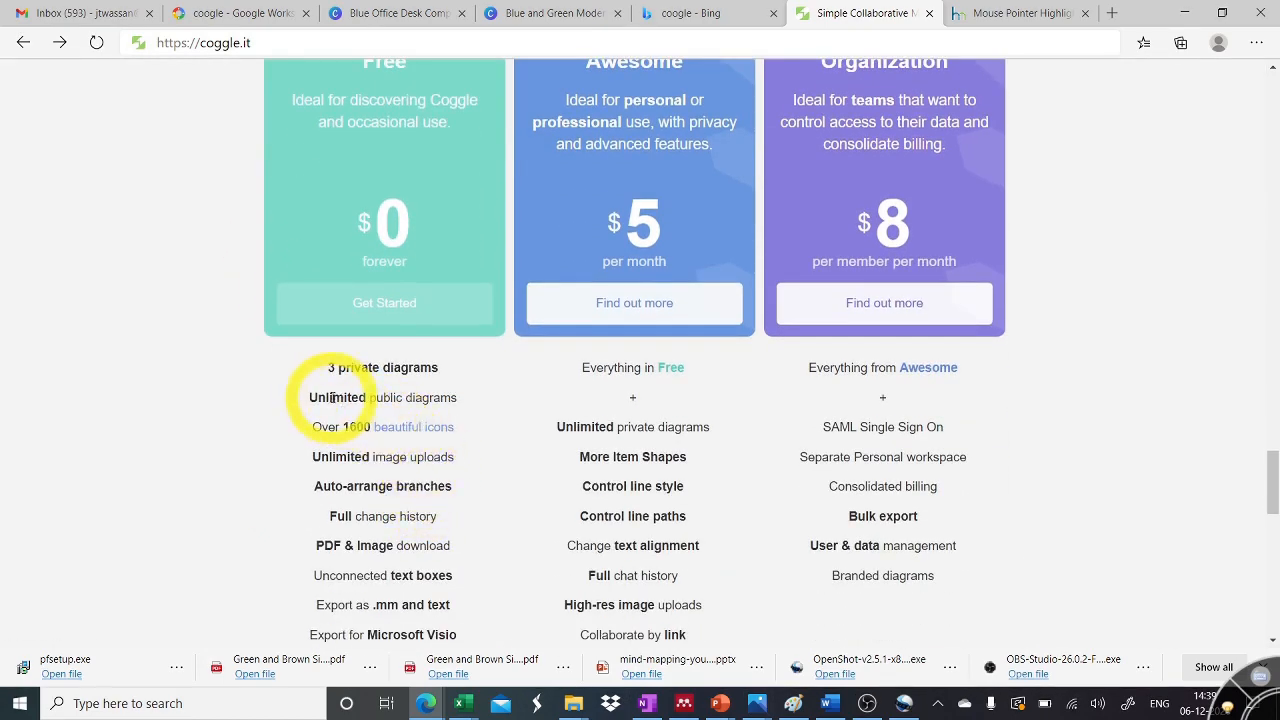
{"action": "mouse_move", "coordinate": [382, 396]}
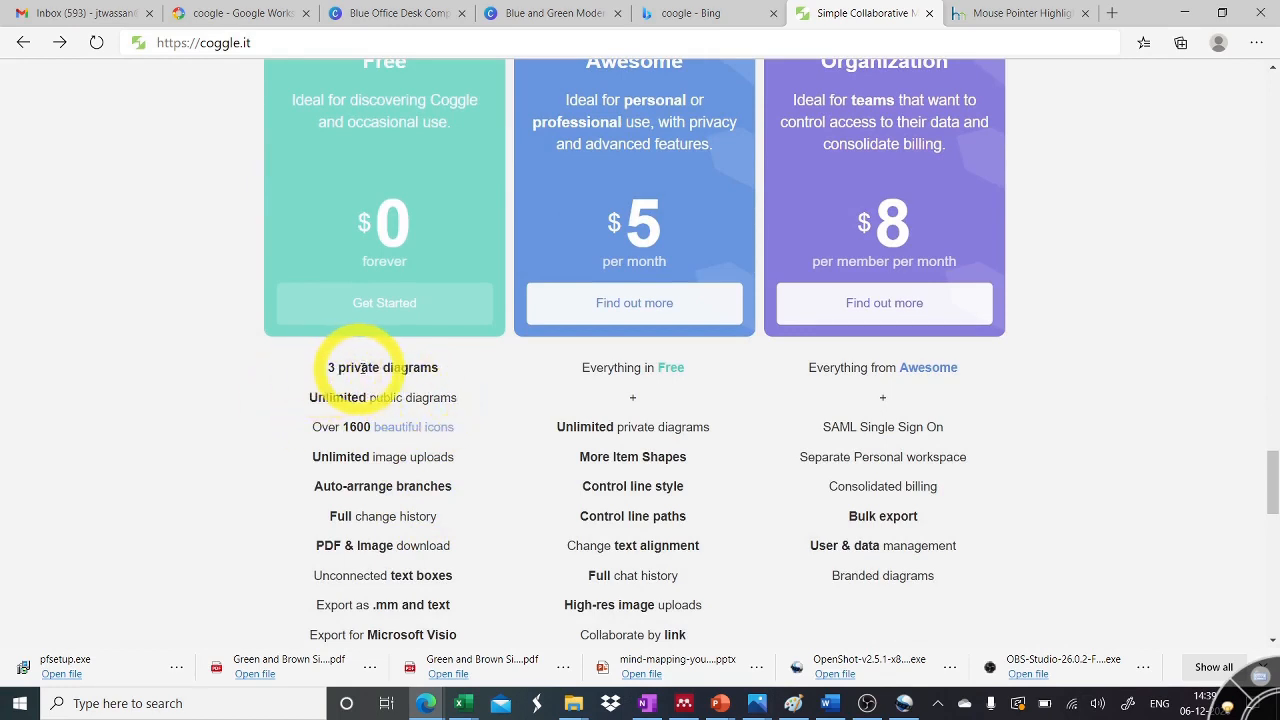
{"action": "mouse_move", "coordinate": [360, 620]}
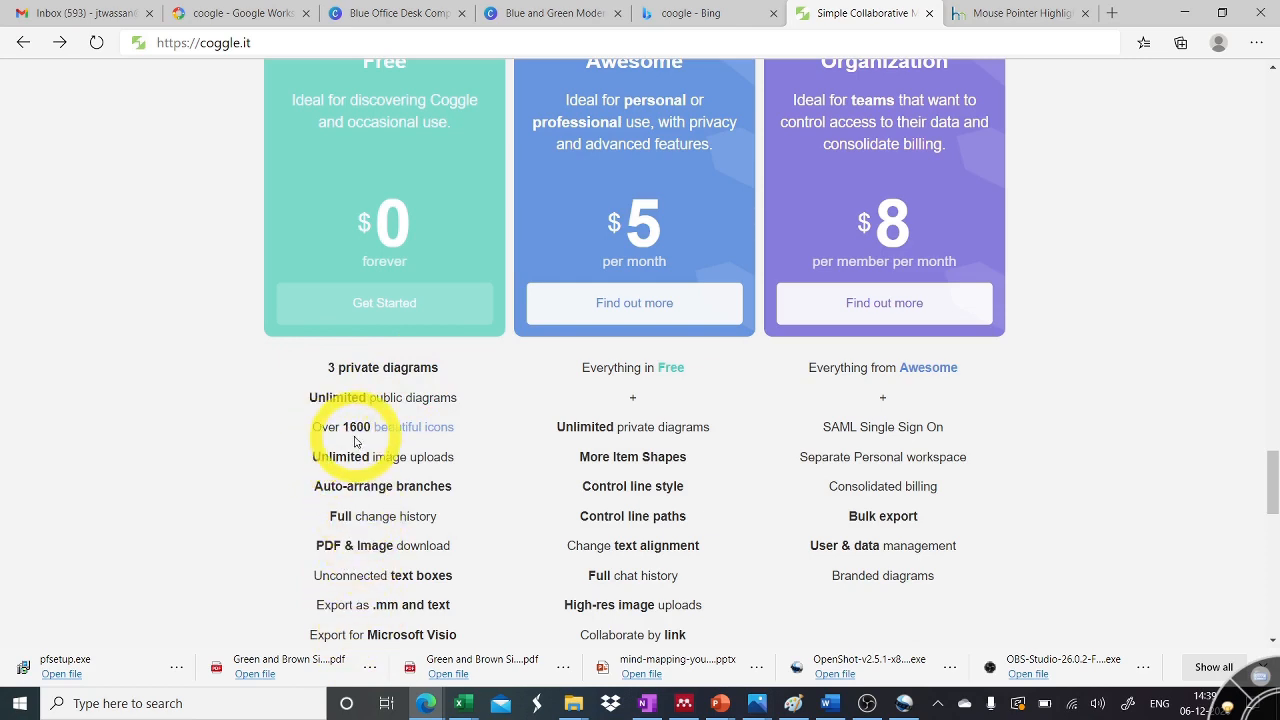
{"action": "mouse_move", "coordinate": [340, 560]}
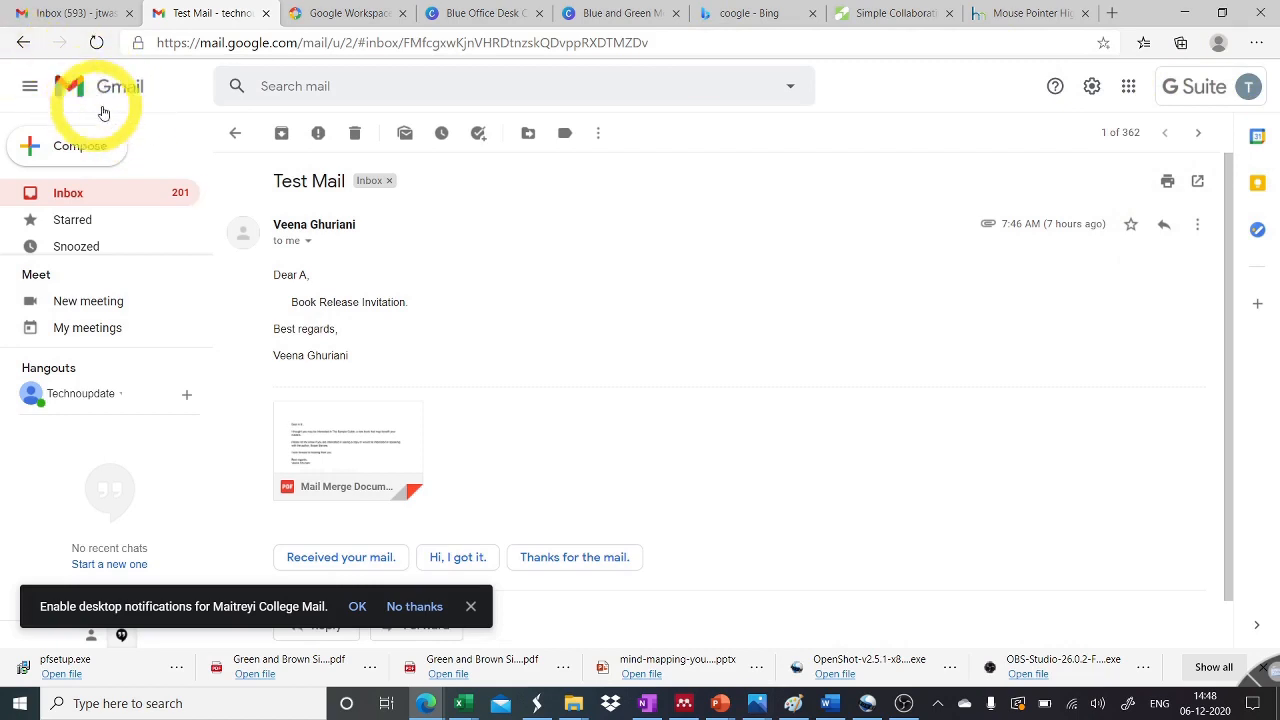
- From the Google apps grid, go to More from Google Workspace Marketplace
{"action": "left_click", "coordinate": [1248, 86]}
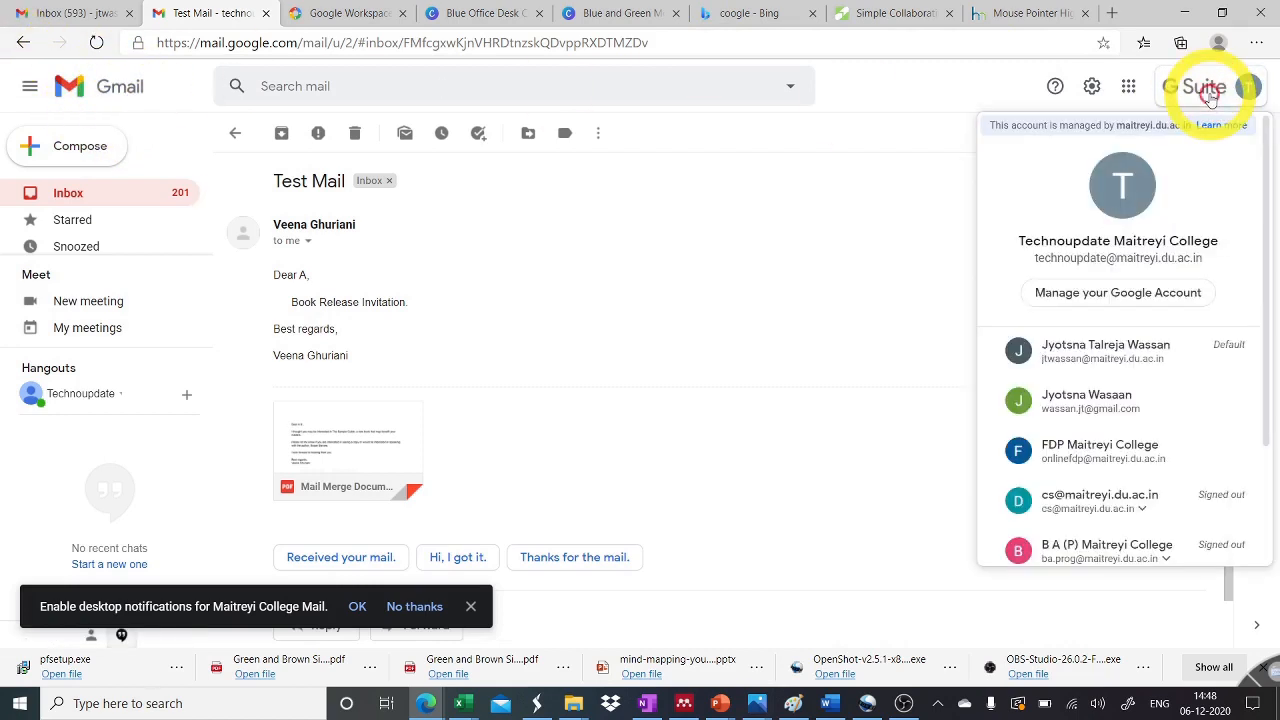
{"action": "mouse_move", "coordinate": [1160, 258]}
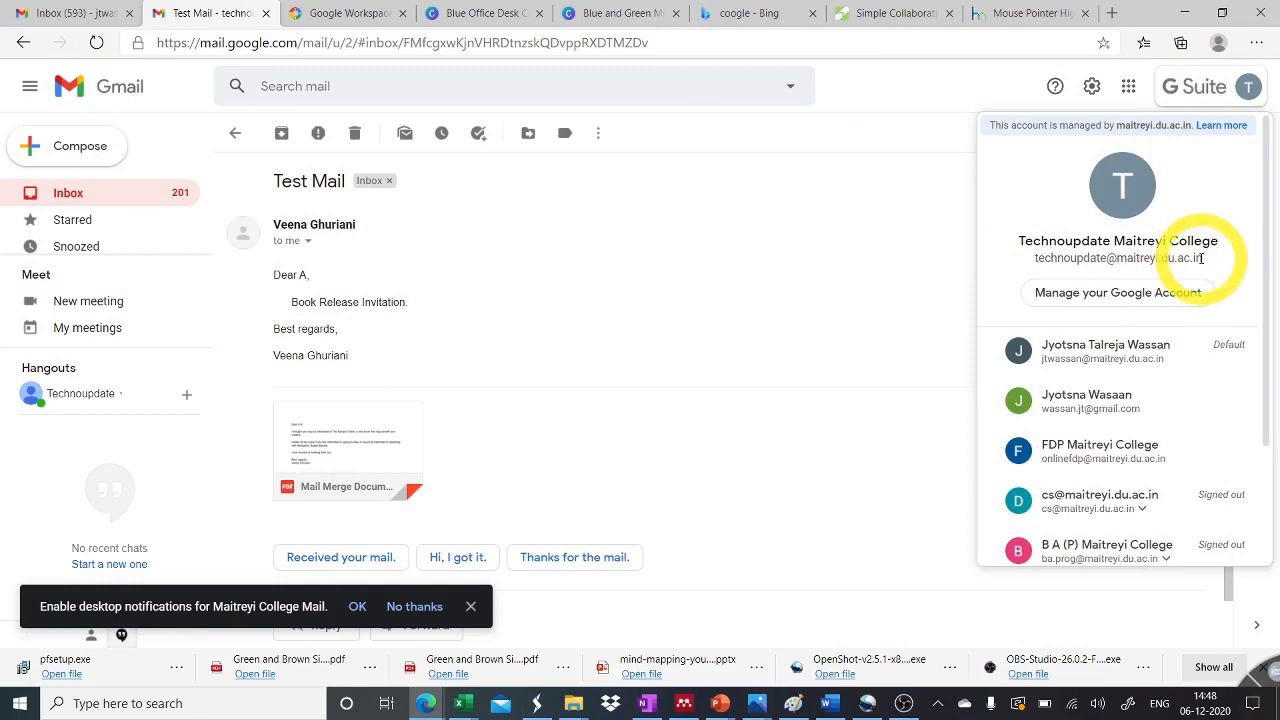
{"action": "mouse_move", "coordinate": [1128, 86]}
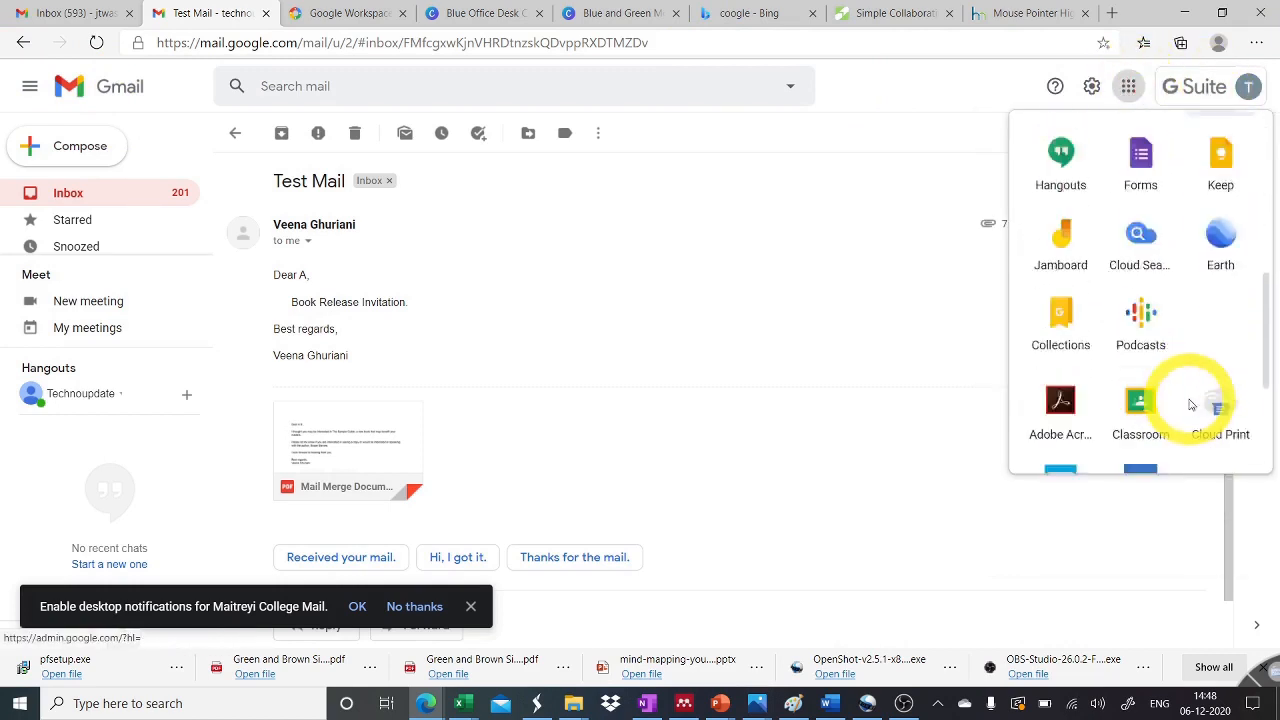
{"action": "scroll", "scroll_direction": "down", "scroll_amount": 3}
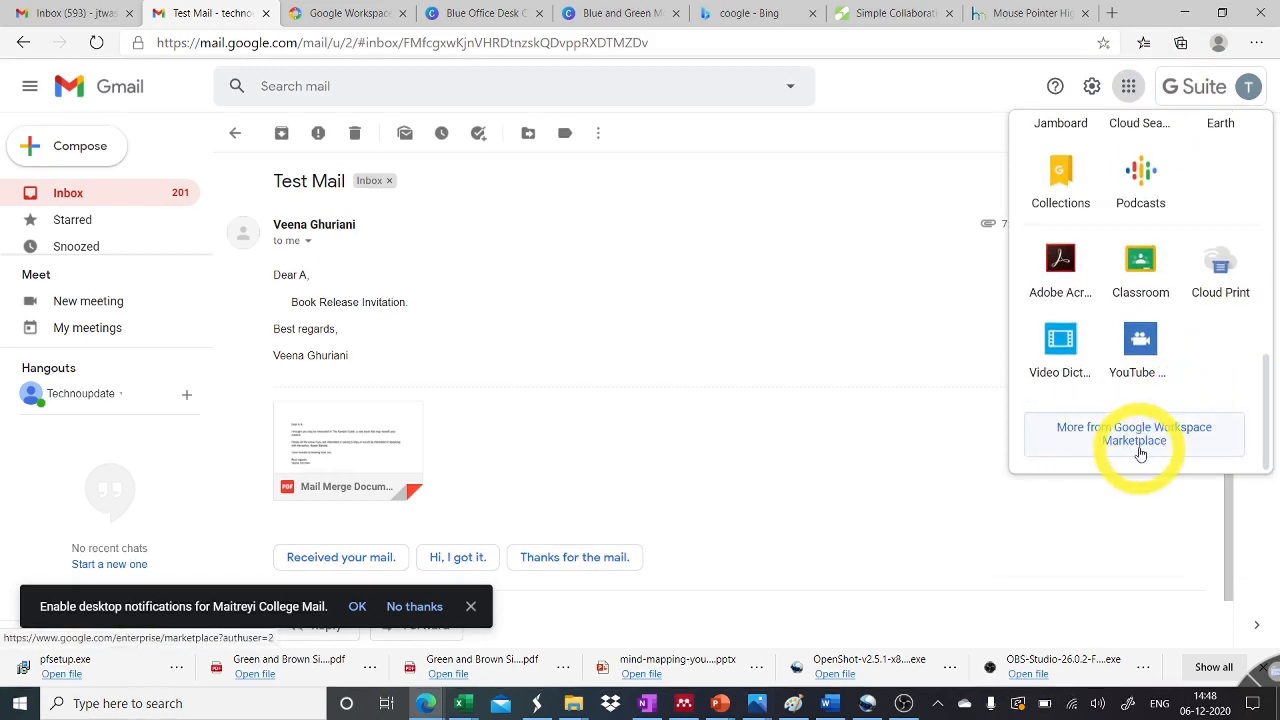
{"action": "mouse_move", "coordinate": [1146, 452]}
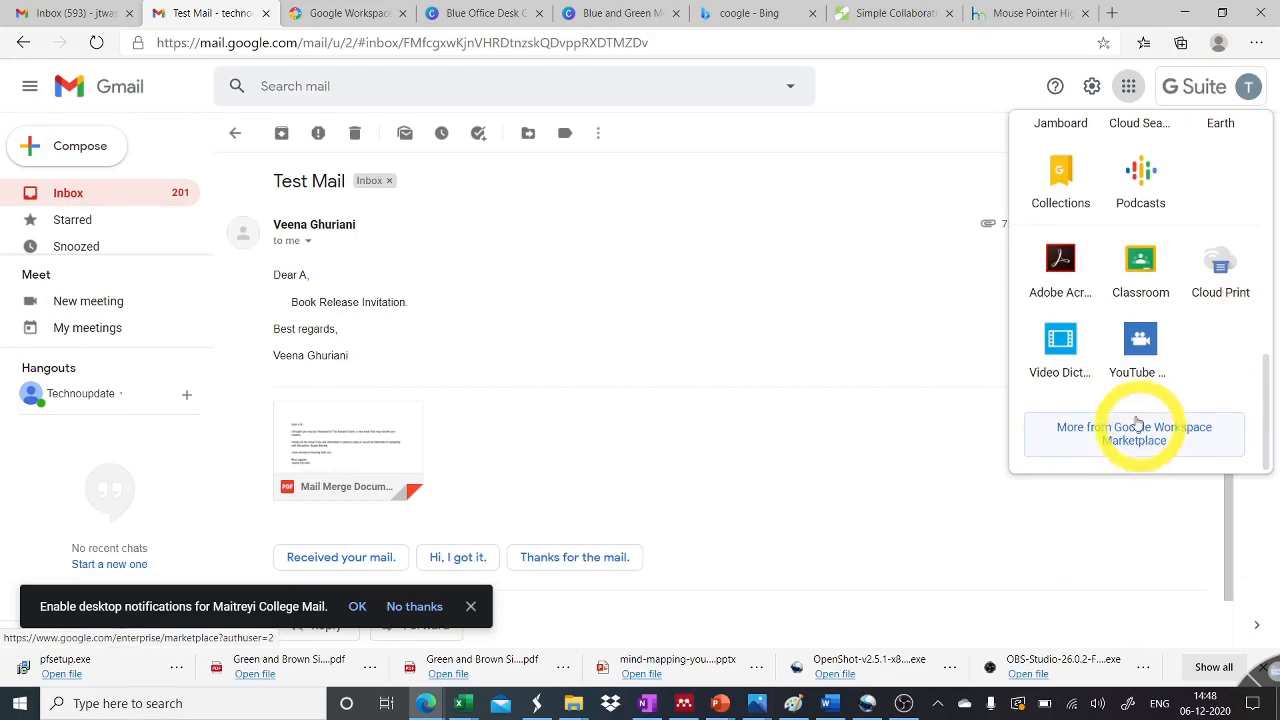
{"action": "left_click", "coordinate": [1132, 434]}
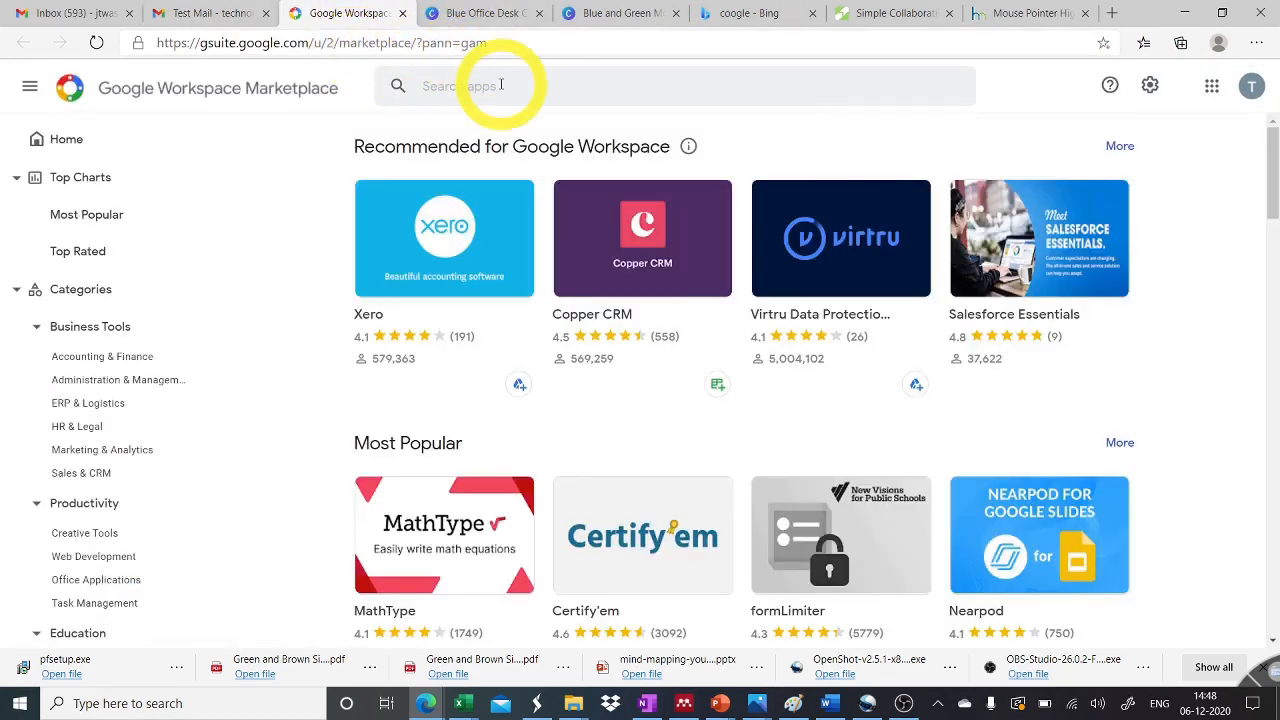
- Search the Marketplace for 'coggle' and open the Coggle Drive add-on's page
{"action": "type", "text": "cd"}
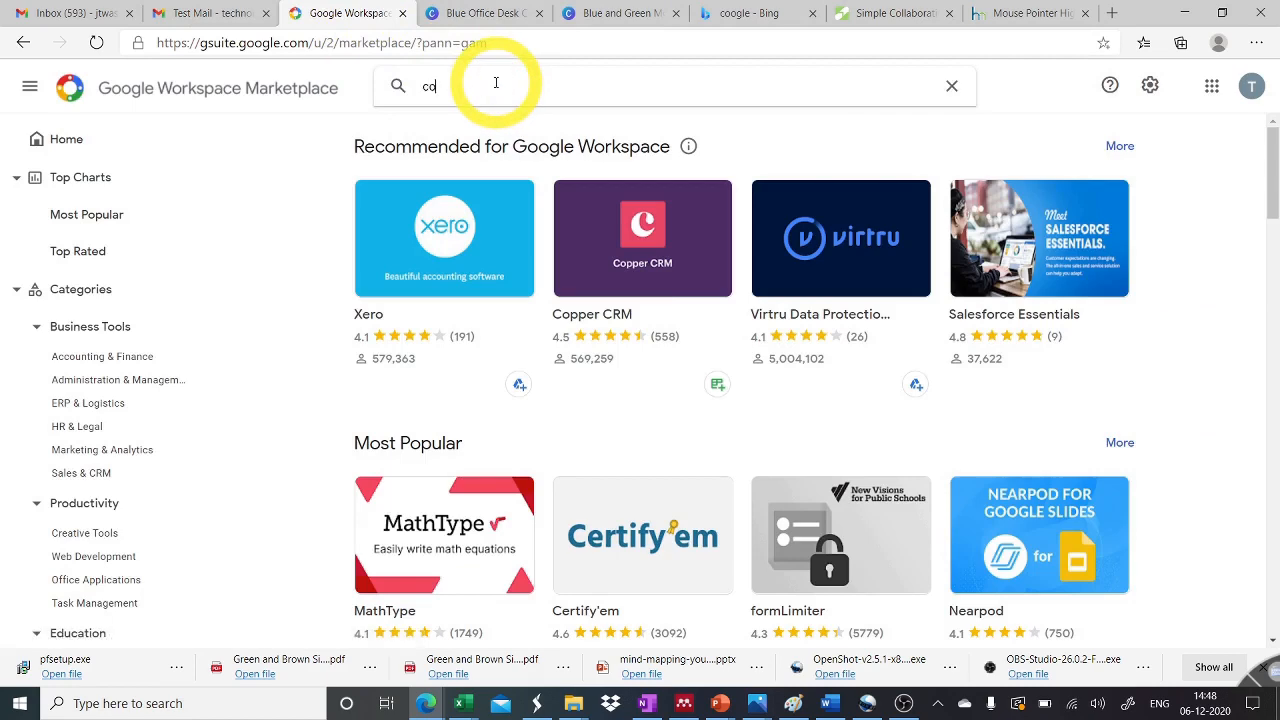
{"action": "type", "text": "oggle"}
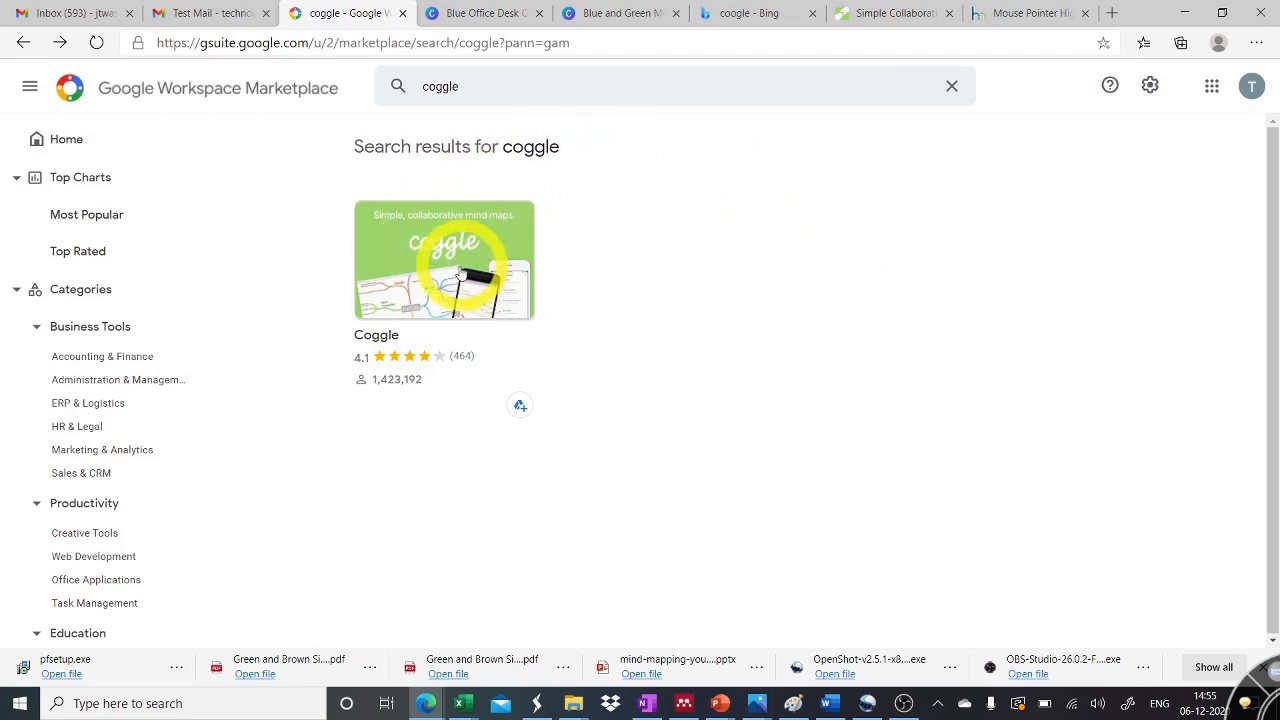
{"action": "left_click", "coordinate": [444, 260]}
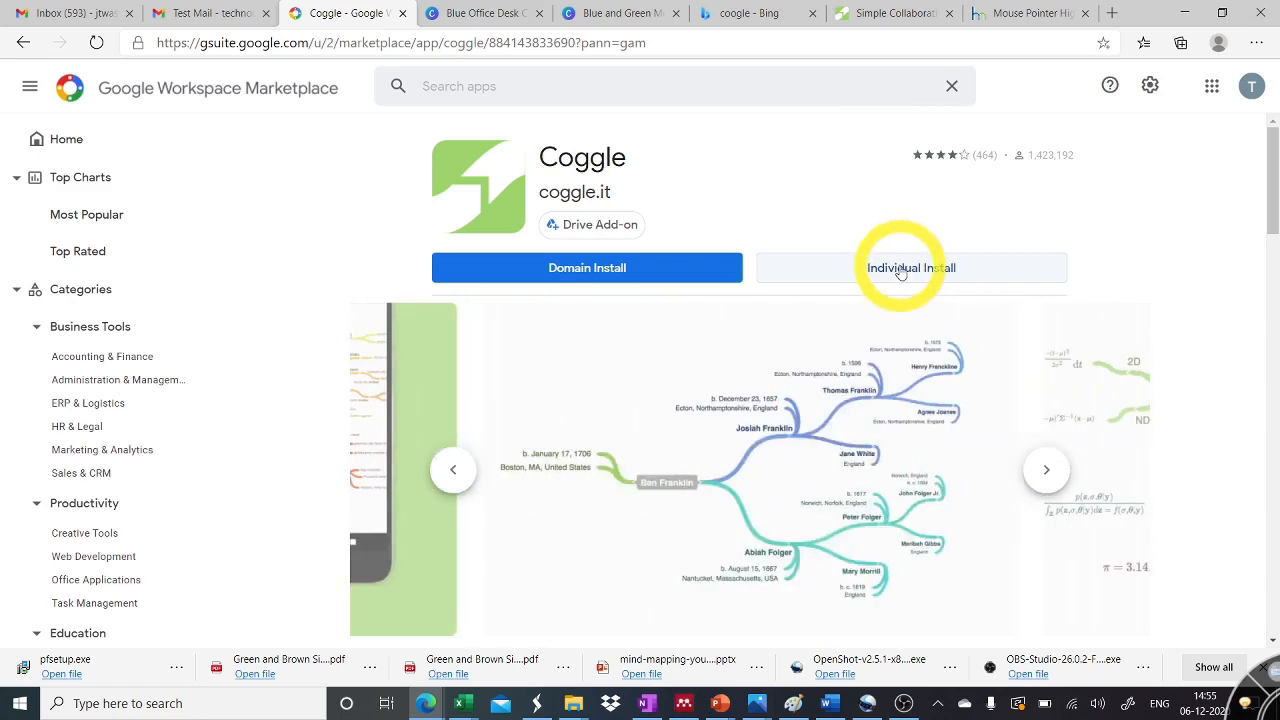
- Start an individual install of Coggle and choose the college Google account for it
{"action": "left_click", "coordinate": [910, 268]}
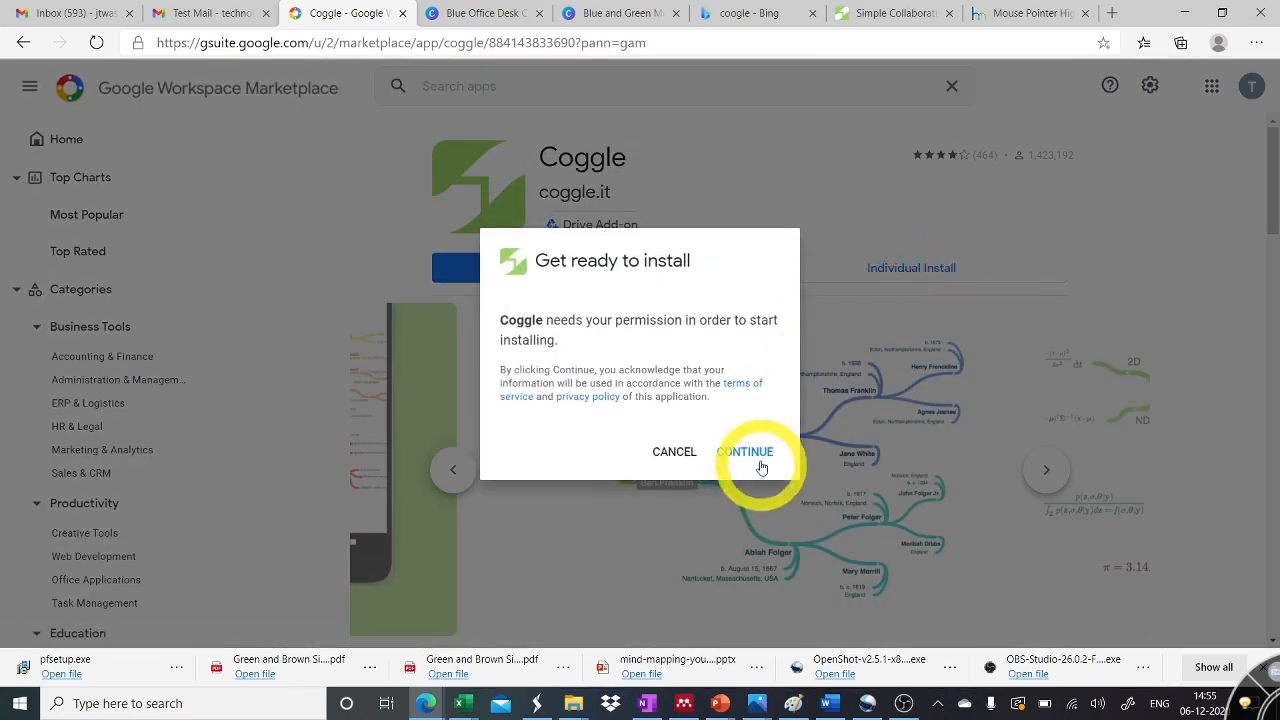
{"action": "left_click", "coordinate": [744, 452]}
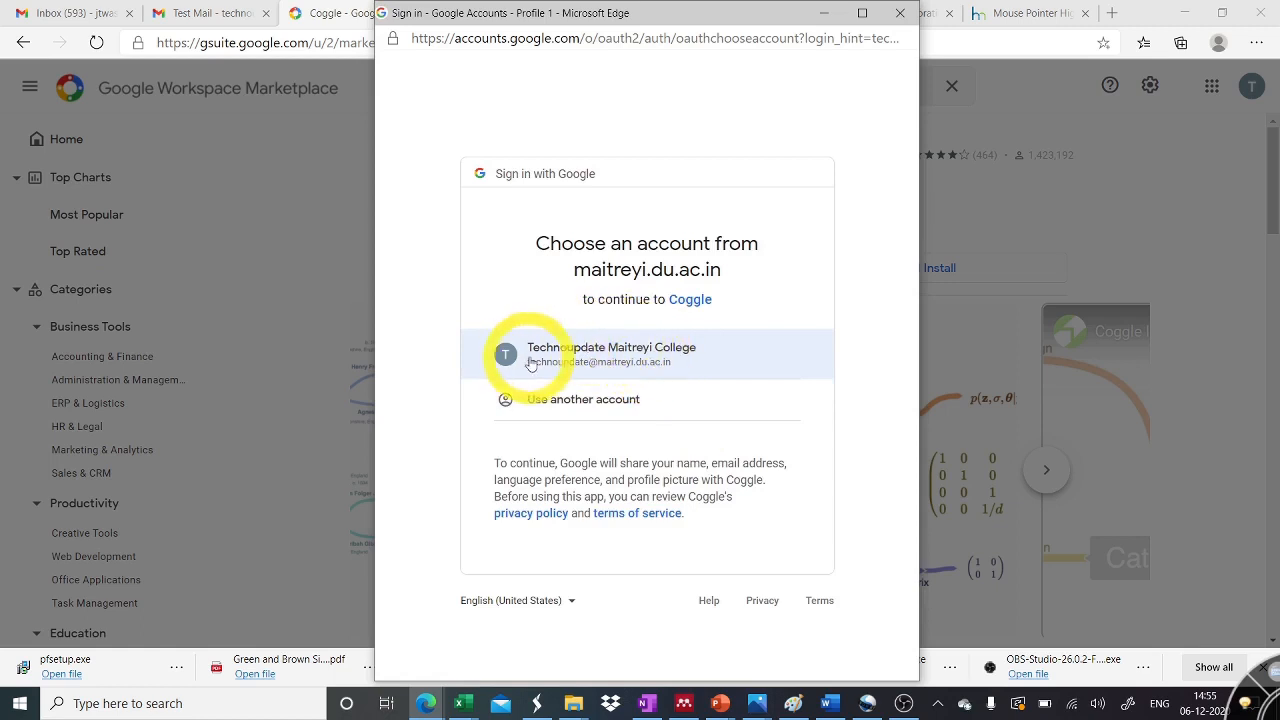
{"action": "left_click", "coordinate": [610, 354]}
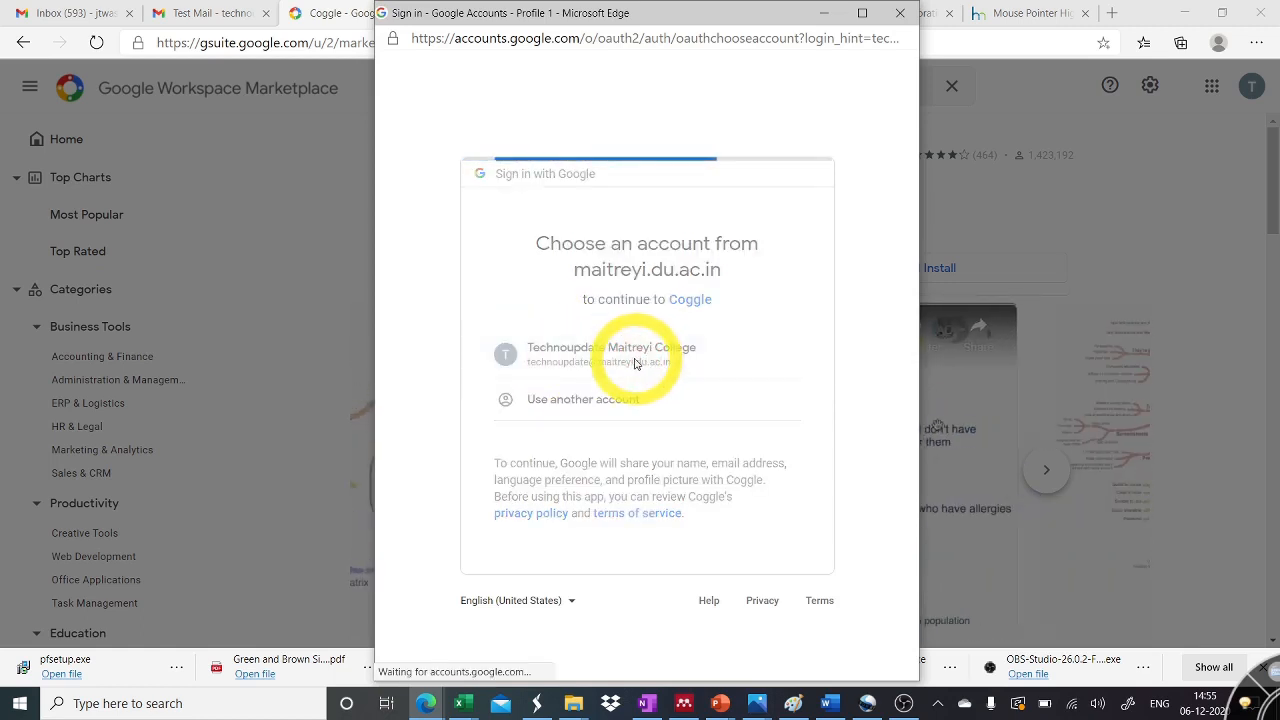
{"action": "left_click", "coordinate": [612, 354]}
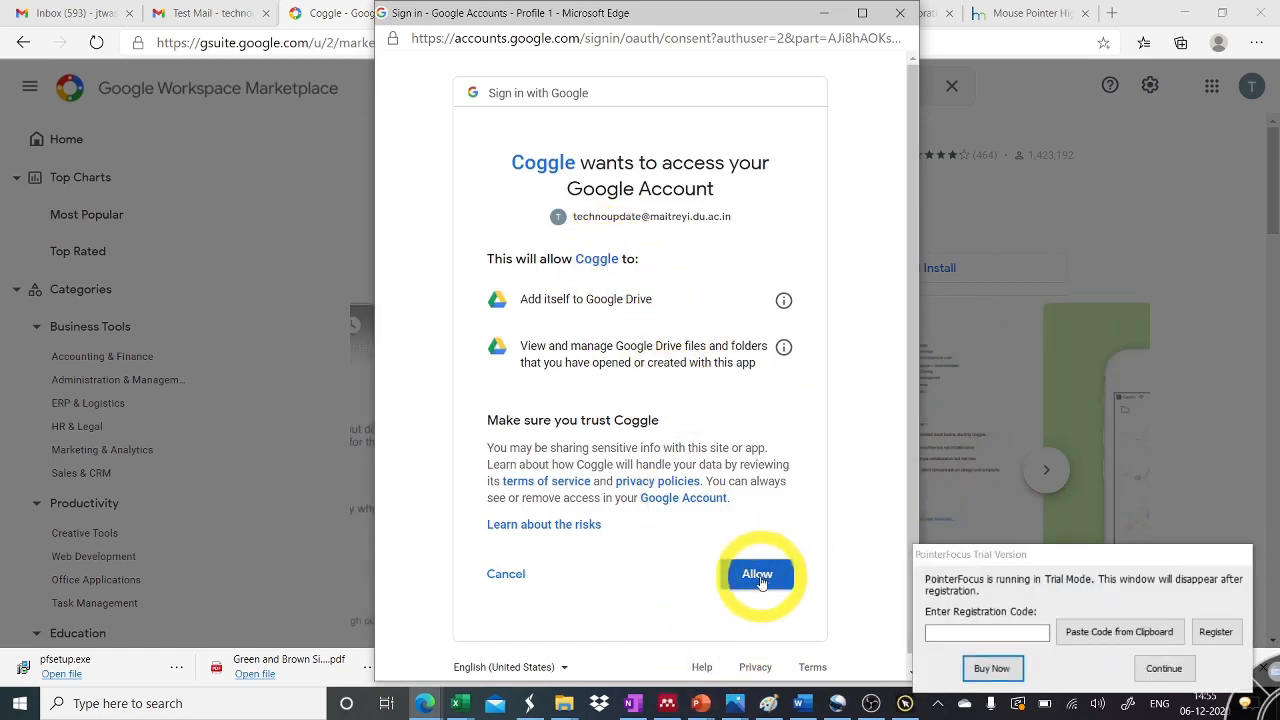
- Allow Coggle access to the account and dismiss the 'Coggle has been installed!' confirmation
{"action": "left_click", "coordinate": [756, 572]}
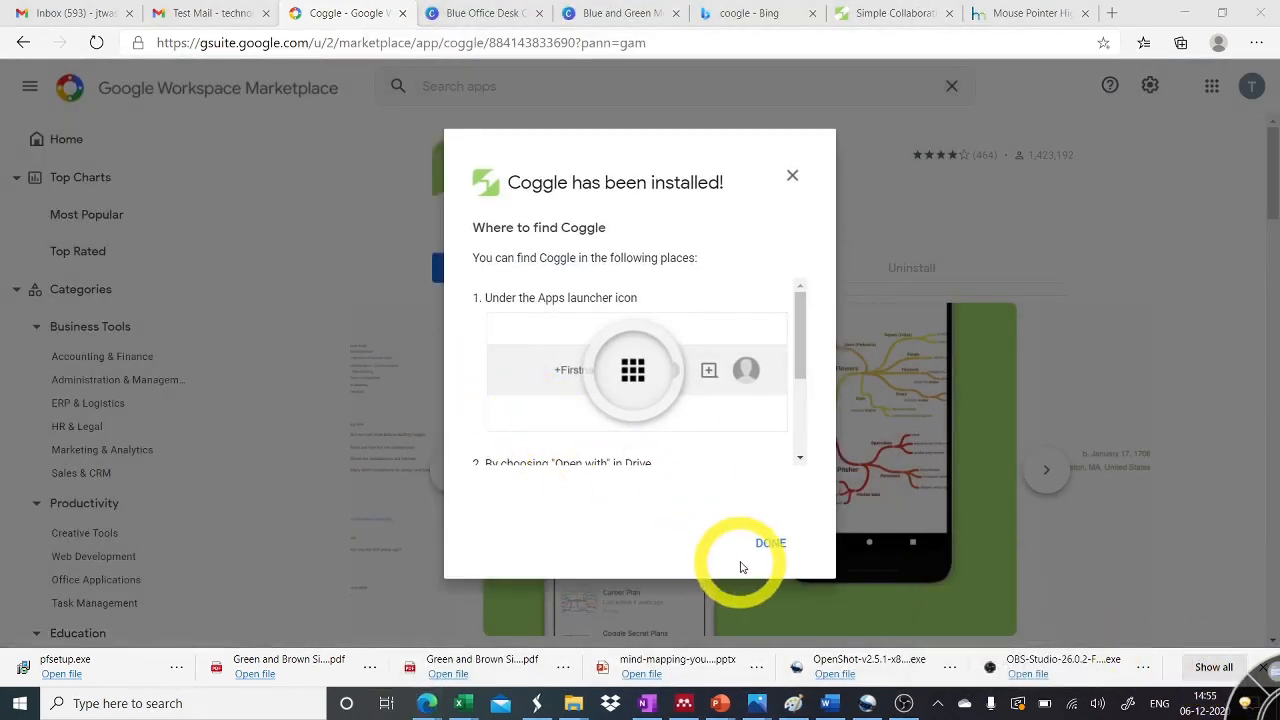
{"action": "left_click", "coordinate": [770, 542]}
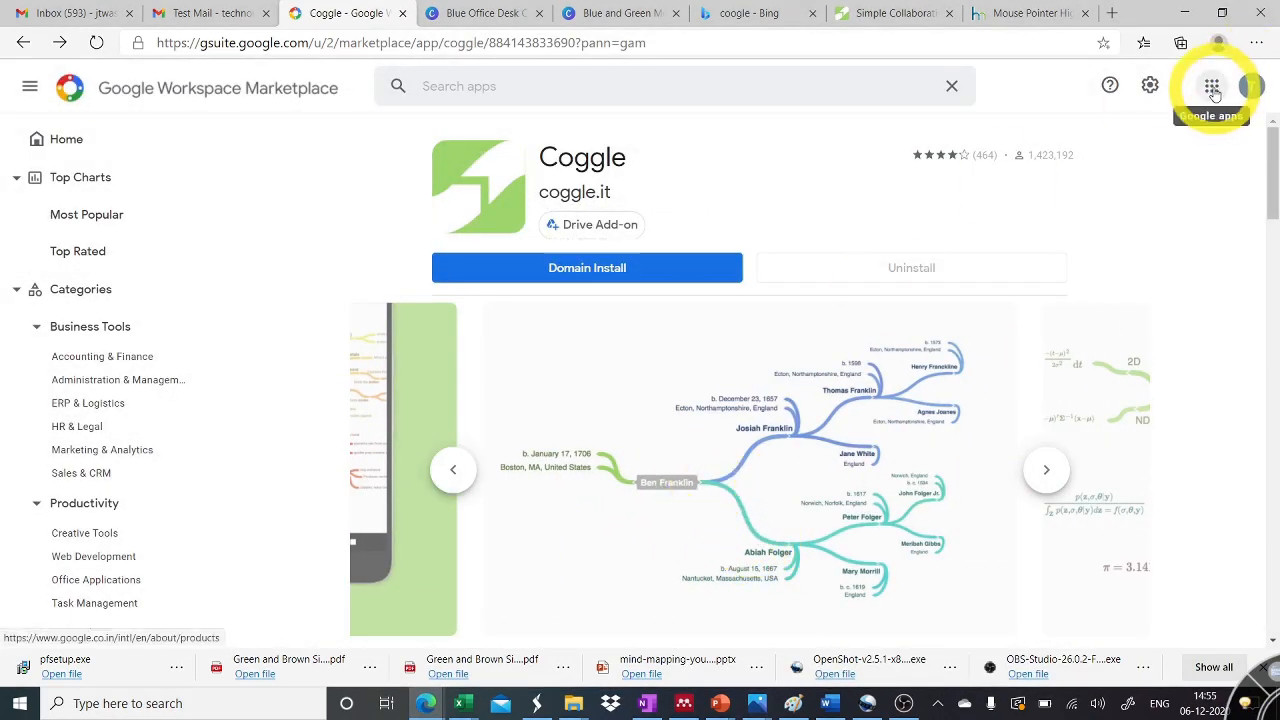
- Reopen Coggle's Marketplace listing and launch it into the Coggle dashboard via Install
{"action": "left_click", "coordinate": [1212, 84]}
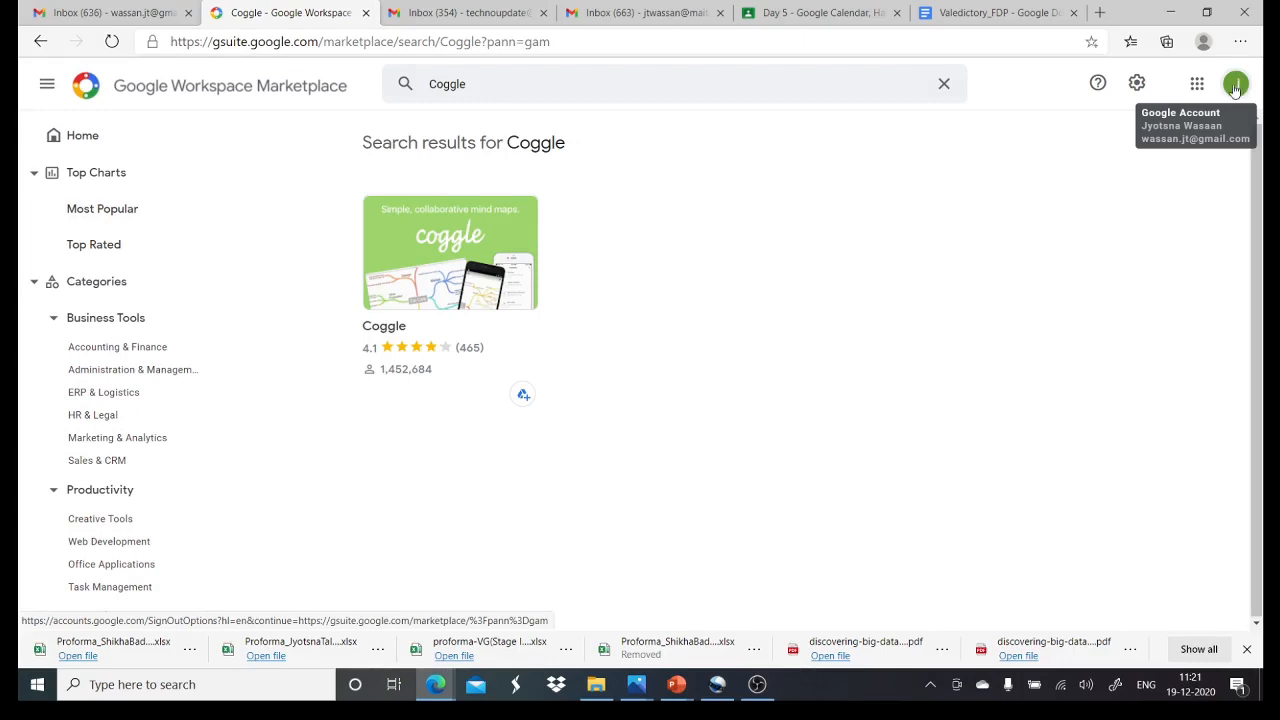
{"action": "left_click", "coordinate": [448, 252]}
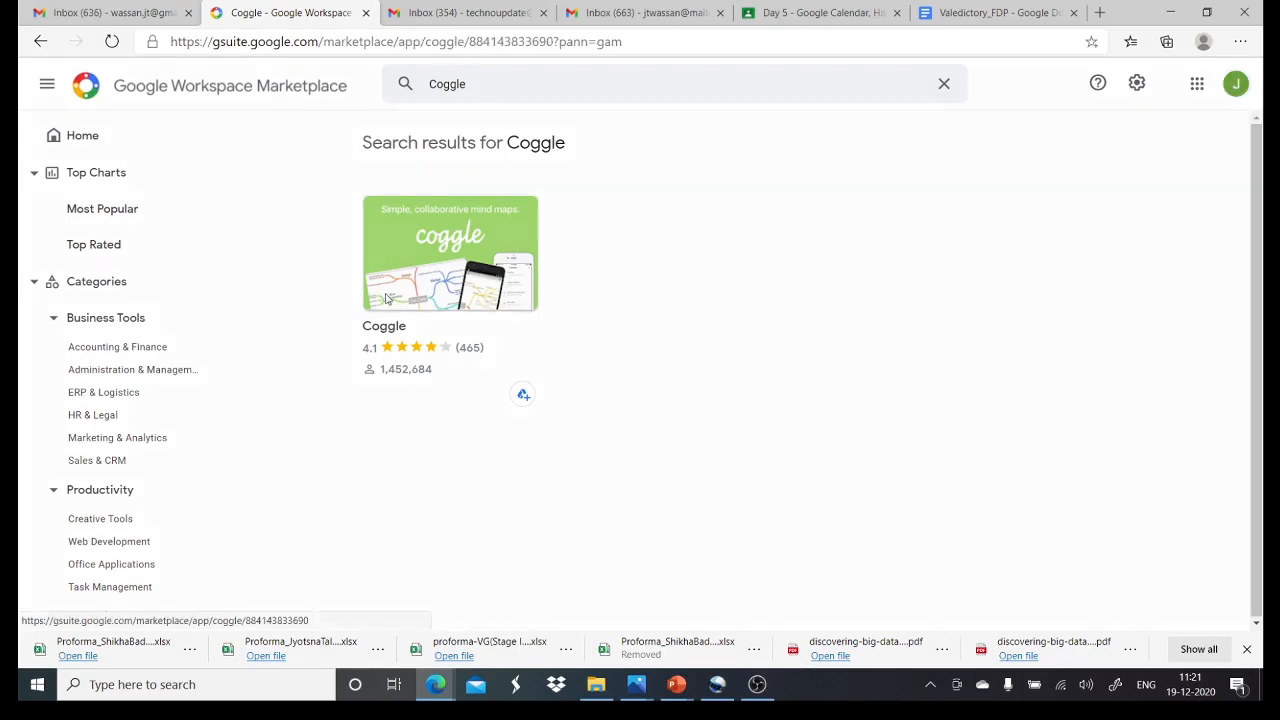
{"action": "left_click", "coordinate": [448, 252]}
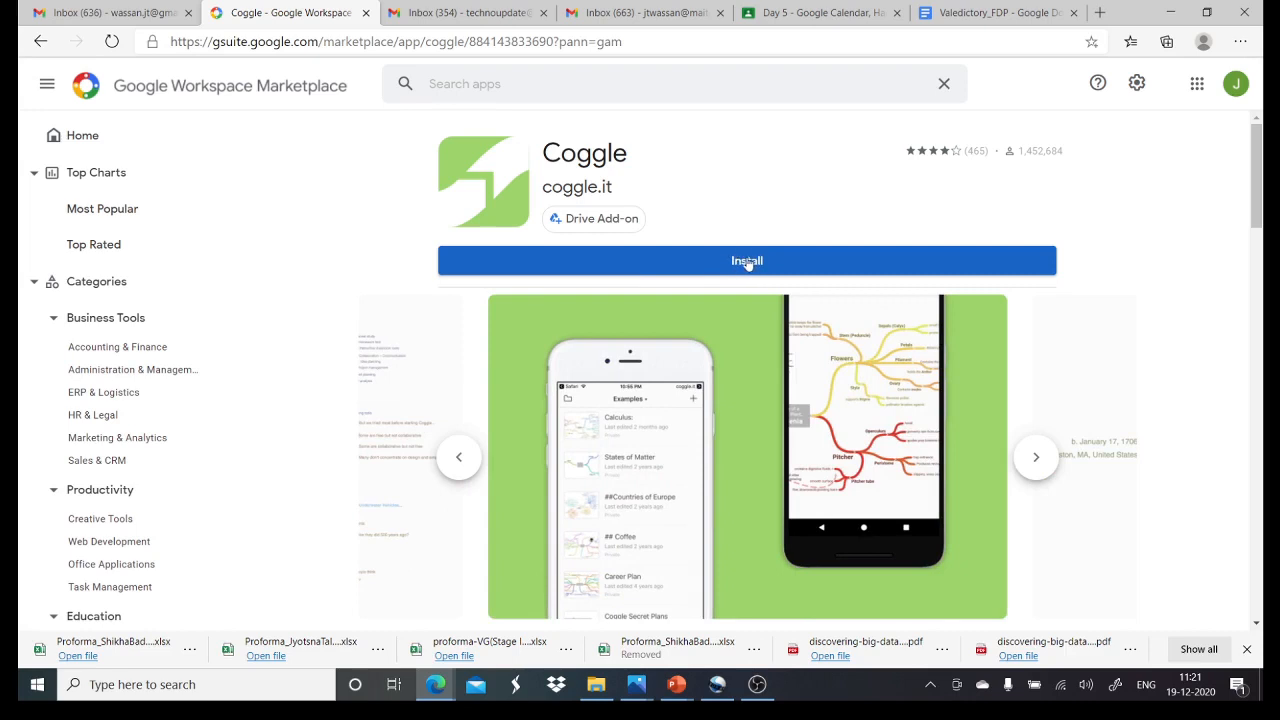
{"action": "left_click", "coordinate": [1036, 456]}
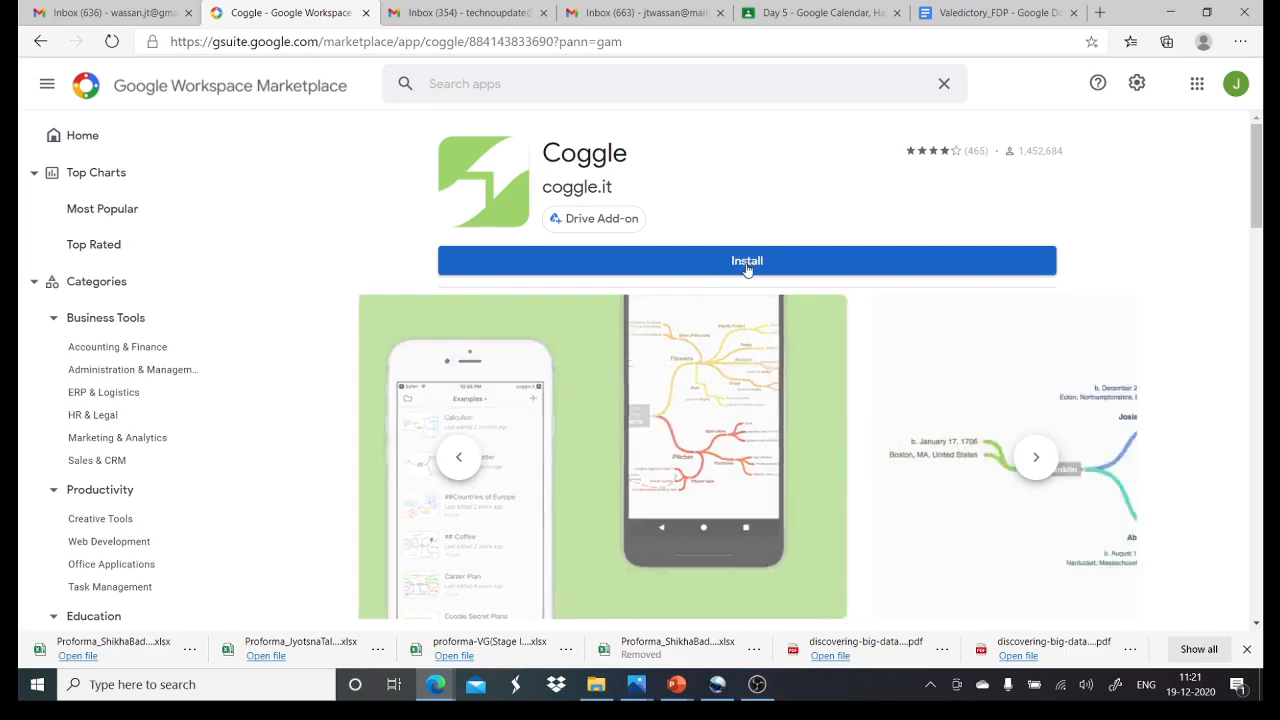
{"action": "left_click", "coordinate": [1036, 456]}
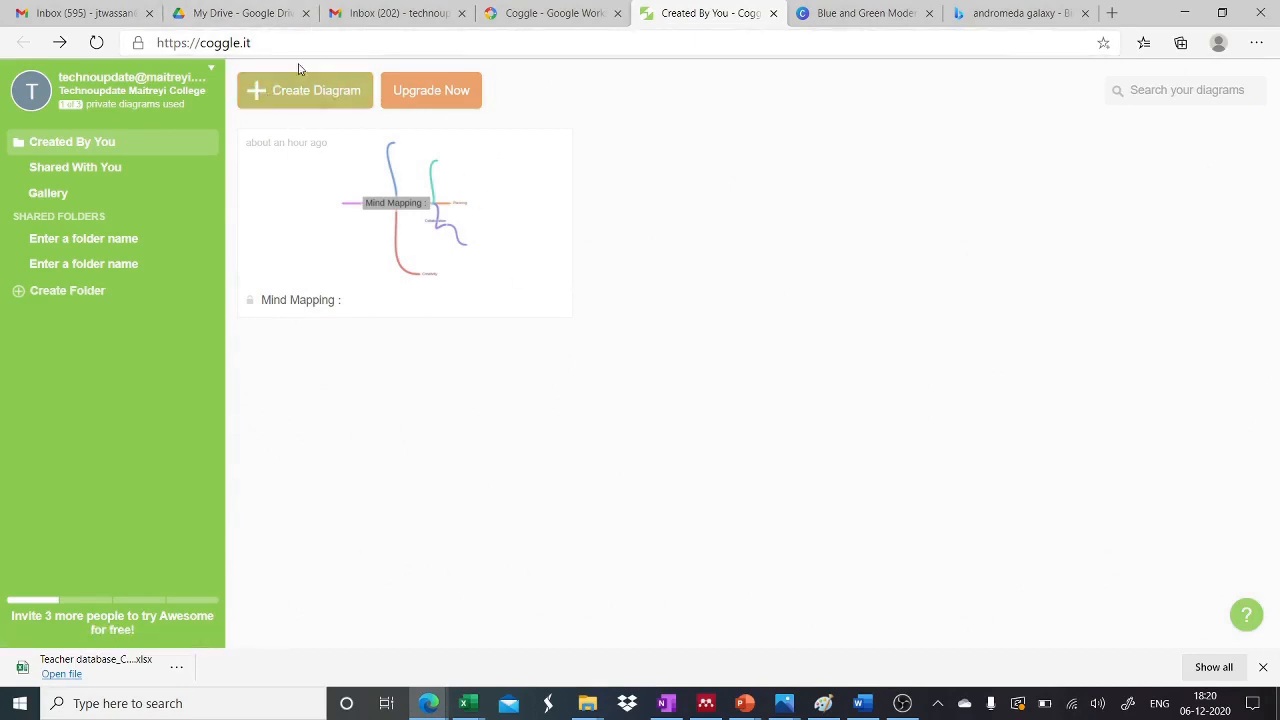
{"action": "mouse_move", "coordinate": [290, 104]}
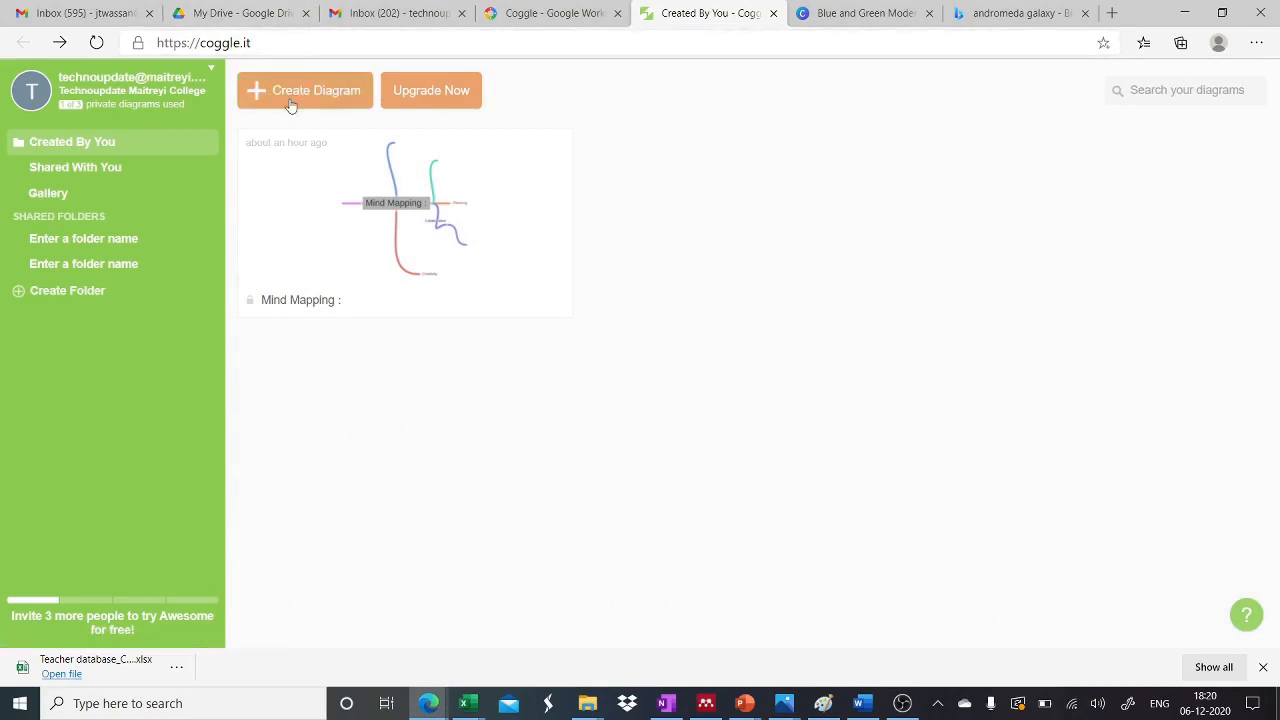
{"action": "mouse_move", "coordinate": [270, 100]}
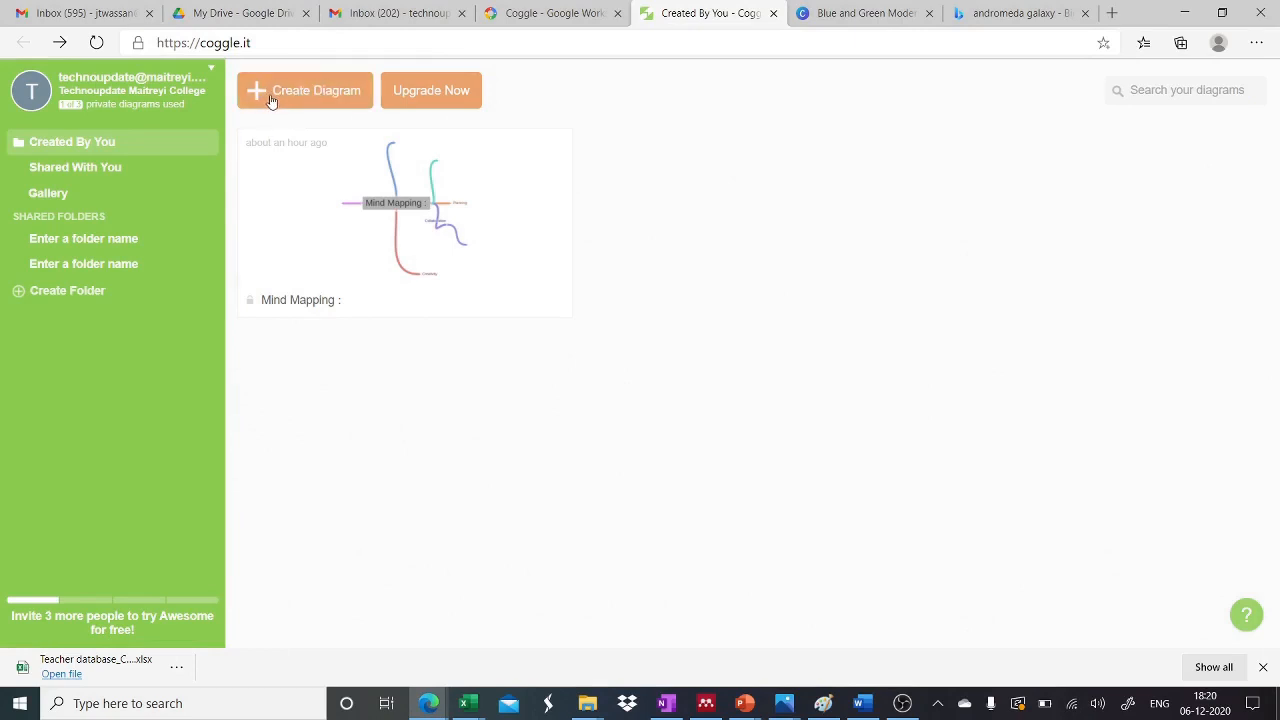
- Create a new blank diagram from the Created By You page
{"action": "left_click", "coordinate": [304, 90]}
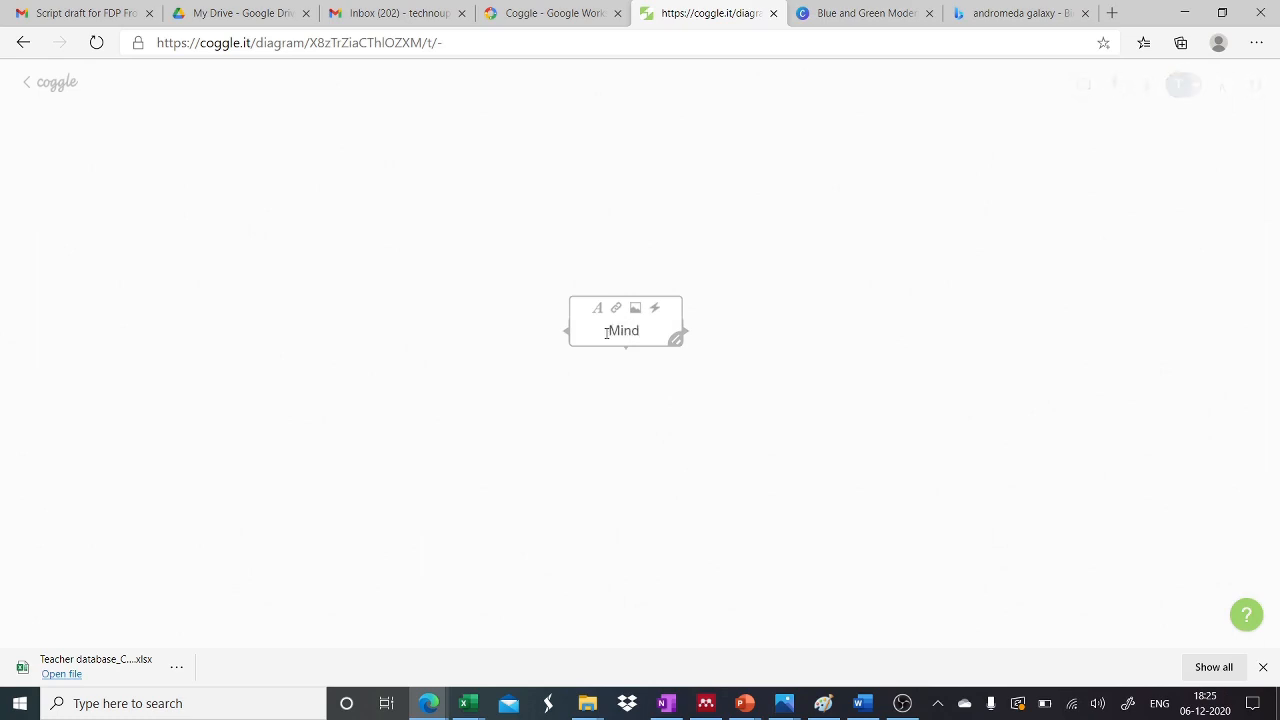
- Complete the central node's label to read 'Mind Mapping'
{"action": "type", "text": "Mapping"}
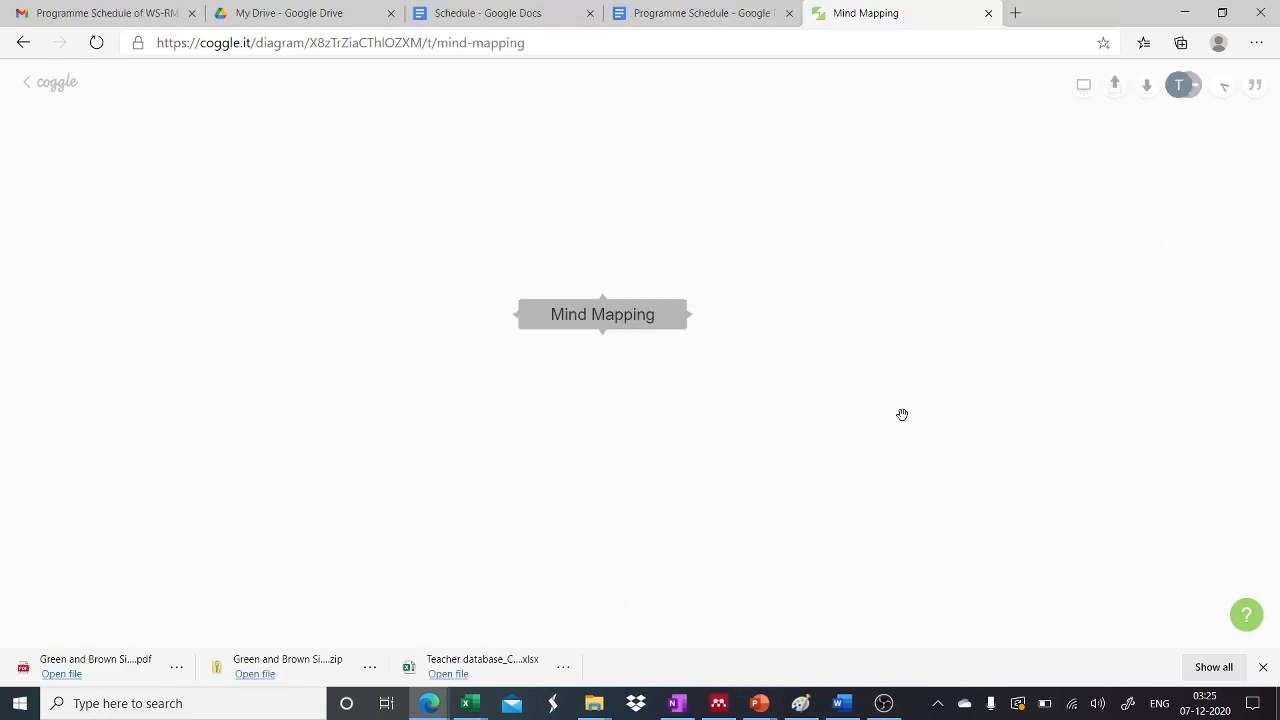
{"action": "mouse_move", "coordinate": [656, 332]}
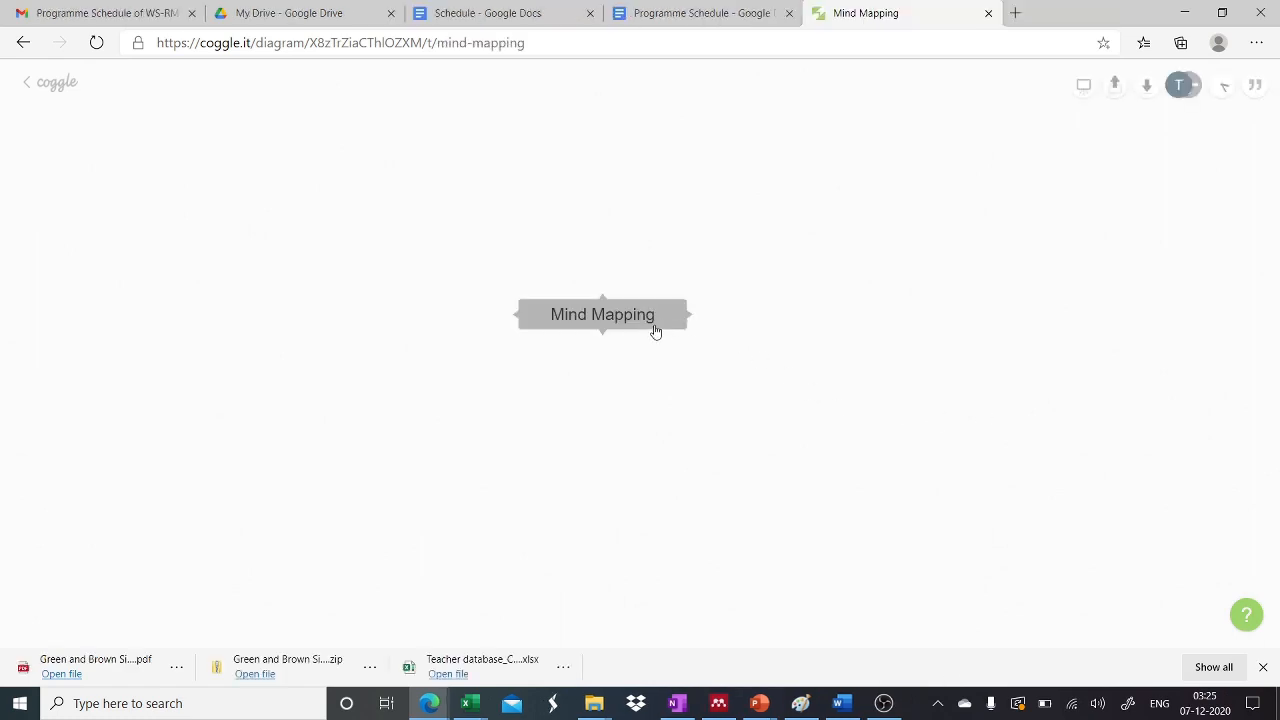
- Reopen the 'Mind Mapping' central topic for editing
{"action": "left_click", "coordinate": [602, 314]}
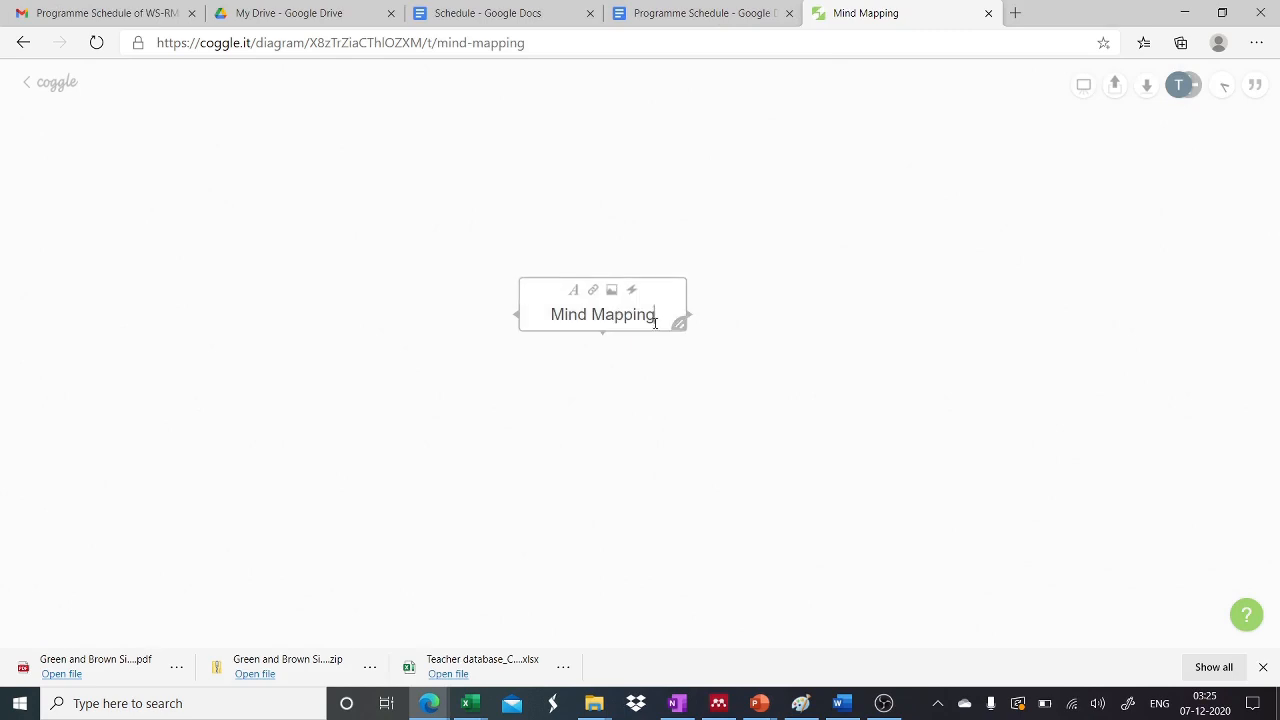
{"action": "mouse_move", "coordinate": [680, 324]}
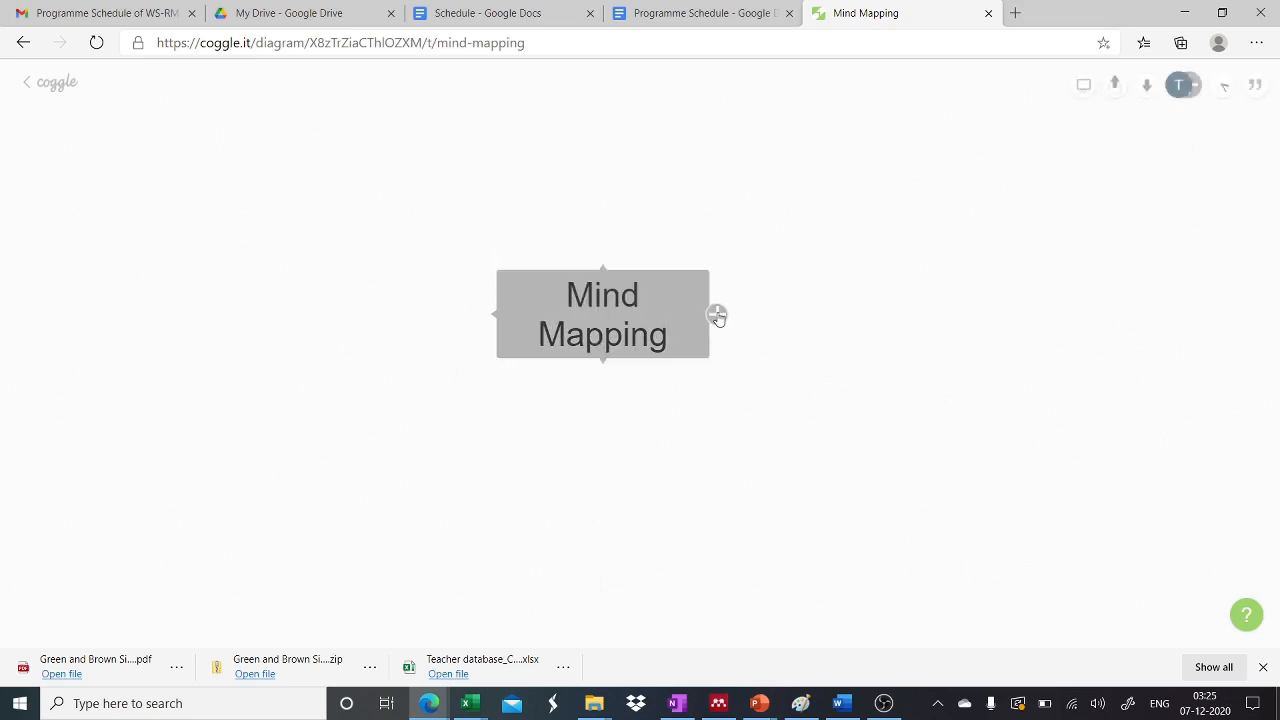
{"action": "mouse_move", "coordinate": [652, 288]}
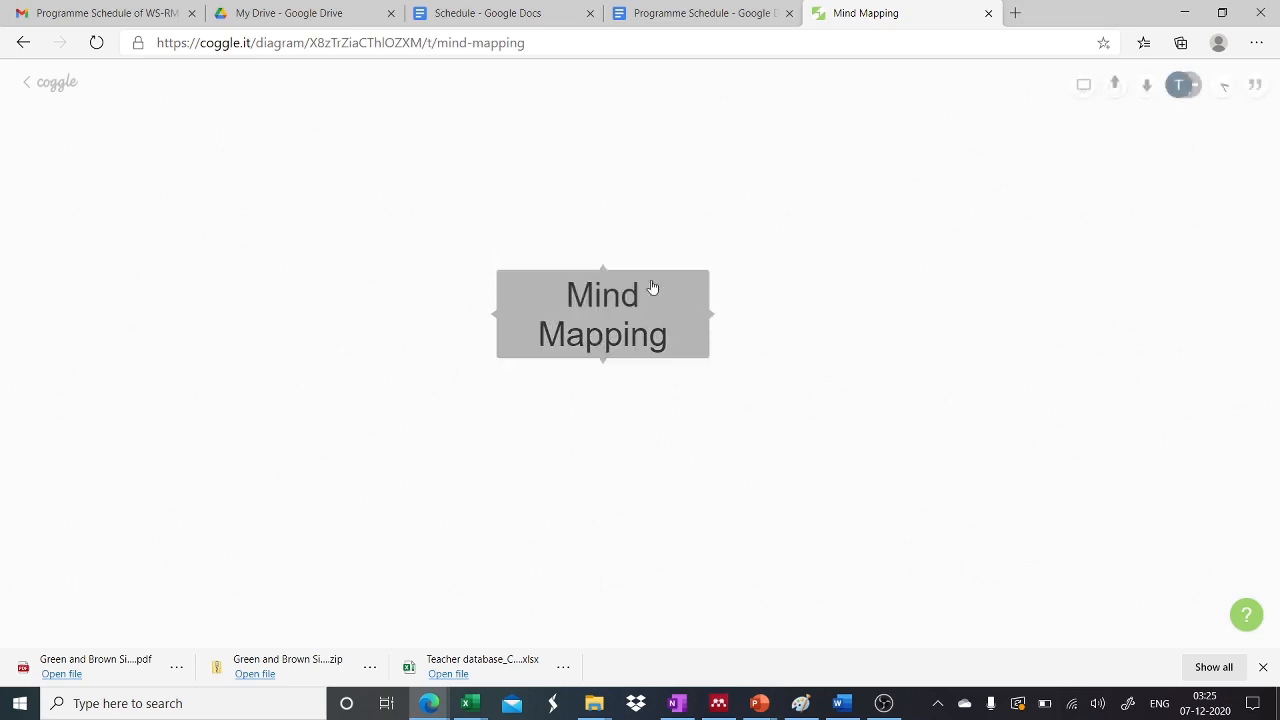
{"action": "mouse_move", "coordinate": [602, 364]}
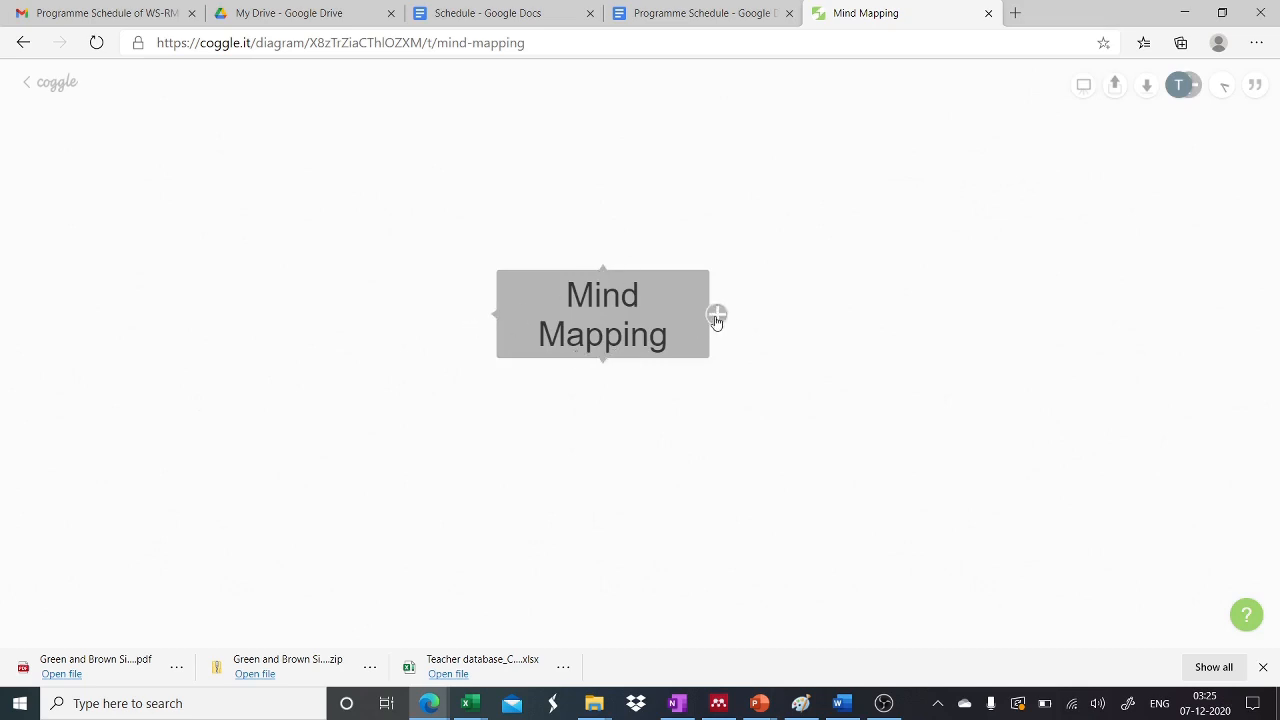
- Add two branches to the central topic and label them Planning and Creativity
{"action": "left_click", "coordinate": [716, 314]}
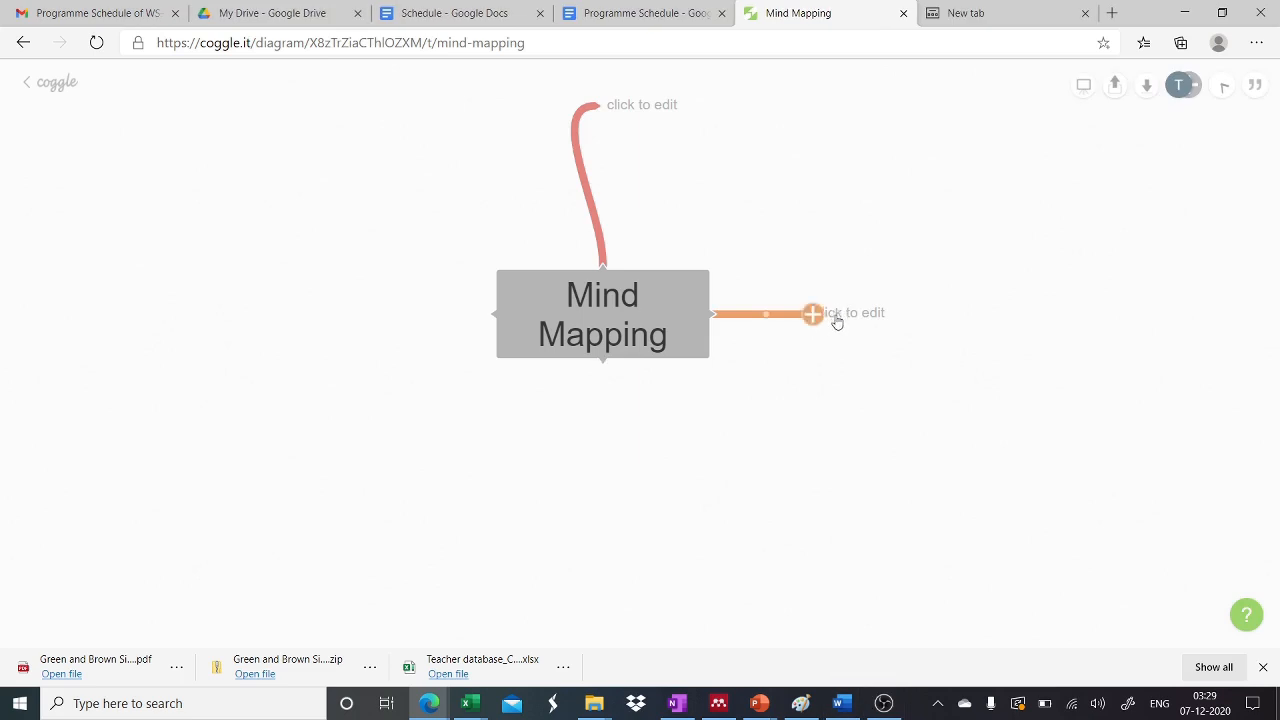
{"action": "mouse_move", "coordinate": [840, 314]}
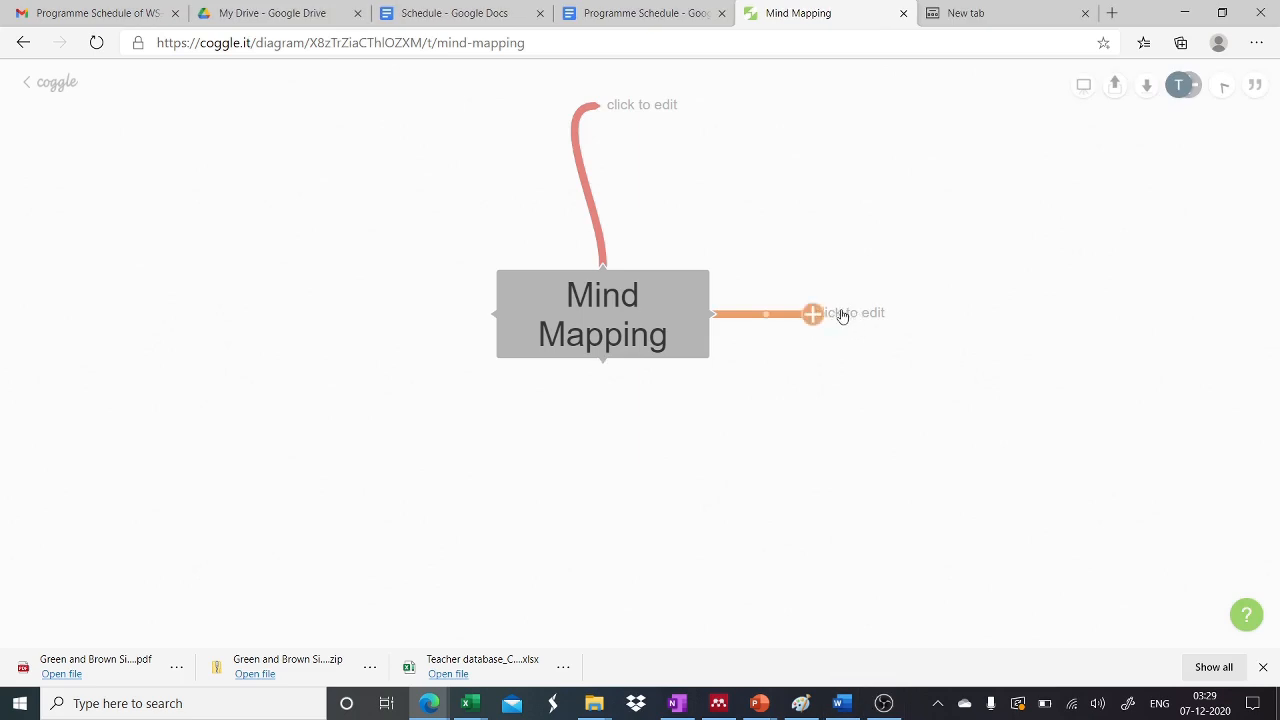
{"action": "left_click", "coordinate": [844, 312]}
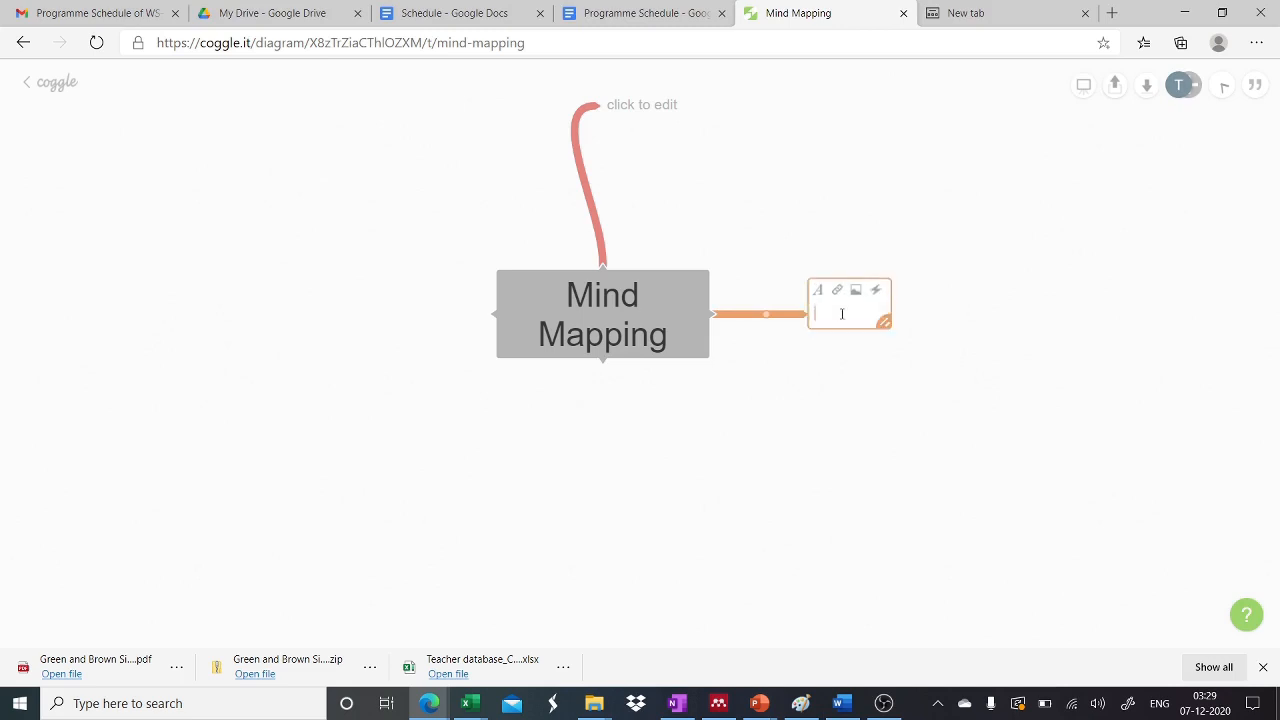
{"action": "type", "text": "Planning"}
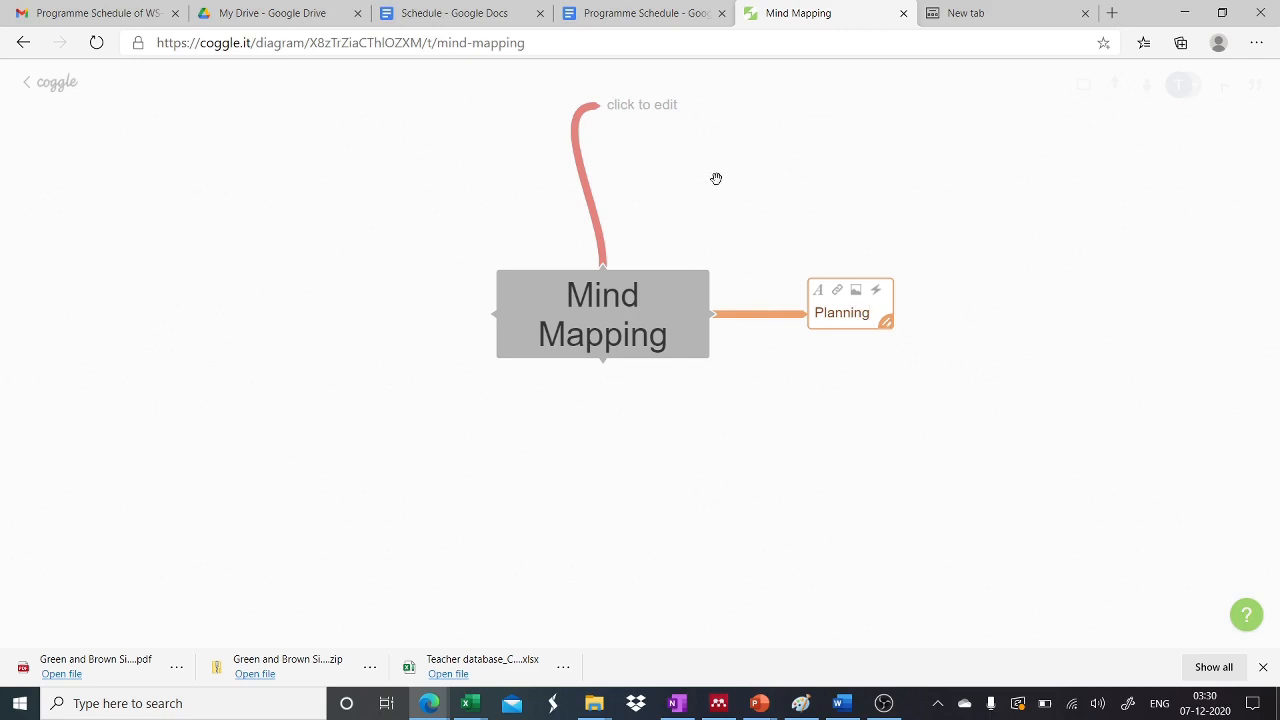
{"action": "left_click", "coordinate": [640, 104]}
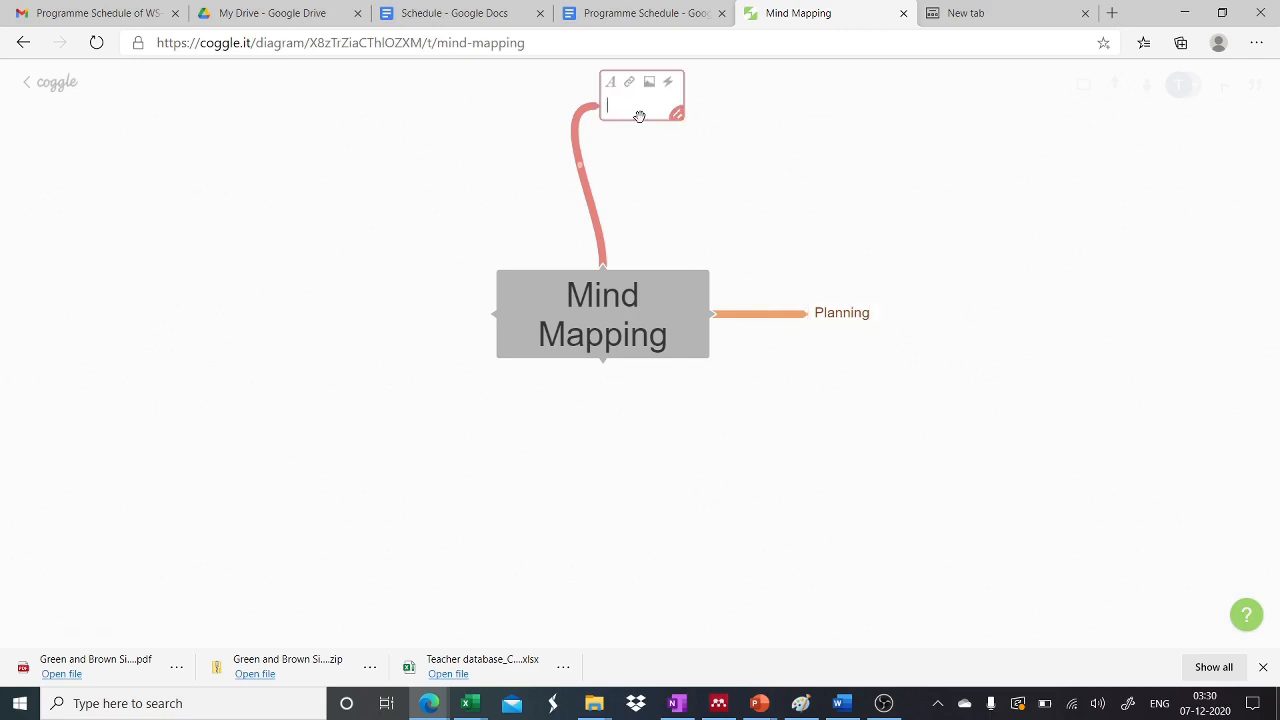
{"action": "type", "text": "Creativity"}
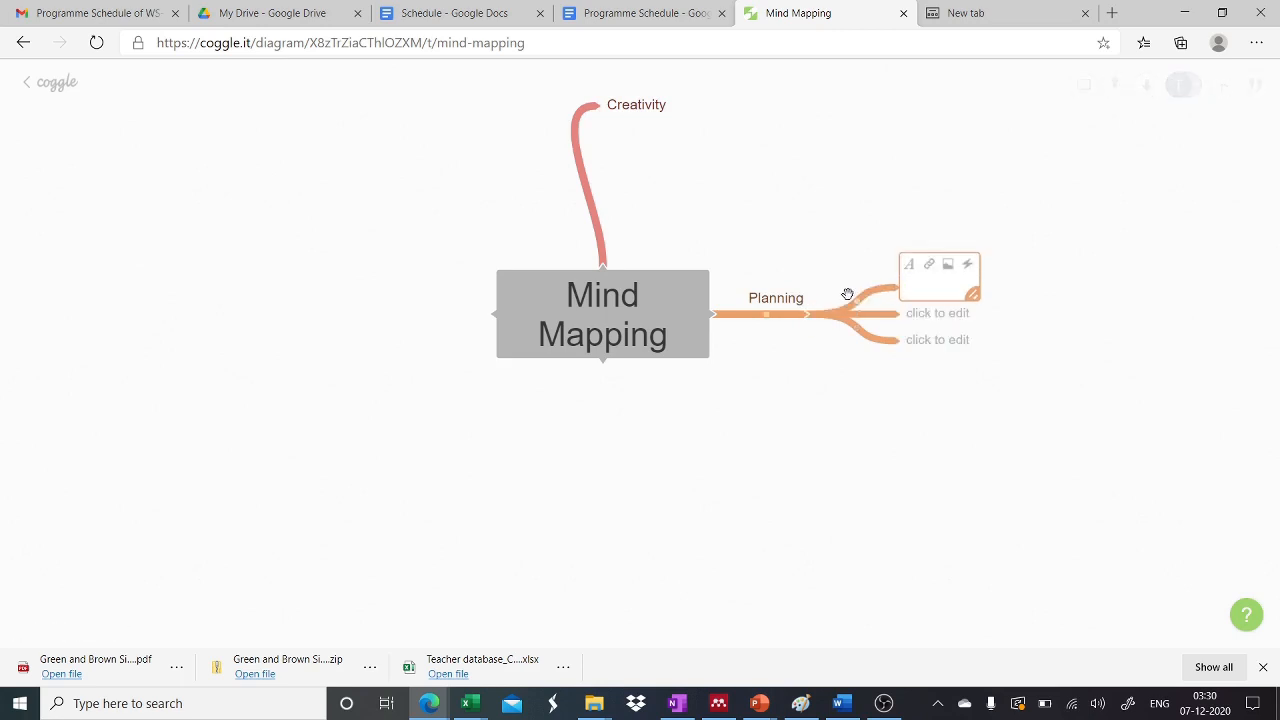
- Label Planning's three child branches Projects, Goals and Strategies
{"action": "type", "text": "Projects"}
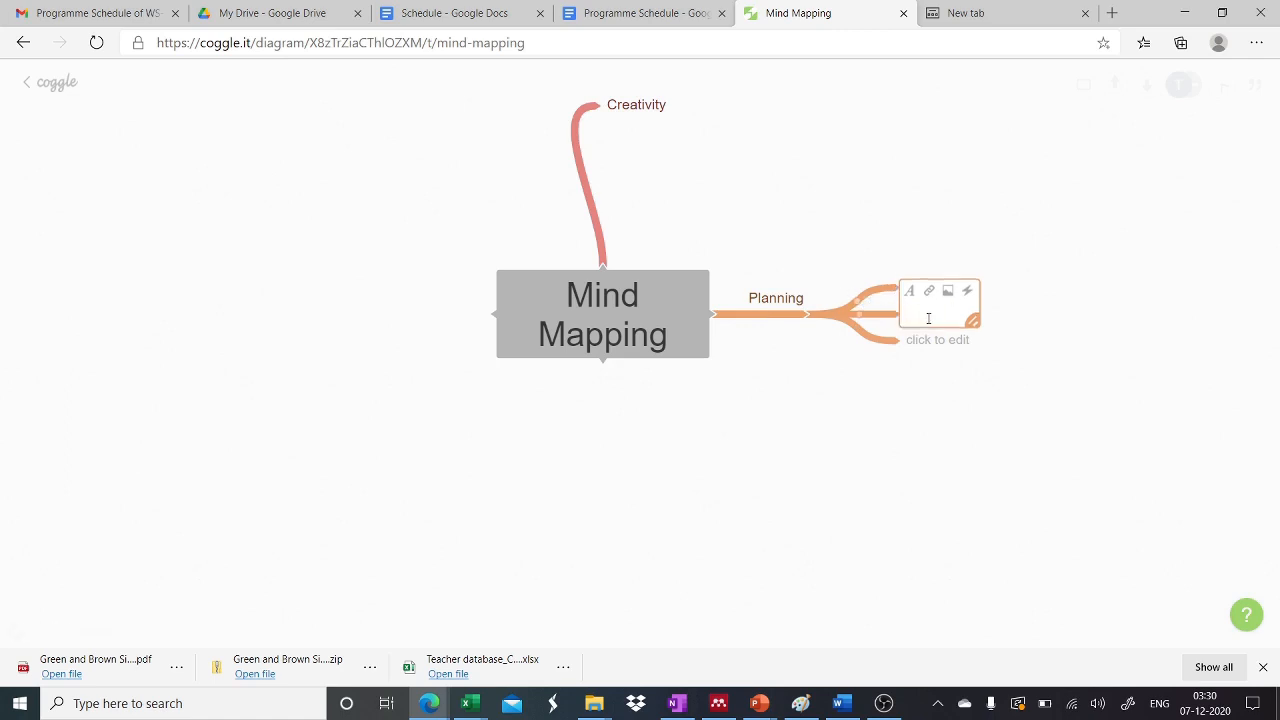
{"action": "type", "text": "Goal"}
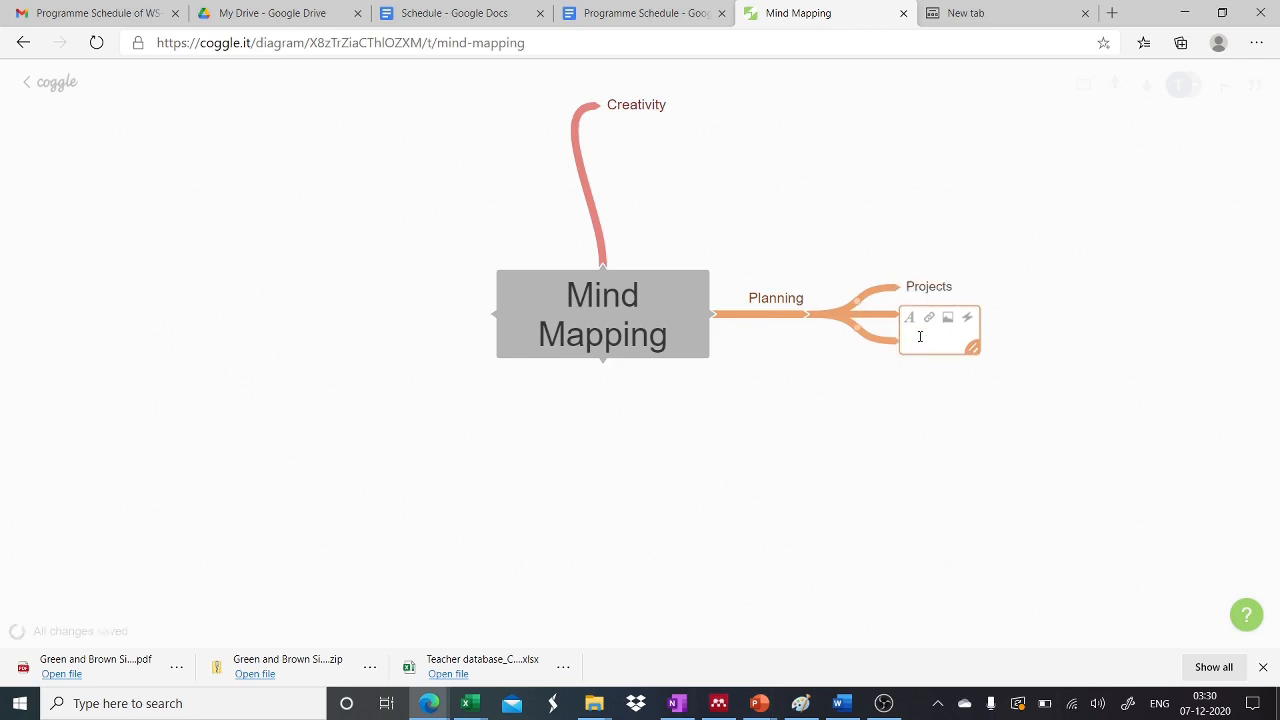
{"action": "type", "text": "Strategies"}
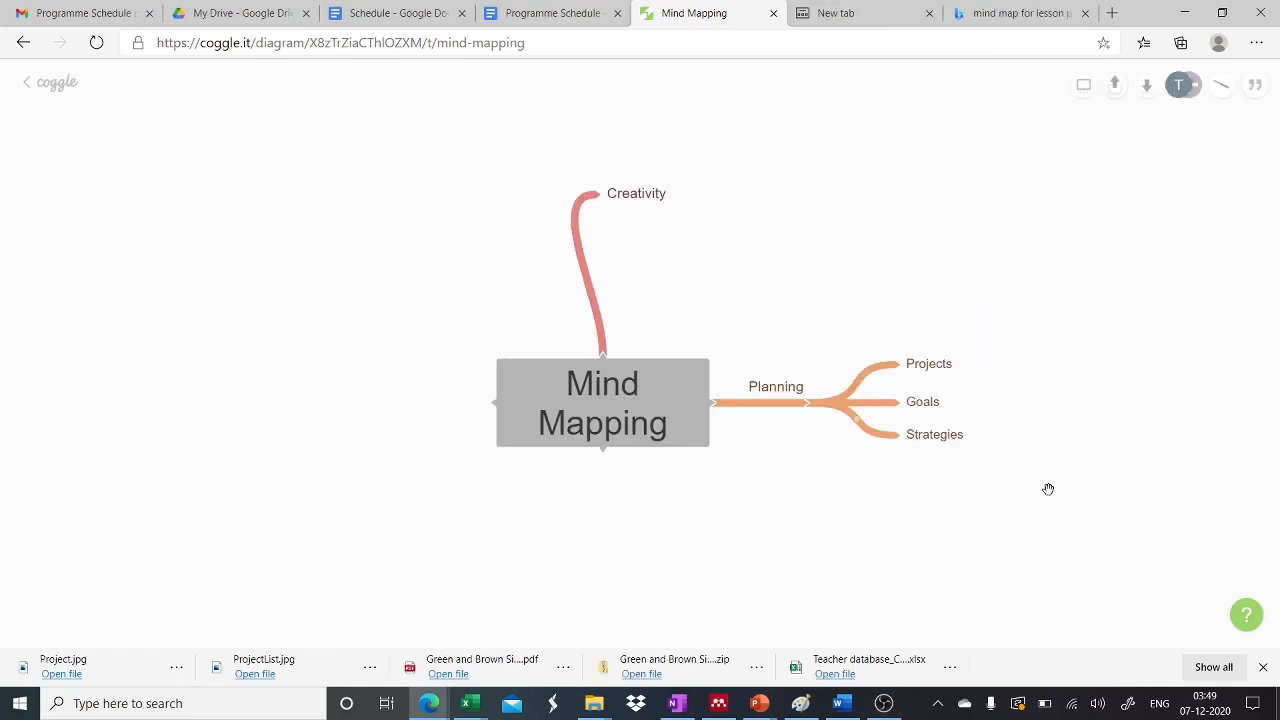
{"action": "mouse_move", "coordinate": [868, 564]}
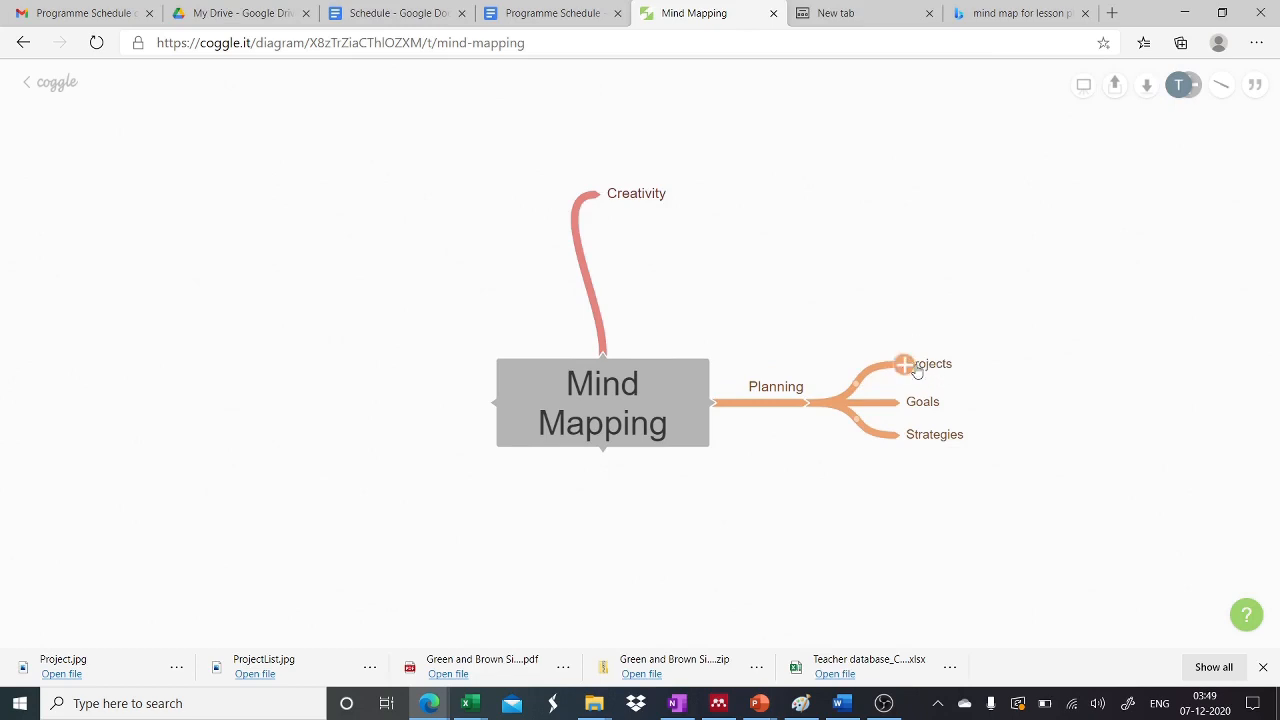
{"action": "mouse_move", "coordinate": [932, 368]}
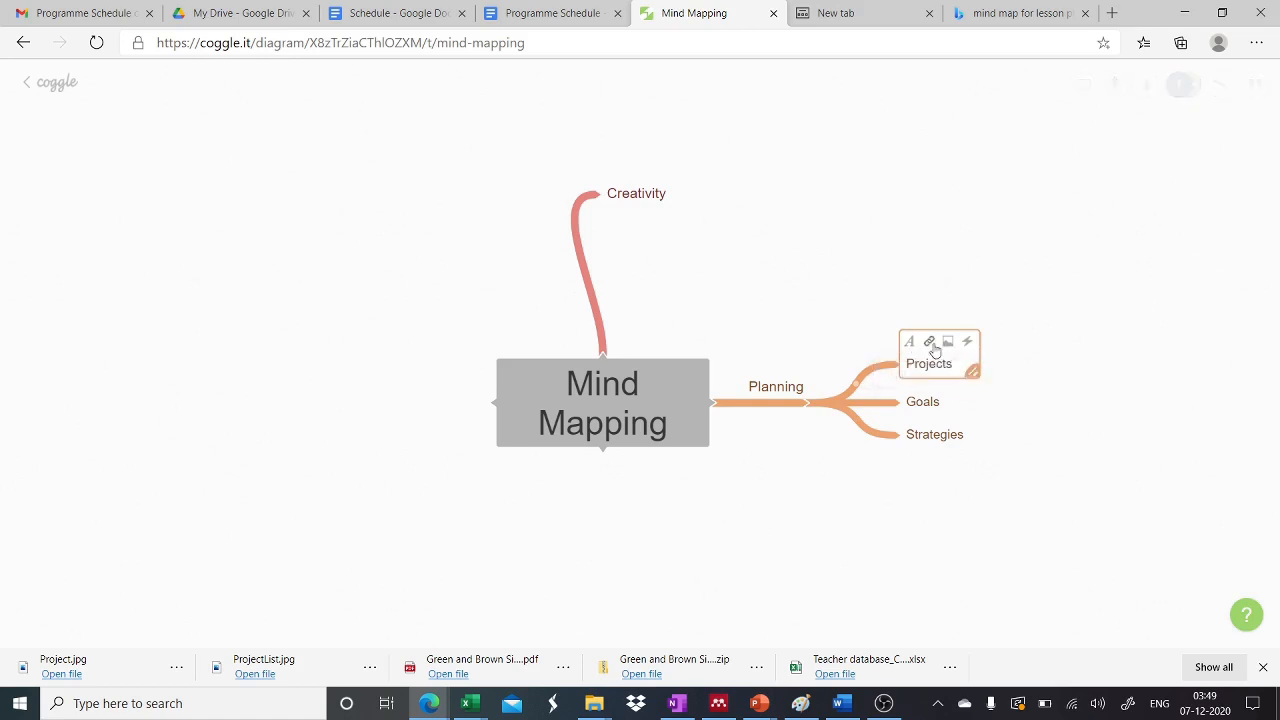
{"action": "mouse_move", "coordinate": [908, 342]}
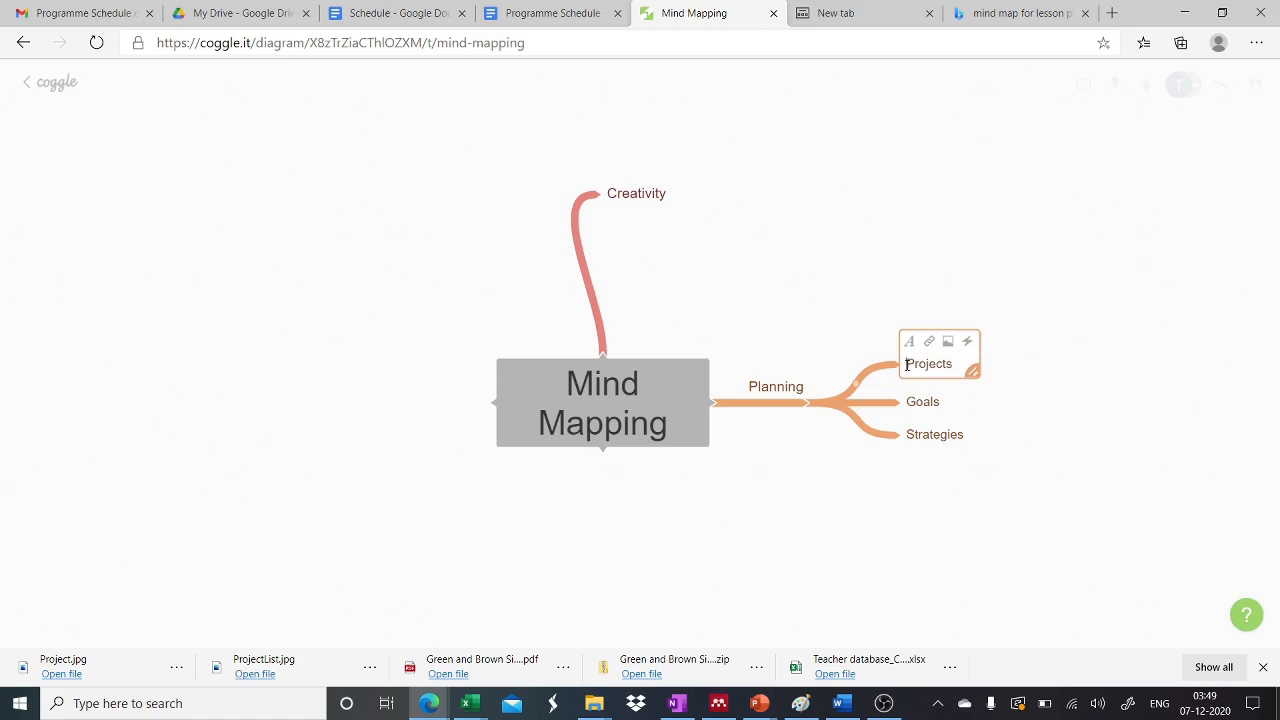
{"action": "double_click", "coordinate": [928, 364]}
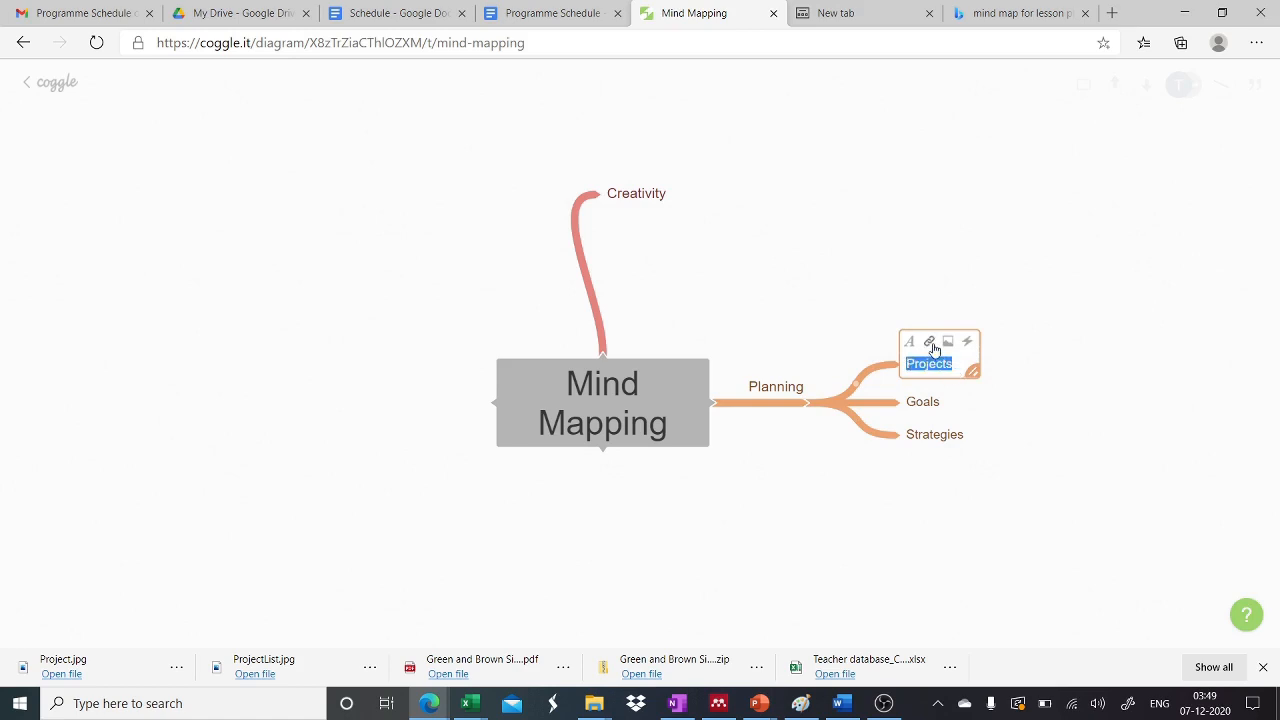
{"action": "mouse_move", "coordinate": [928, 342]}
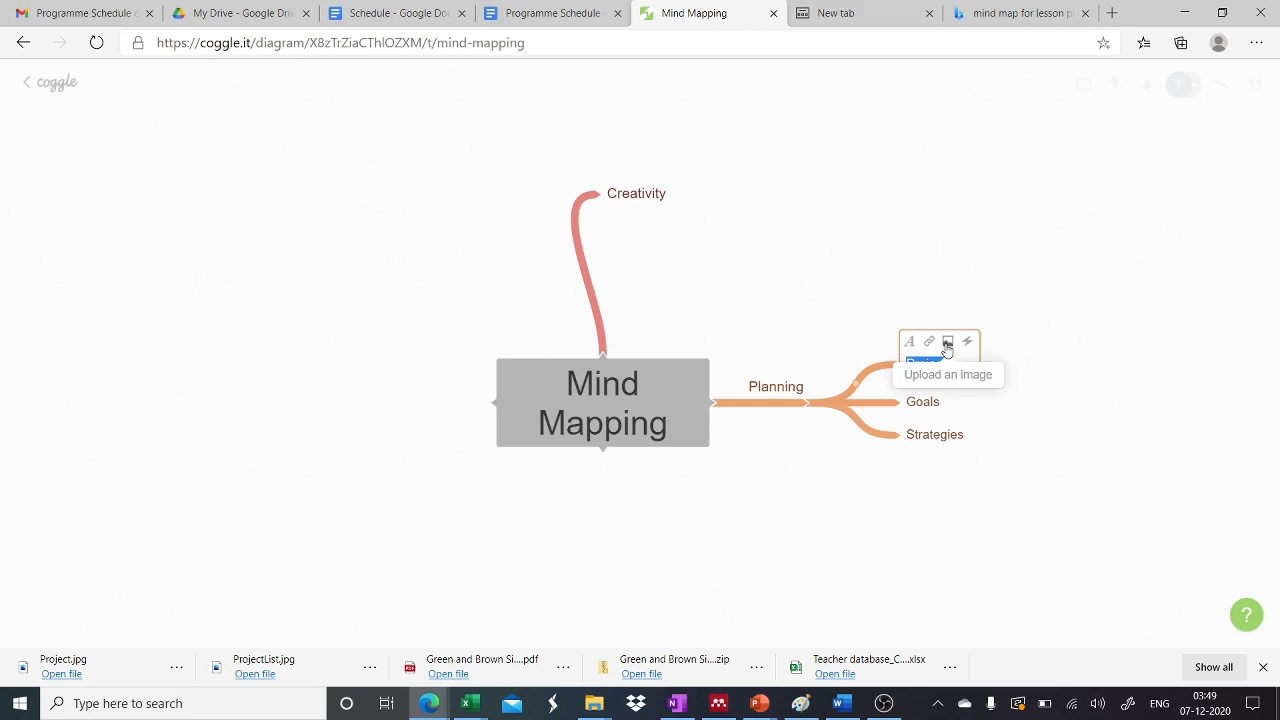
{"action": "mouse_move", "coordinate": [966, 342]}
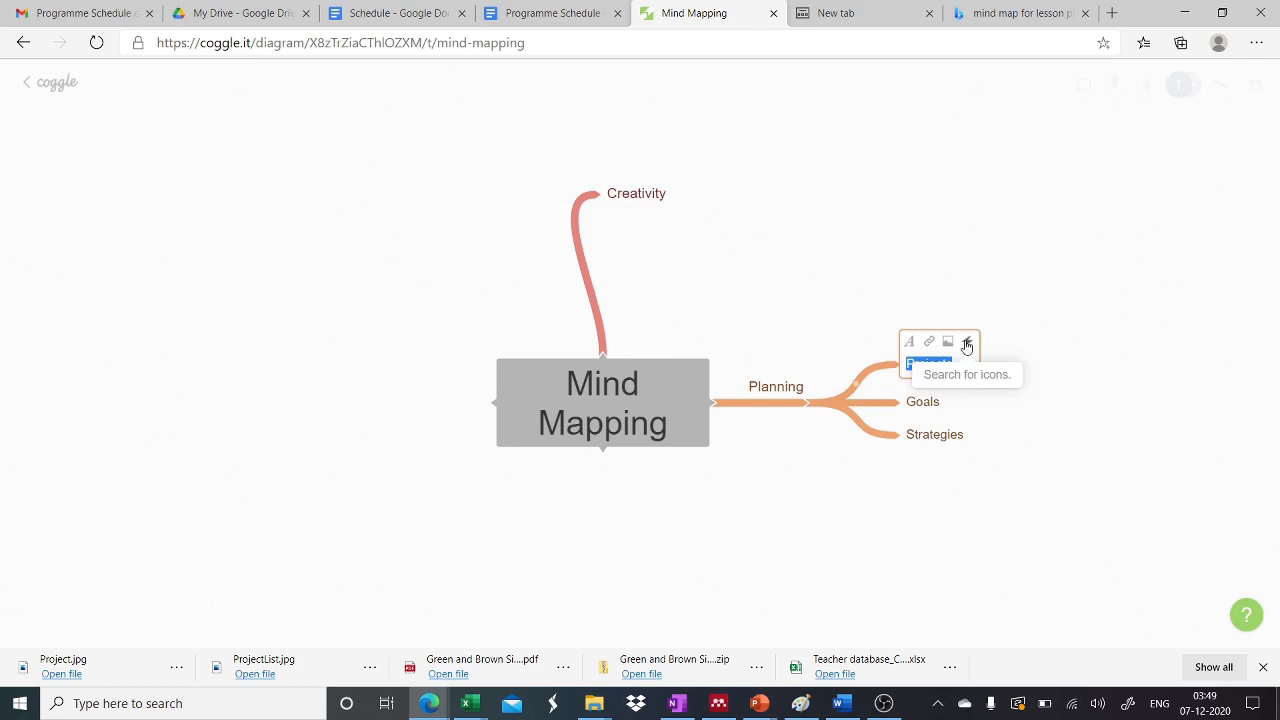
{"action": "mouse_move", "coordinate": [964, 344]}
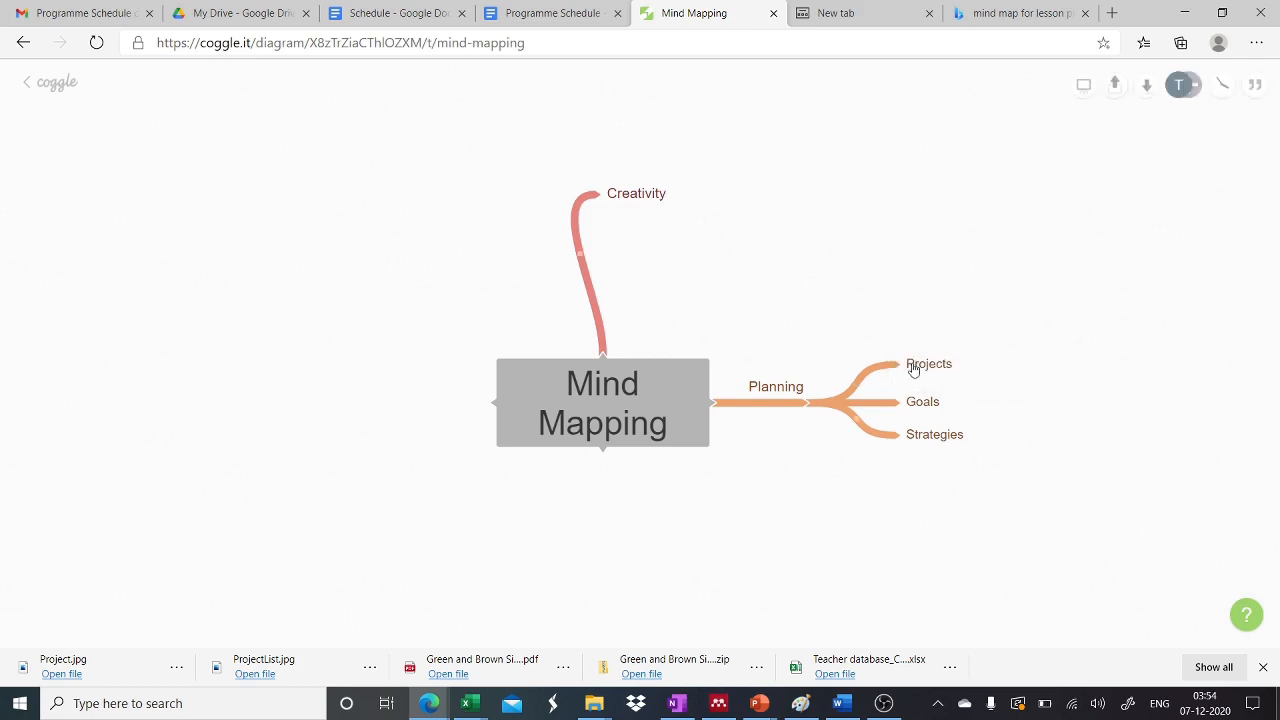
- Choose to attach a picture from the computer to the Projects item and browse for it
{"action": "left_click", "coordinate": [928, 364]}
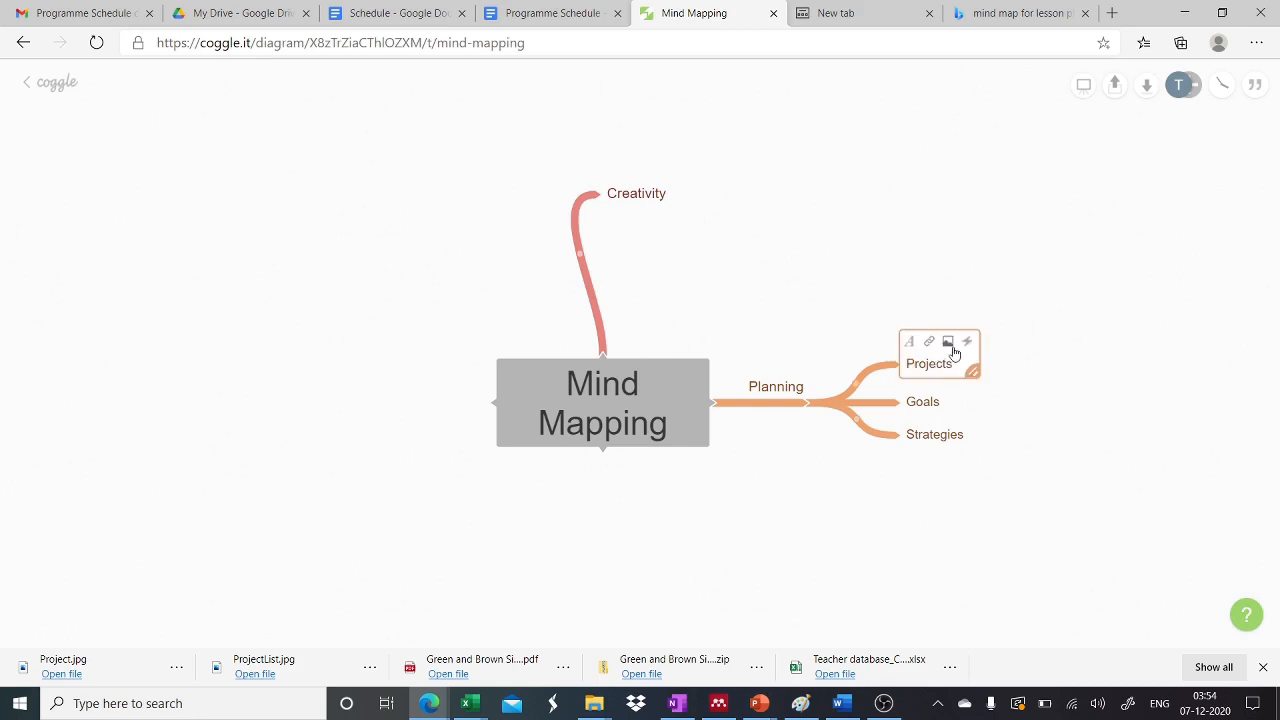
{"action": "left_click", "coordinate": [948, 342]}
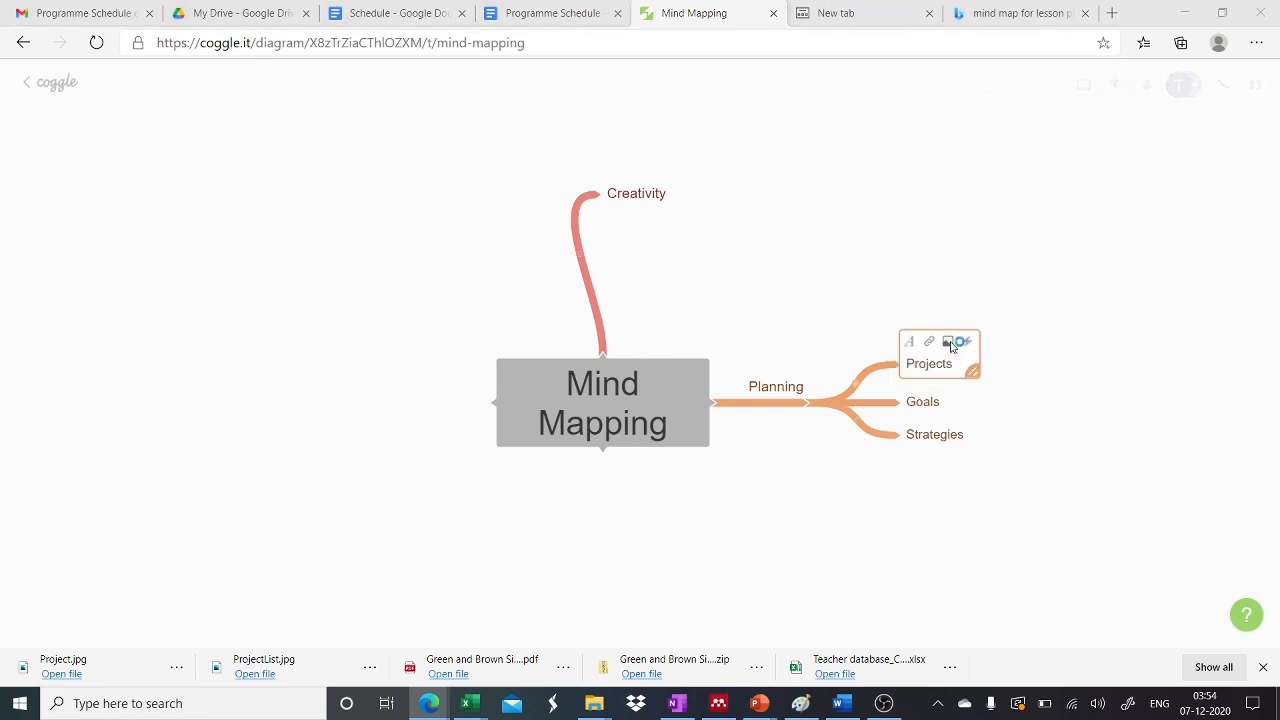
{"action": "left_click", "coordinate": [948, 340]}
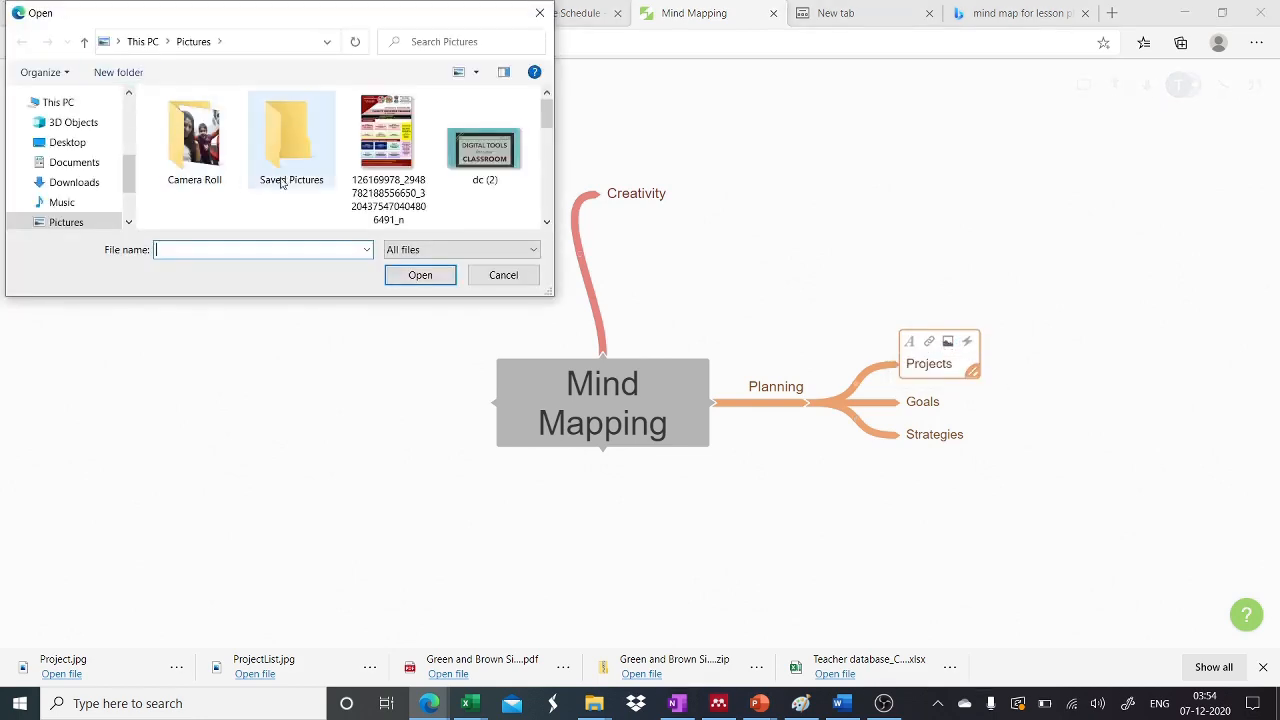
{"action": "scroll", "scroll_direction": "down", "scroll_amount": 3}
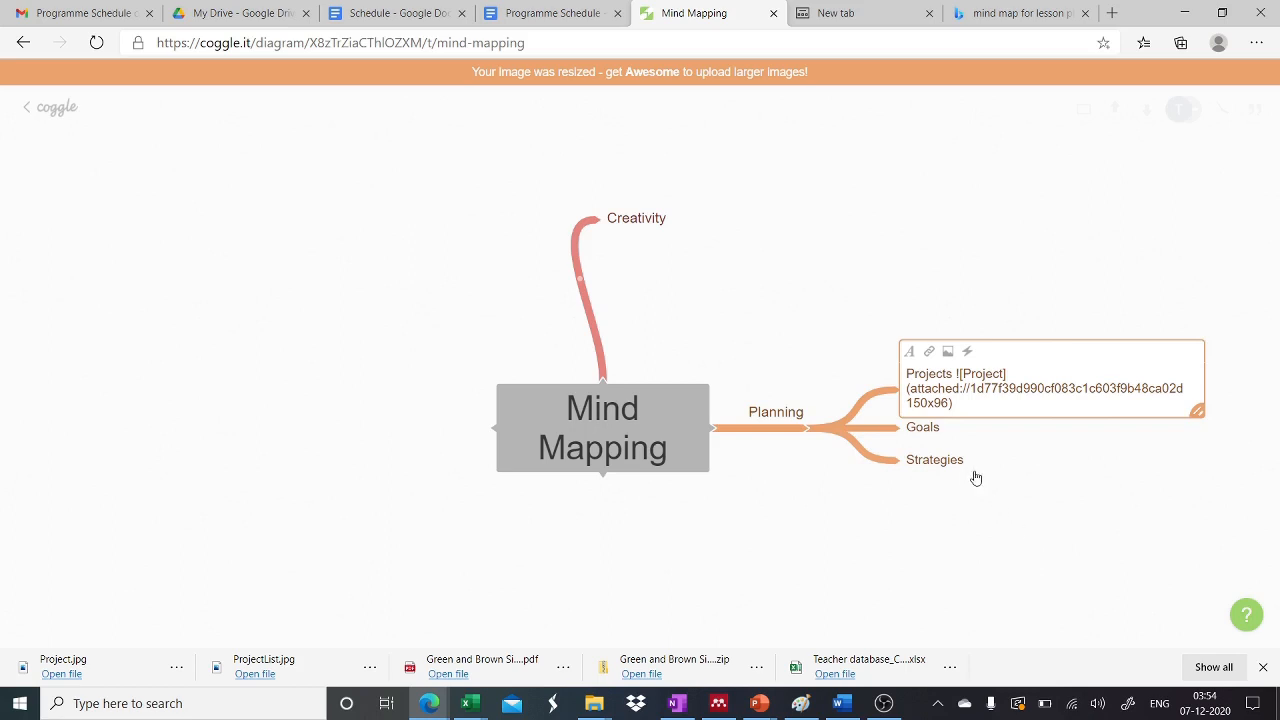
{"action": "mouse_move", "coordinate": [992, 456]}
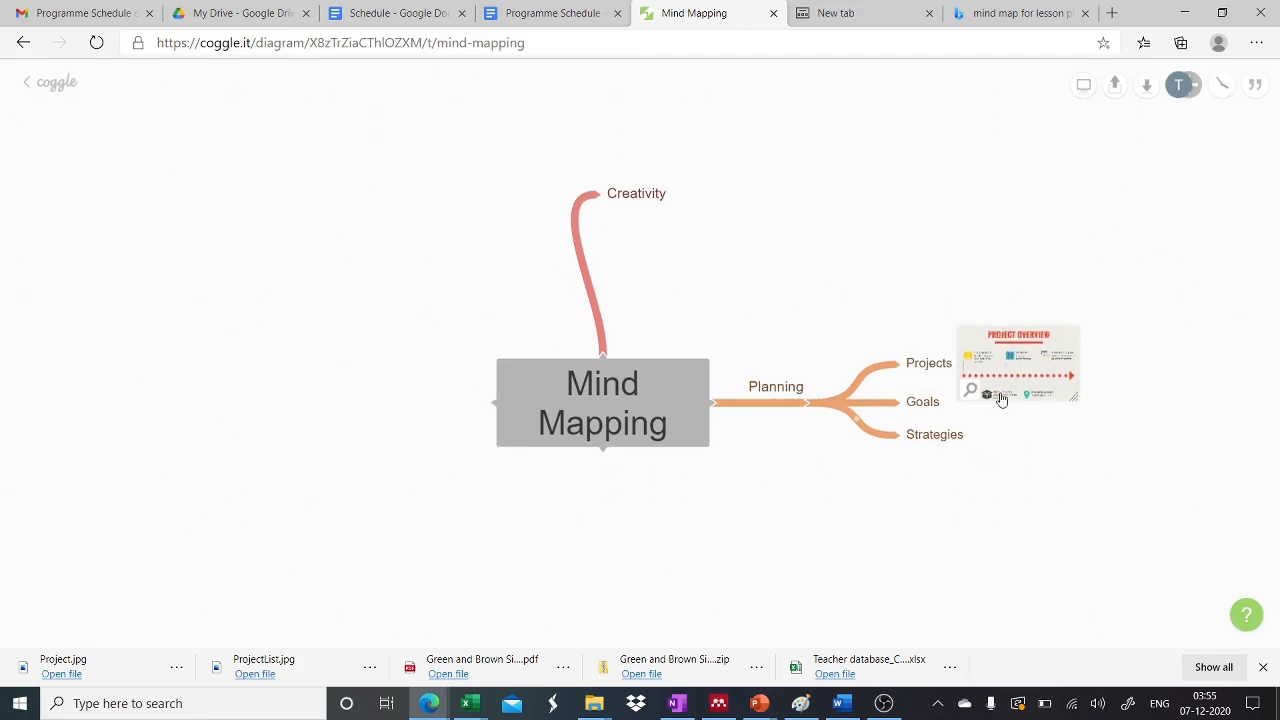
{"action": "mouse_move", "coordinate": [968, 392]}
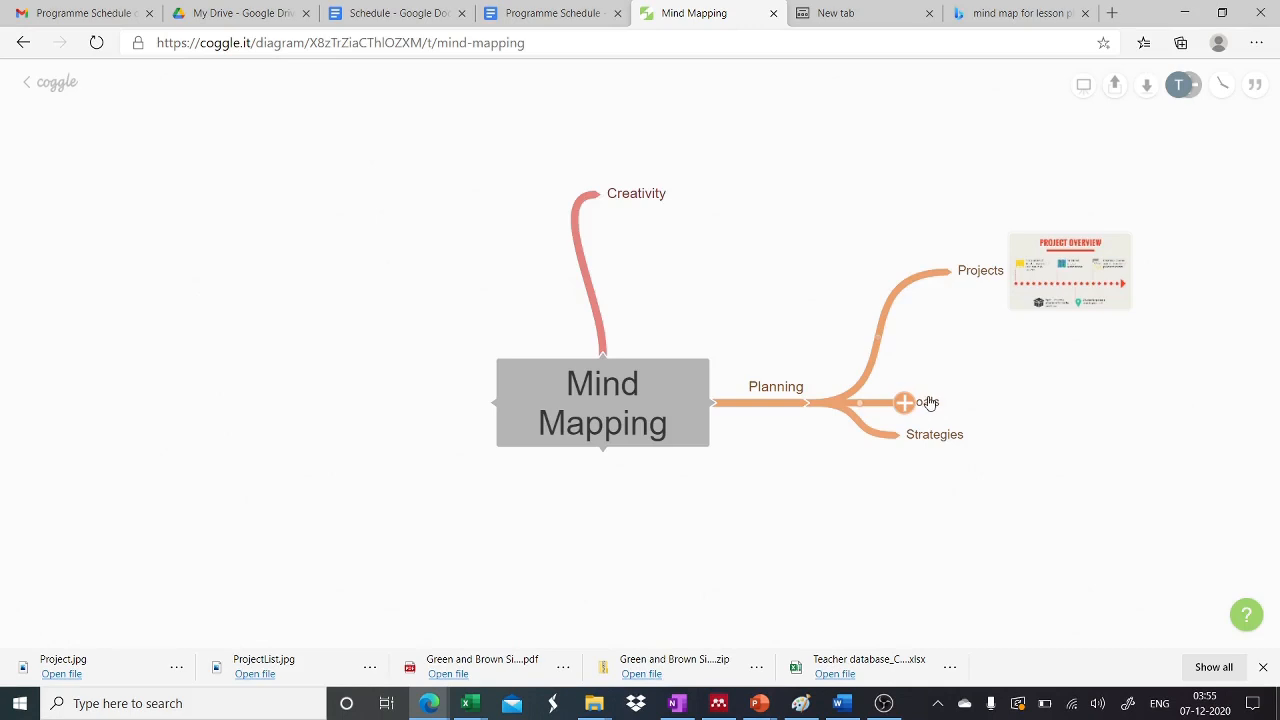
- Reposition the Goals branch so Projects sits higher and Strategies lower
{"action": "left_click", "coordinate": [904, 402]}
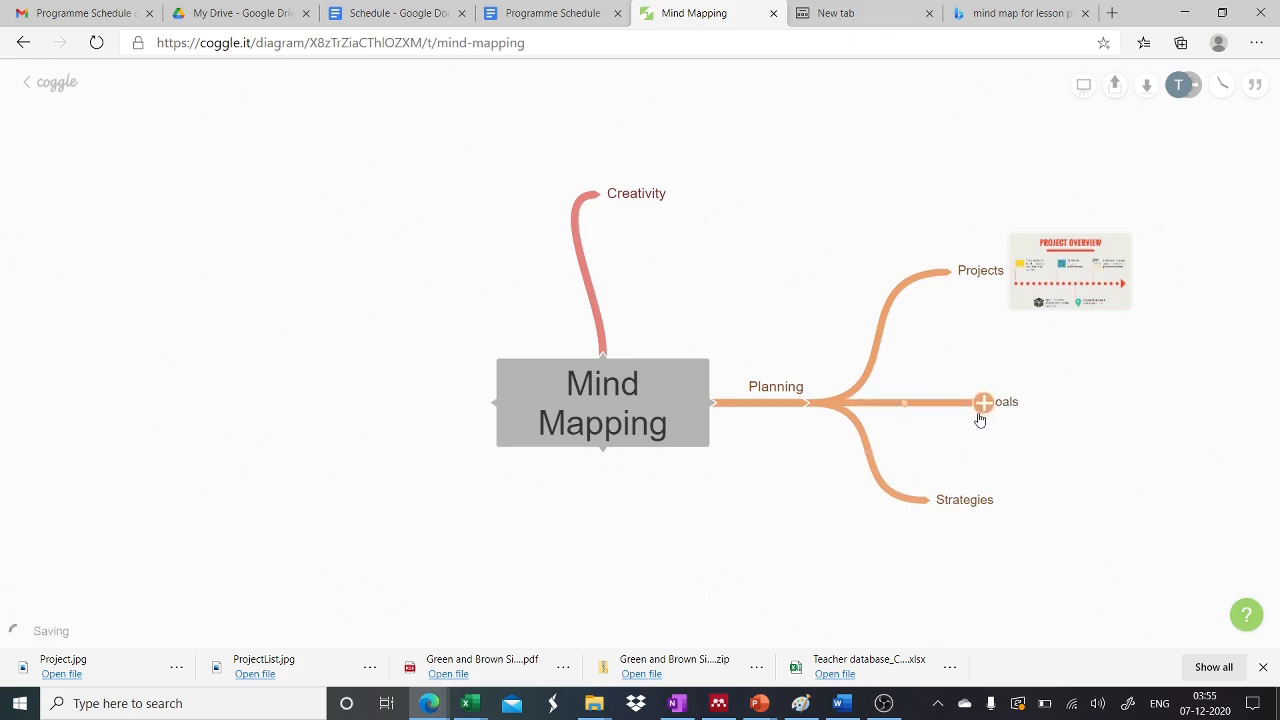
{"action": "mouse_move", "coordinate": [1020, 416]}
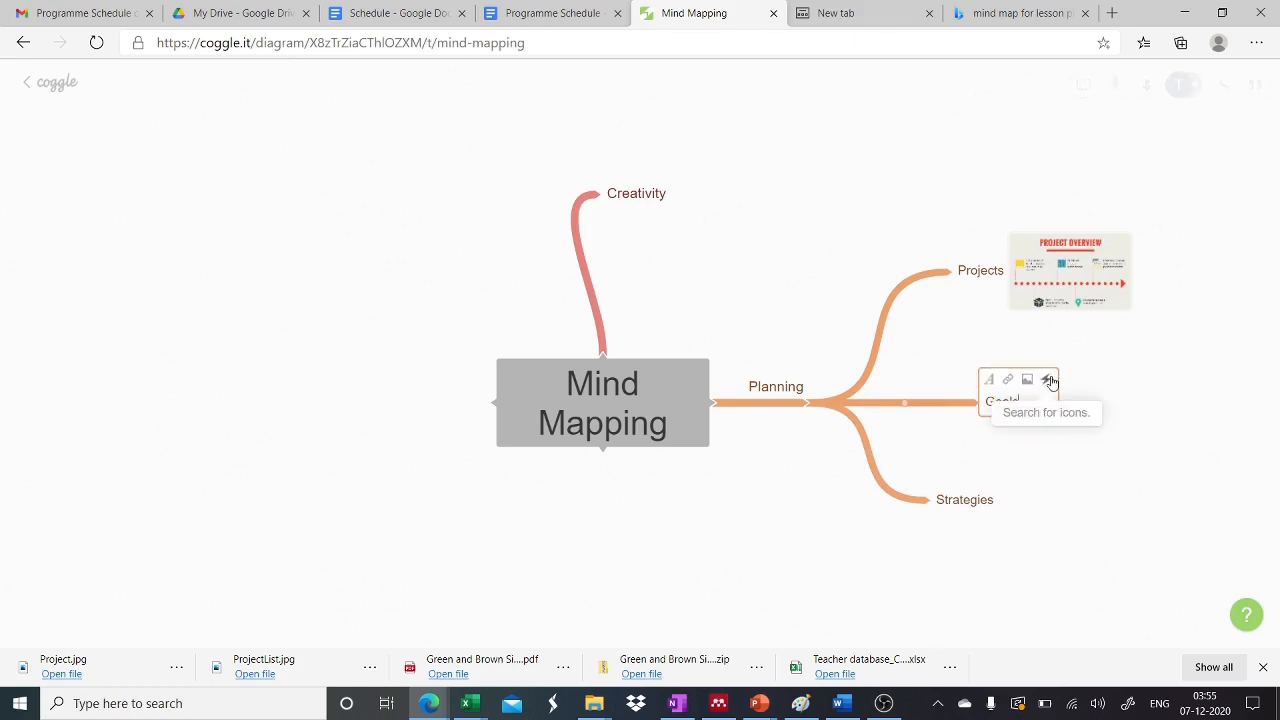
- Add the :red_flag: icon to the Goals item via the icon search
{"action": "left_click", "coordinate": [1044, 380]}
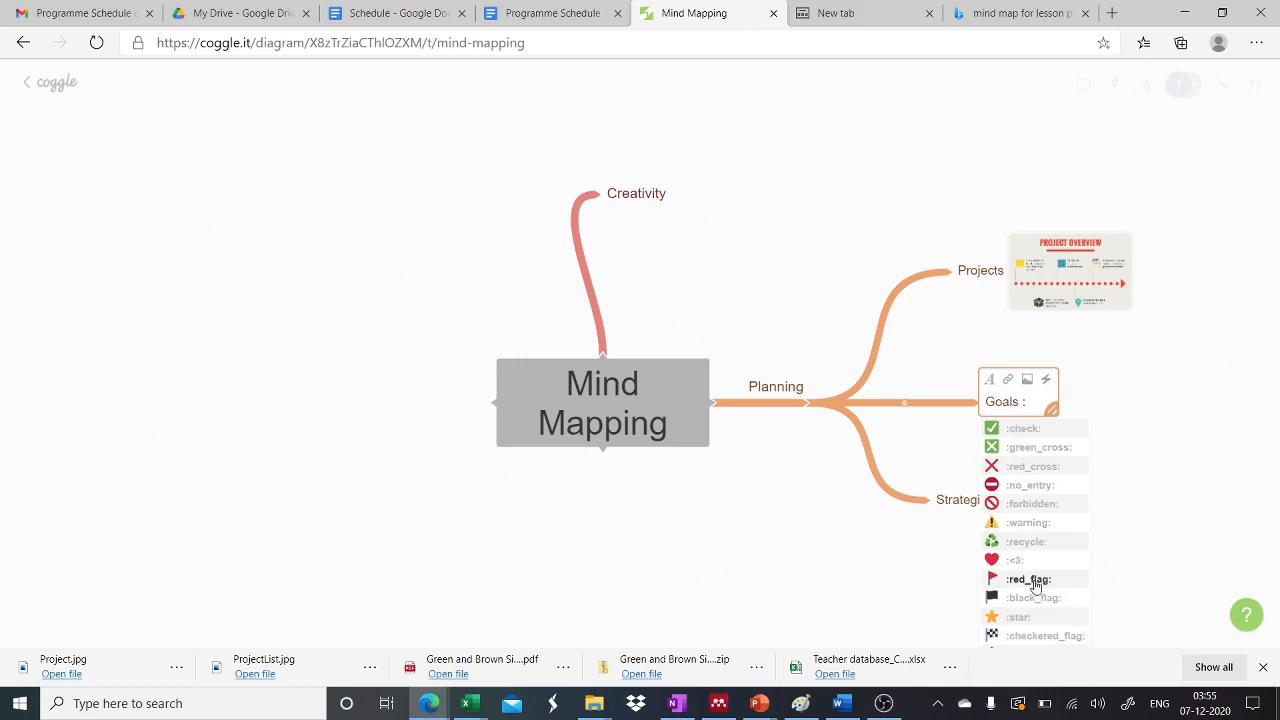
{"action": "left_click", "coordinate": [1028, 580]}
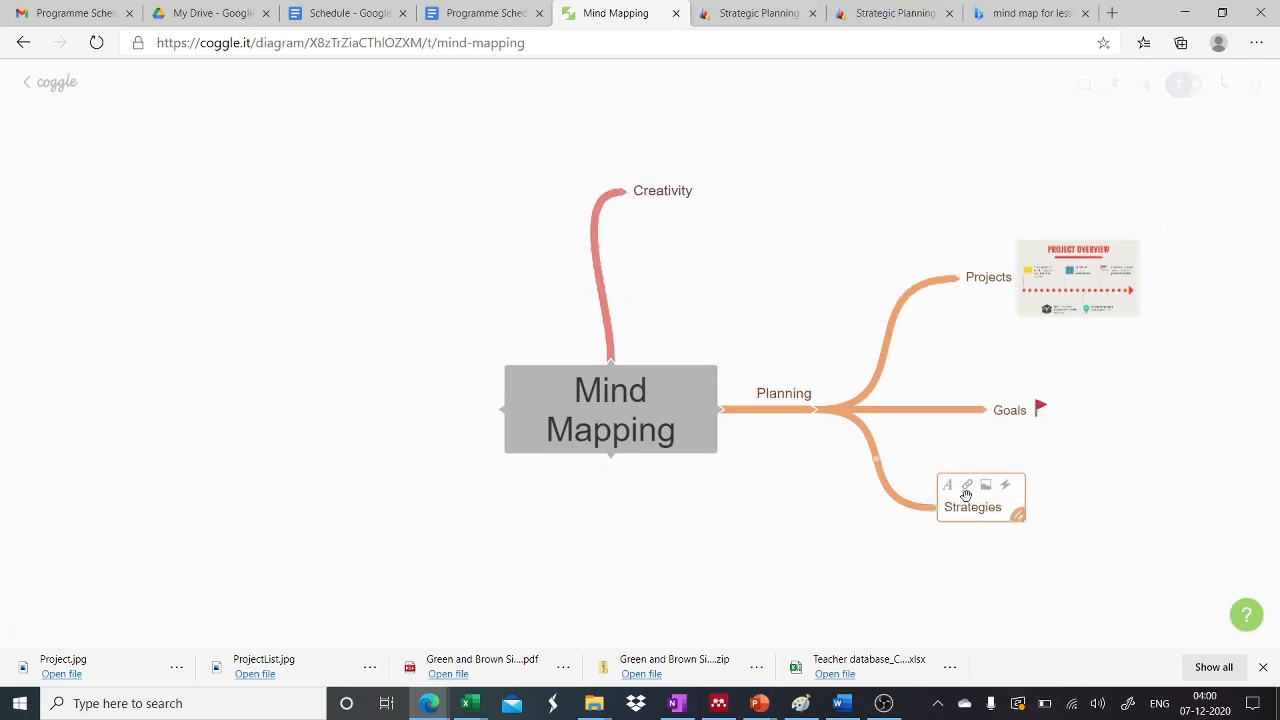
{"action": "mouse_move", "coordinate": [968, 486]}
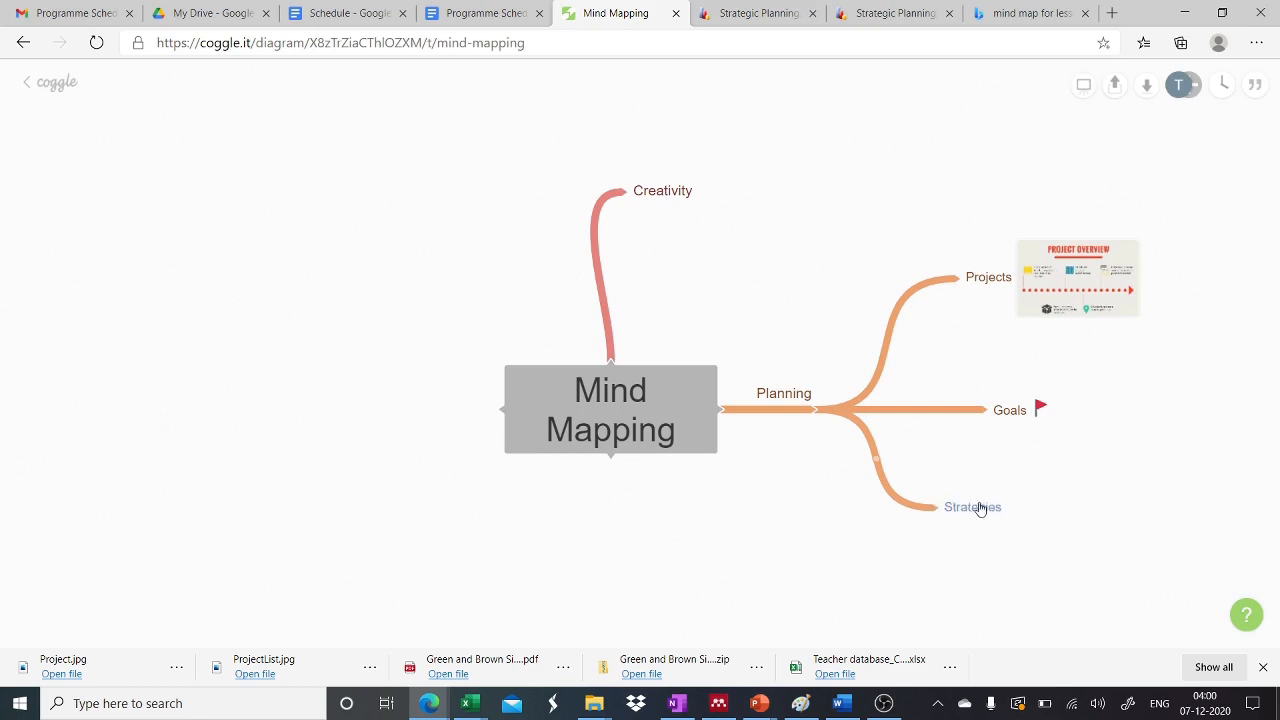
{"action": "mouse_move", "coordinate": [972, 508]}
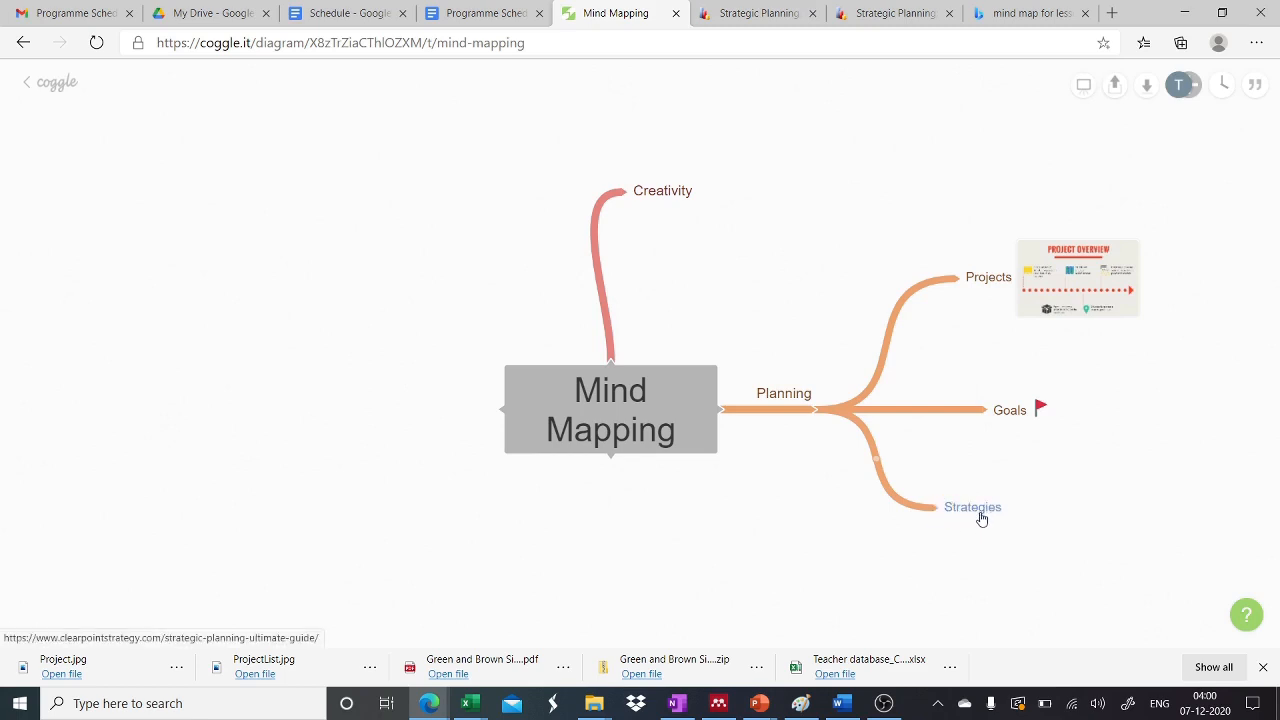
- Follow the clearpointstrategy.com link on Strategies to the strategic planning guide
{"action": "left_click", "coordinate": [972, 508]}
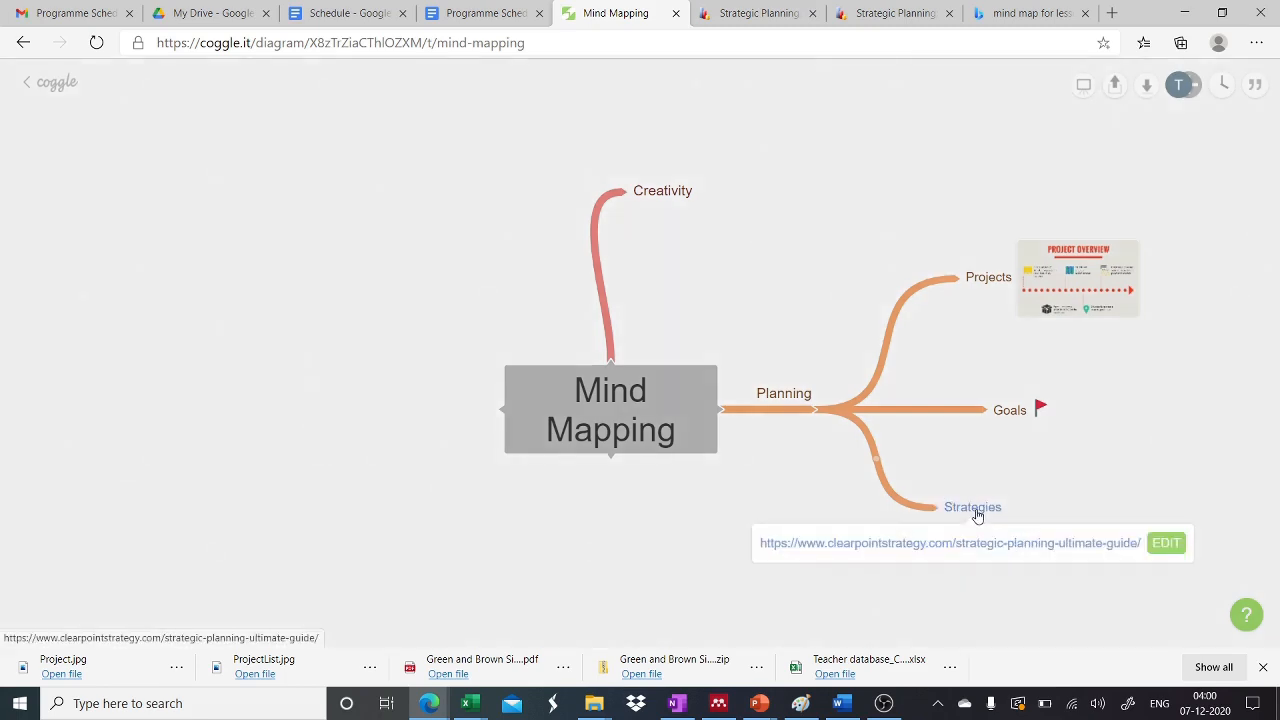
{"action": "left_click", "coordinate": [948, 544]}
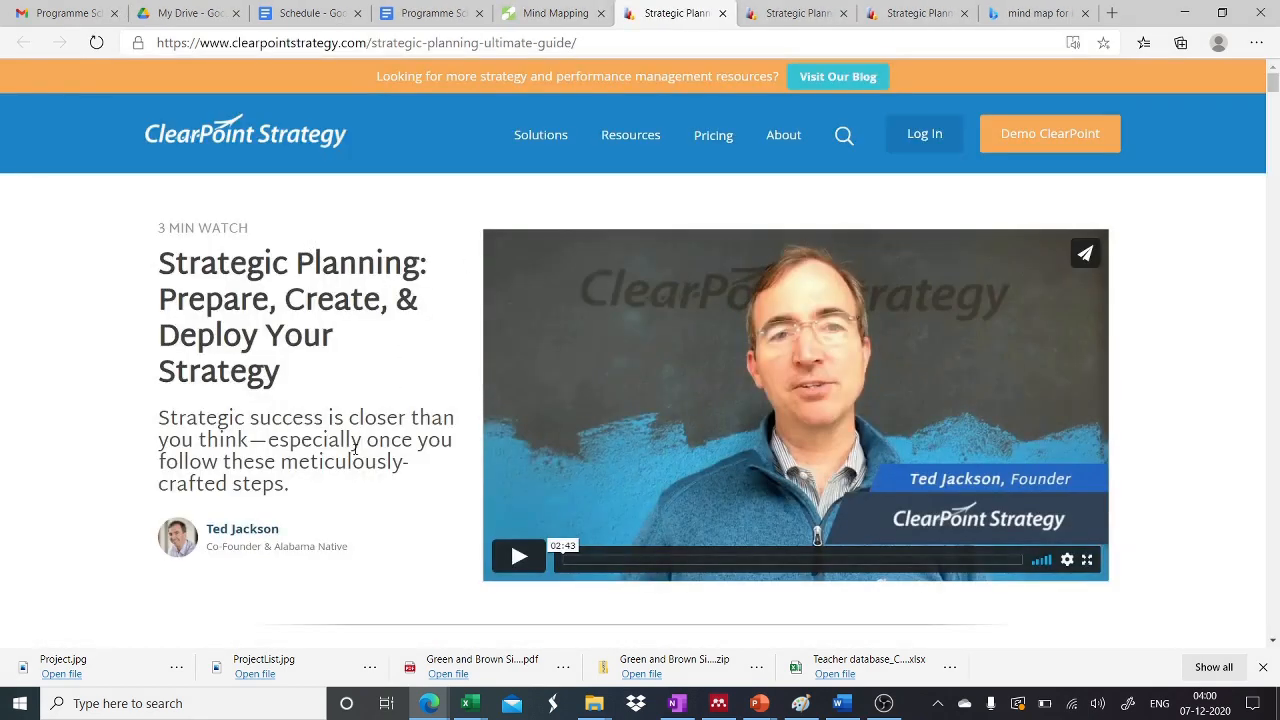
{"action": "mouse_move", "coordinate": [330, 378]}
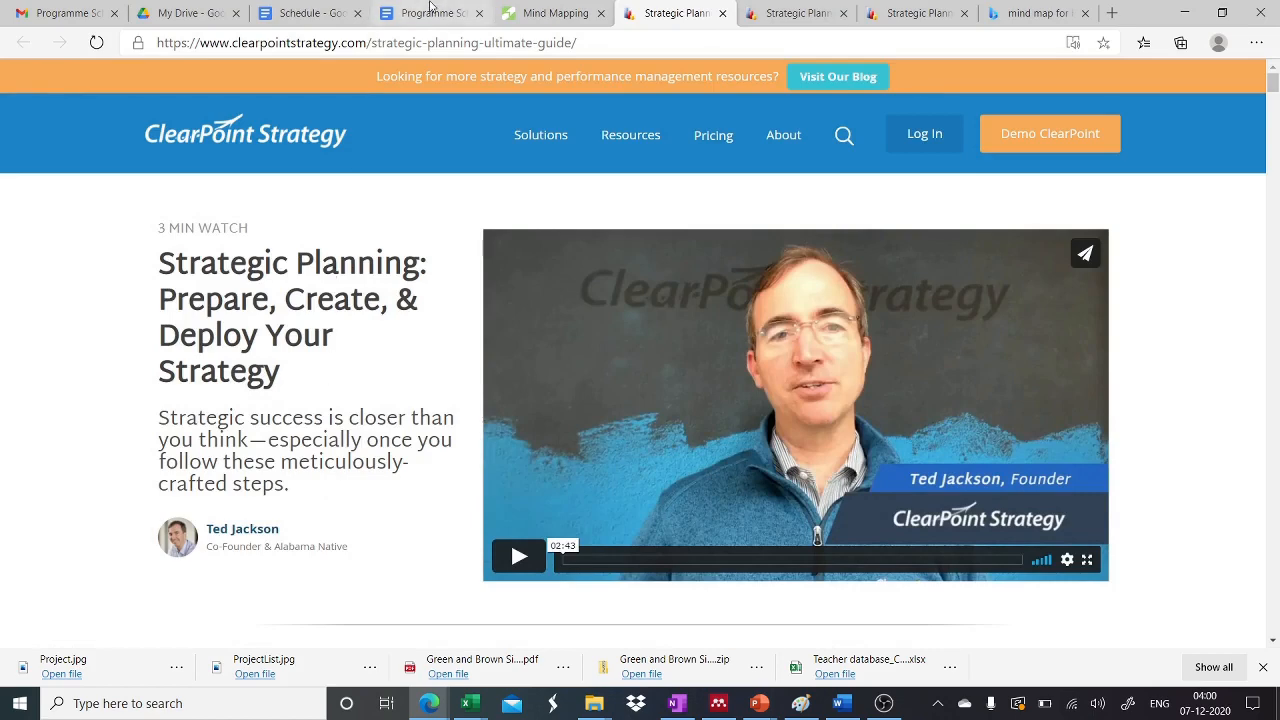
- Return from the ClearPoint Strategy page to the Mind Mapping diagram
{"action": "left_click", "coordinate": [552, 12]}
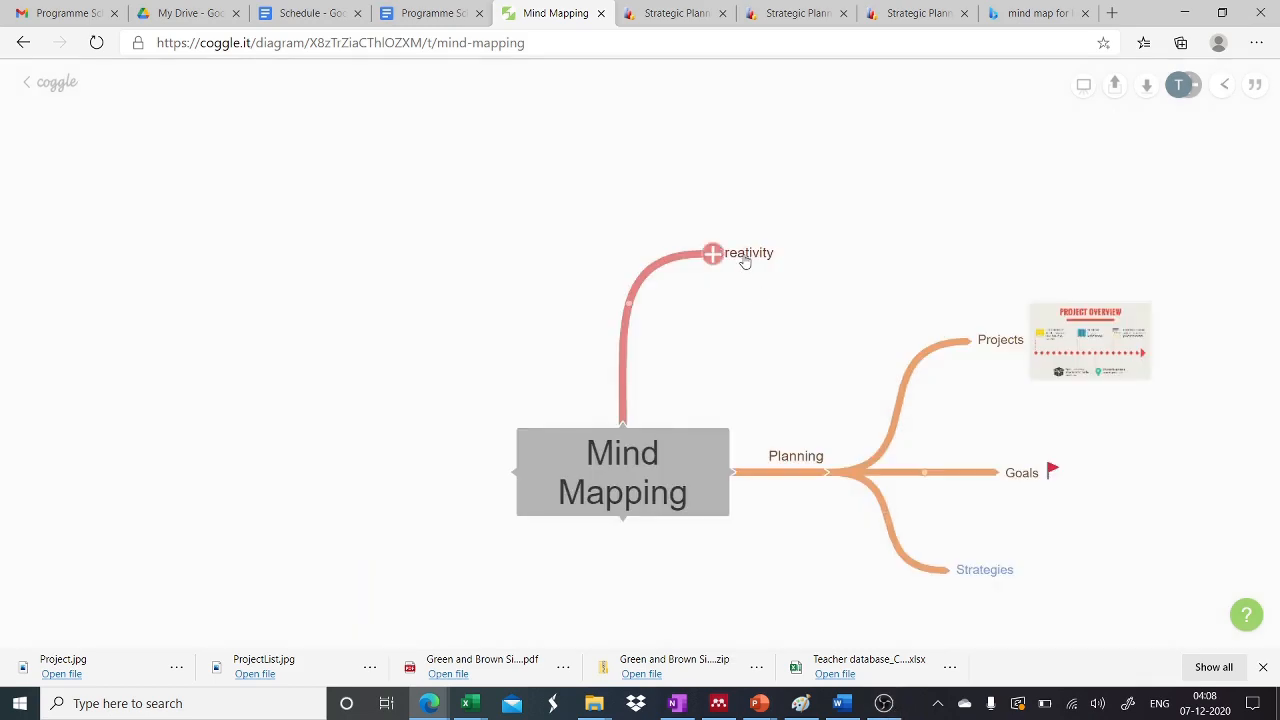
{"action": "mouse_move", "coordinate": [726, 266]}
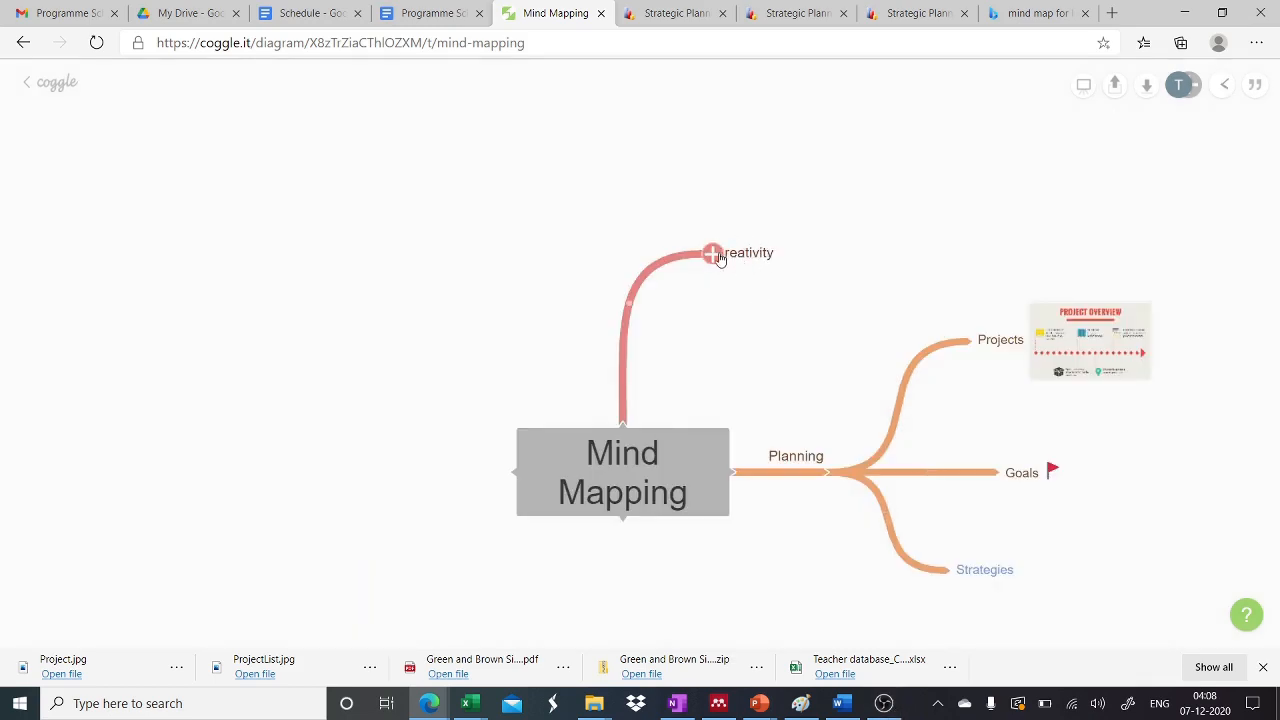
- Add child nodes IDEAS, THOUGHTS and INNOVATION under Creativity
{"action": "left_click", "coordinate": [712, 252]}
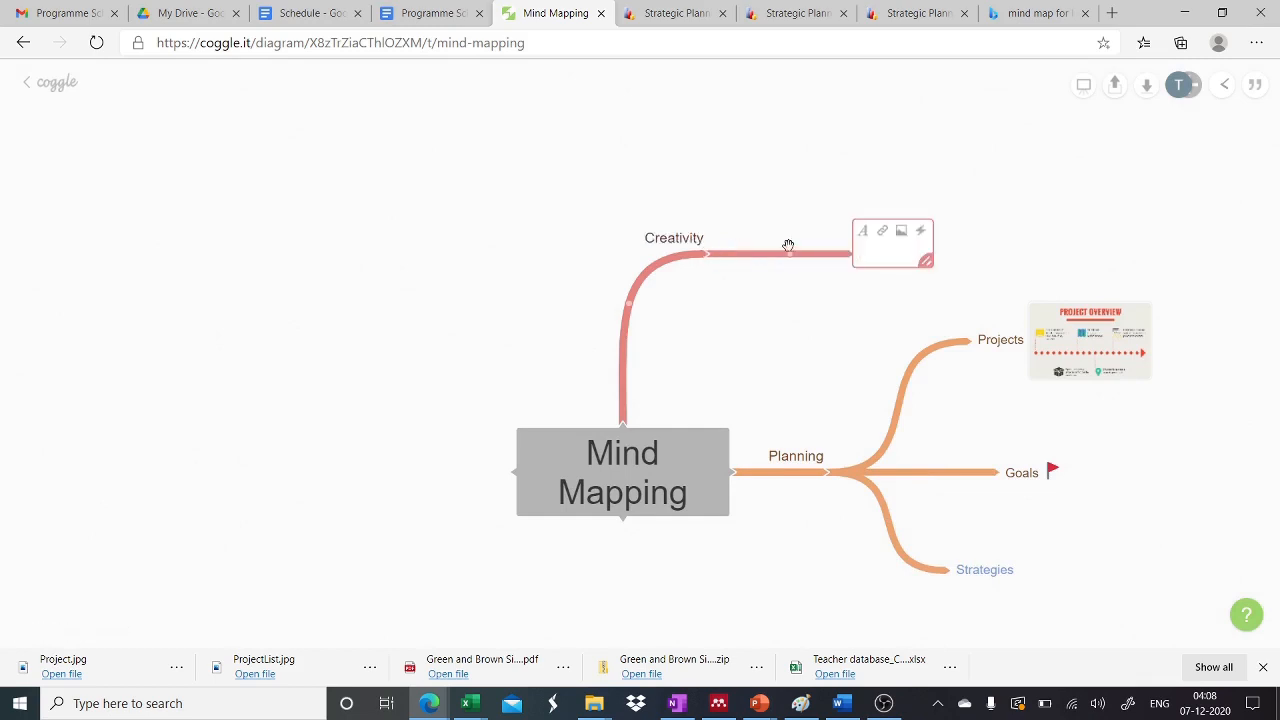
{"action": "mouse_move", "coordinate": [812, 266]}
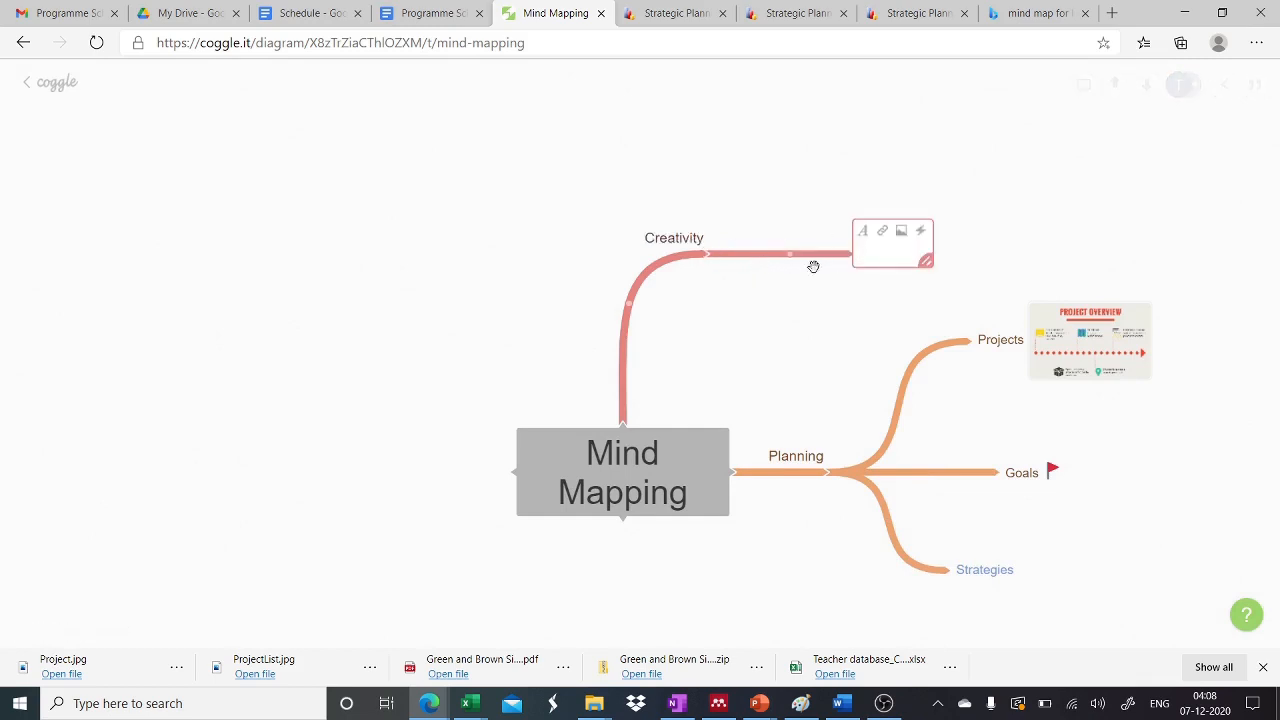
{"action": "mouse_move", "coordinate": [860, 260]}
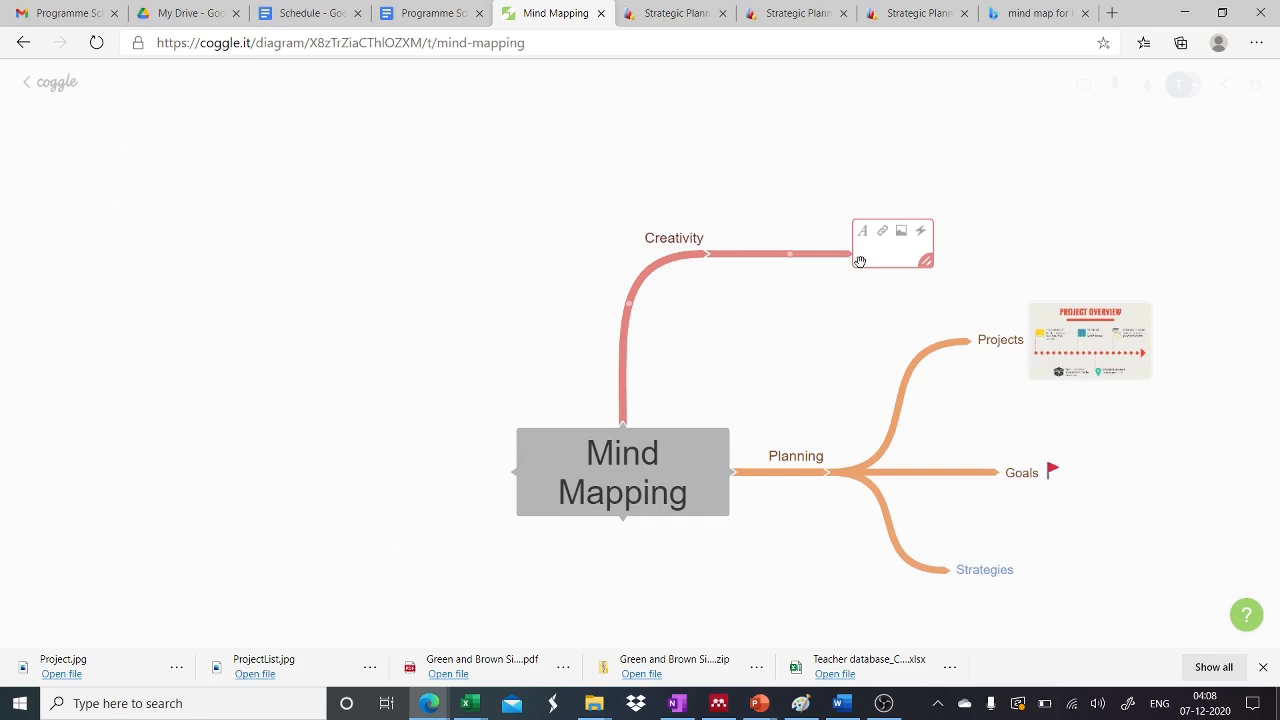
{"action": "type", "text": "IDEA"}
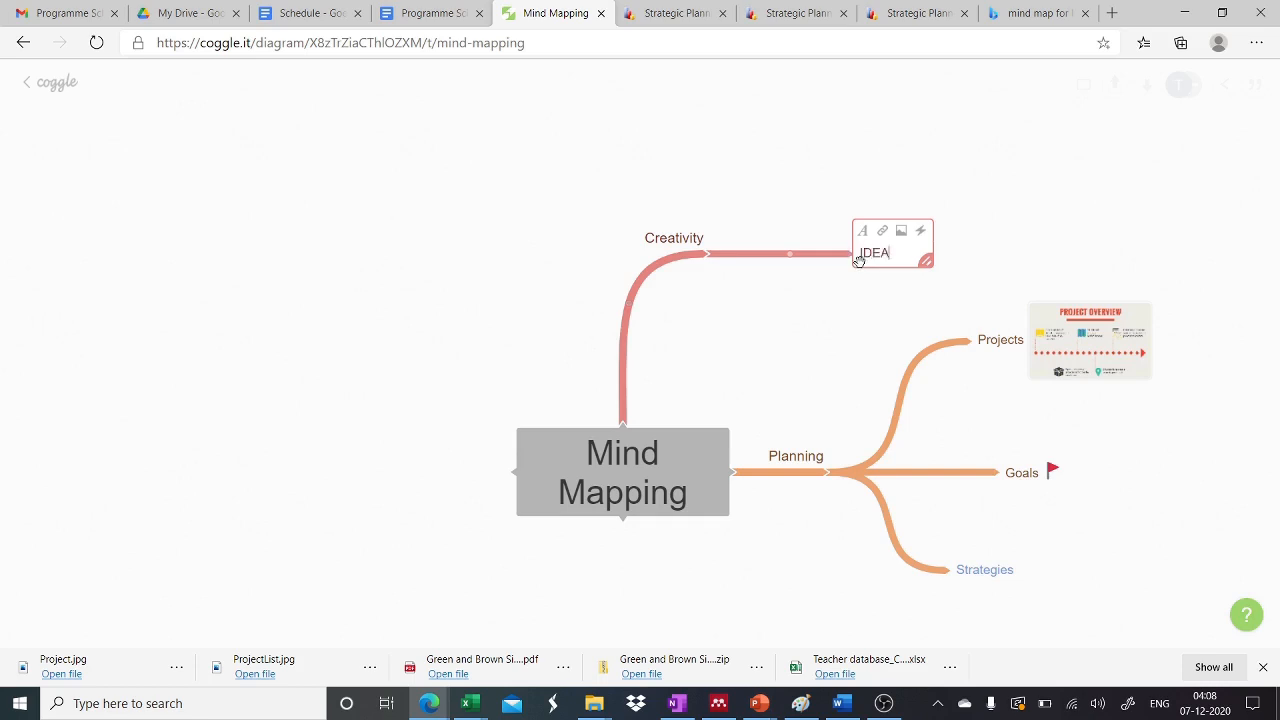
{"action": "type", "text": "S"}
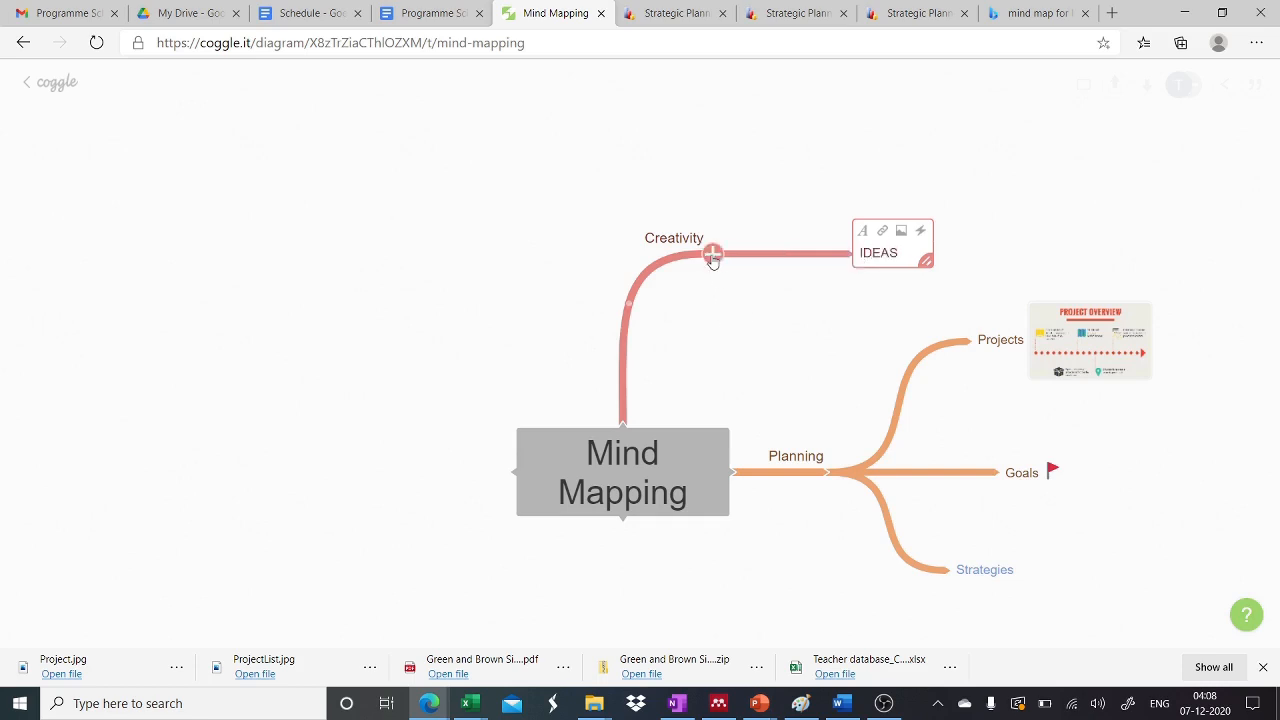
{"action": "left_click", "coordinate": [712, 256]}
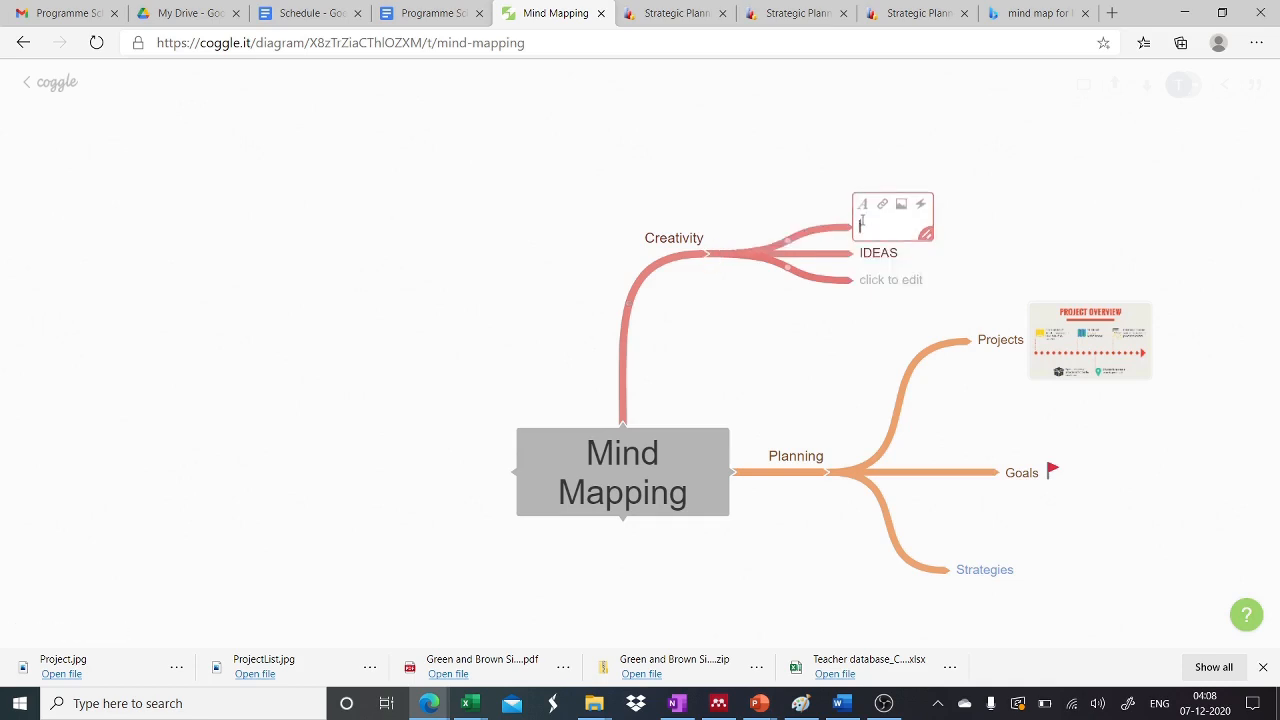
{"action": "type", "text": "THOUGHTS"}
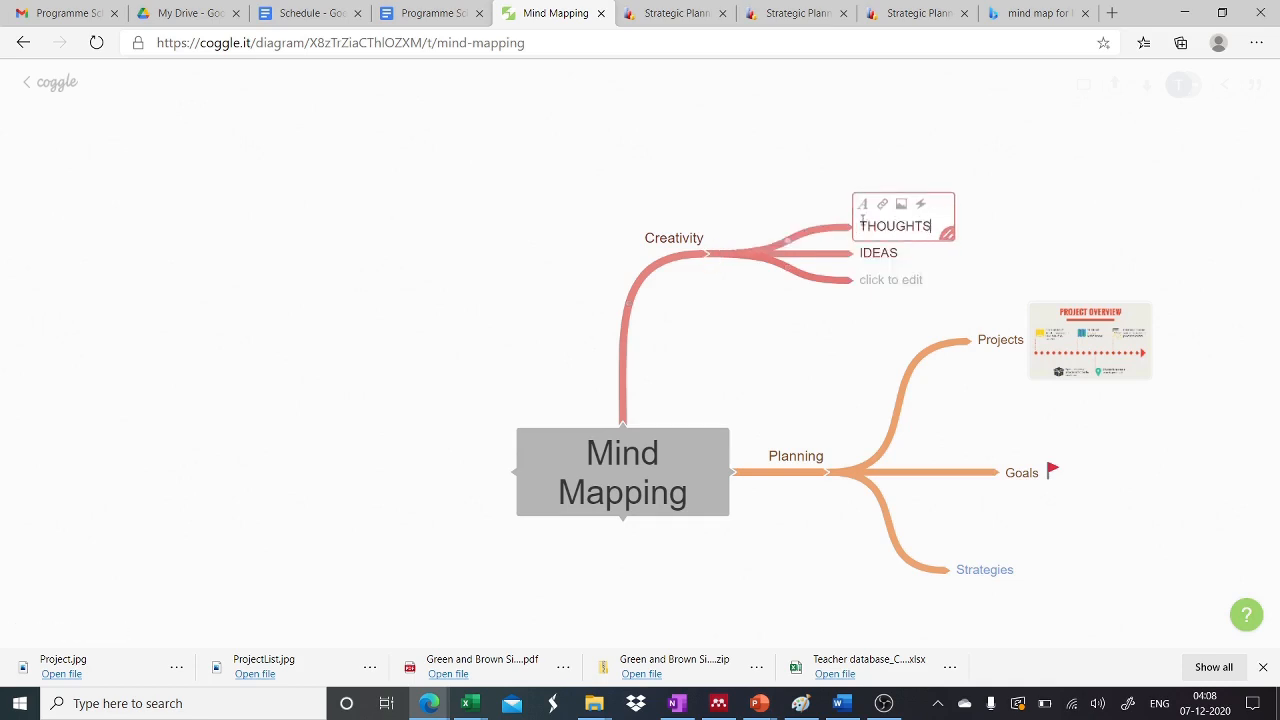
{"action": "left_click", "coordinate": [890, 280]}
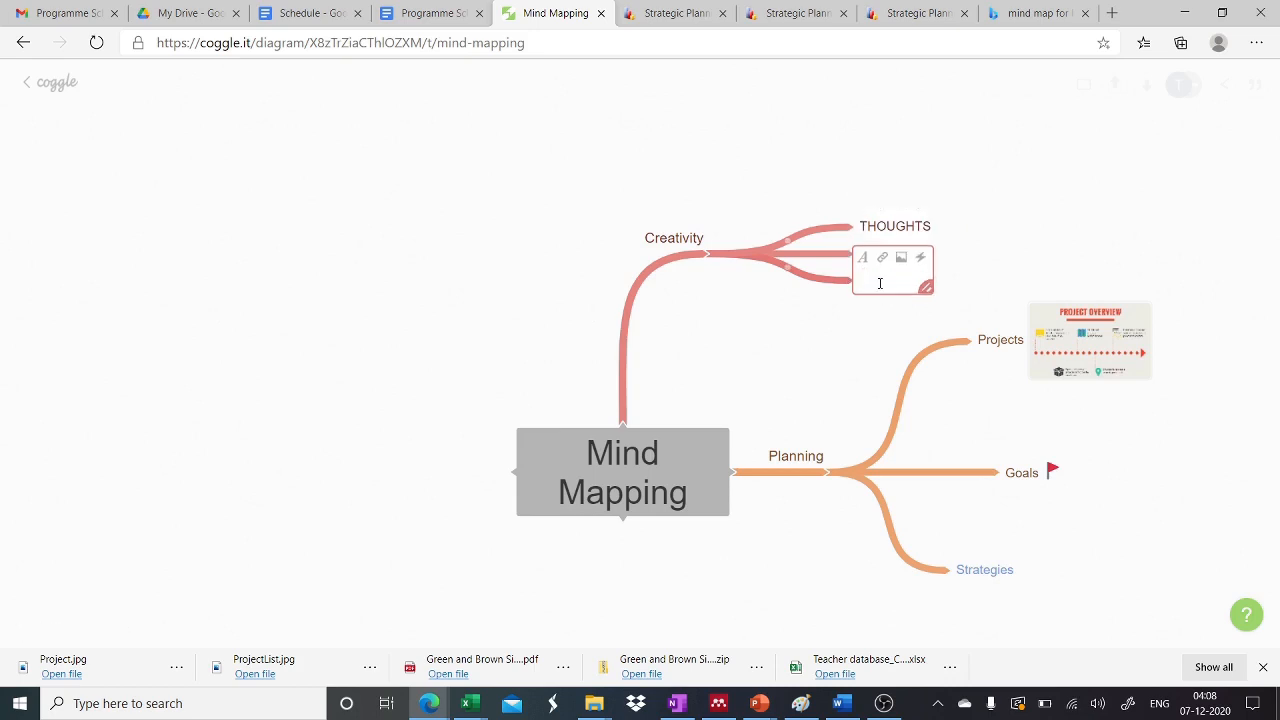
{"action": "type", "text": "INNOVATION"}
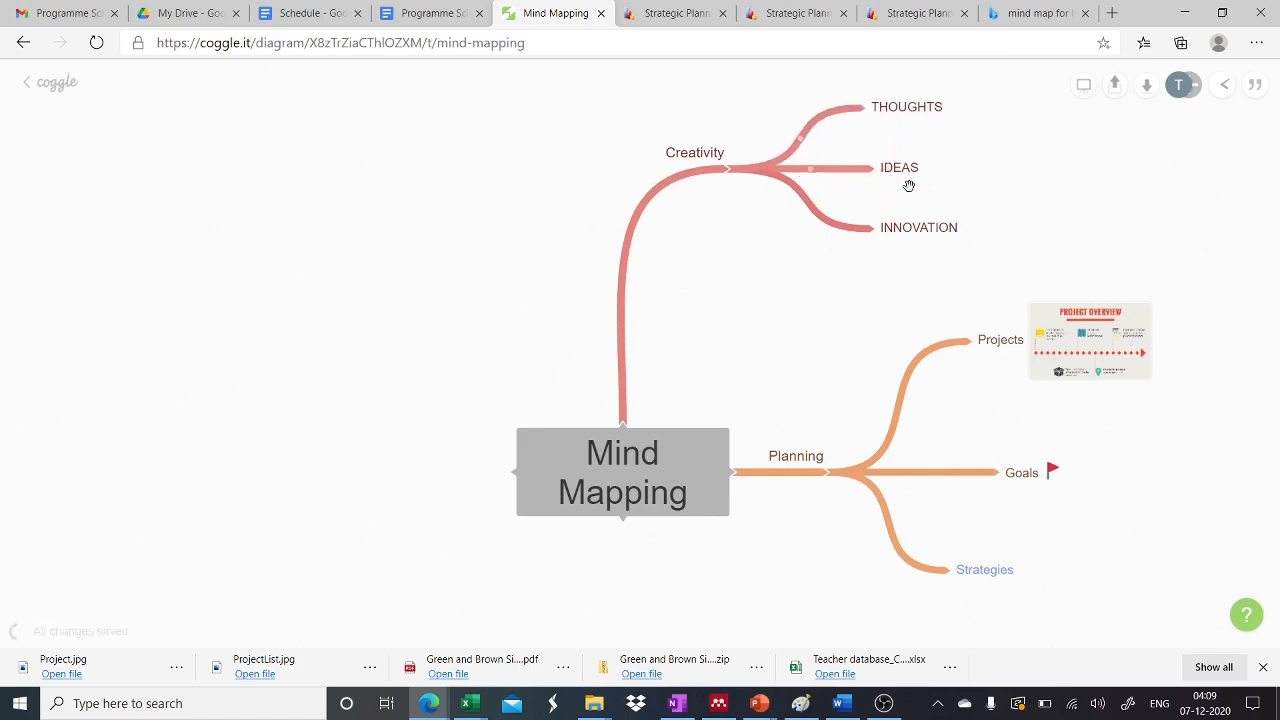
- Make the THOUGHTS label bold and start editing the IDEAS label for italic
{"action": "left_click", "coordinate": [906, 106]}
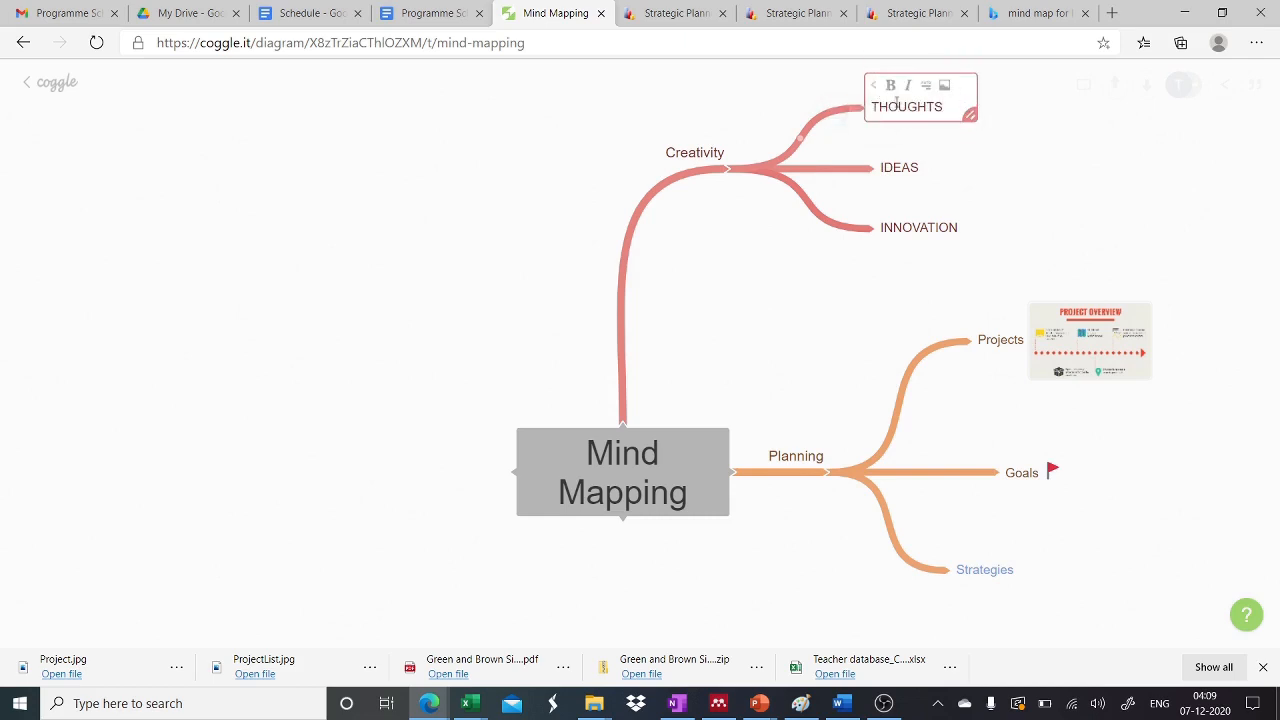
{"action": "double_click", "coordinate": [908, 108]}
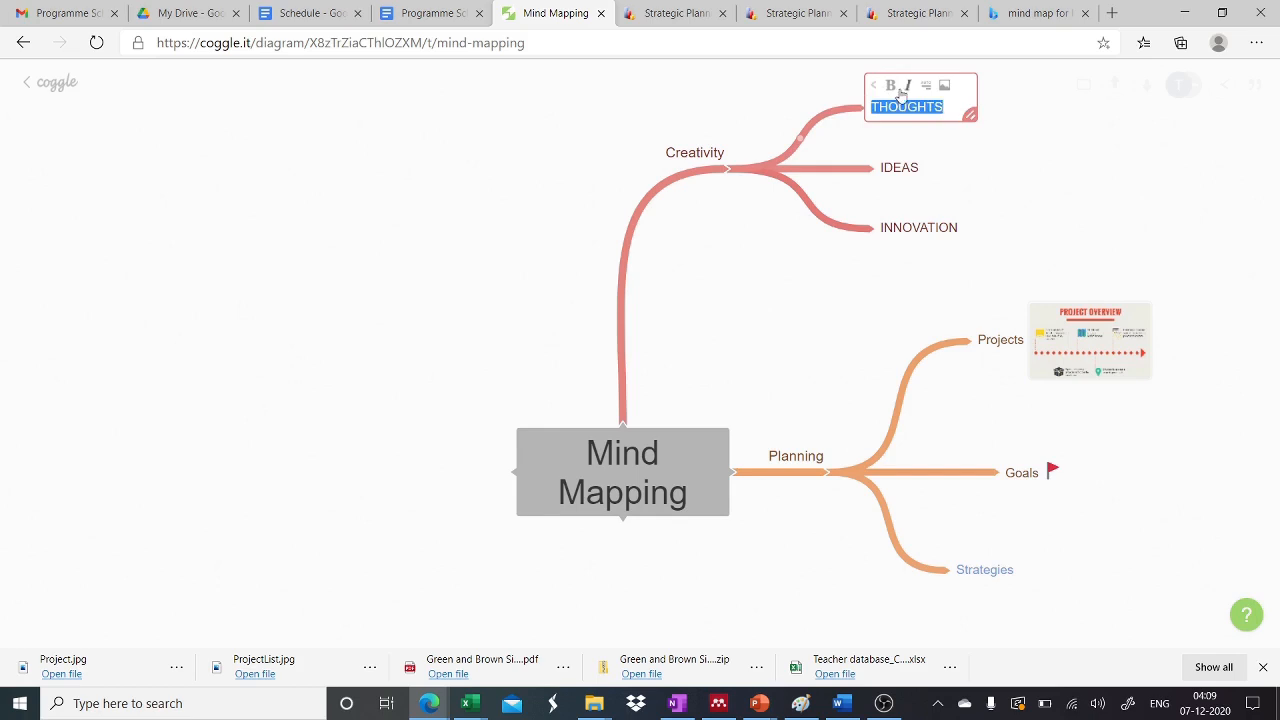
{"action": "left_click", "coordinate": [1012, 108]}
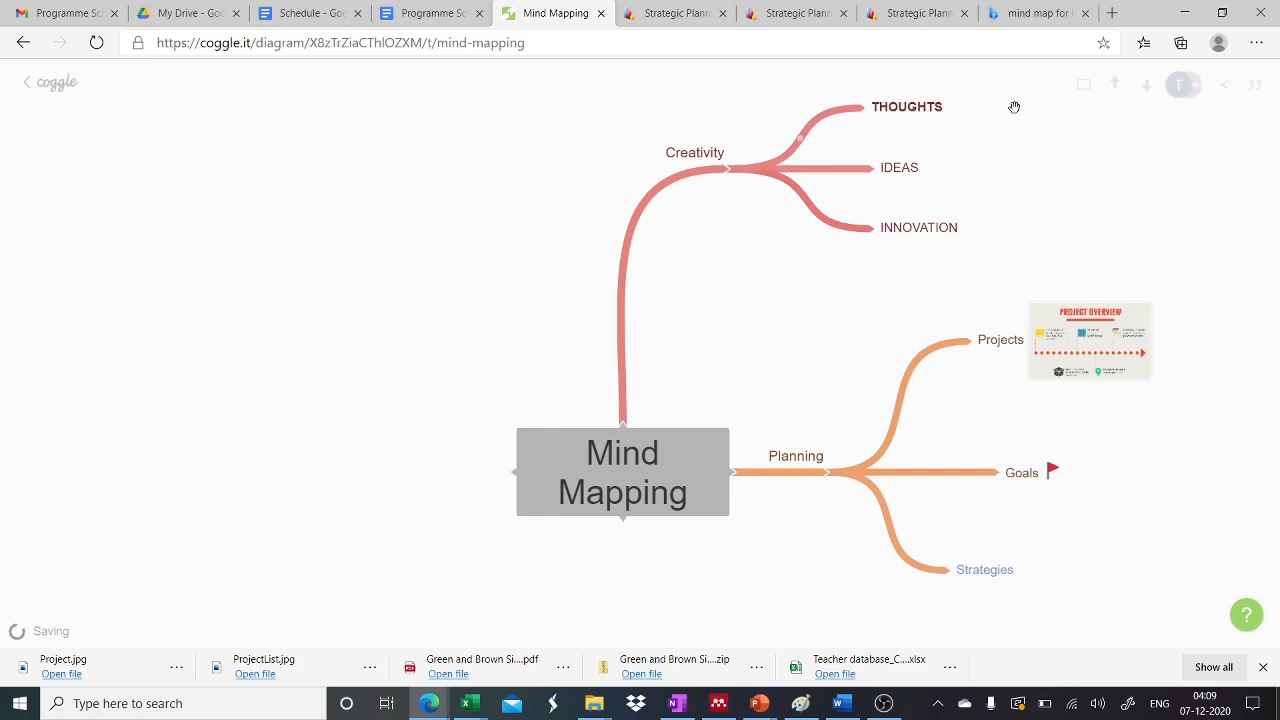
{"action": "mouse_move", "coordinate": [898, 144]}
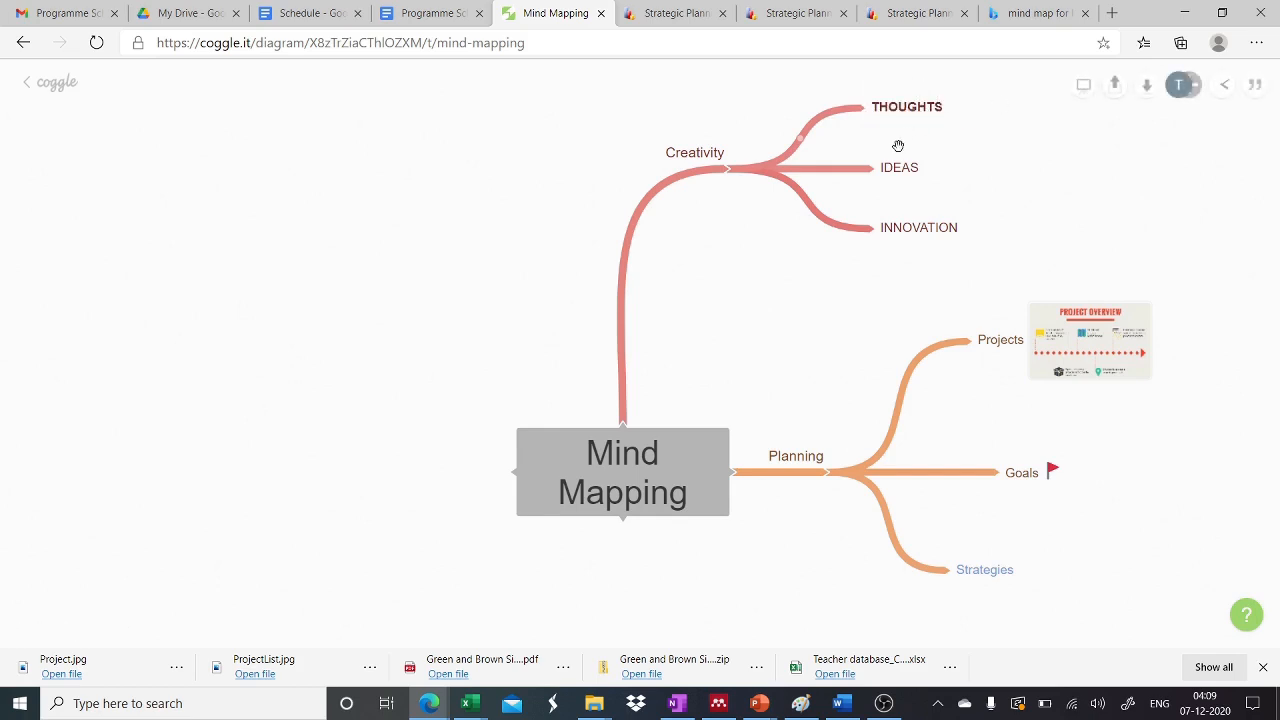
{"action": "left_click", "coordinate": [900, 168]}
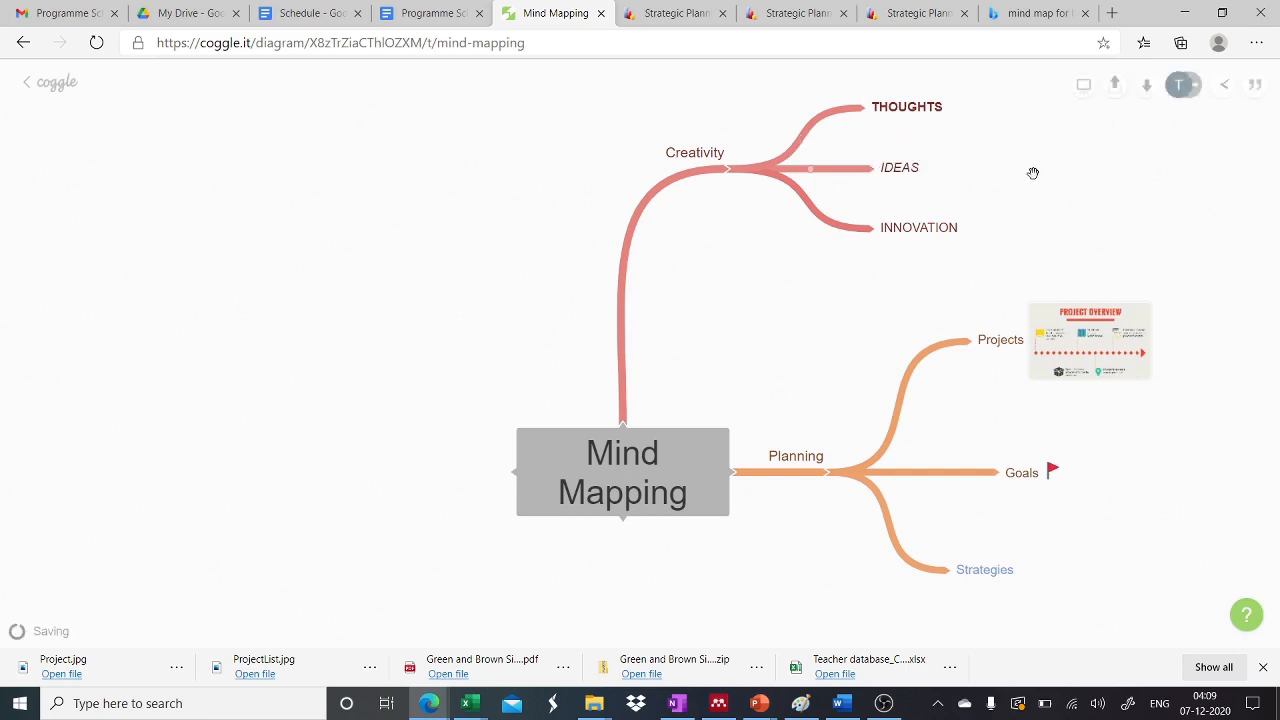
{"action": "mouse_move", "coordinate": [878, 168]}
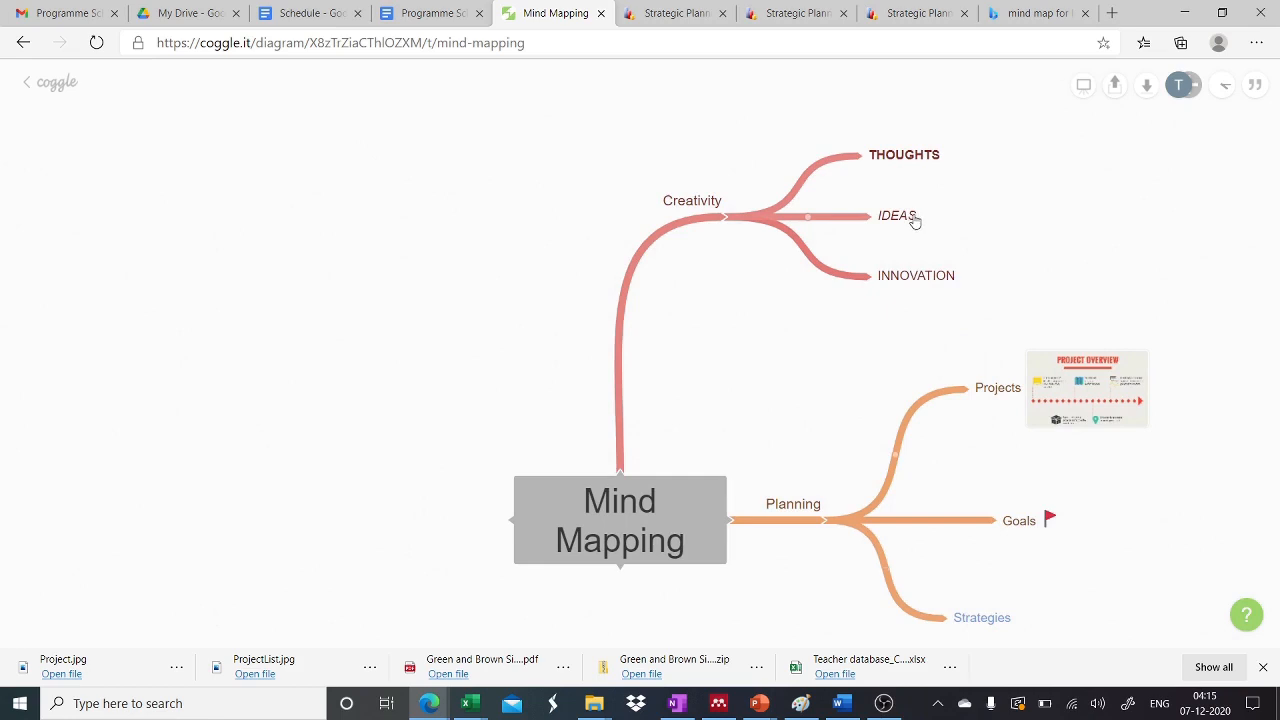
- Set the IDEAS branch colour to blue and choose a filled pill shape for its label
{"action": "left_click", "coordinate": [896, 216]}
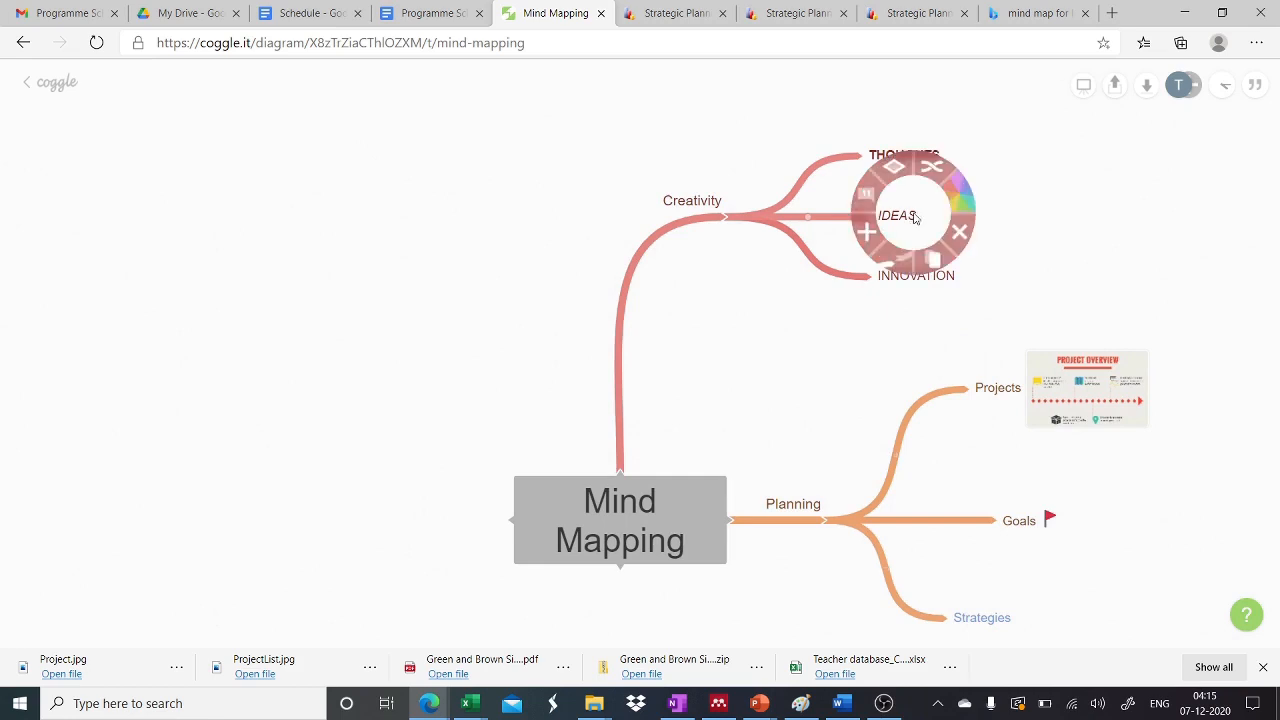
{"action": "mouse_move", "coordinate": [960, 204]}
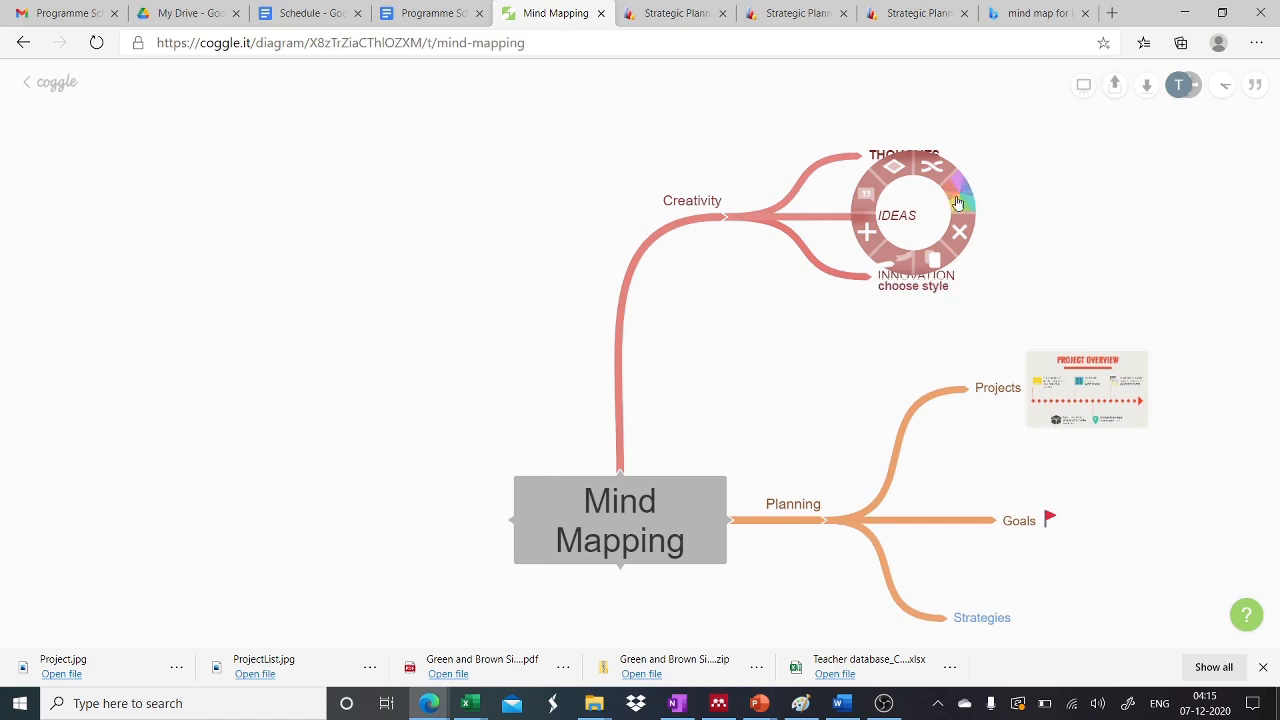
{"action": "left_click", "coordinate": [964, 206]}
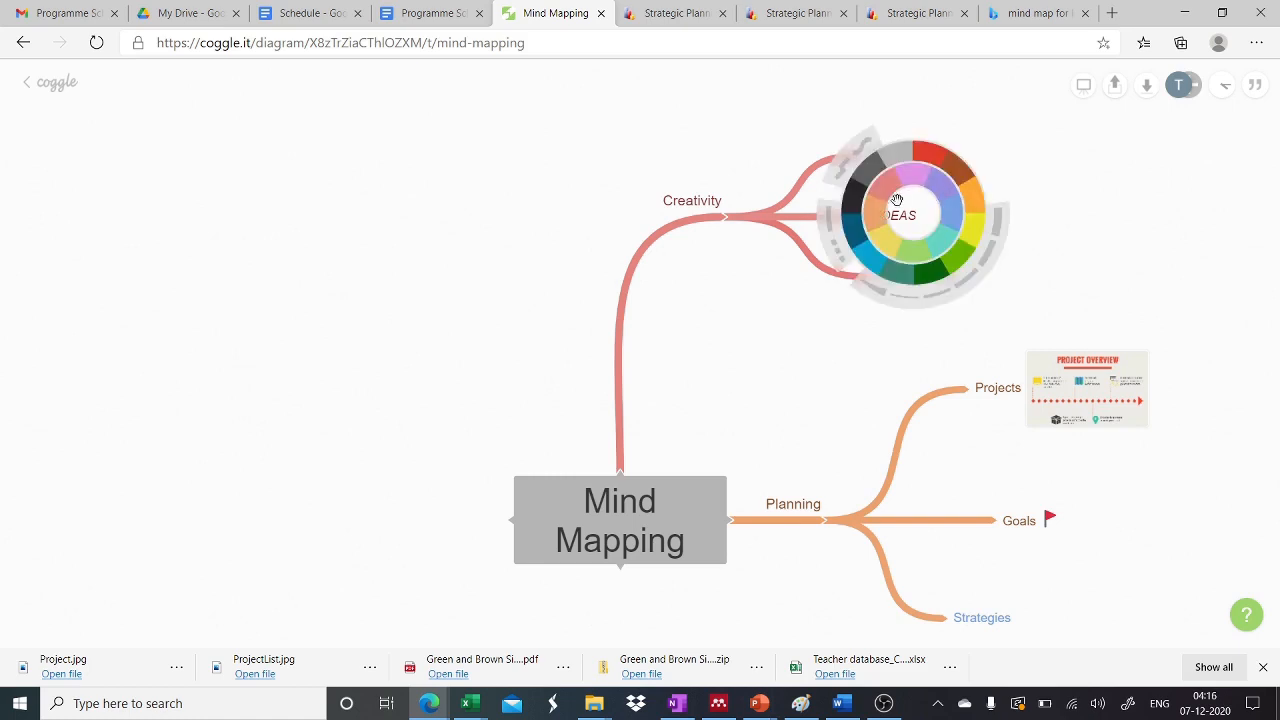
{"action": "mouse_move", "coordinate": [938, 180]}
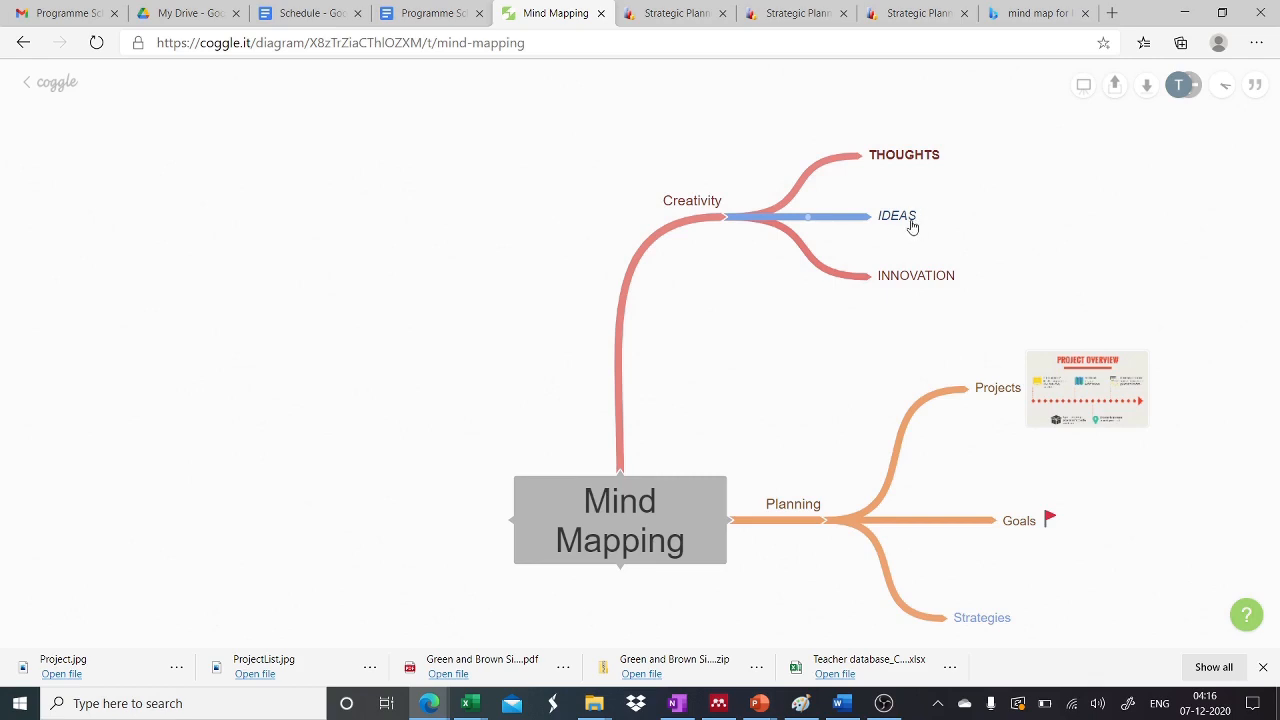
{"action": "left_click", "coordinate": [896, 216]}
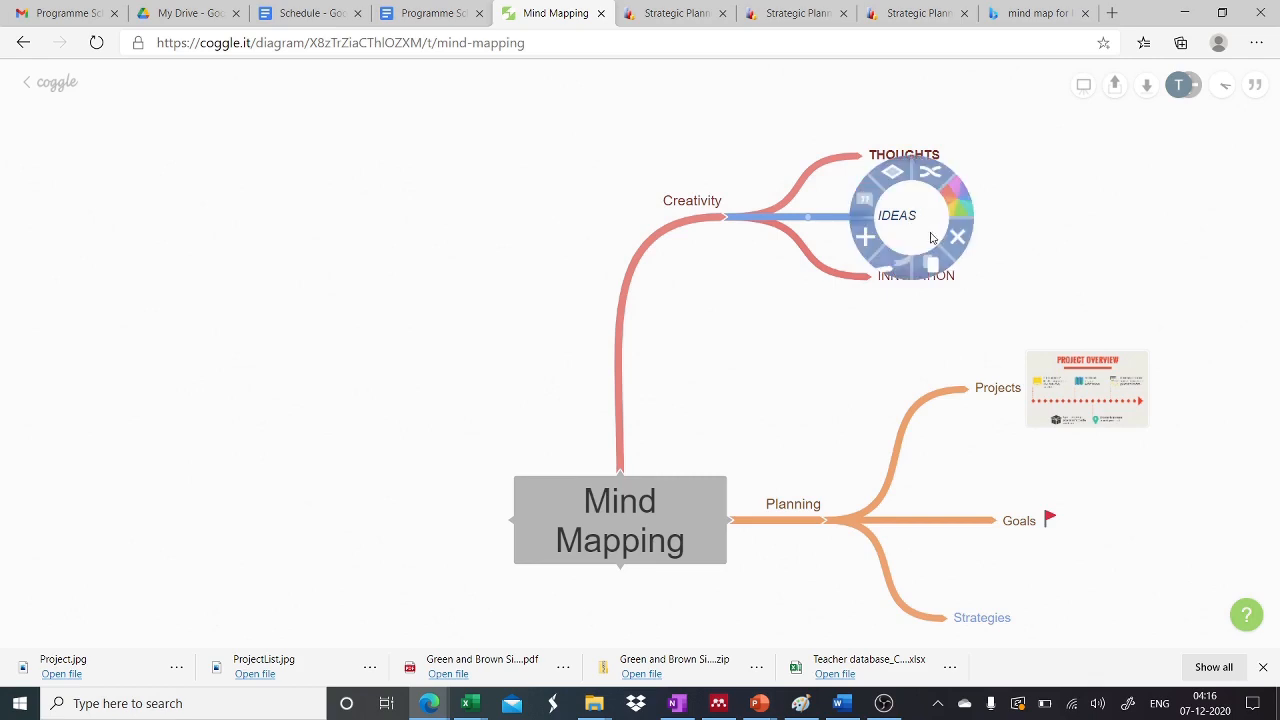
{"action": "mouse_move", "coordinate": [956, 238]}
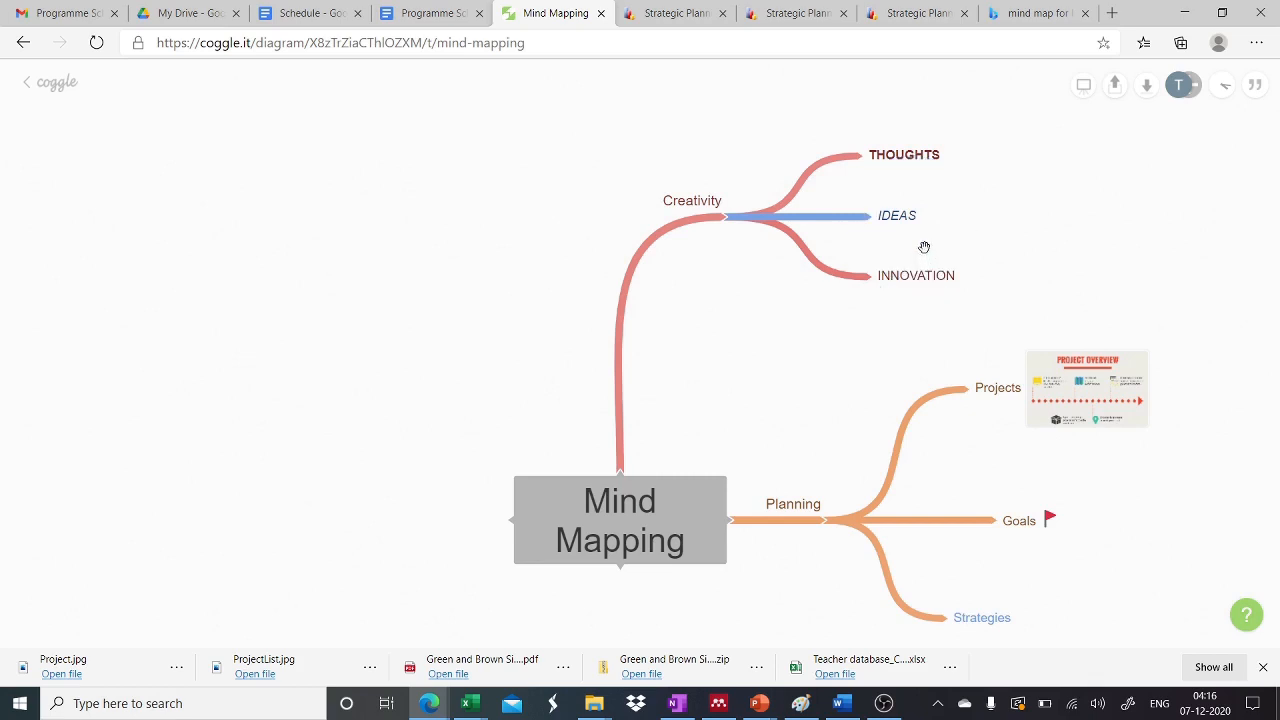
{"action": "left_click", "coordinate": [896, 216]}
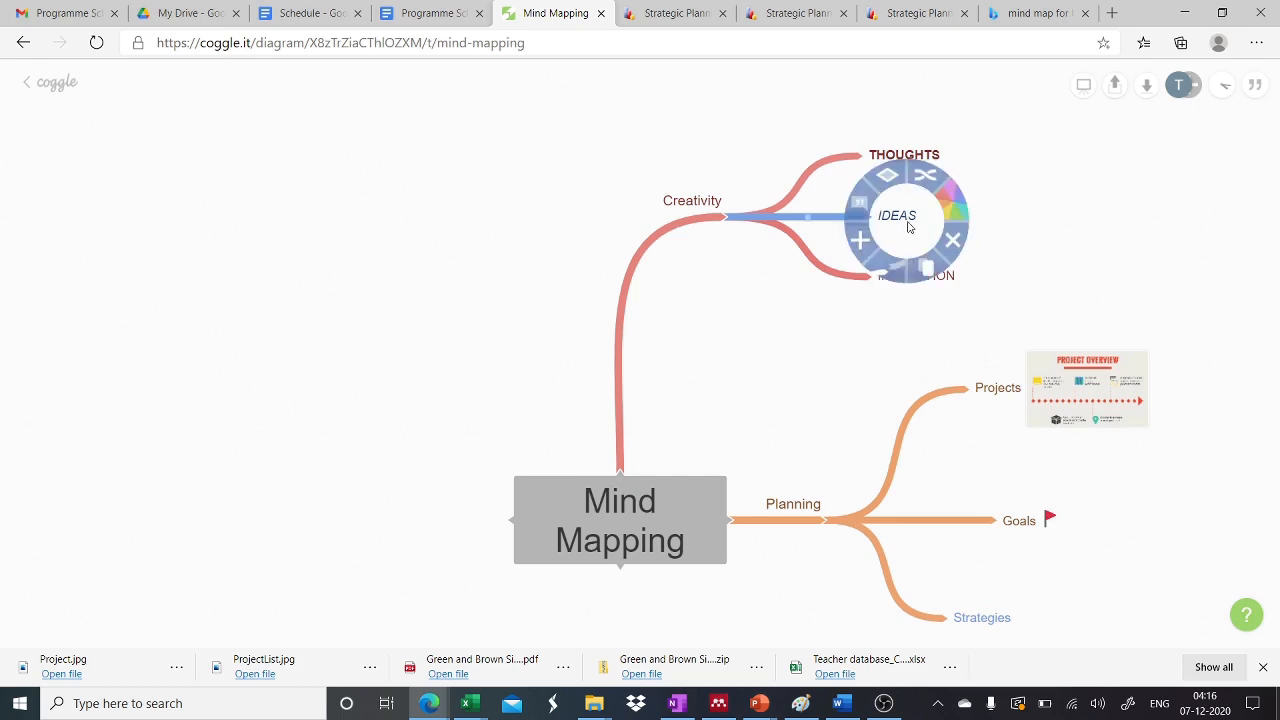
{"action": "mouse_move", "coordinate": [884, 176]}
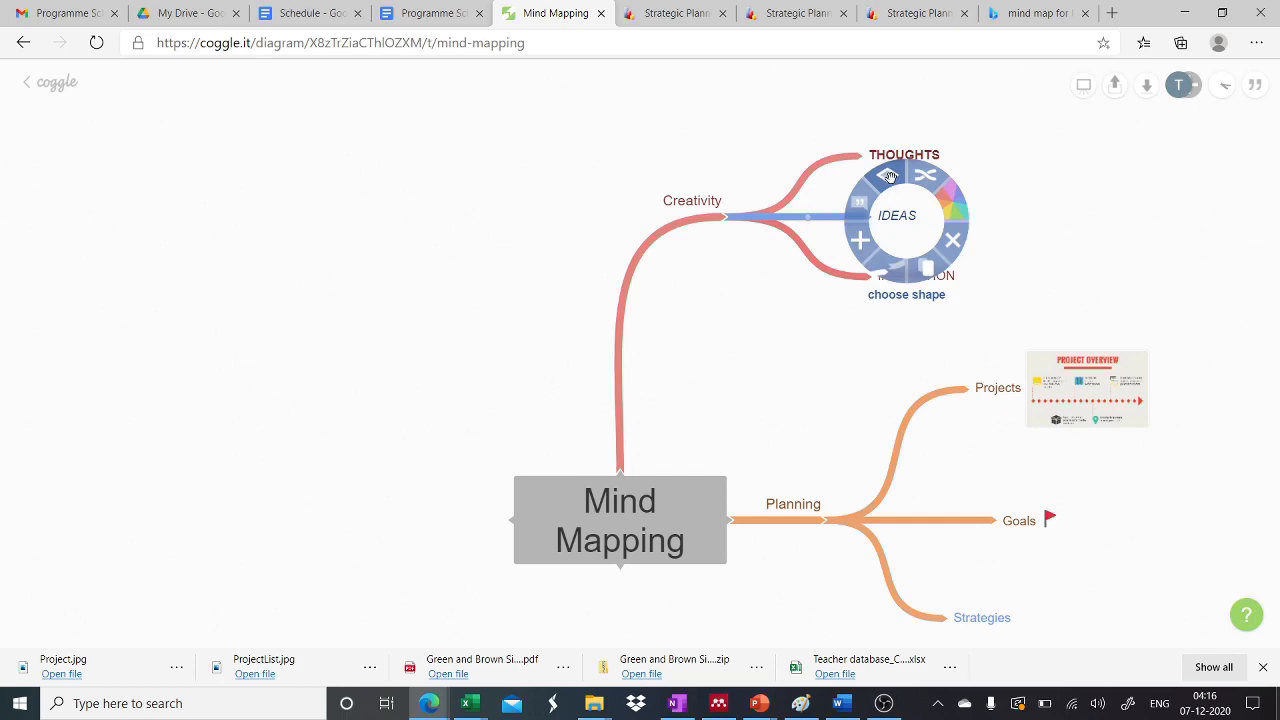
{"action": "left_click", "coordinate": [886, 176]}
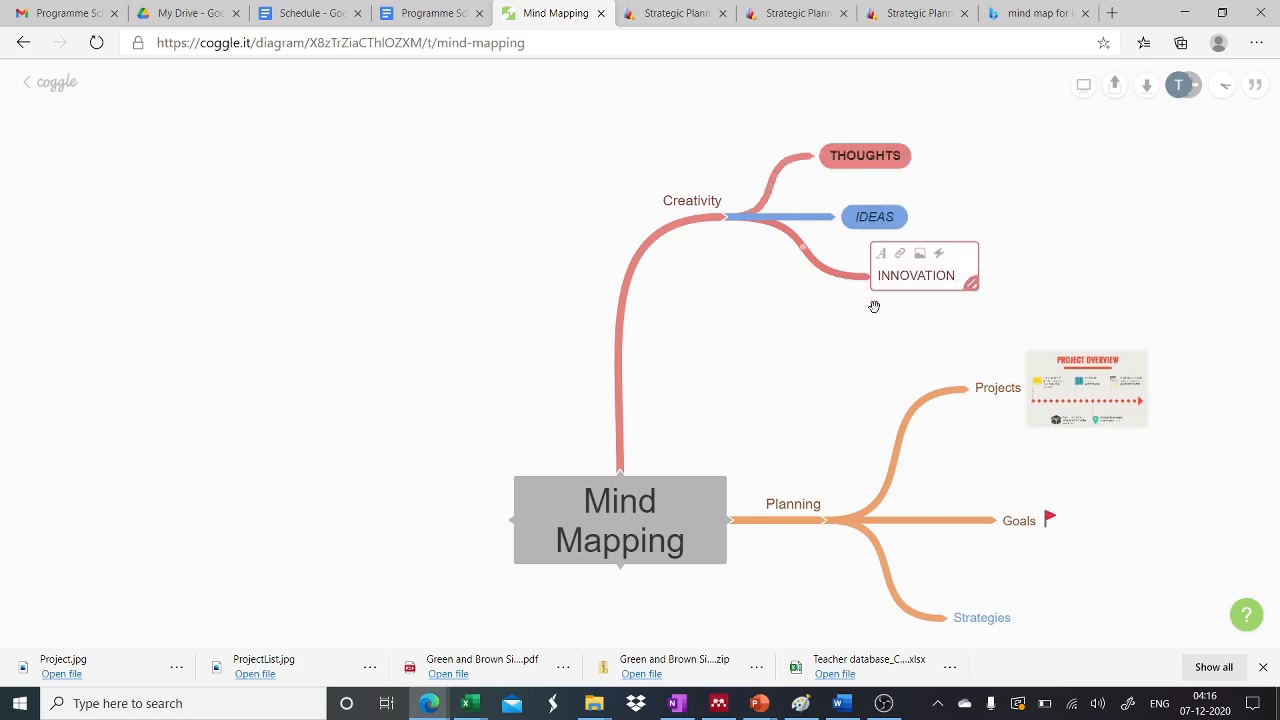
- Drag the Creativity branch with its sub-branches down below the Mind Mapping node
{"action": "left_click", "coordinate": [916, 276]}
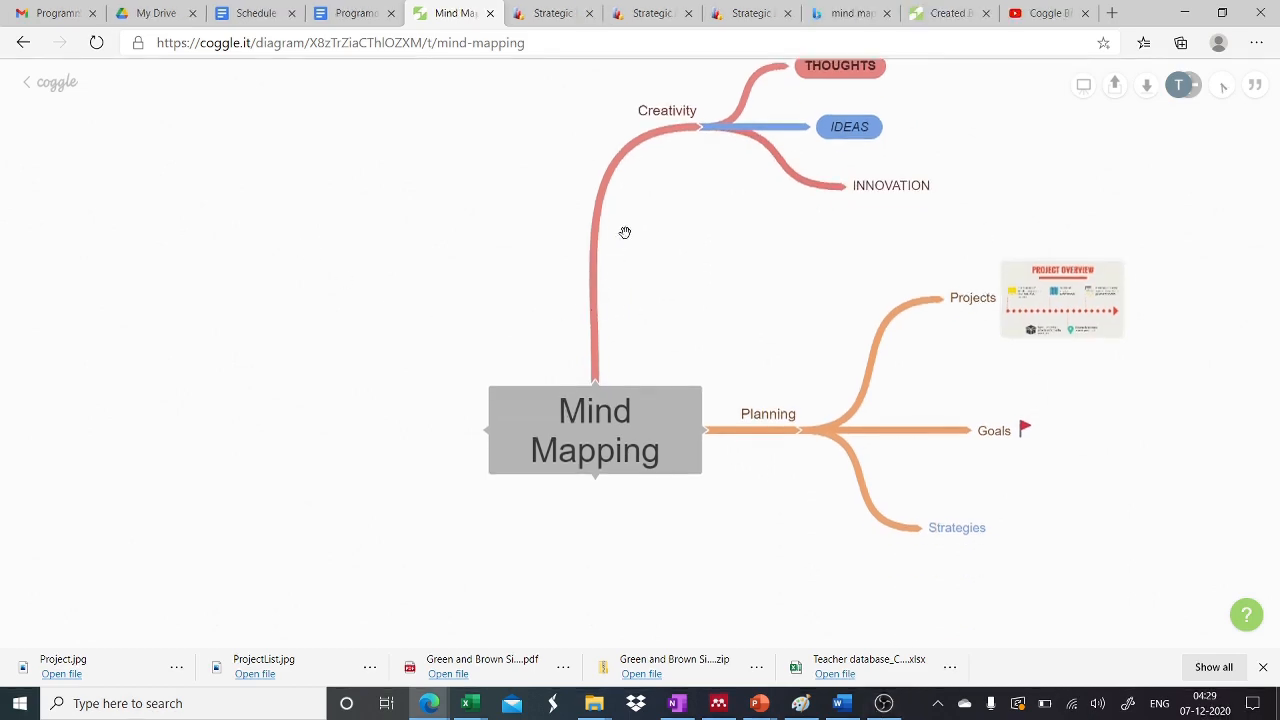
{"action": "mouse_move", "coordinate": [684, 132]}
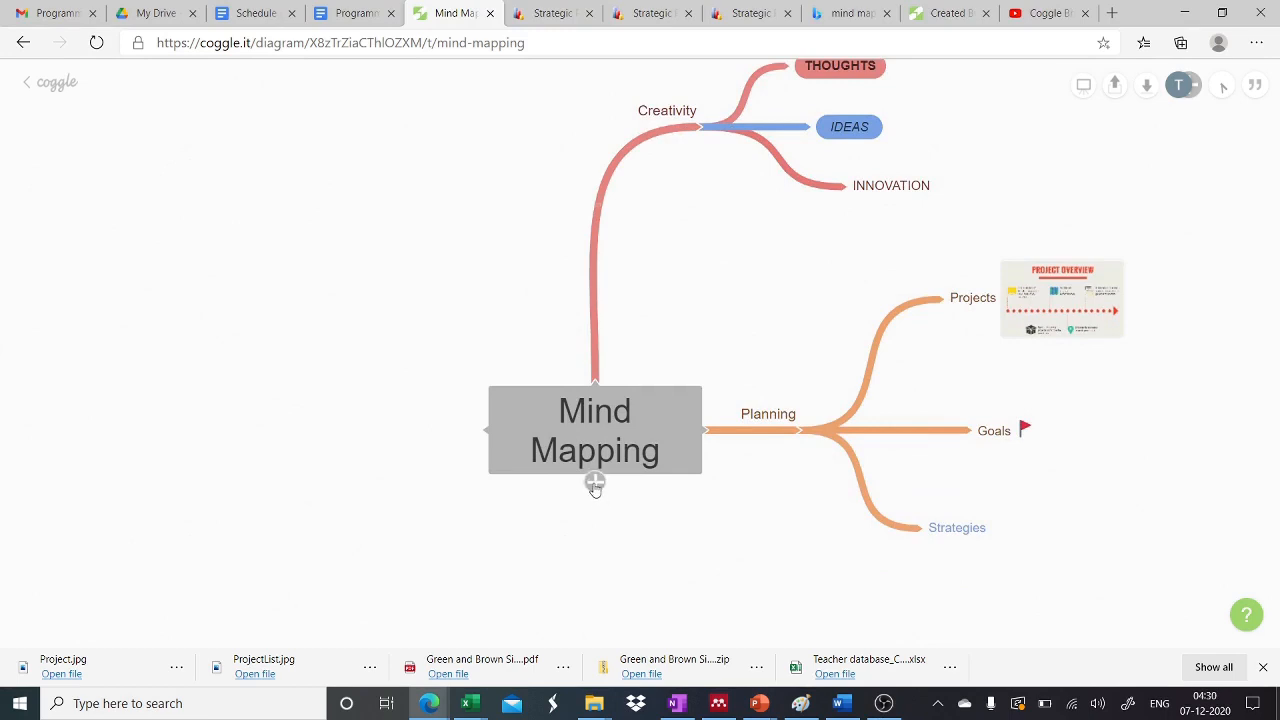
{"action": "mouse_move", "coordinate": [480, 430]}
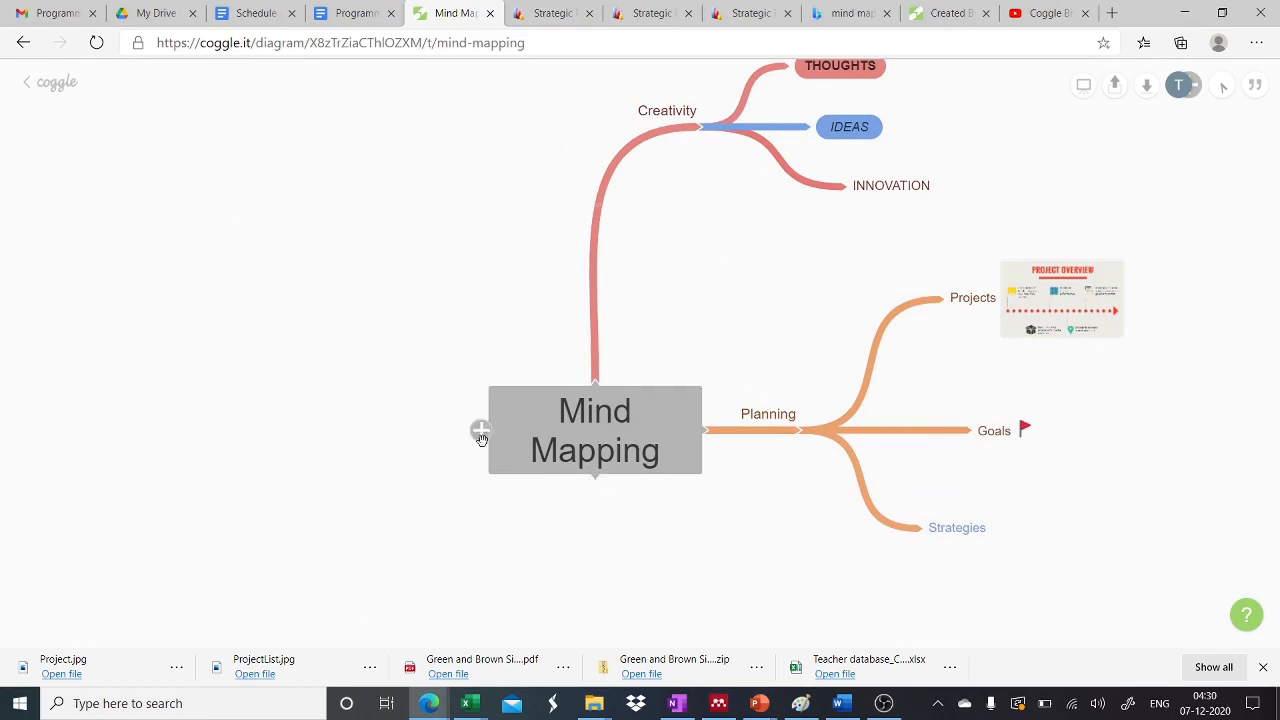
{"action": "mouse_move", "coordinate": [710, 434]}
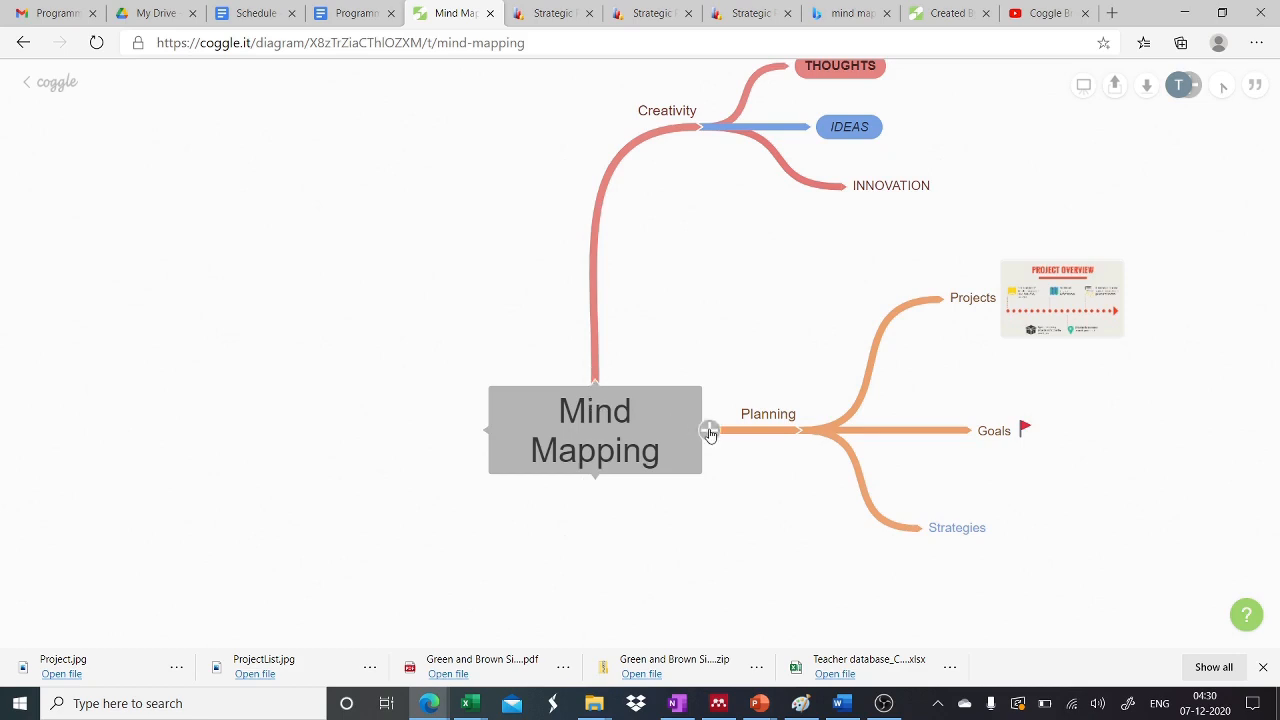
{"action": "mouse_move", "coordinate": [708, 128]}
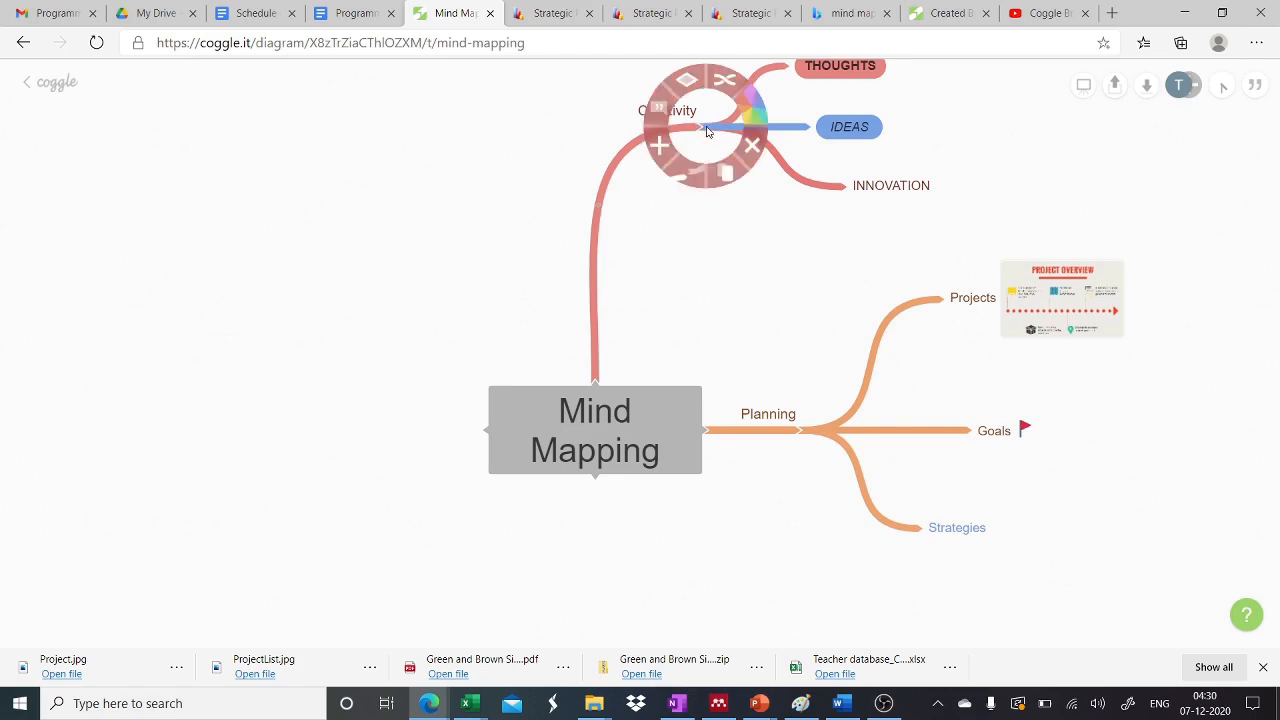
{"action": "mouse_move", "coordinate": [690, 170]}
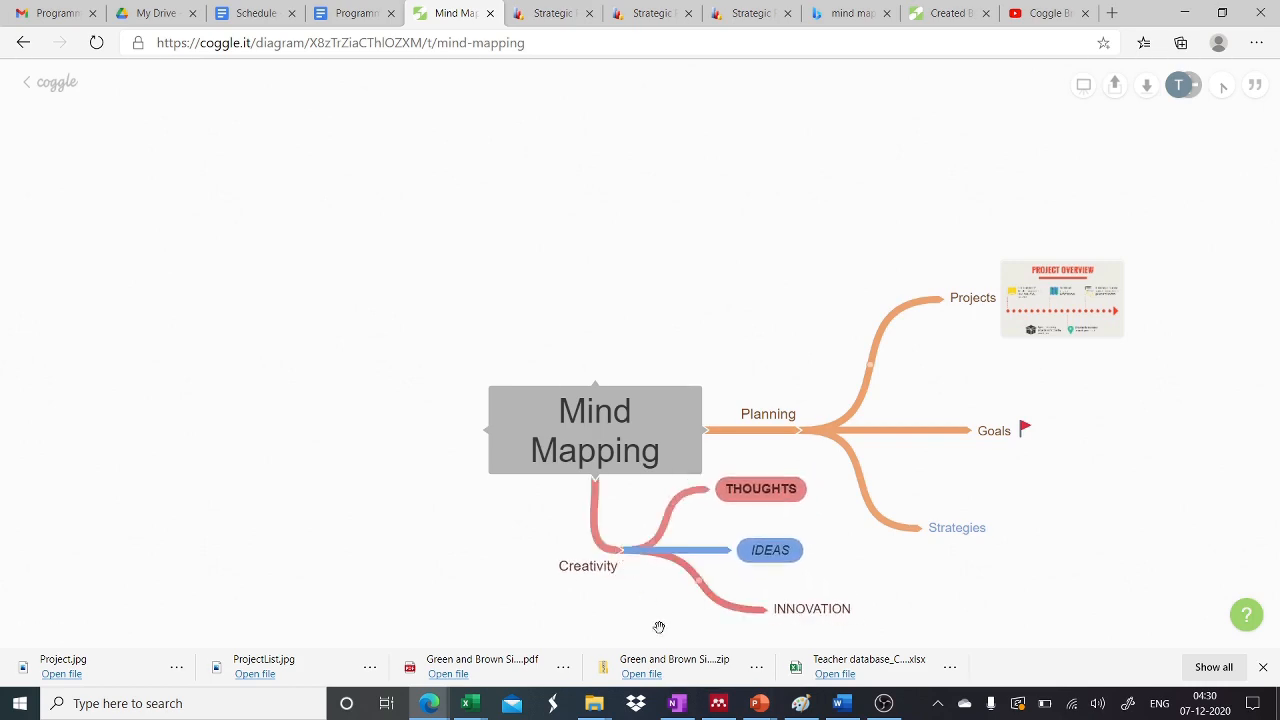
{"action": "mouse_move", "coordinate": [540, 496]}
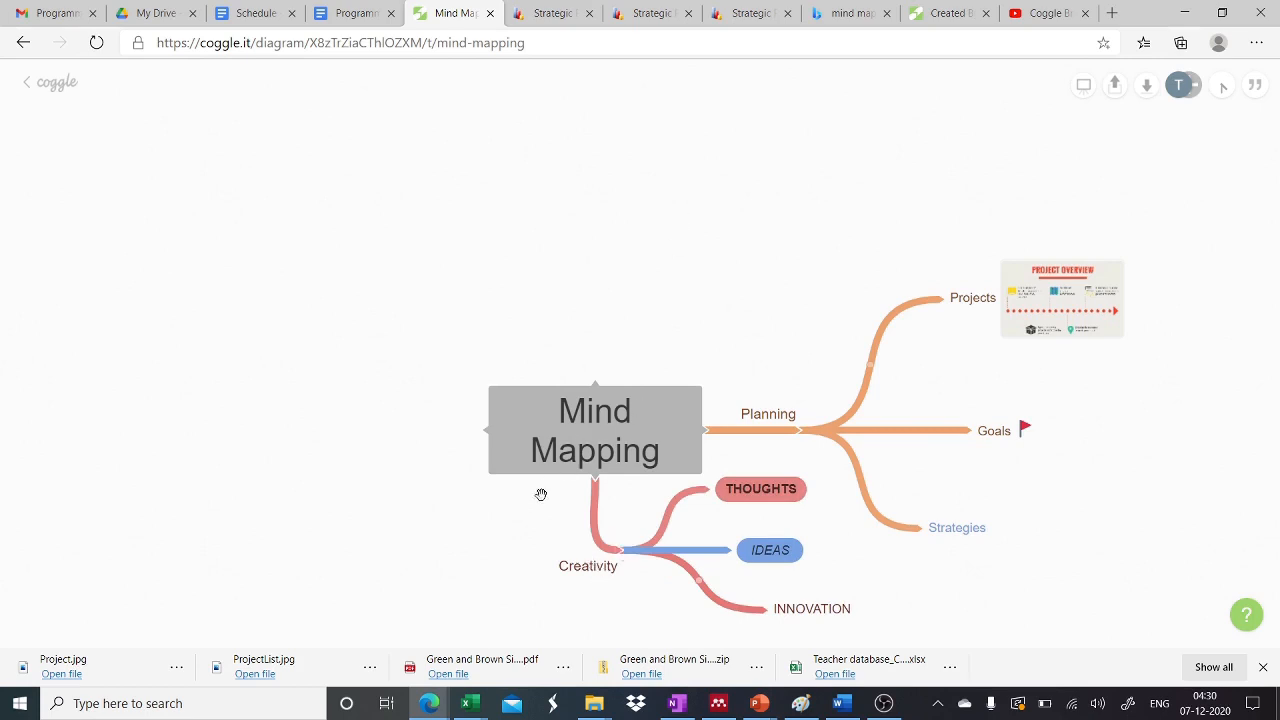
{"action": "mouse_move", "coordinate": [596, 380]}
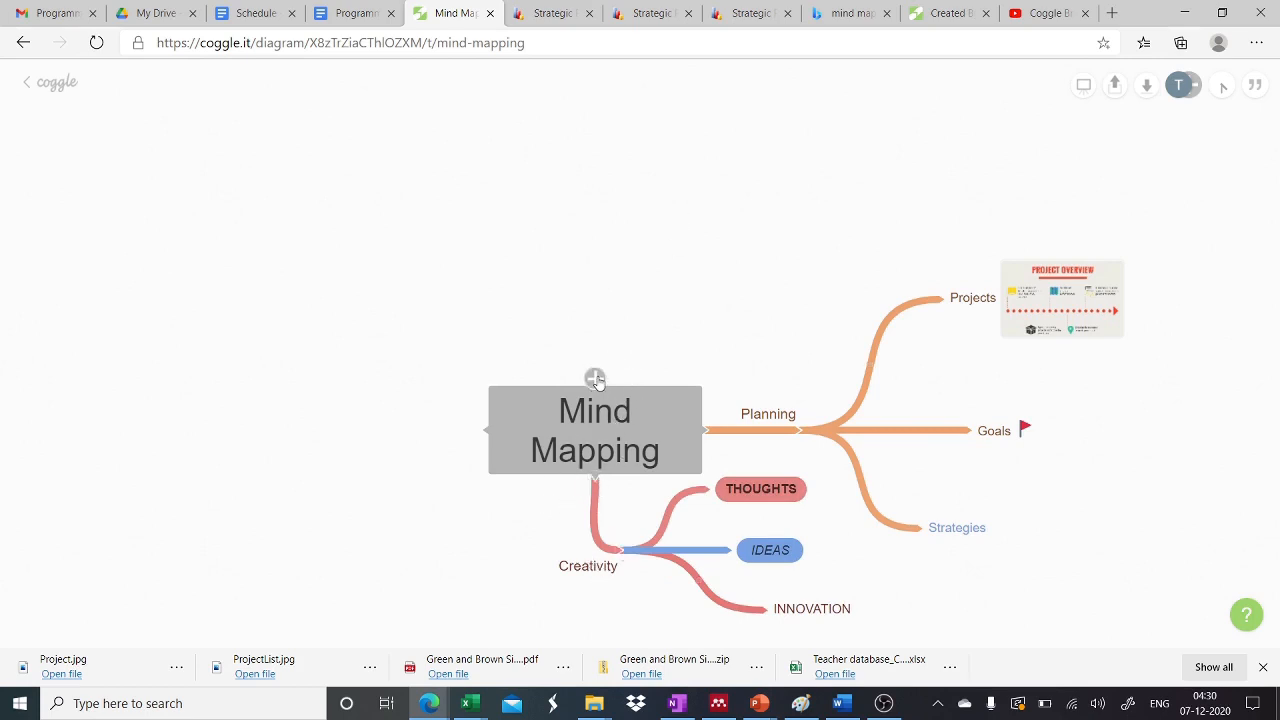
{"action": "mouse_move", "coordinate": [604, 504]}
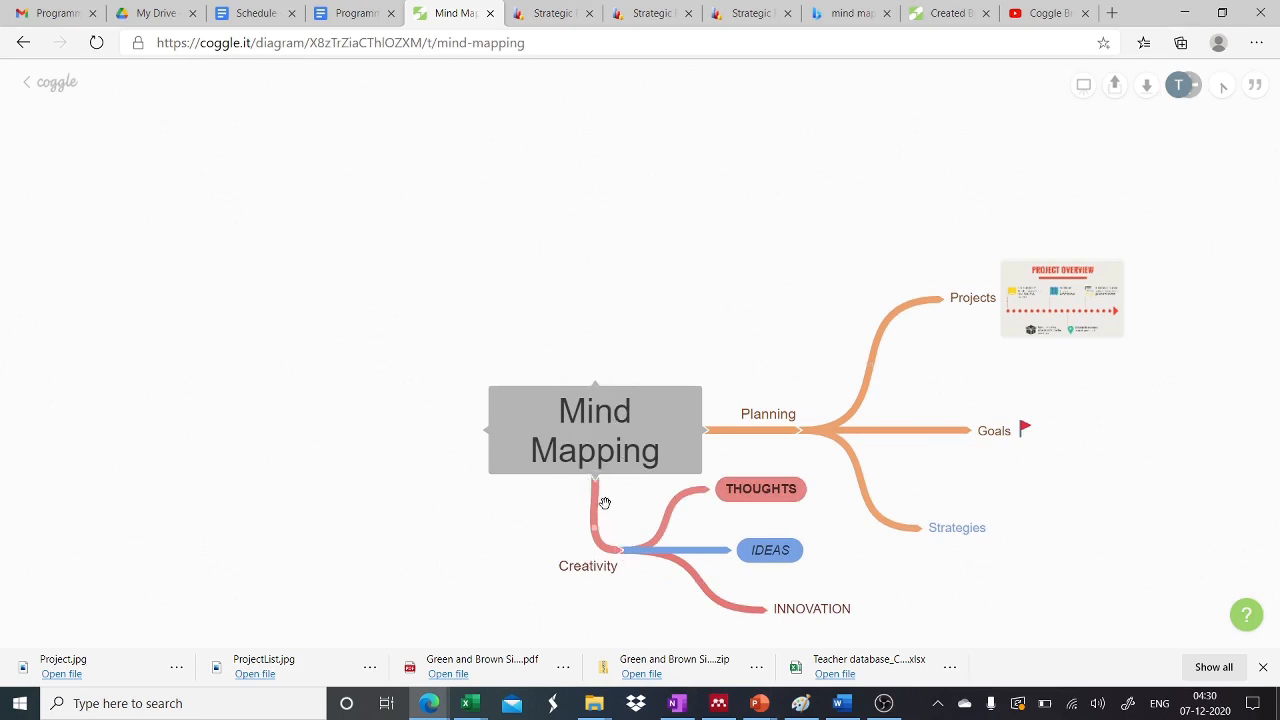
{"action": "scroll", "scroll_direction": "down", "scroll_amount": 3}
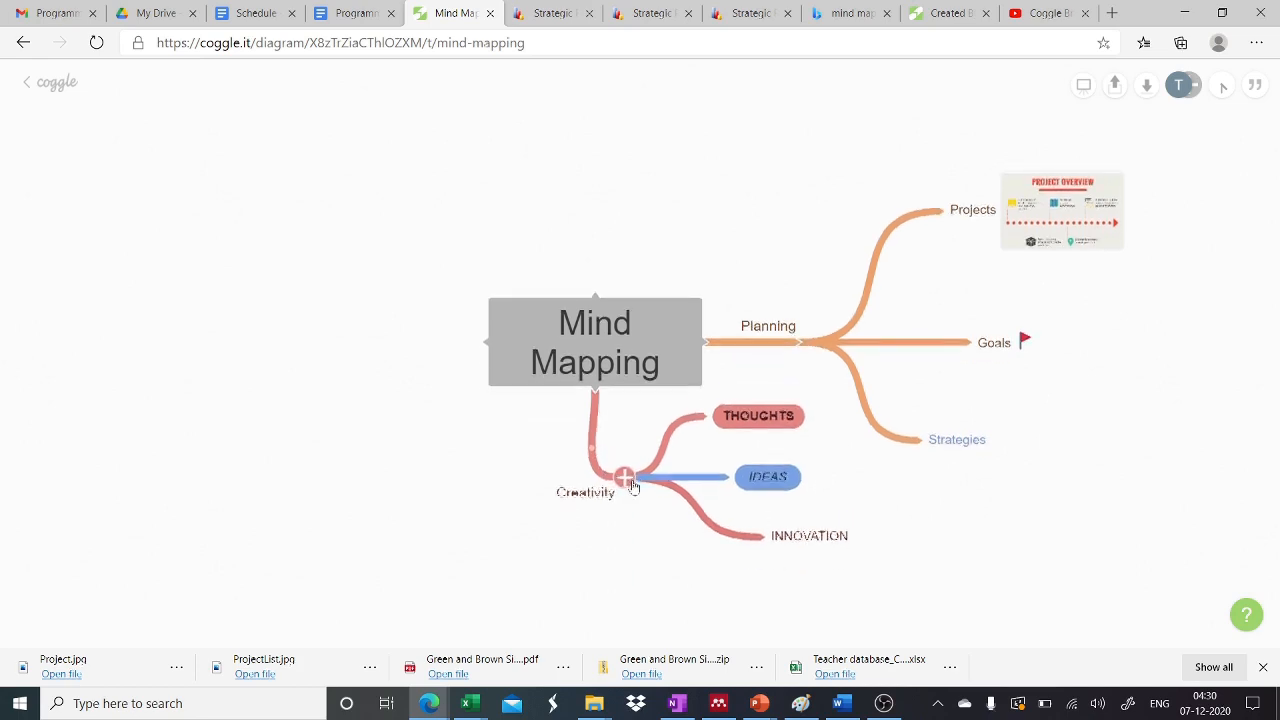
{"action": "left_click_drag", "start_coordinate": [624, 476], "coordinate": [730, 570]}
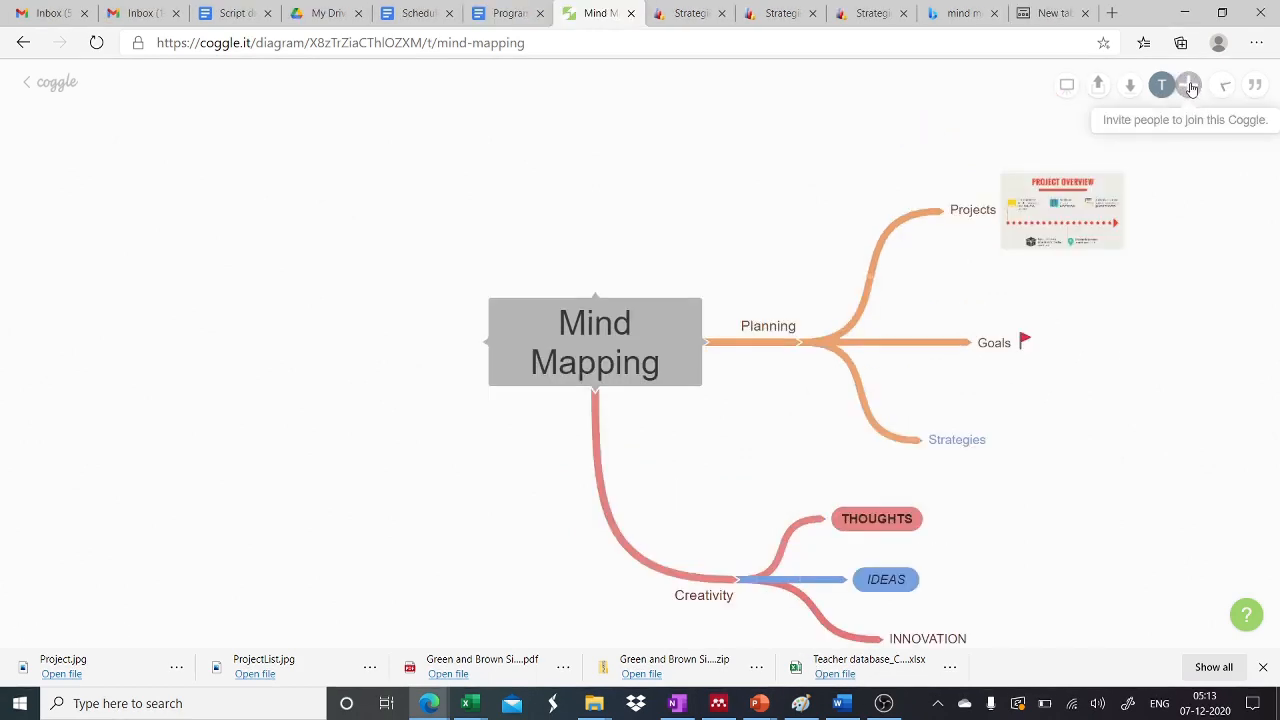
{"action": "left_click", "coordinate": [1188, 84]}
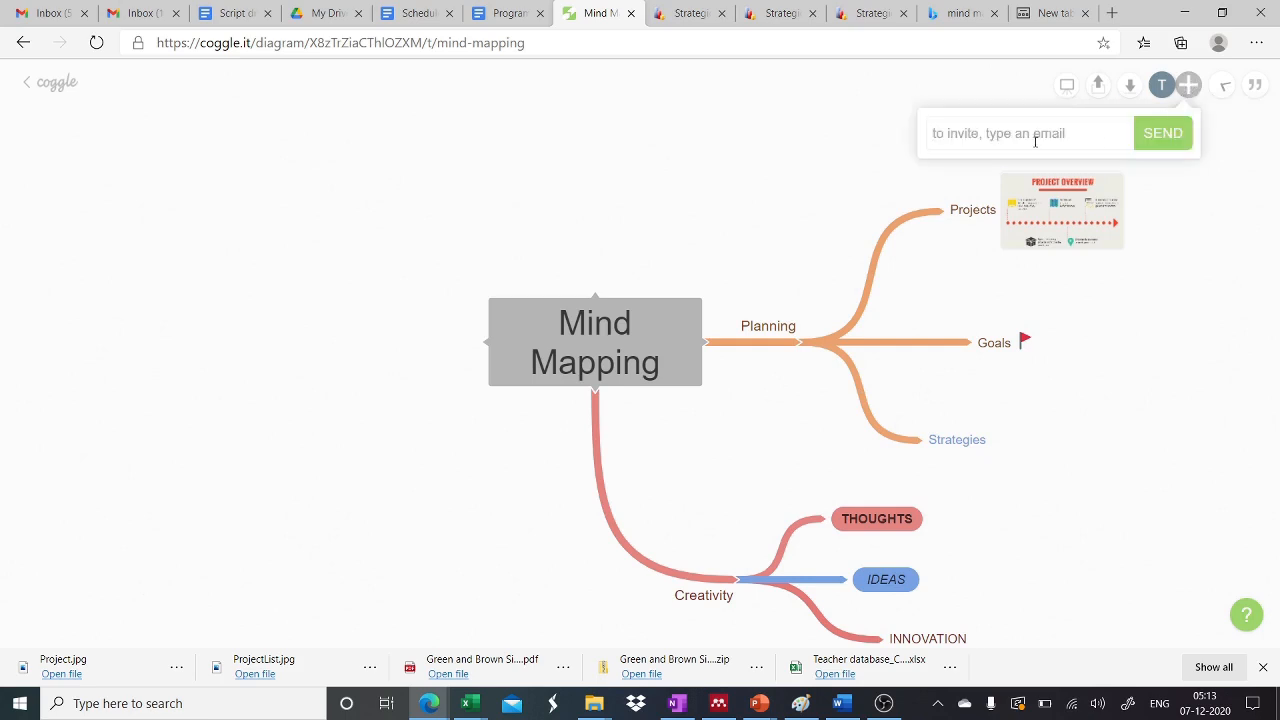
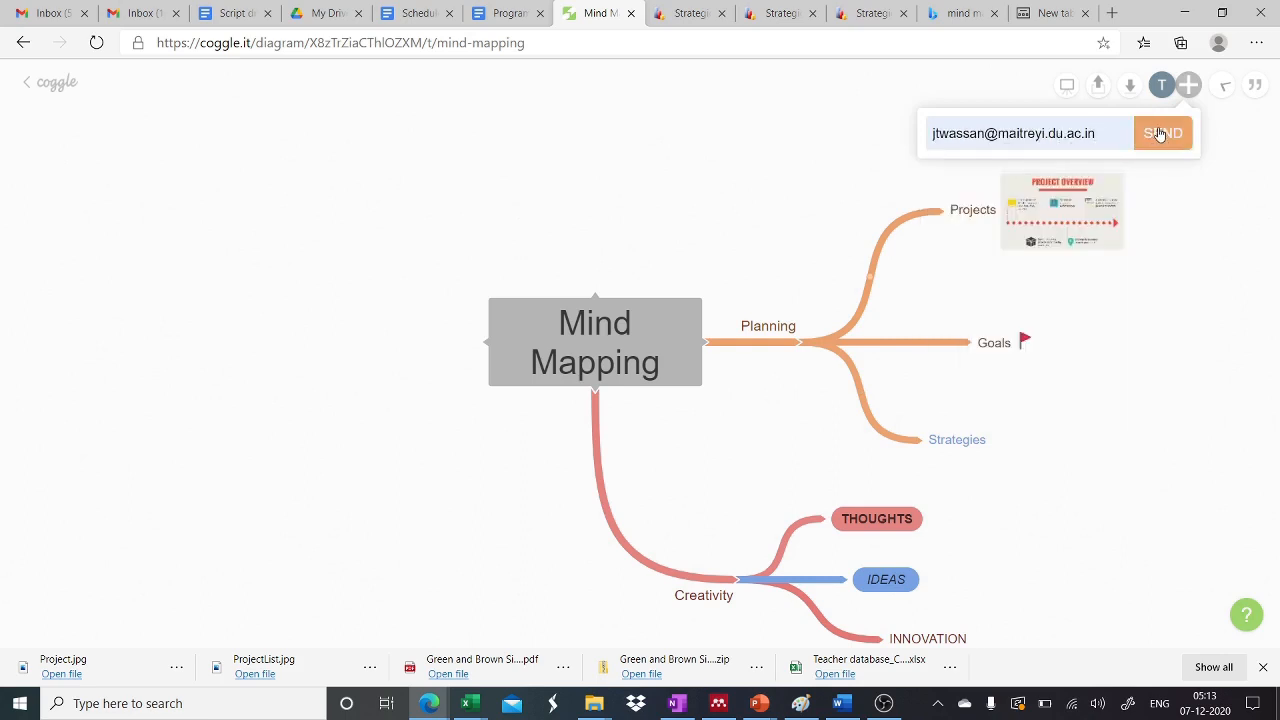
{"action": "left_click", "coordinate": [1162, 132]}
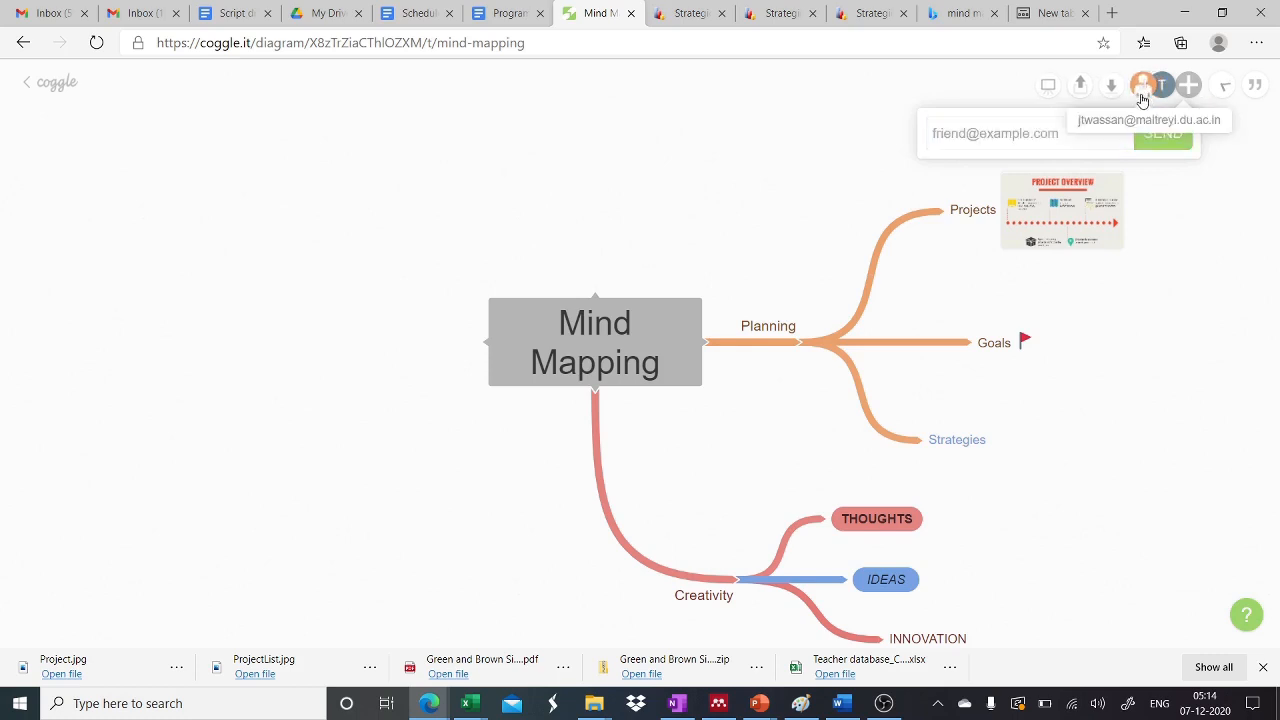
{"action": "mouse_move", "coordinate": [84, 152]}
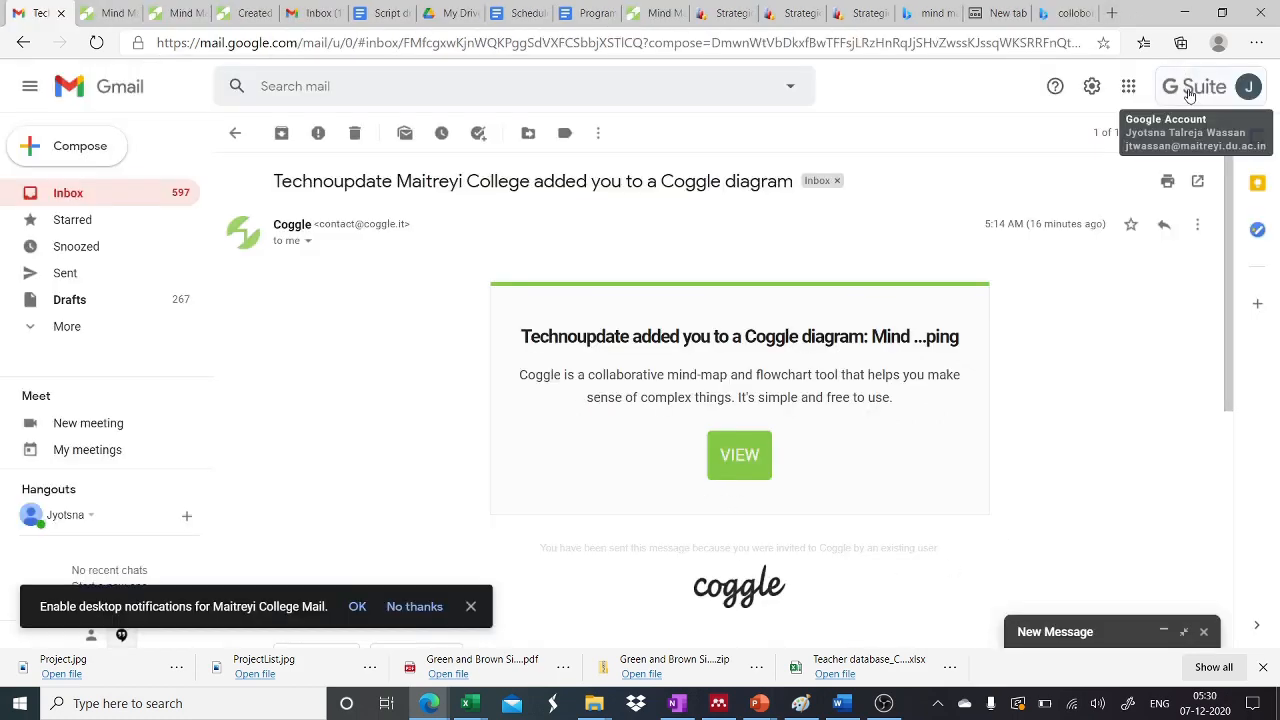
{"action": "mouse_move", "coordinate": [658, 414]}
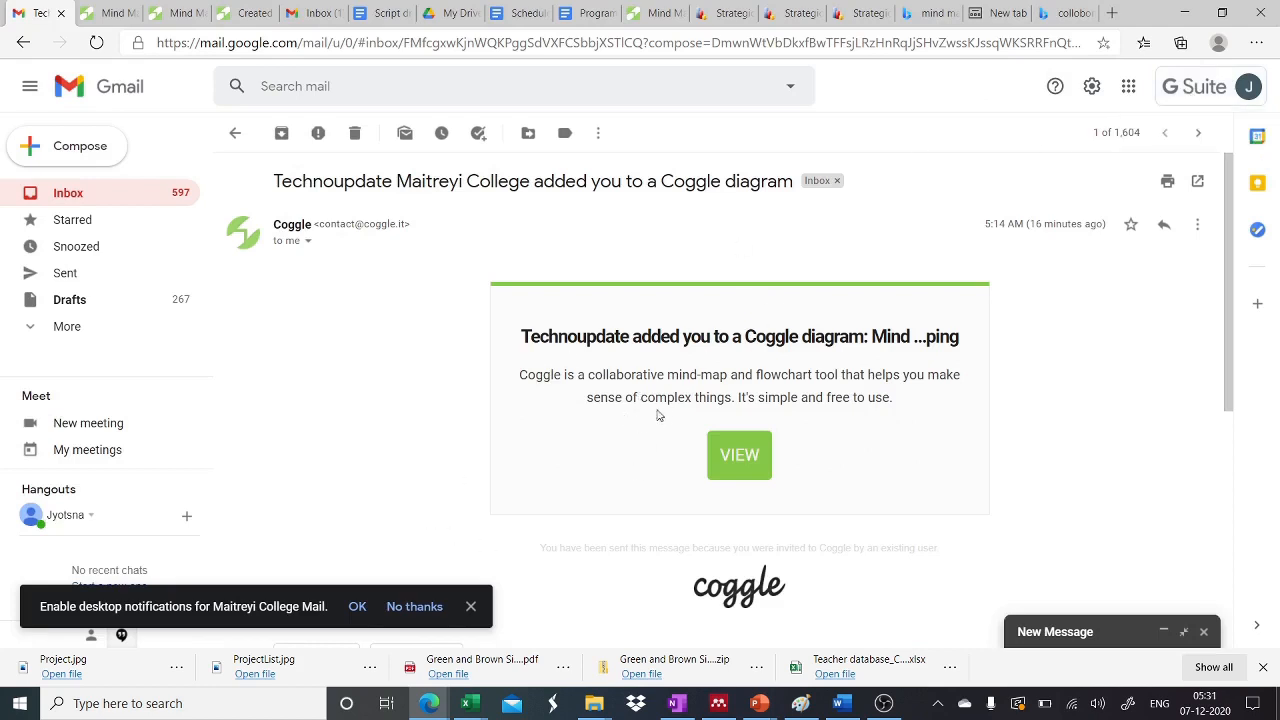
{"action": "mouse_move", "coordinate": [668, 410]}
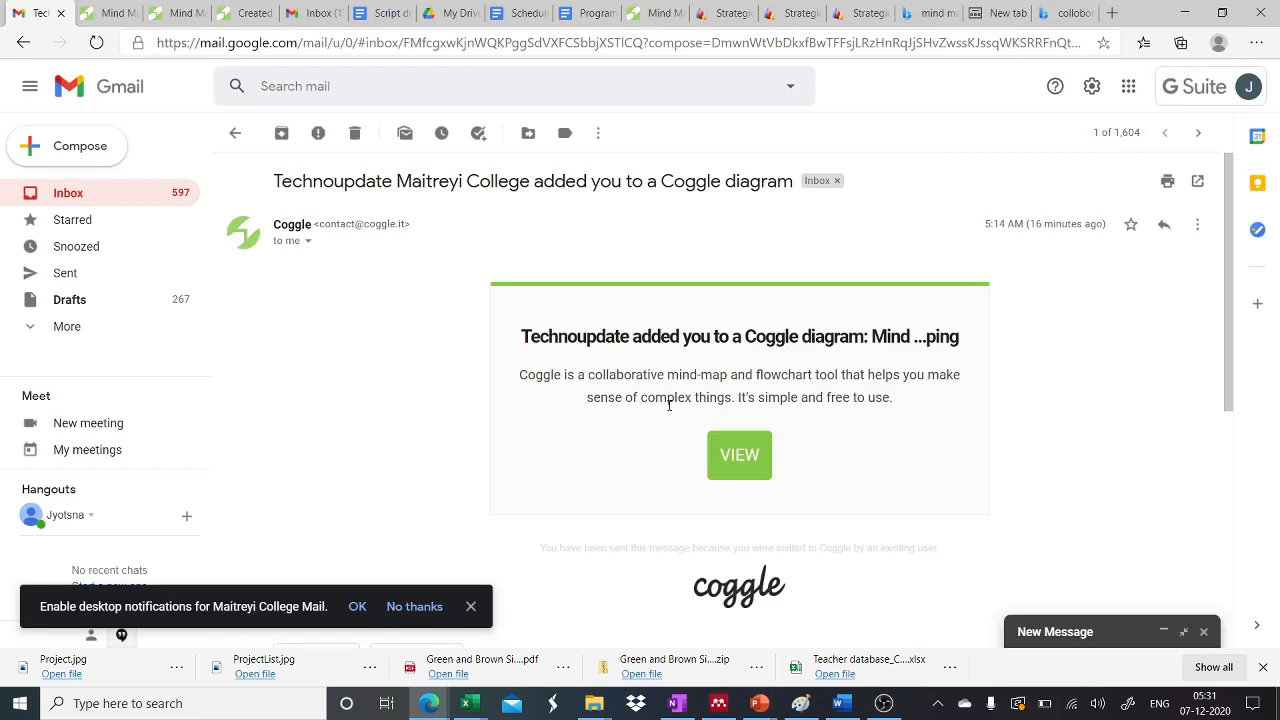
{"action": "mouse_move", "coordinate": [764, 420]}
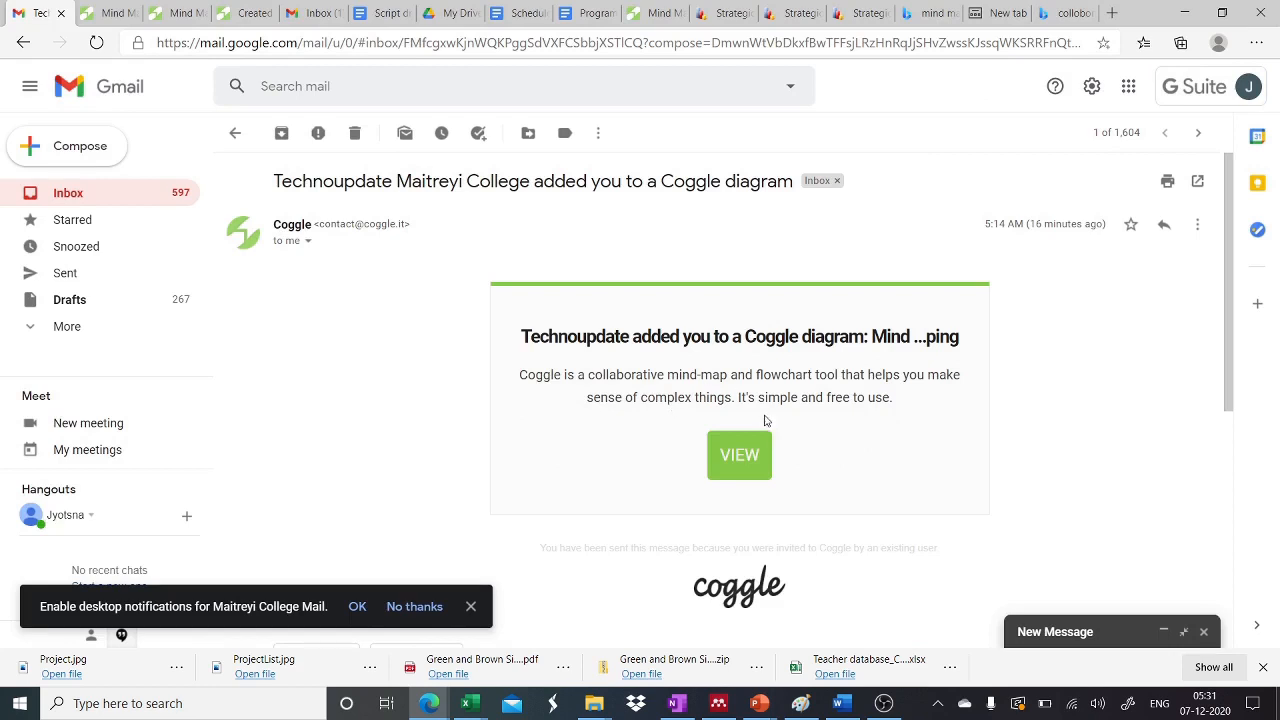
- Open the shared Mind Mapping diagram from the Coggle invitation email
{"action": "left_click", "coordinate": [740, 454]}
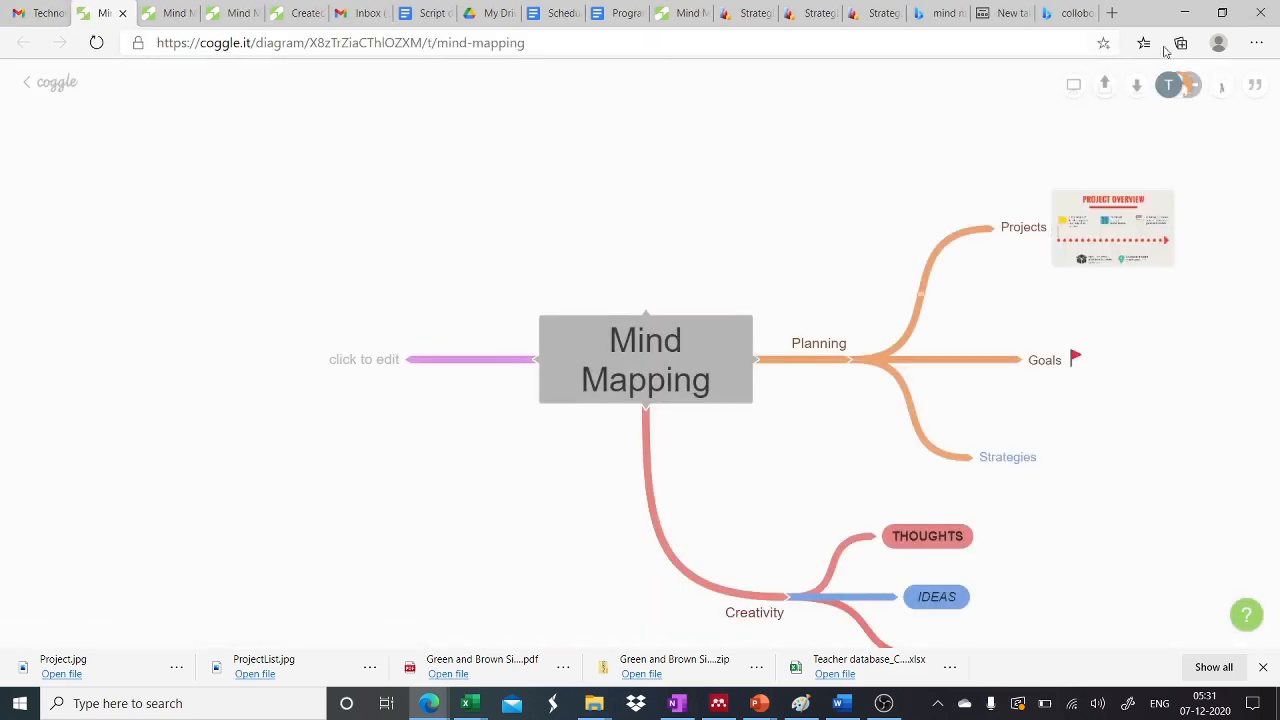
{"action": "mouse_move", "coordinate": [1166, 84]}
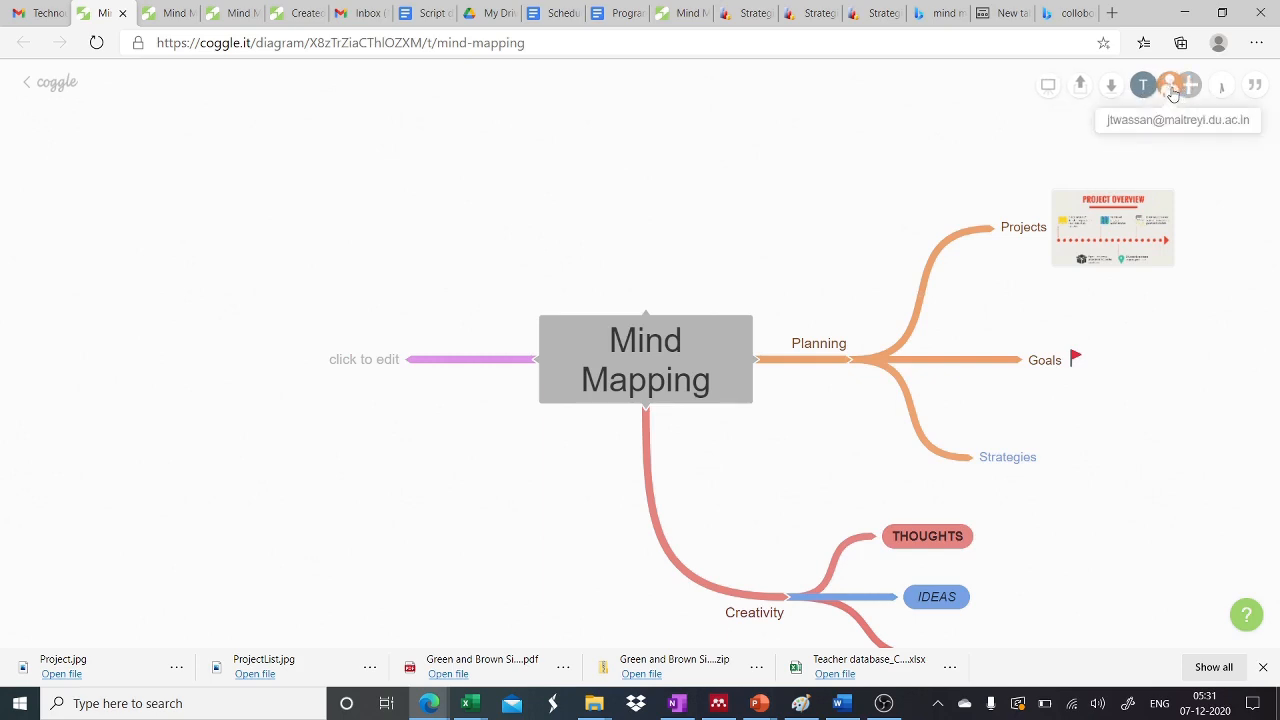
{"action": "mouse_move", "coordinate": [1170, 92]}
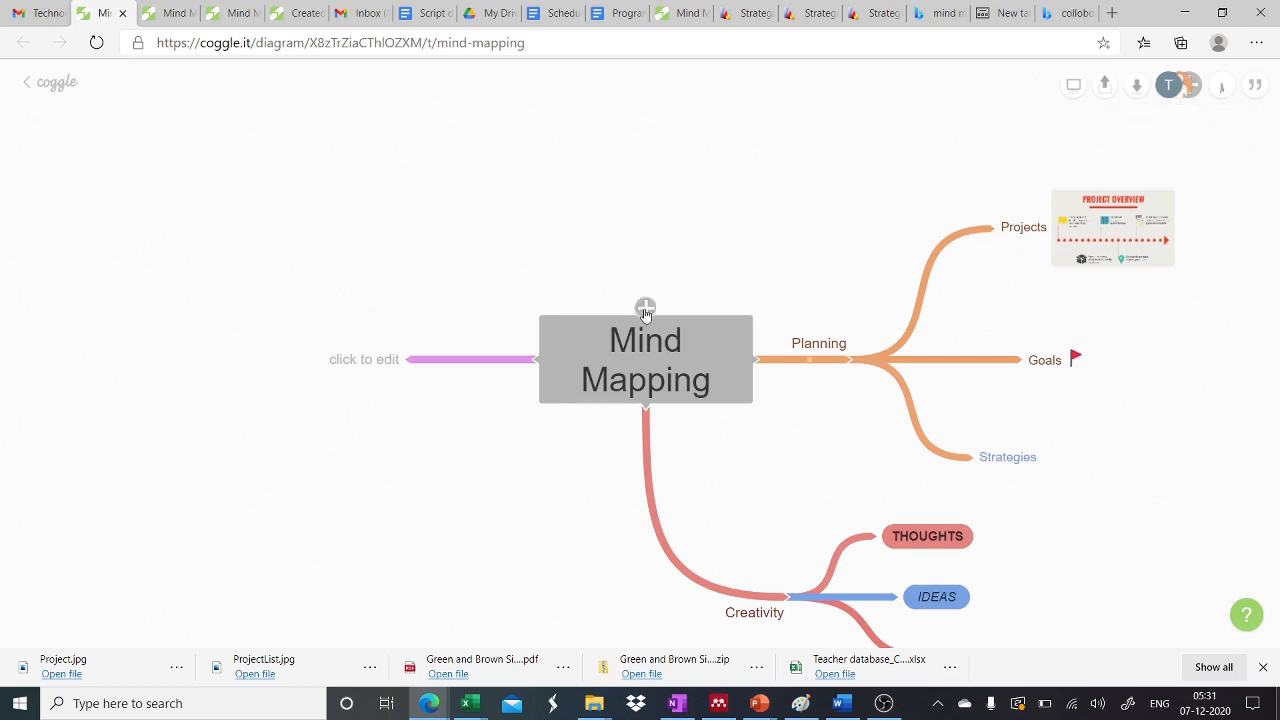
- Add a 'collaborate' branch above the Mind Mapping topic
{"action": "left_click", "coordinate": [644, 308]}
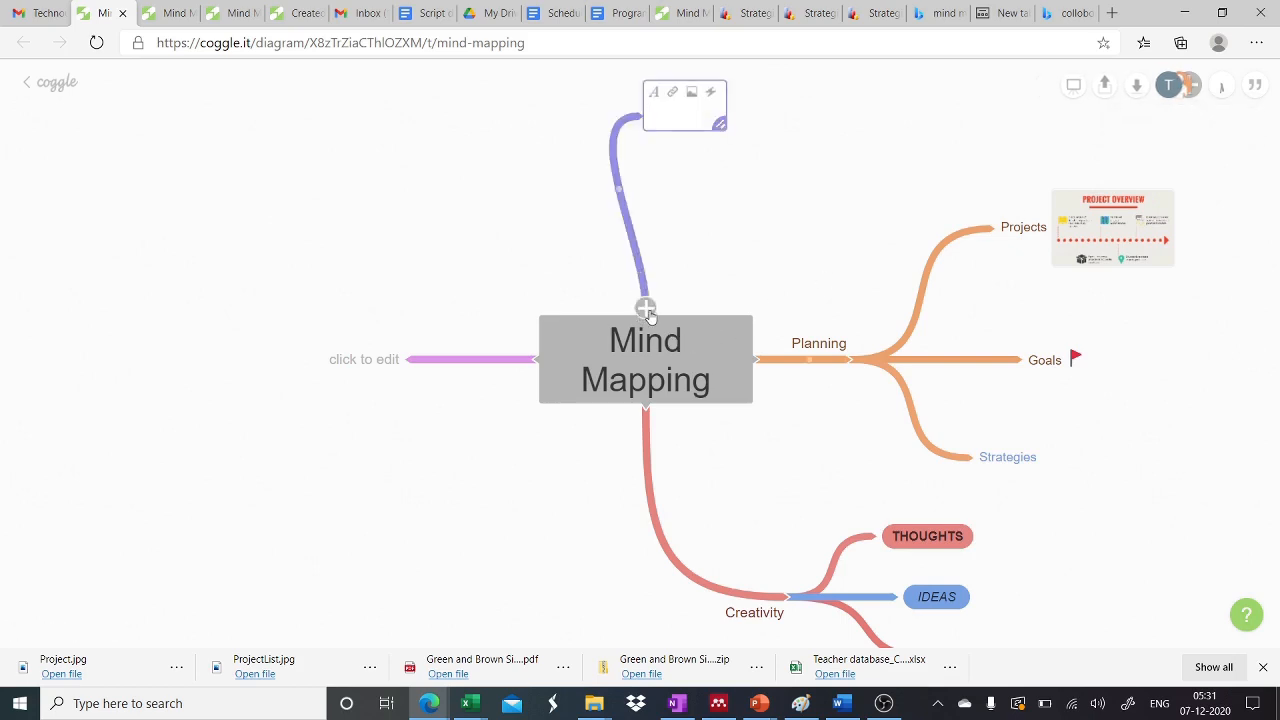
{"action": "type", "text": "collaborate"}
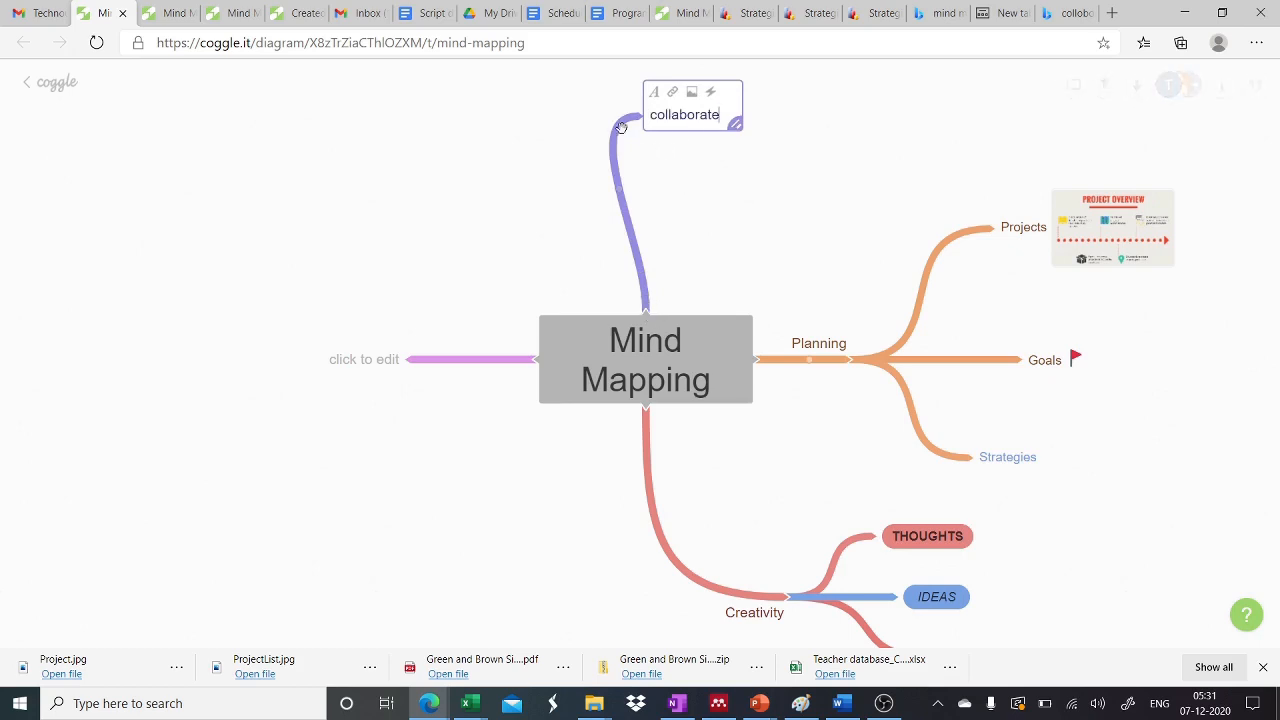
{"action": "mouse_move", "coordinate": [742, 104]}
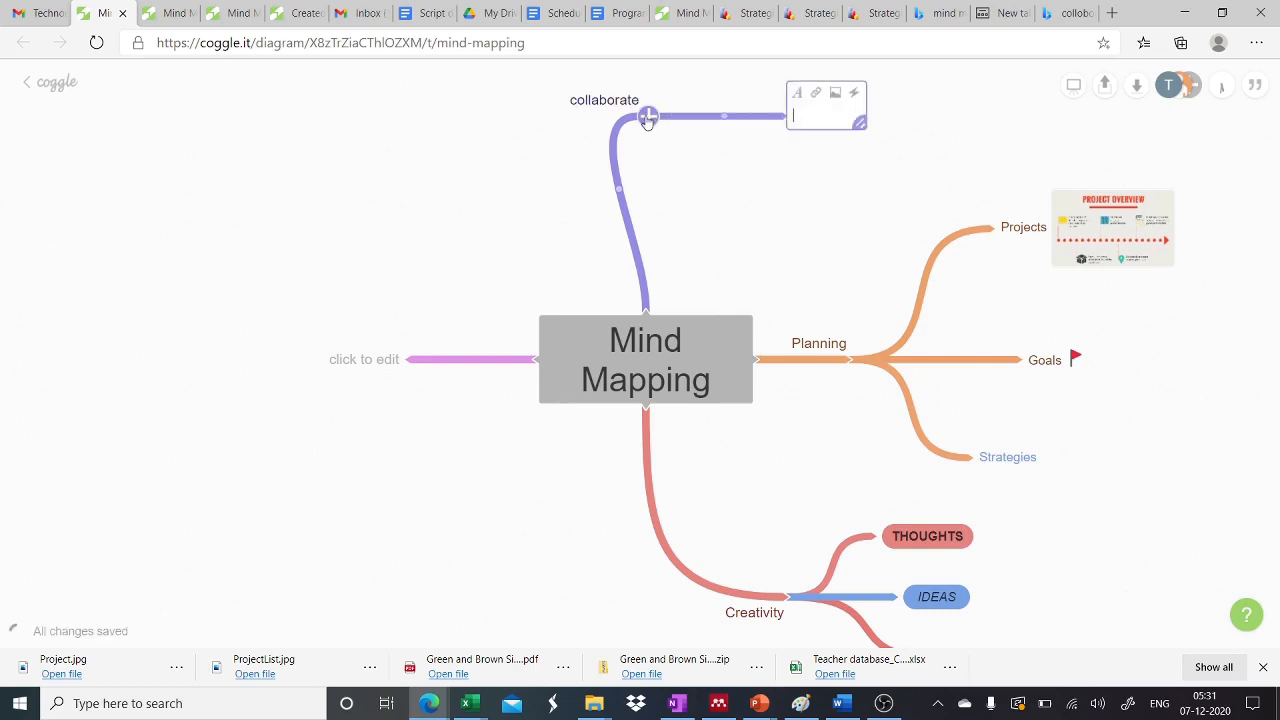
- Give collaborate the sub-branches Share Work and Team Work and nudge the node right
{"action": "type", "text": "Share Work"}
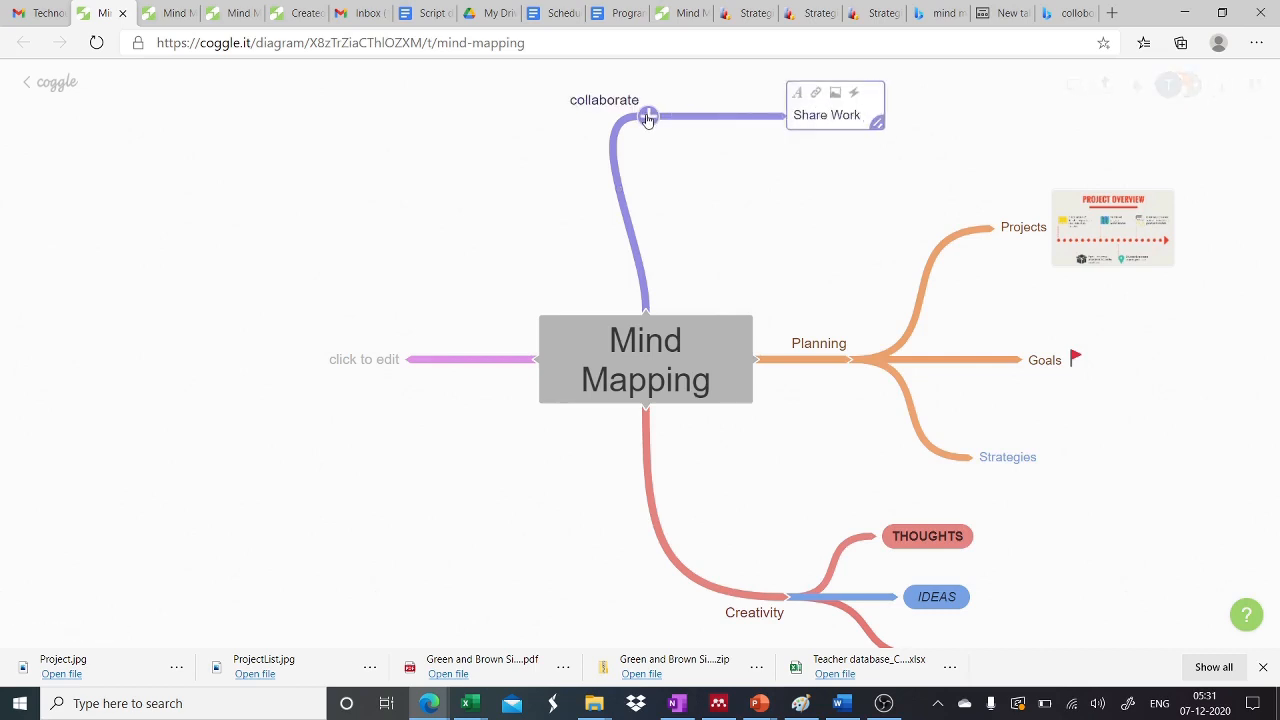
{"action": "left_click", "coordinate": [648, 116]}
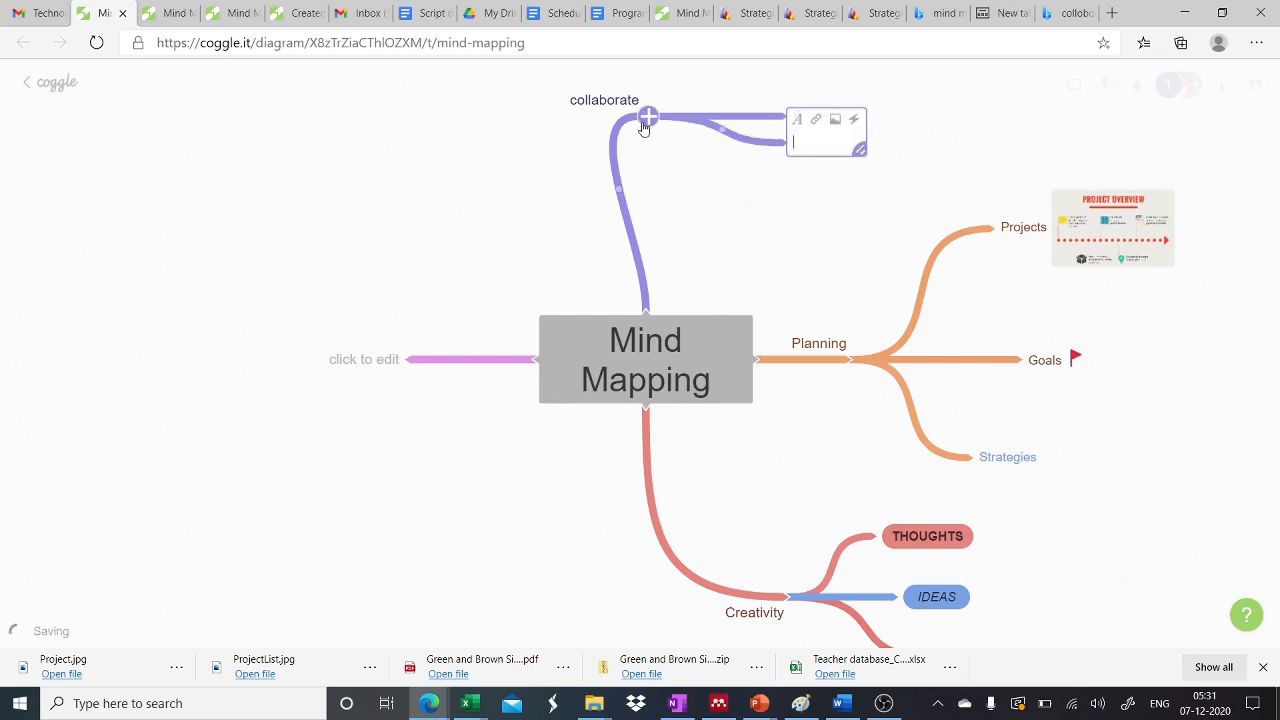
{"action": "type", "text": "Team Work"}
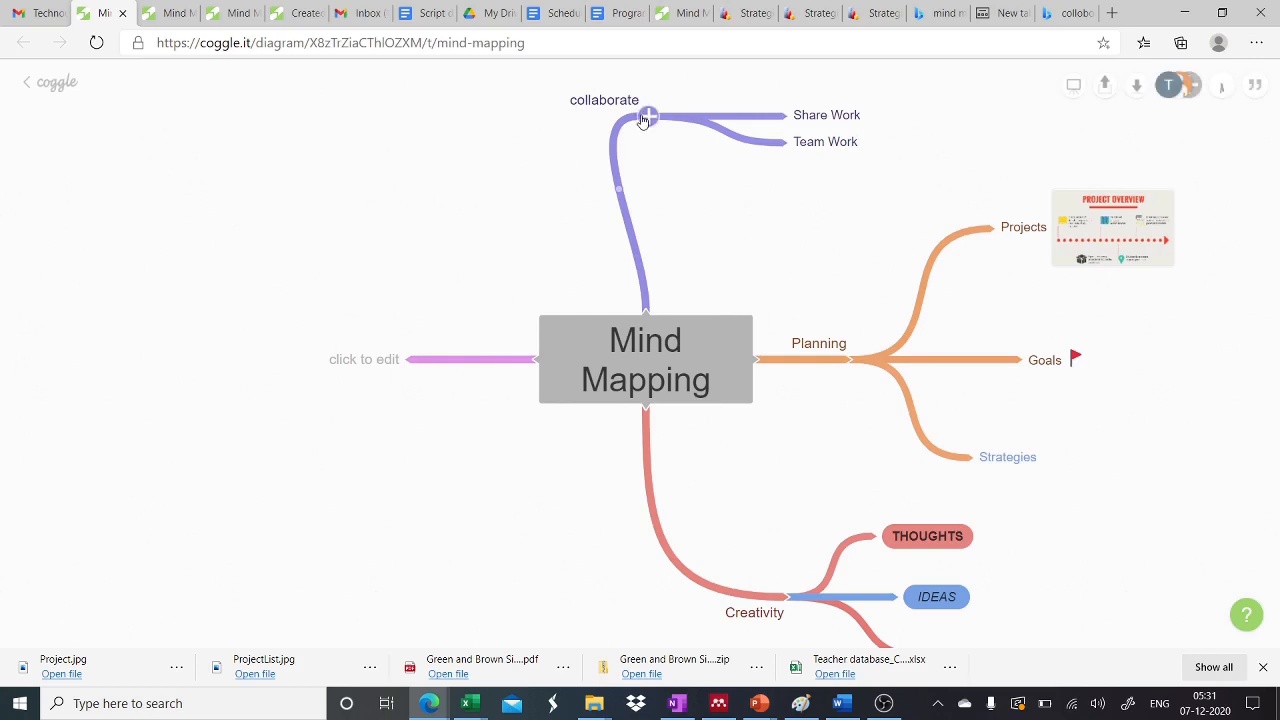
{"action": "left_click_drag", "start_coordinate": [644, 116], "coordinate": [744, 116]}
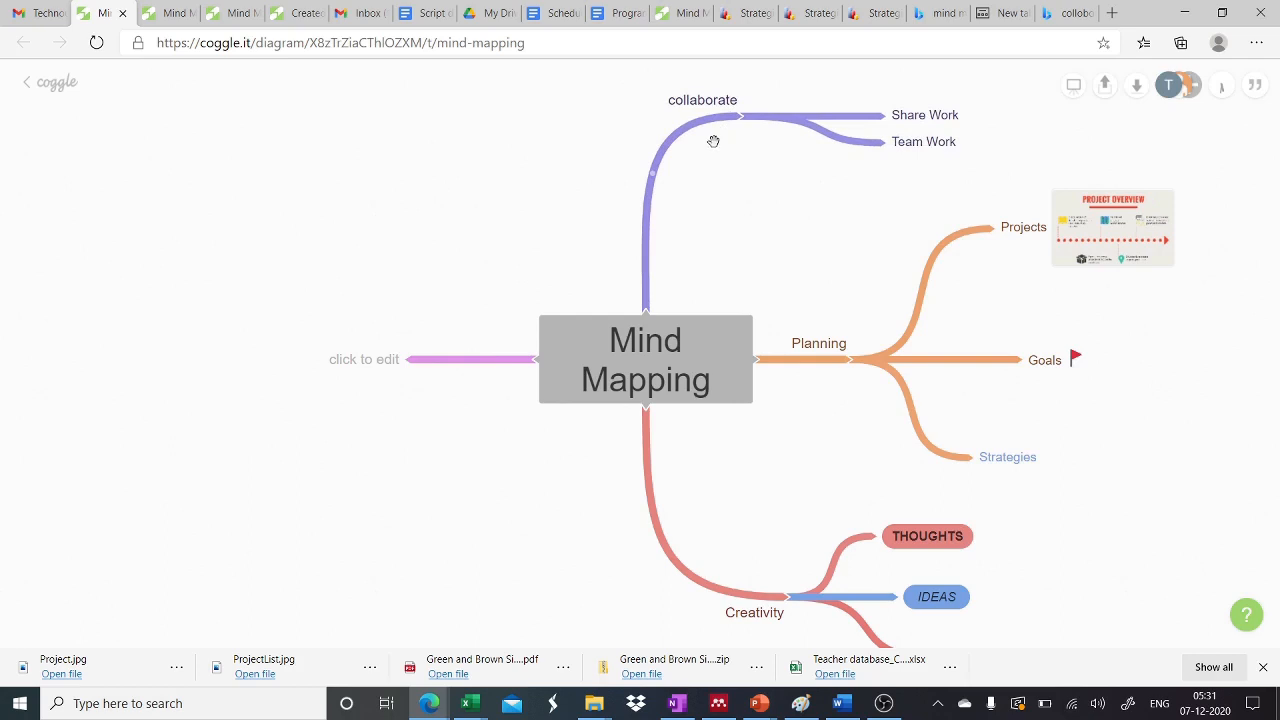
{"action": "mouse_move", "coordinate": [944, 280]}
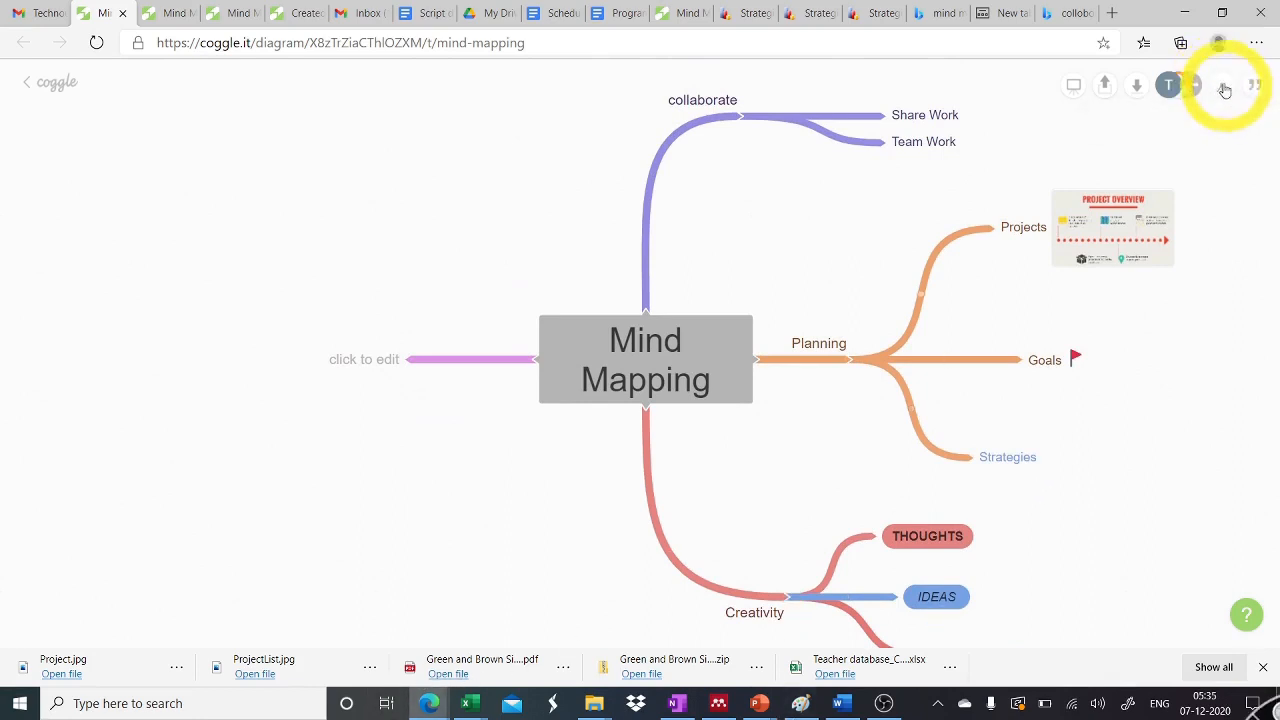
{"action": "mouse_move", "coordinate": [1224, 90]}
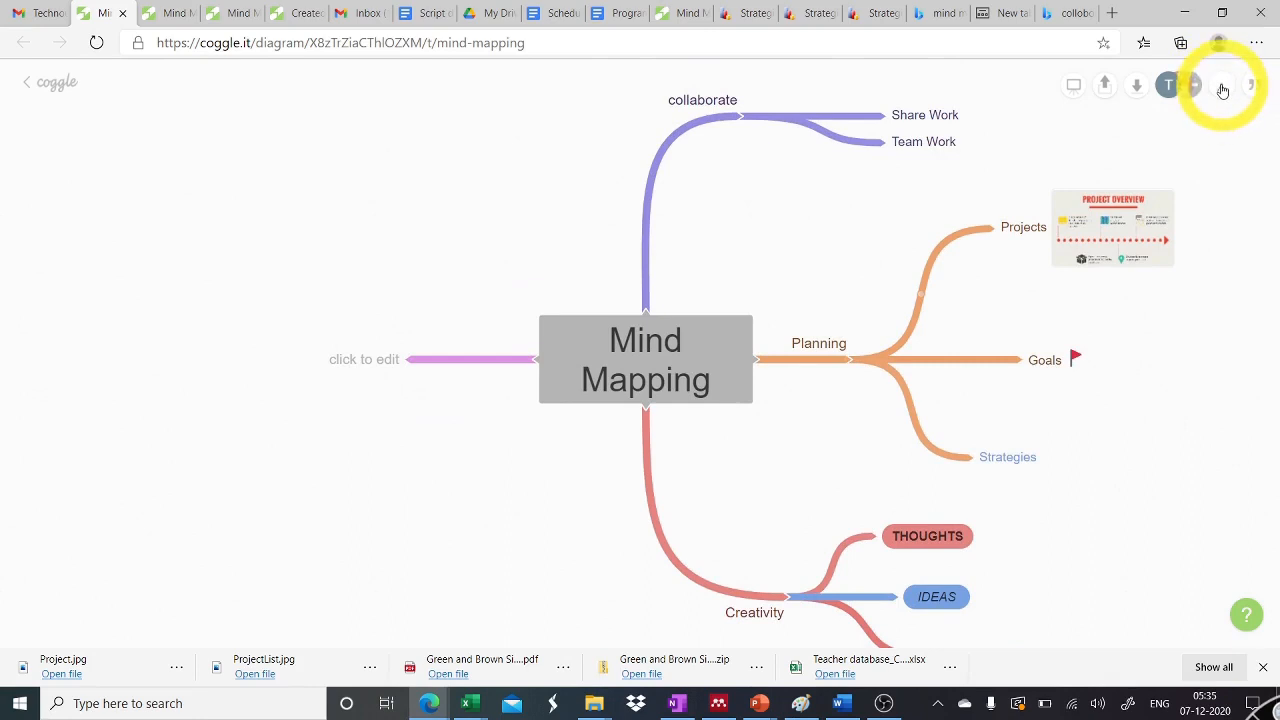
- Show the diagram's saved-version history slider and return to the map
{"action": "left_click", "coordinate": [1220, 84]}
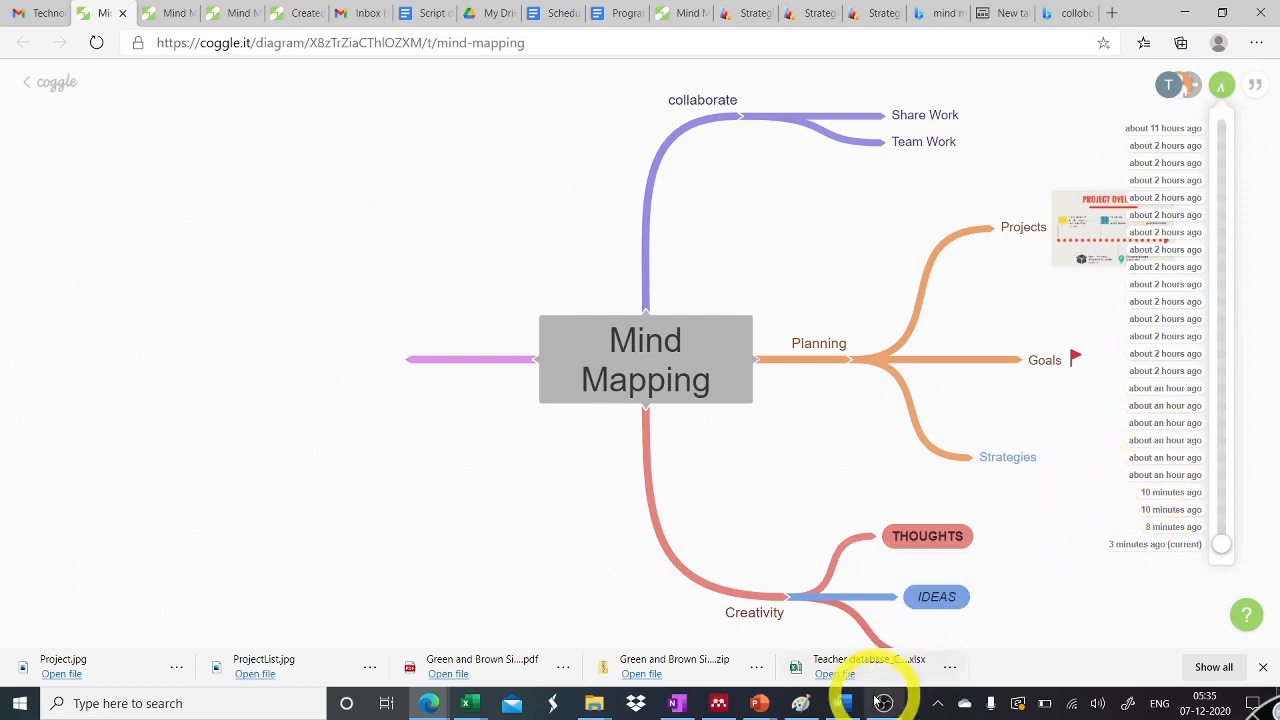
{"action": "left_click", "coordinate": [876, 704]}
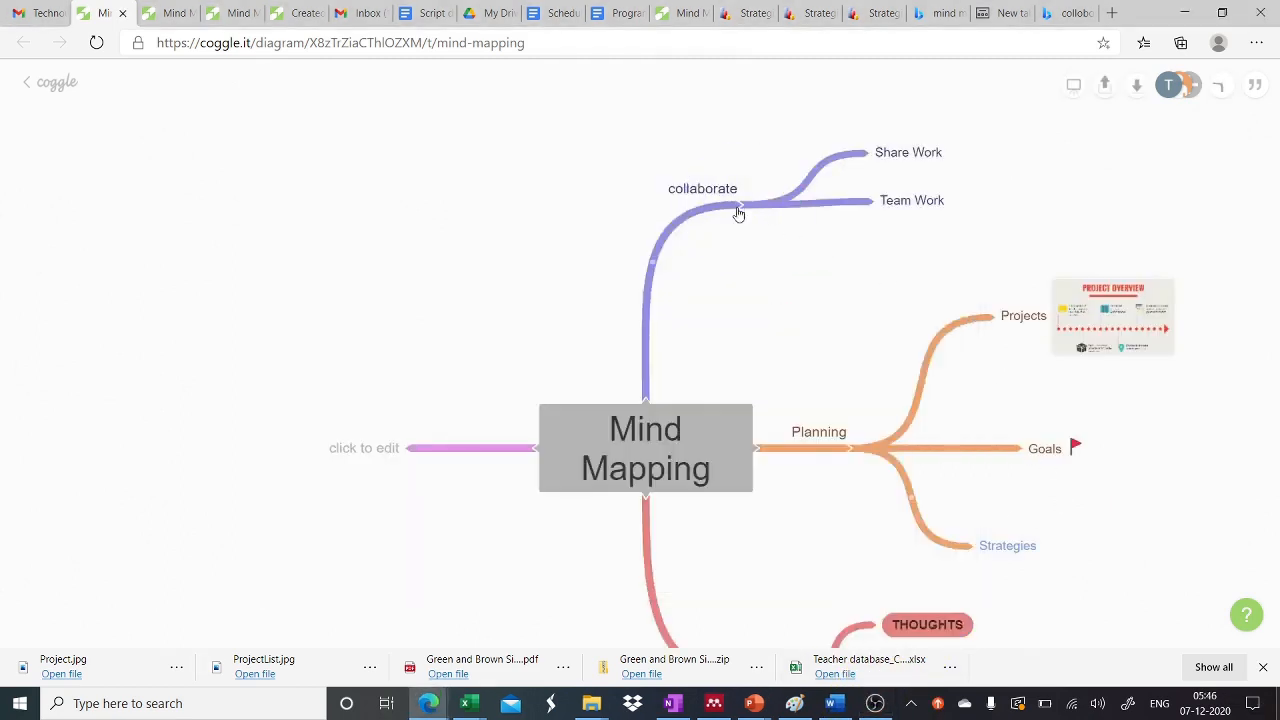
- Post the comment 'Can you please add team members here?' on the collaborate branch
{"action": "left_click", "coordinate": [704, 200]}
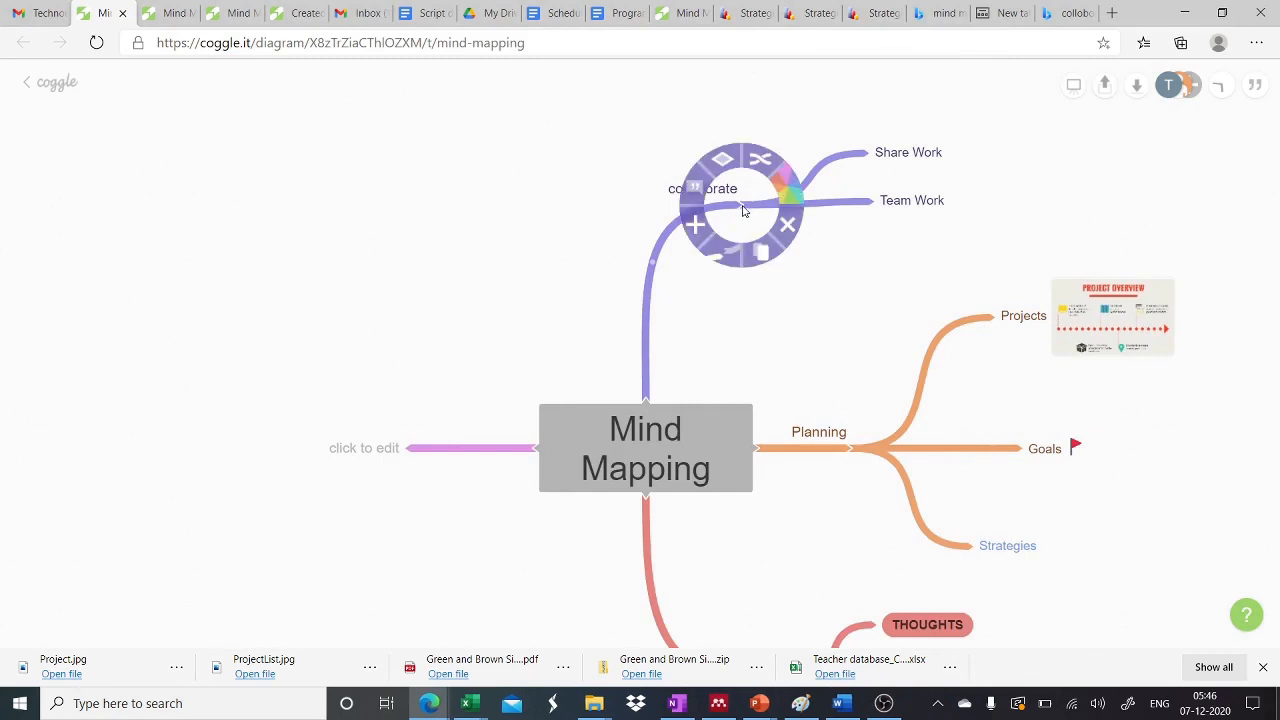
{"action": "mouse_move", "coordinate": [696, 188]}
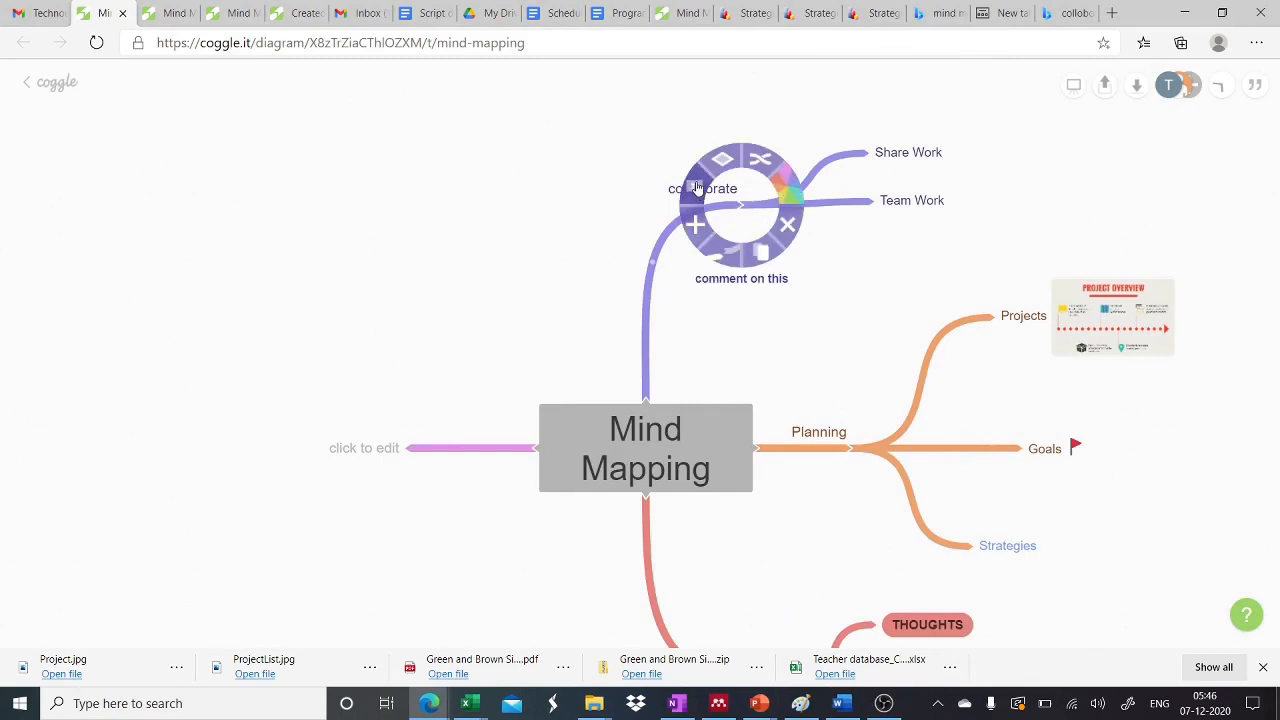
{"action": "mouse_move", "coordinate": [698, 190]}
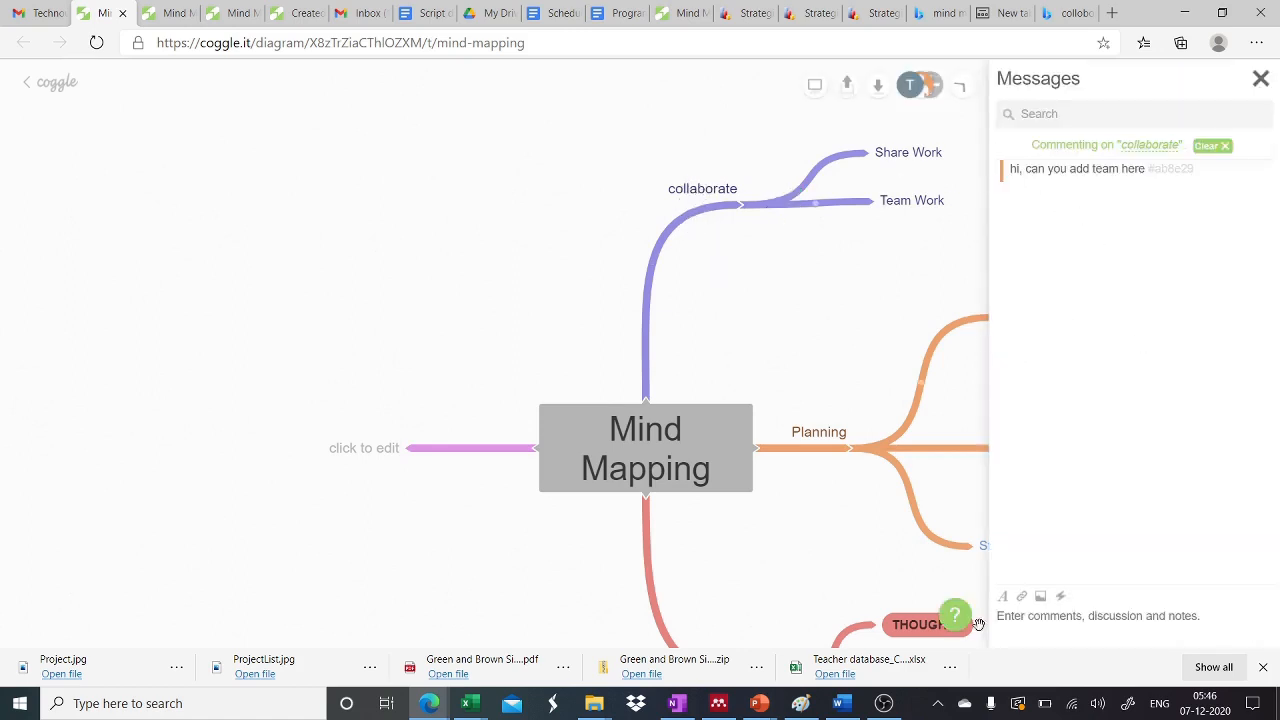
{"action": "mouse_move", "coordinate": [1064, 328]}
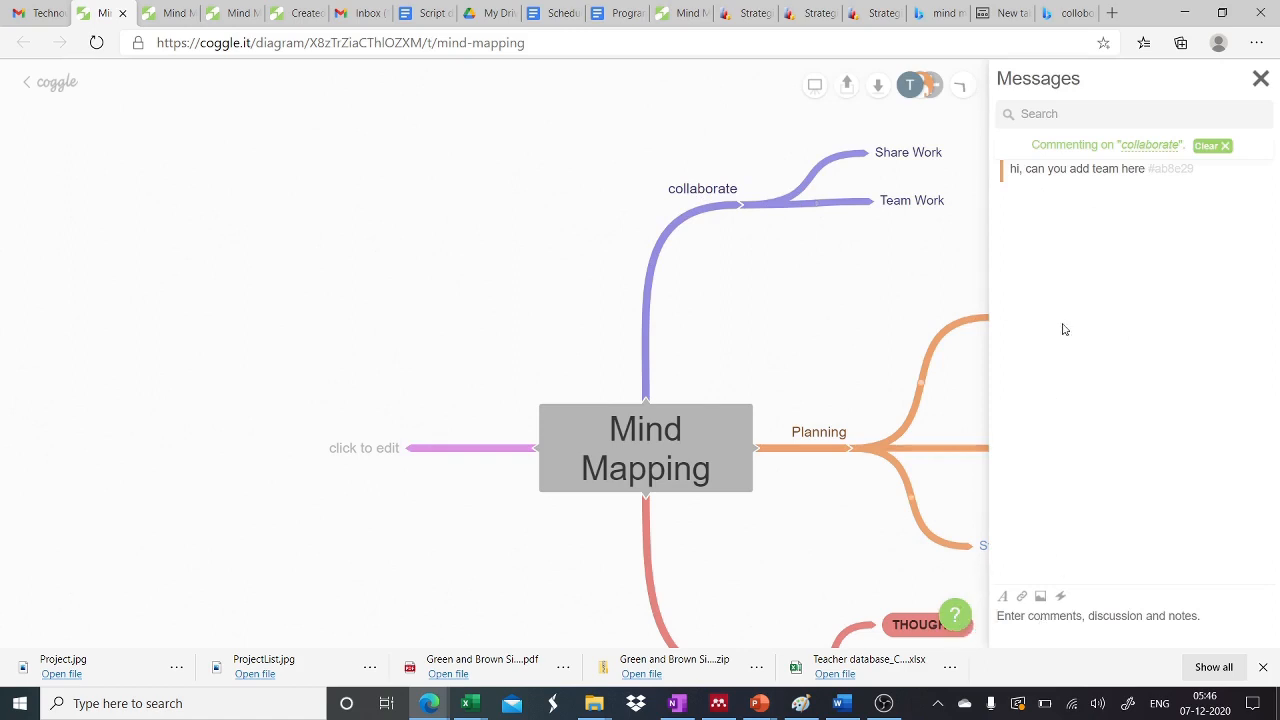
{"action": "mouse_move", "coordinate": [1156, 148]}
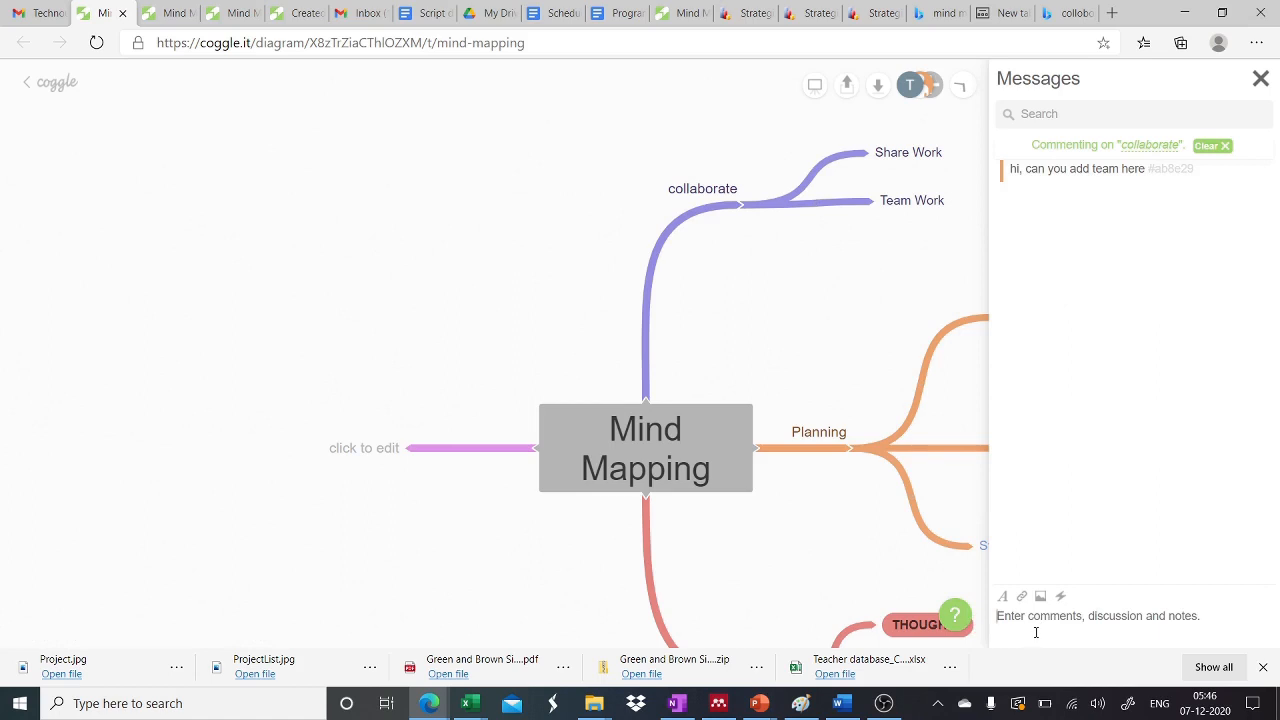
{"action": "type", "text": "Can you please add"}
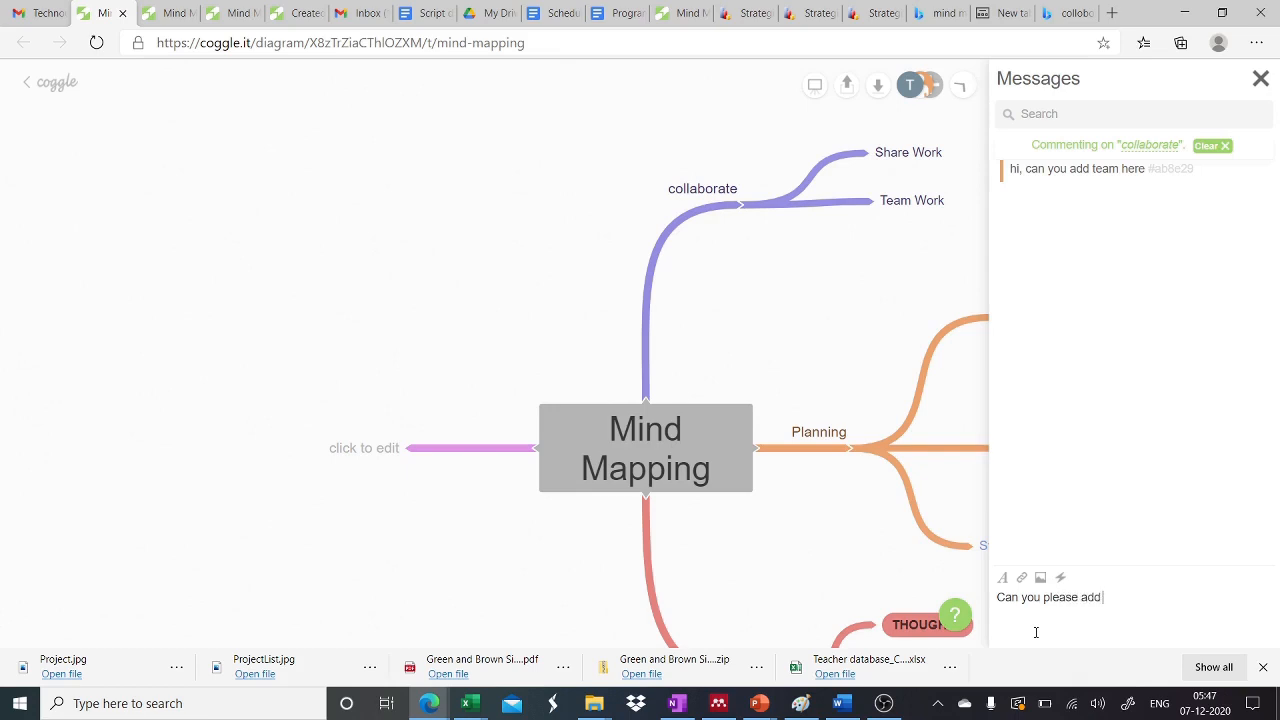
{"action": "type", "text": "team"}
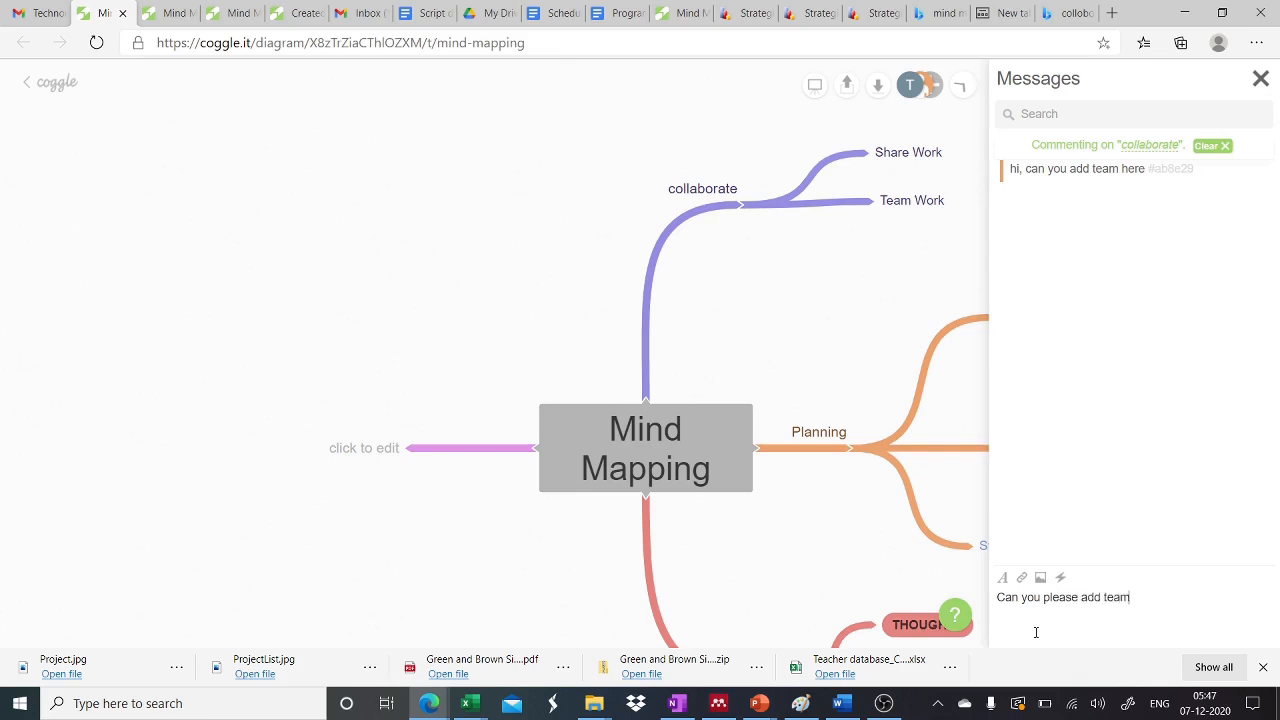
{"action": "type", "text": "members"}
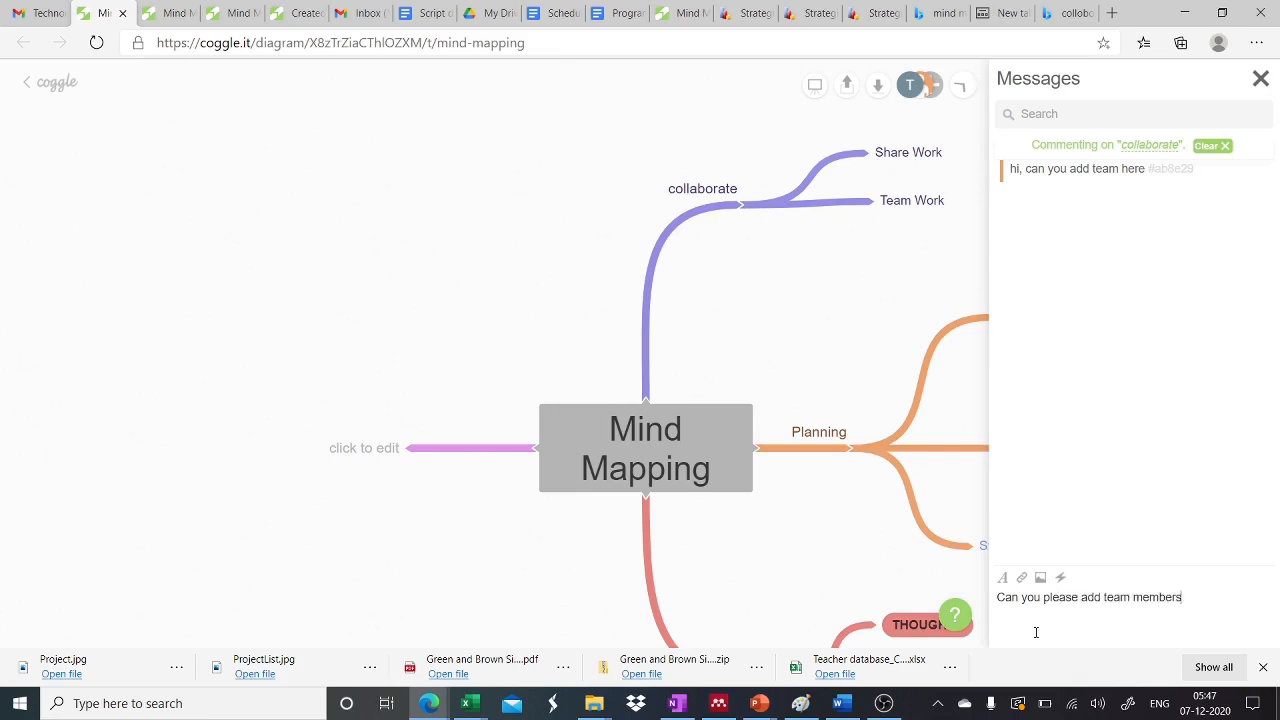
{"action": "type", "text": "here"}
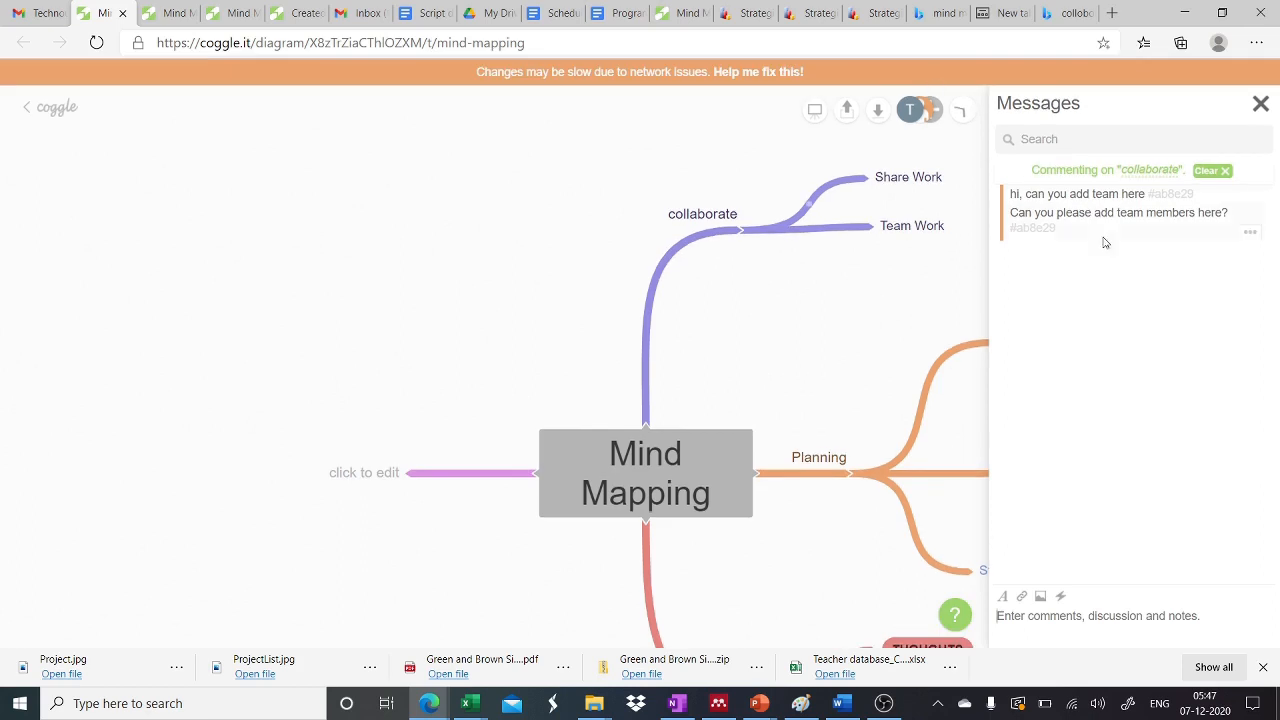
{"action": "mouse_move", "coordinate": [1010, 158]}
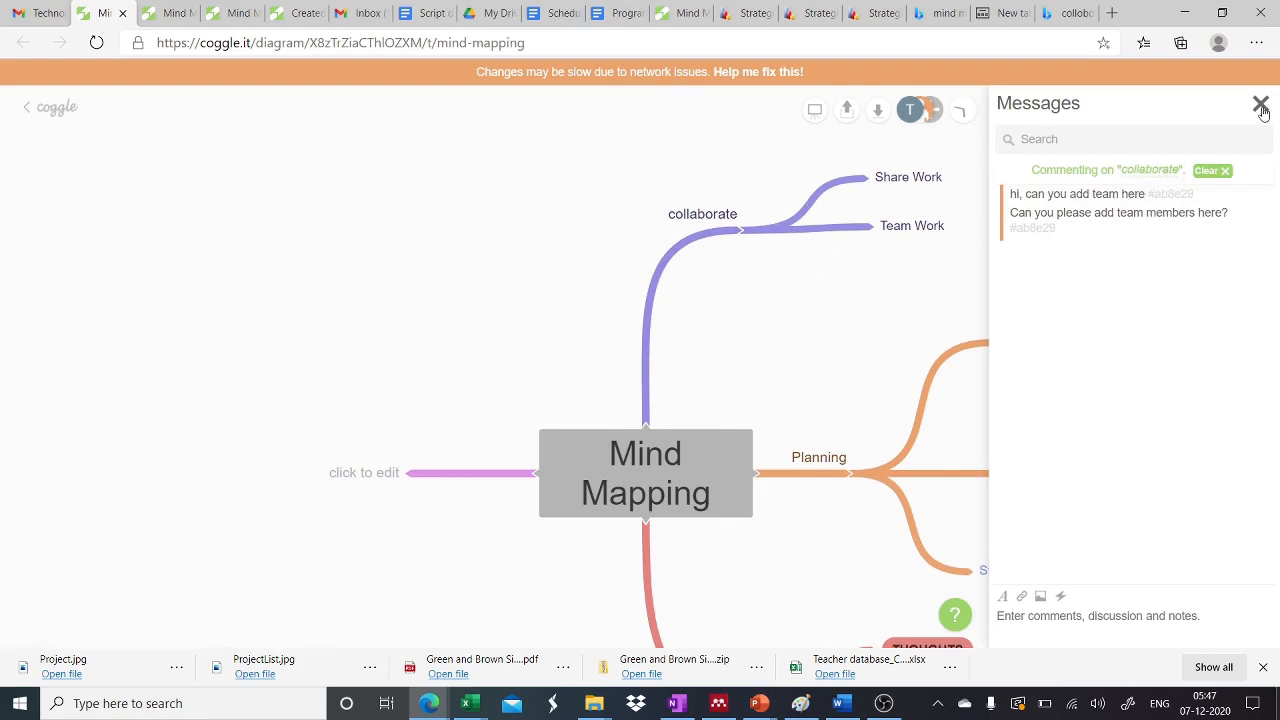
- Close the comments and add Dr Jyotsna and Technoupdate sub-branches under Team Work
{"action": "left_click", "coordinate": [1260, 104]}
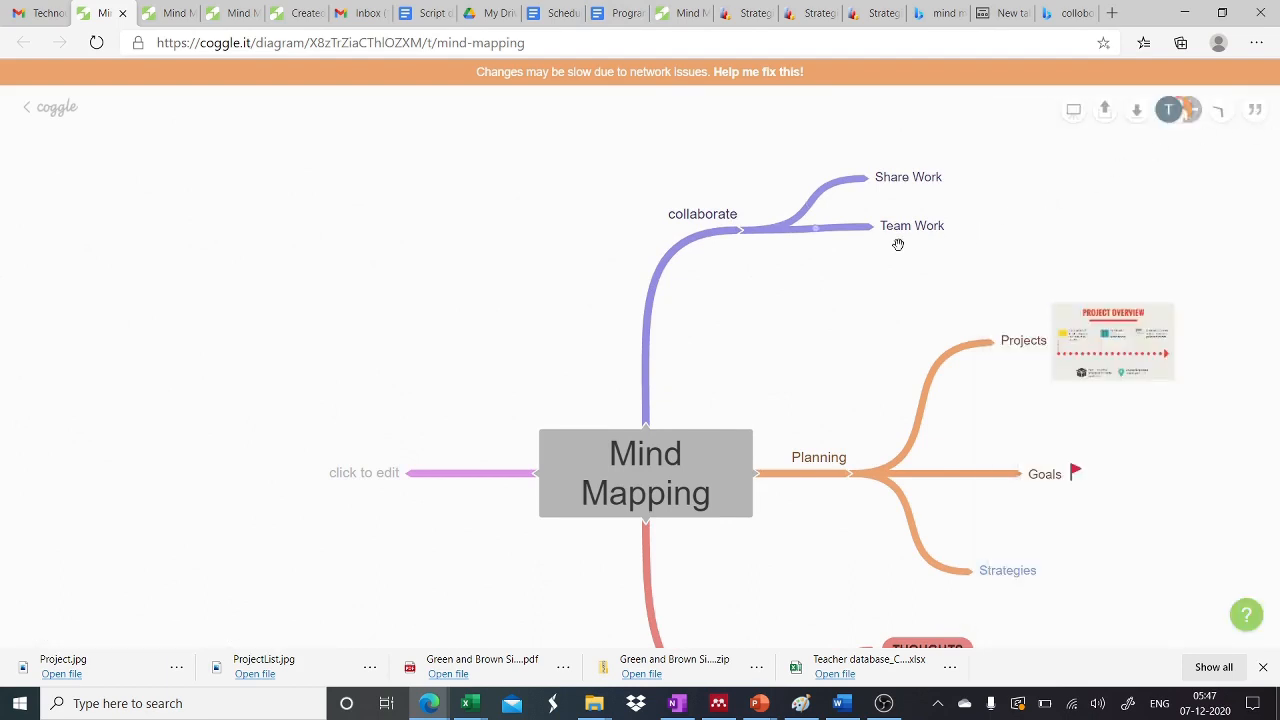
{"action": "left_click", "coordinate": [878, 228]}
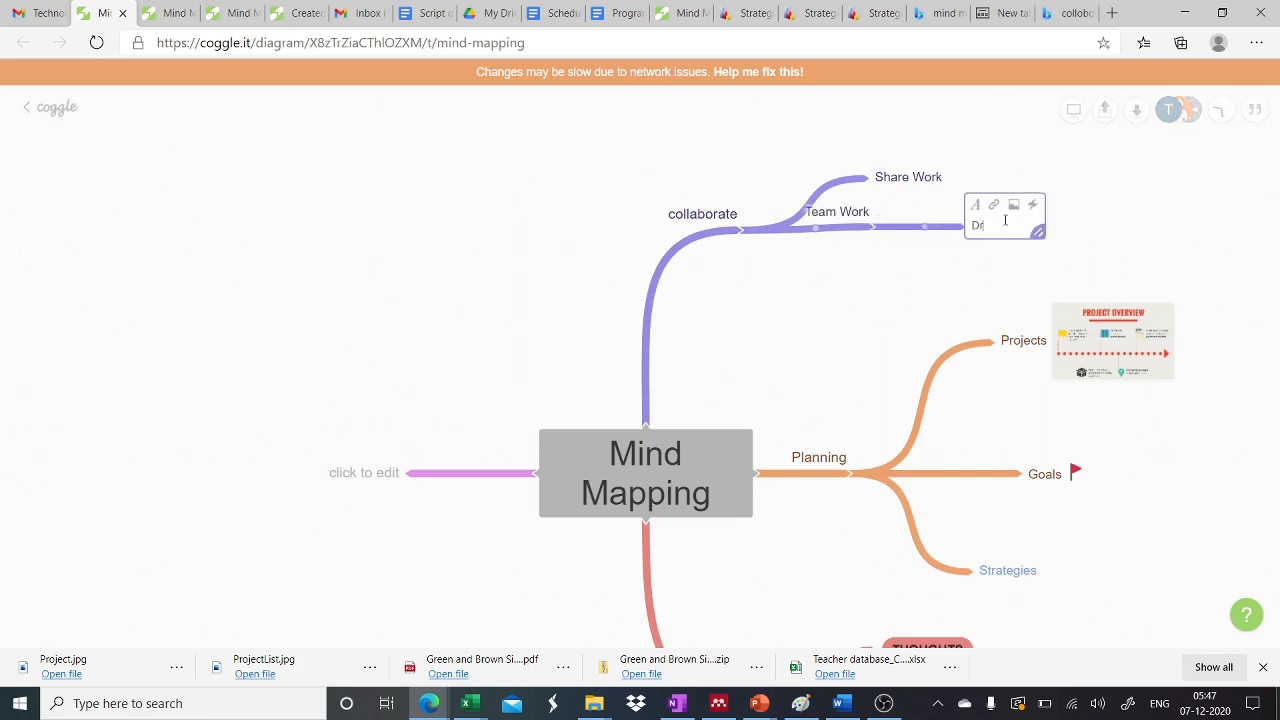
{"action": "type", "text": "Dr Jyotsna"}
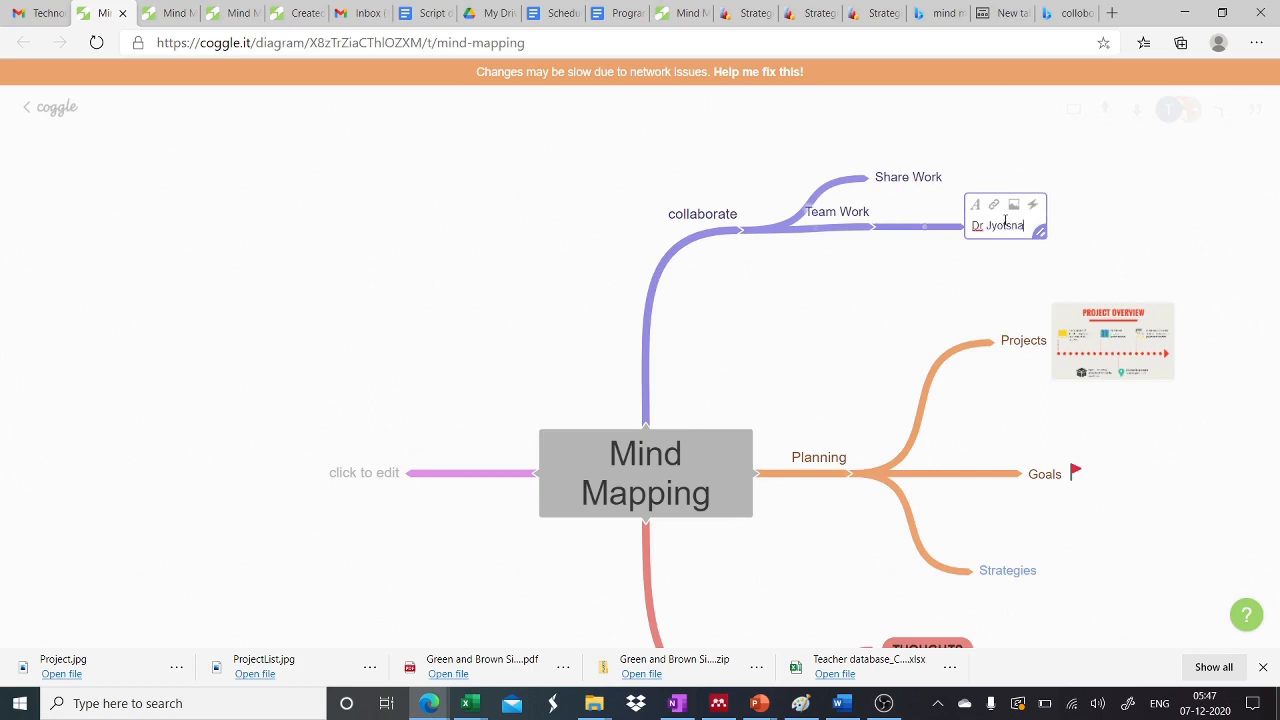
{"action": "mouse_move", "coordinate": [878, 228]}
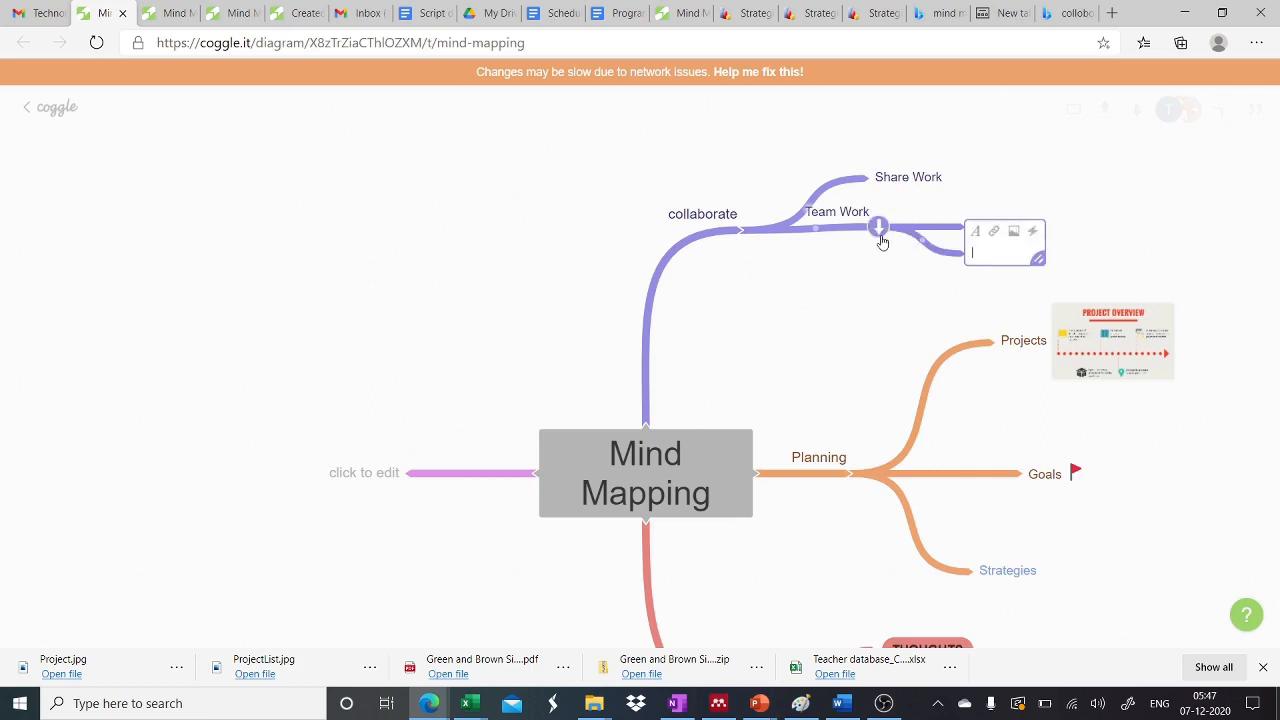
{"action": "type", "text": "Technoupdate"}
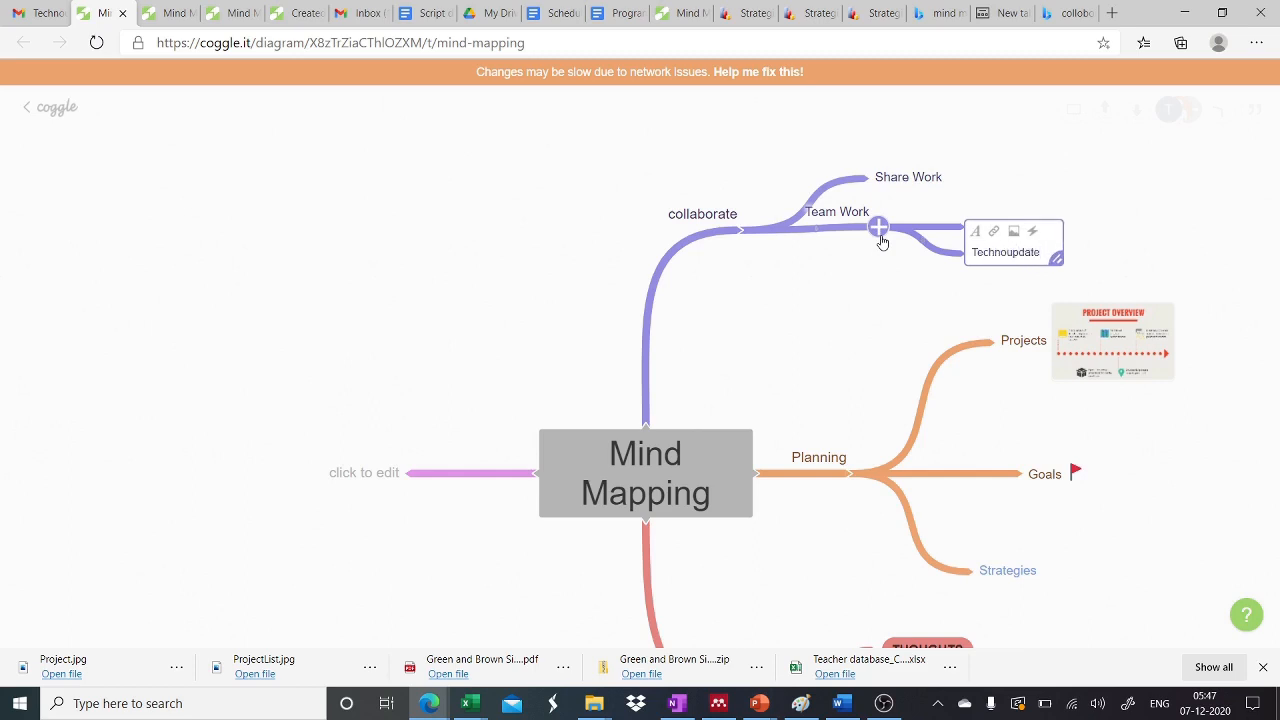
{"action": "left_click", "coordinate": [878, 228]}
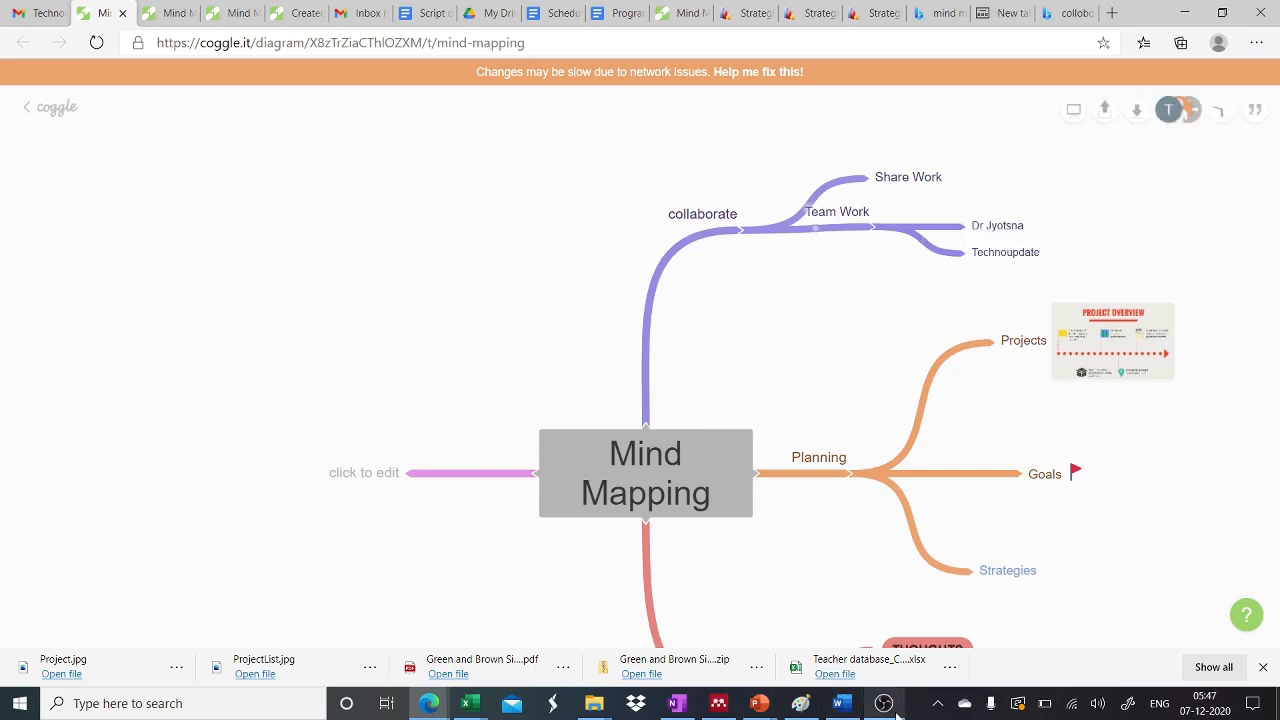
{"action": "mouse_move", "coordinate": [720, 308]}
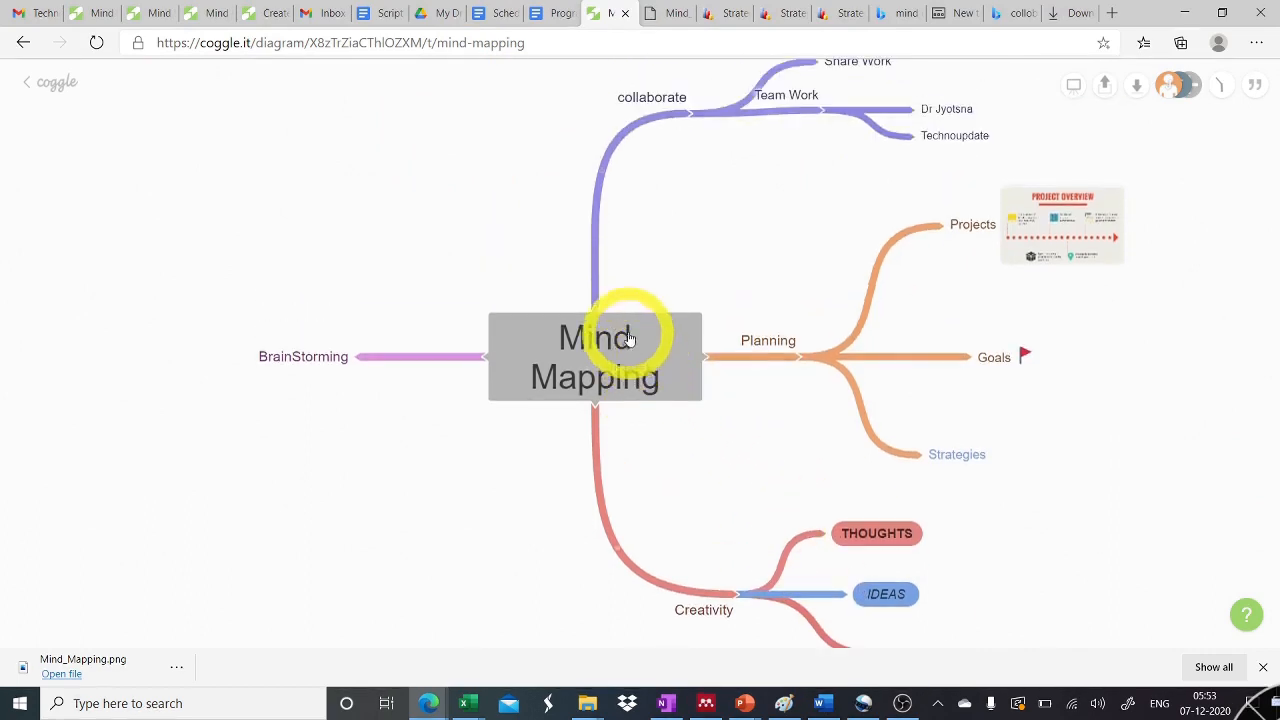
{"action": "mouse_move", "coordinate": [1124, 178]}
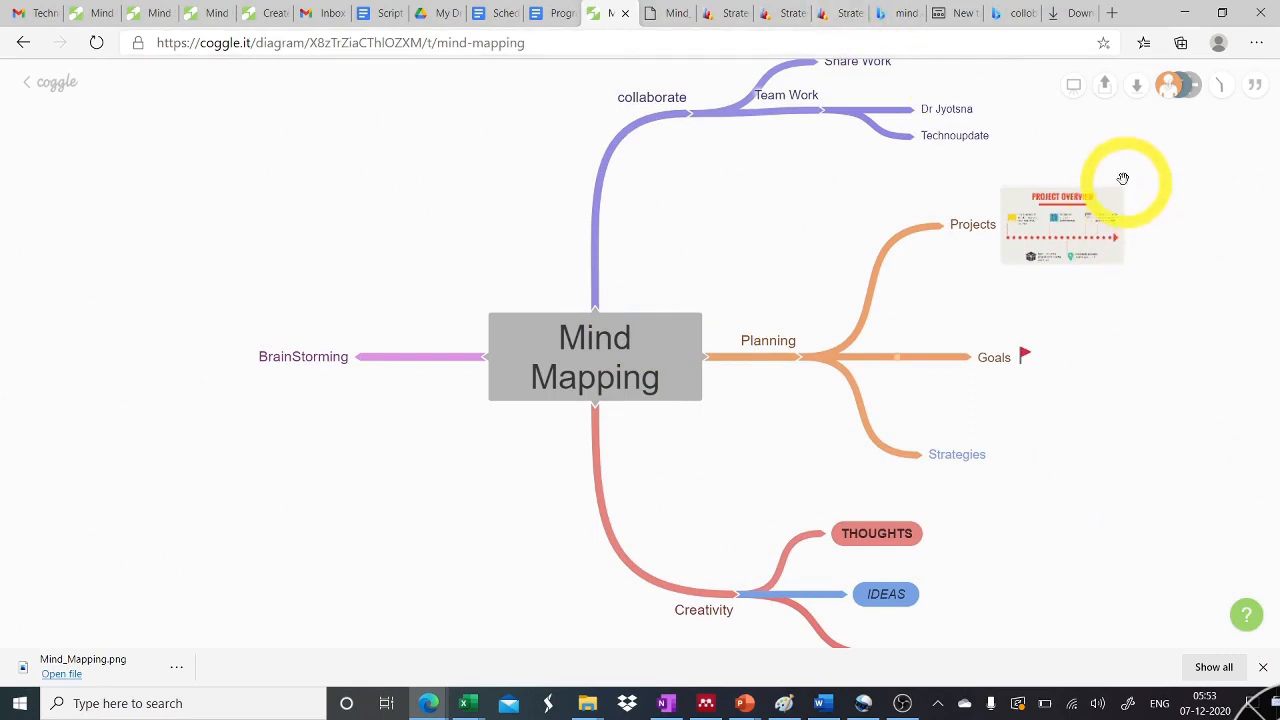
{"action": "mouse_move", "coordinate": [1136, 84]}
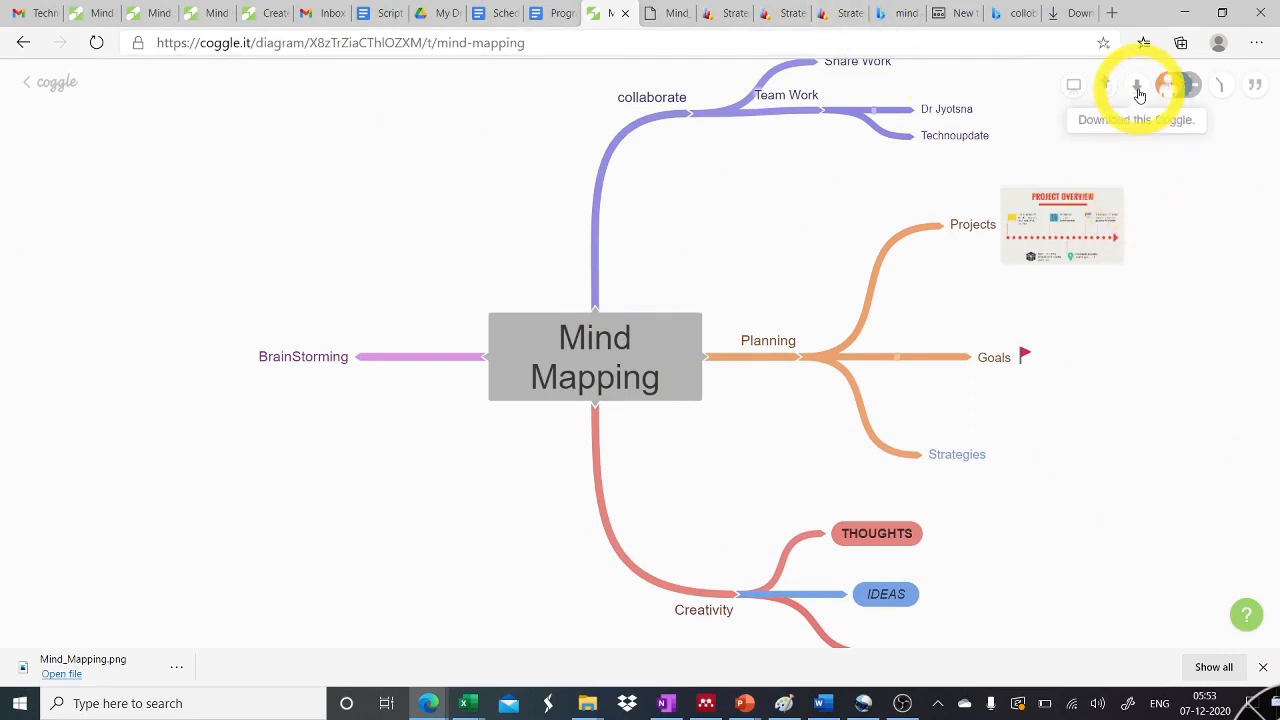
- Download the mind map as a PNG into Pictures and open the saved image
{"action": "left_click", "coordinate": [1138, 84]}
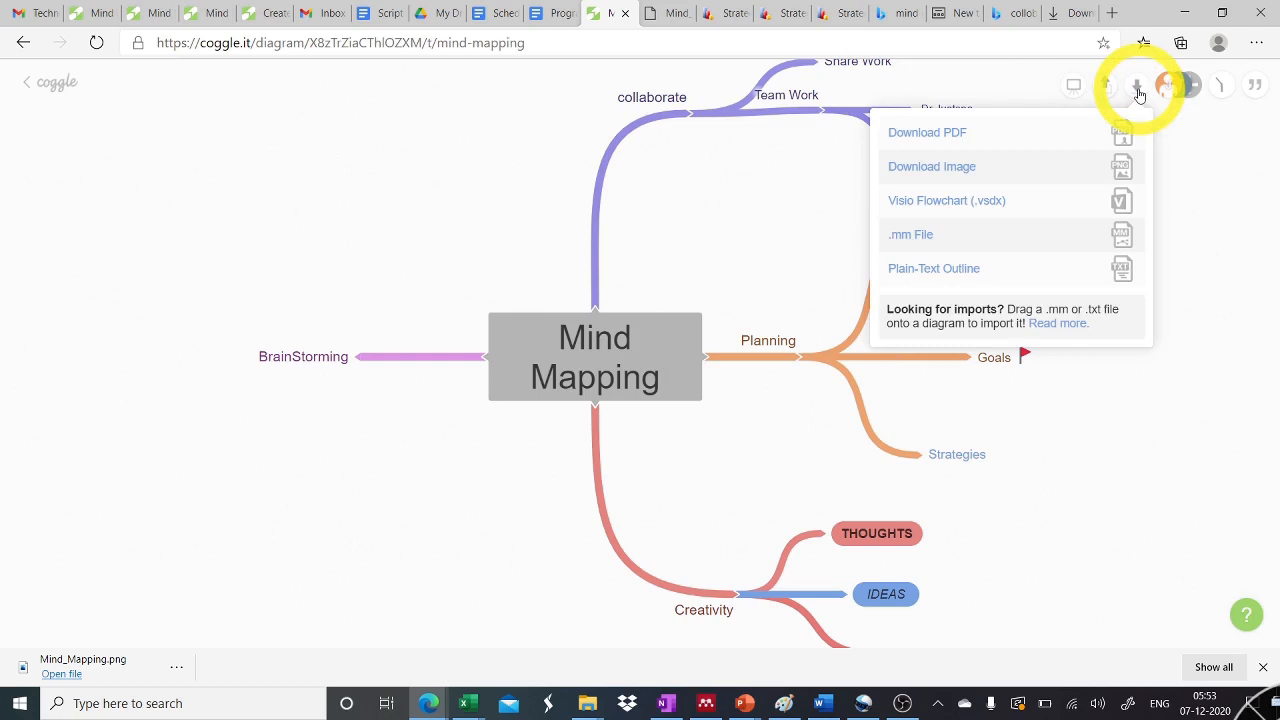
{"action": "mouse_move", "coordinate": [996, 122]}
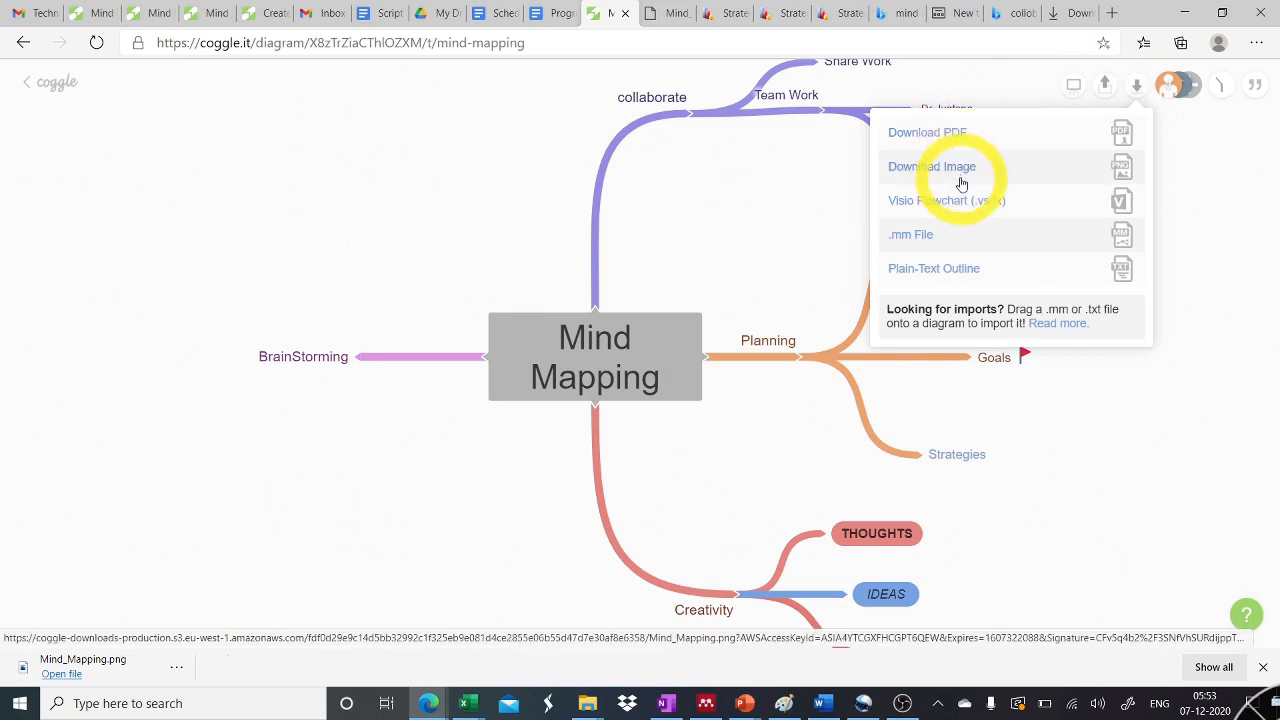
{"action": "left_click", "coordinate": [932, 166]}
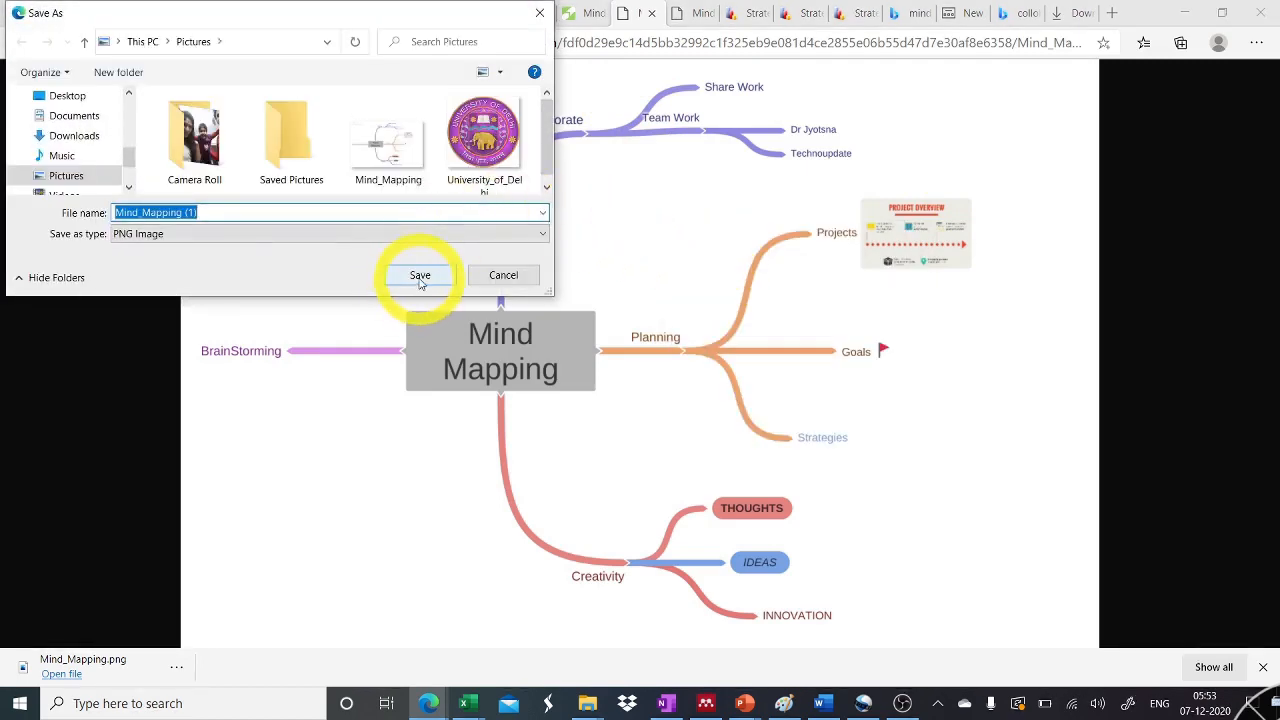
{"action": "left_click", "coordinate": [420, 276]}
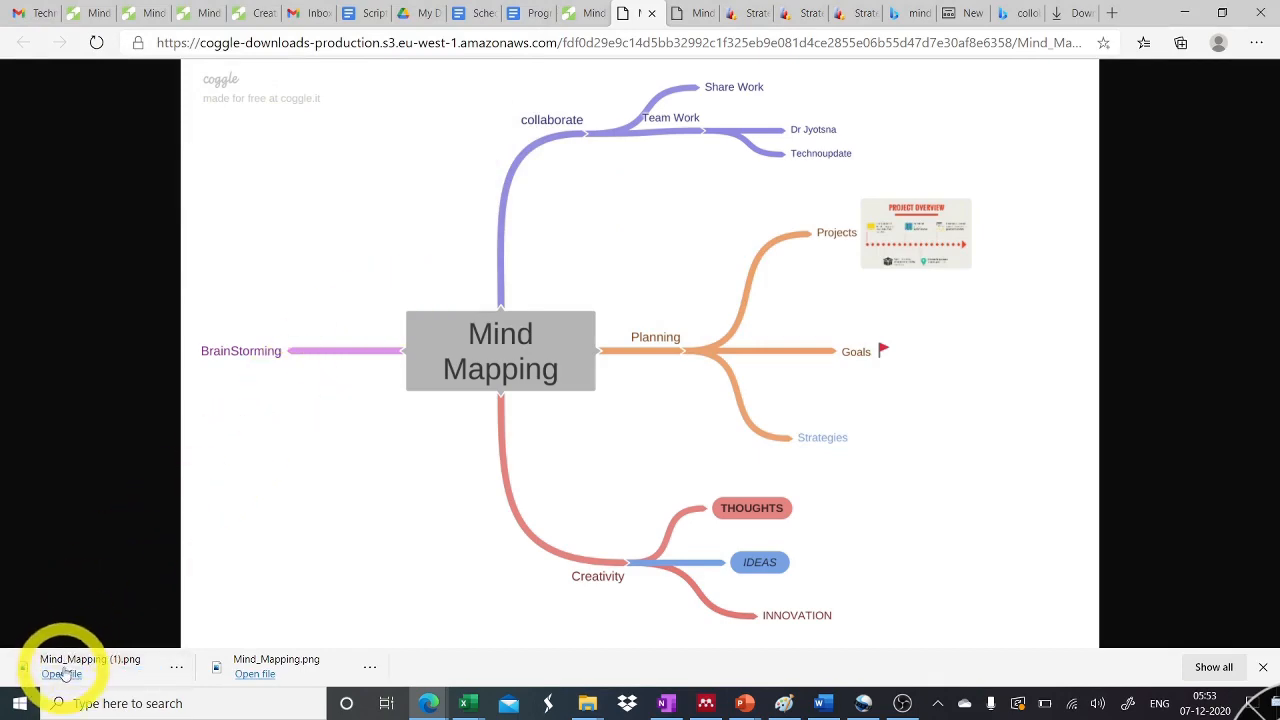
{"action": "left_click", "coordinate": [60, 660]}
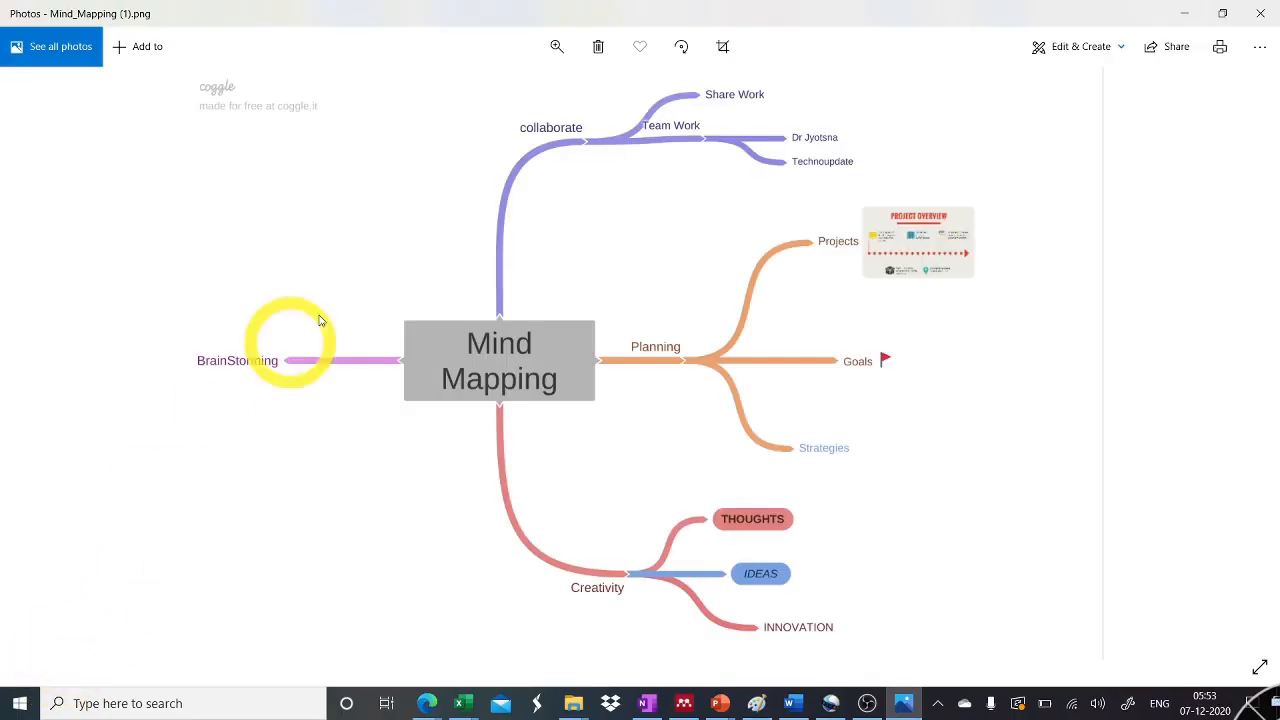
{"action": "mouse_move", "coordinate": [788, 556]}
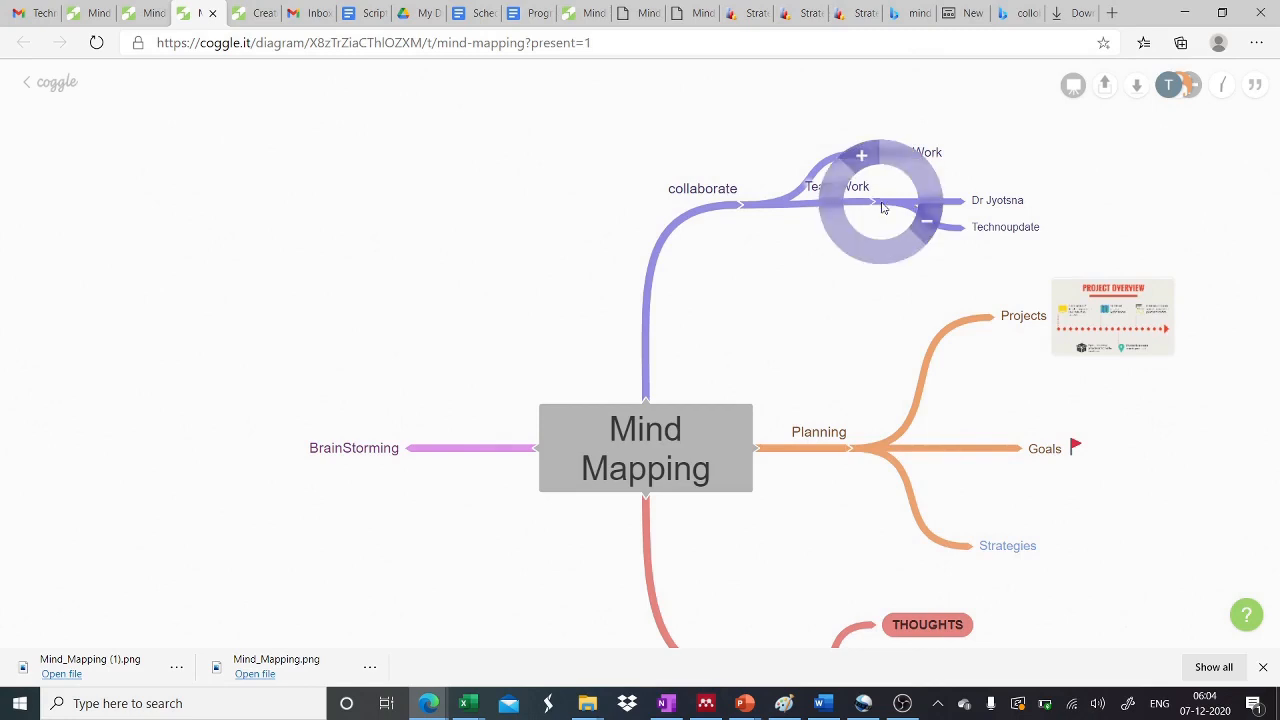
{"action": "mouse_move", "coordinate": [860, 156]}
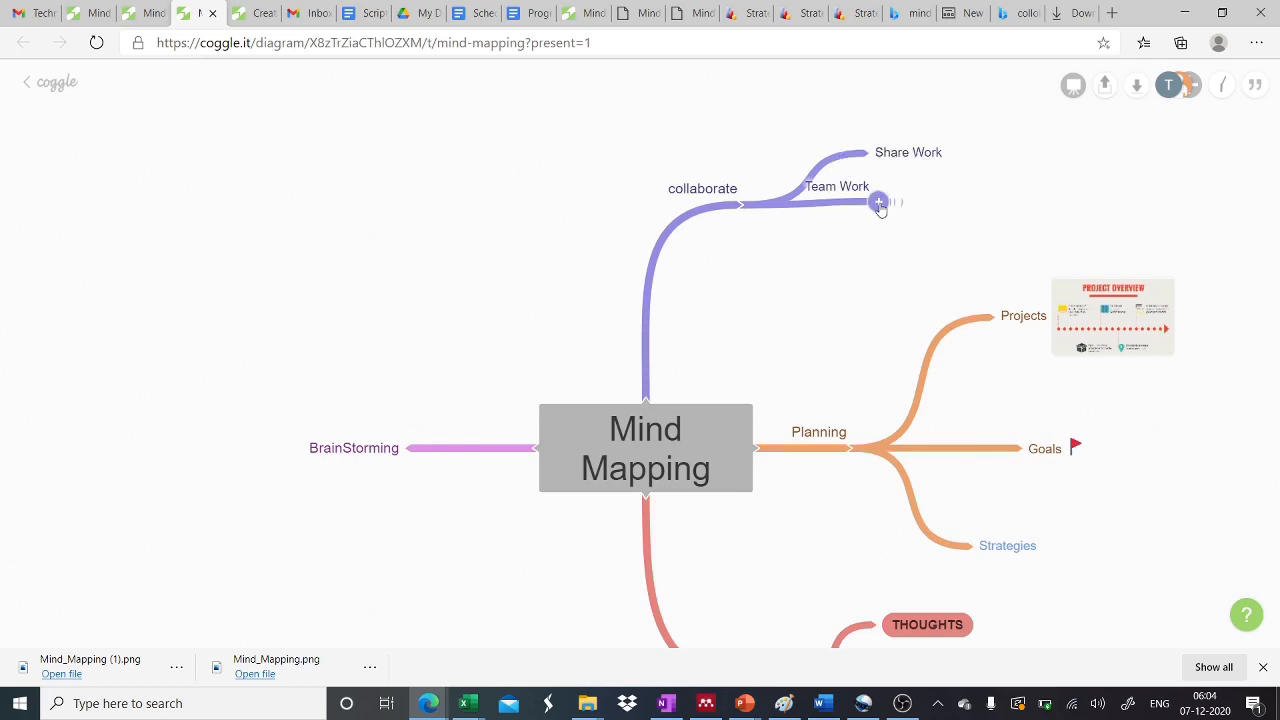
- Expand the Team Work sub-branches again in presentation mode
{"action": "left_click", "coordinate": [880, 204]}
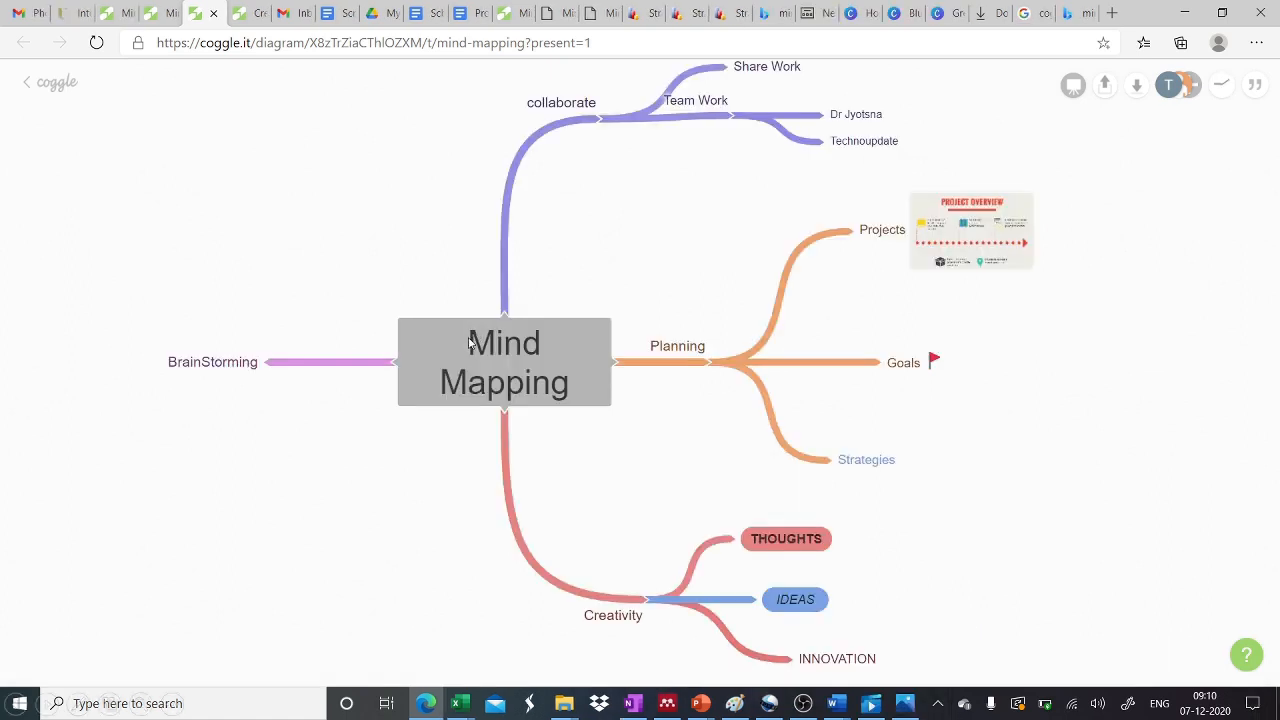
{"action": "mouse_move", "coordinate": [624, 518]}
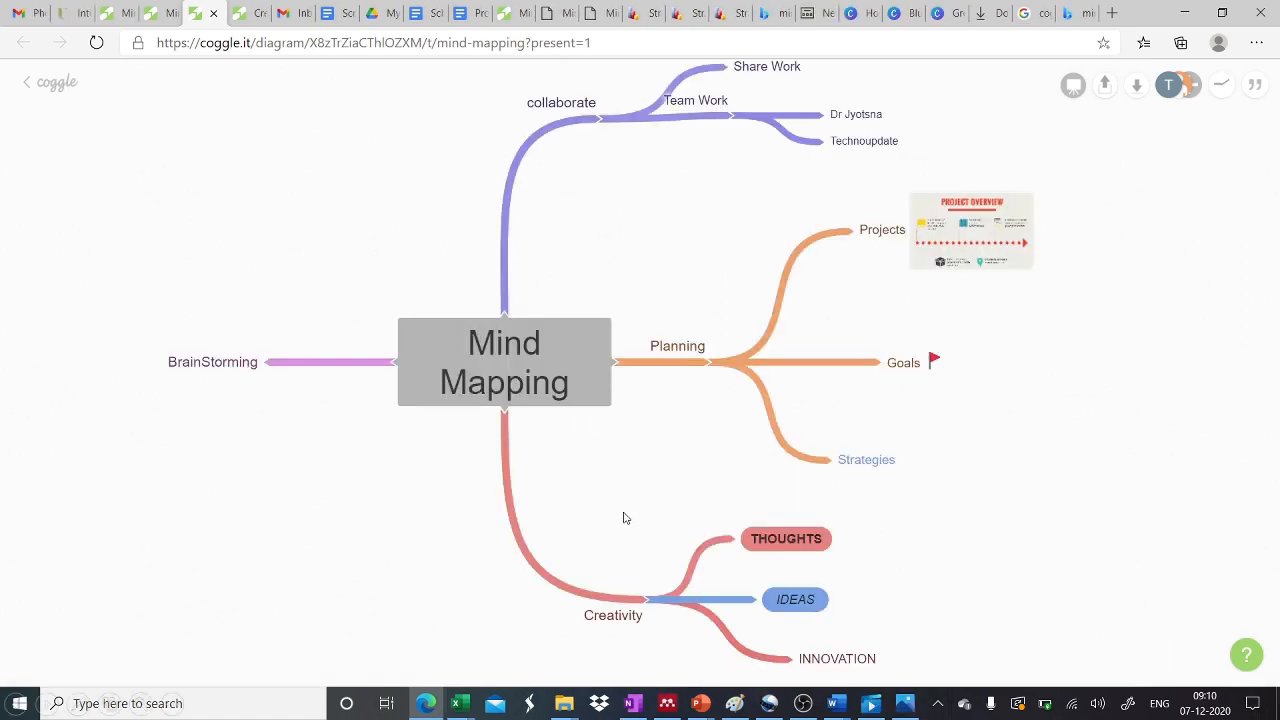